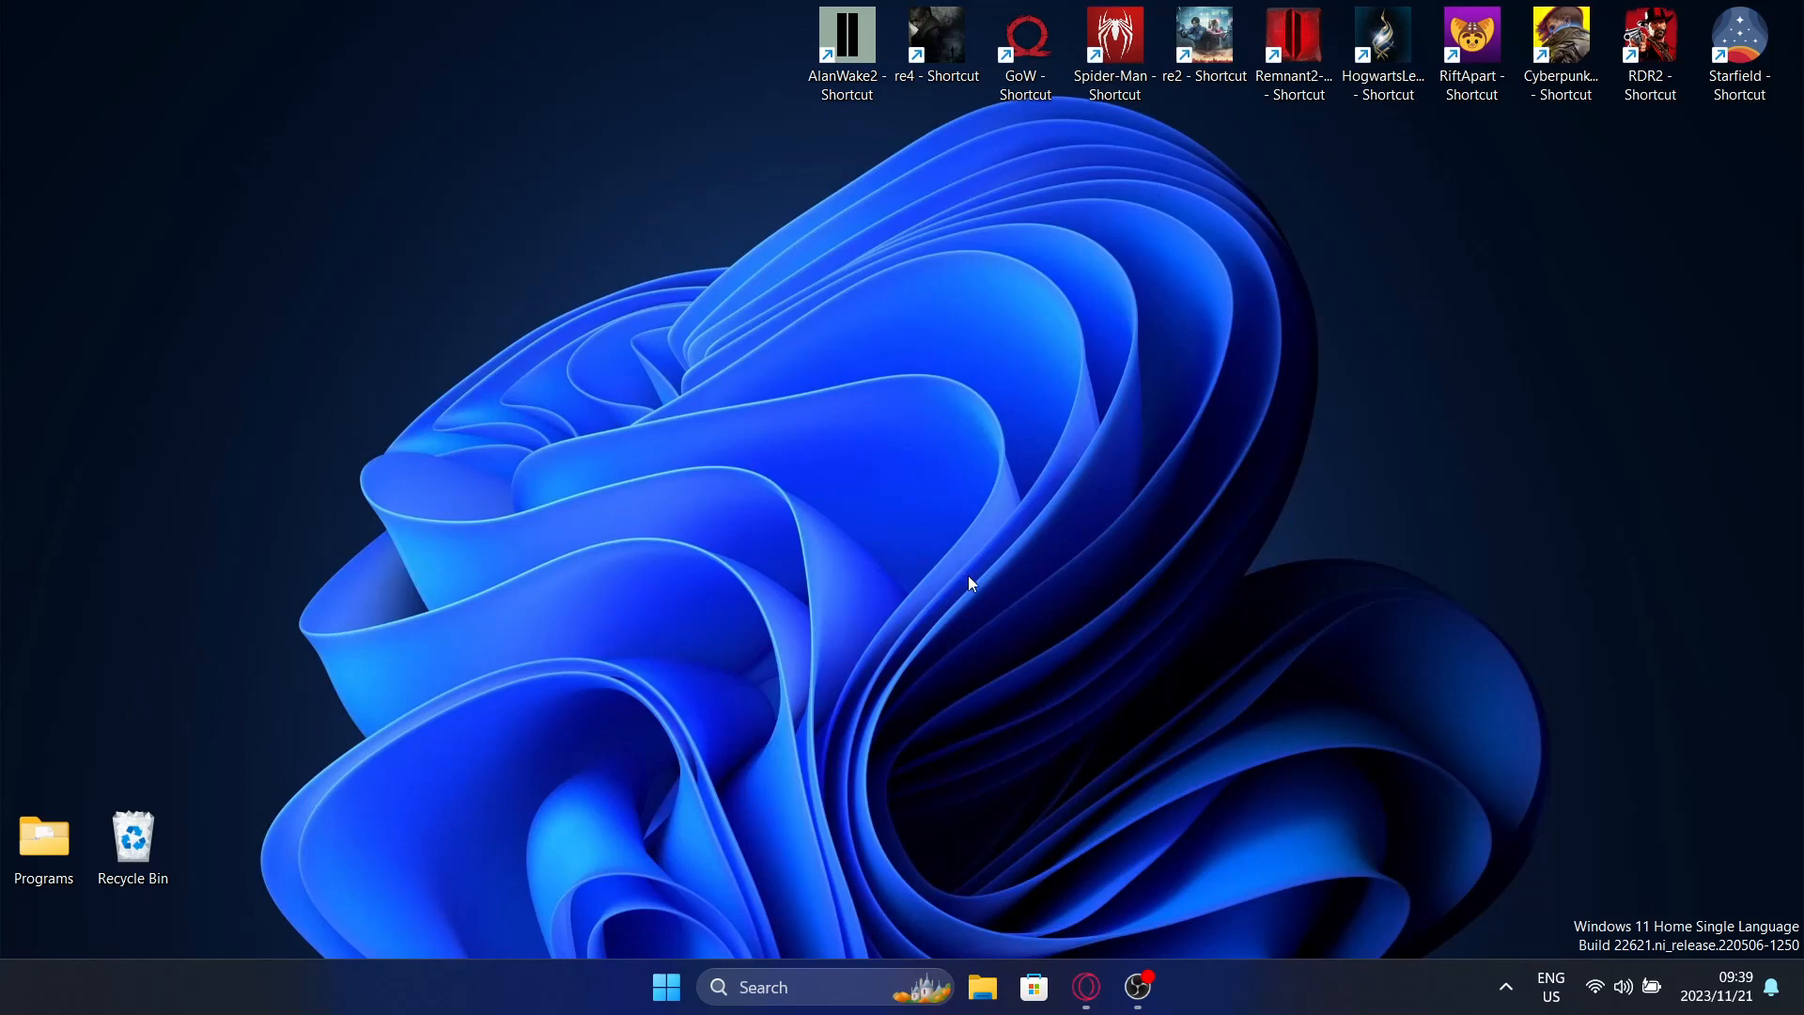
mouse_move(777, 594)
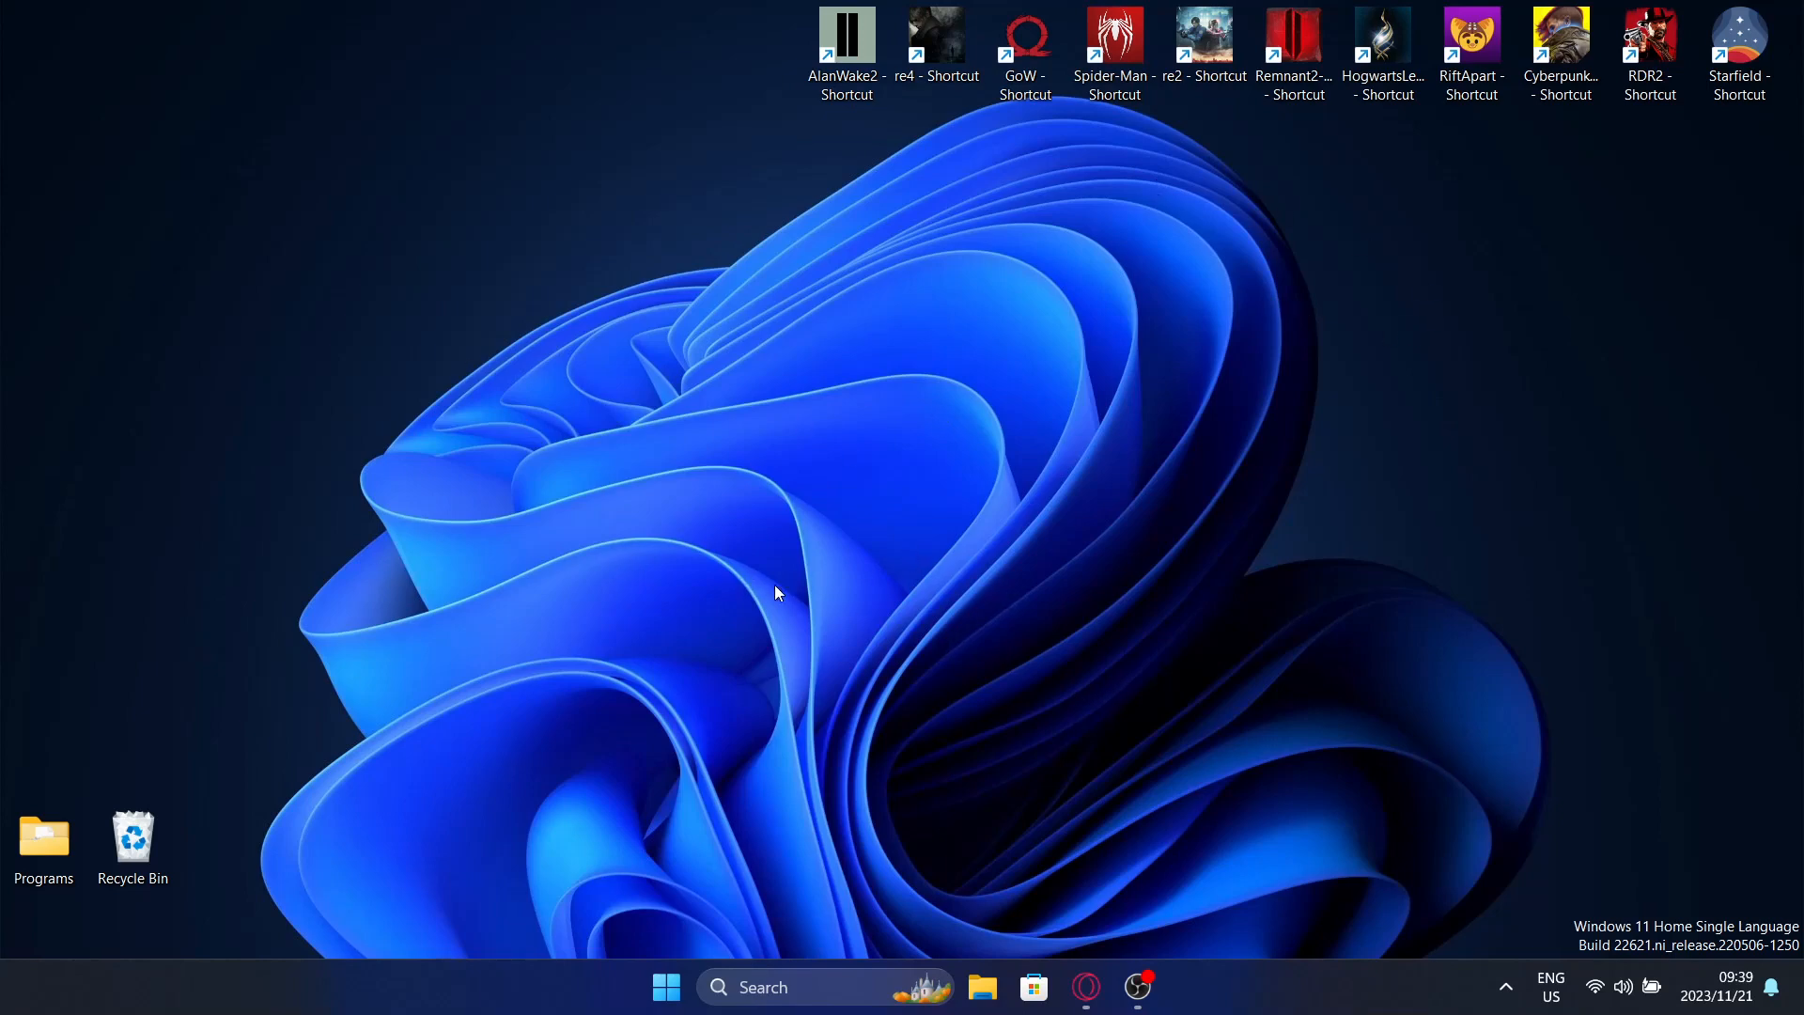
mouse_move(461, 1005)
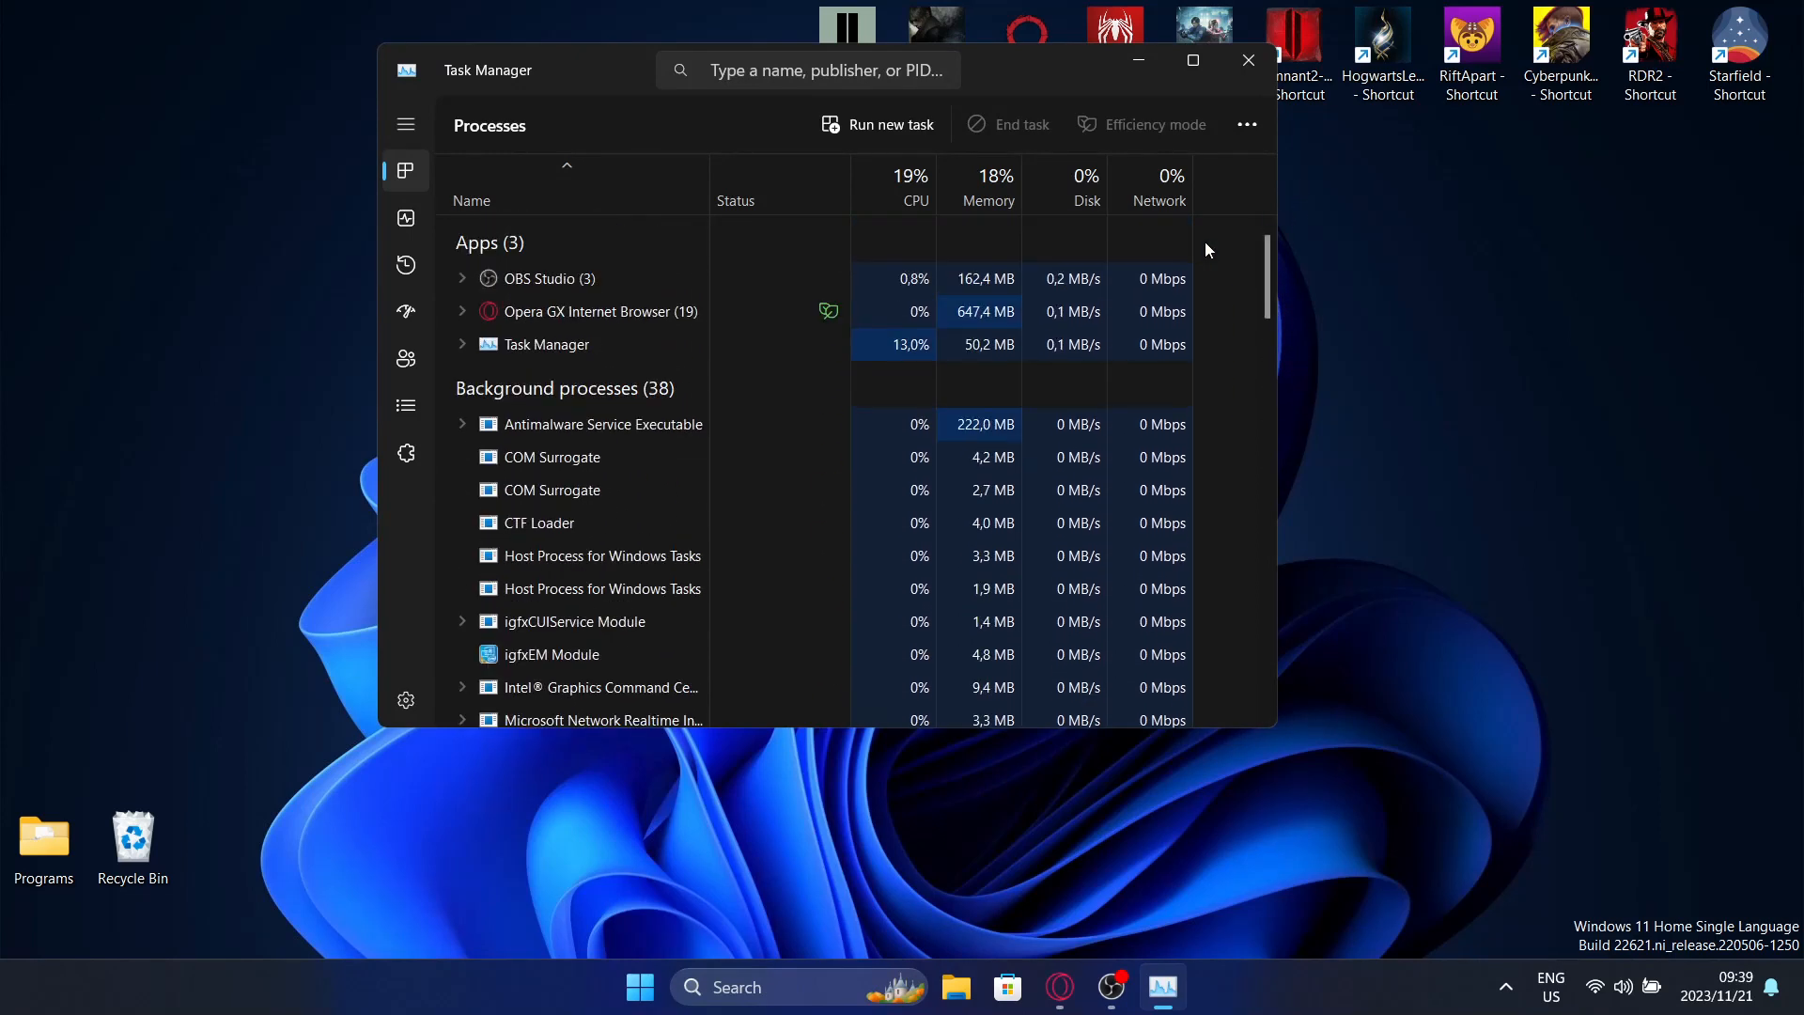
- Review the CPU and memory graphs on the Performance tab, then close Task Manager
left_click(405, 217)
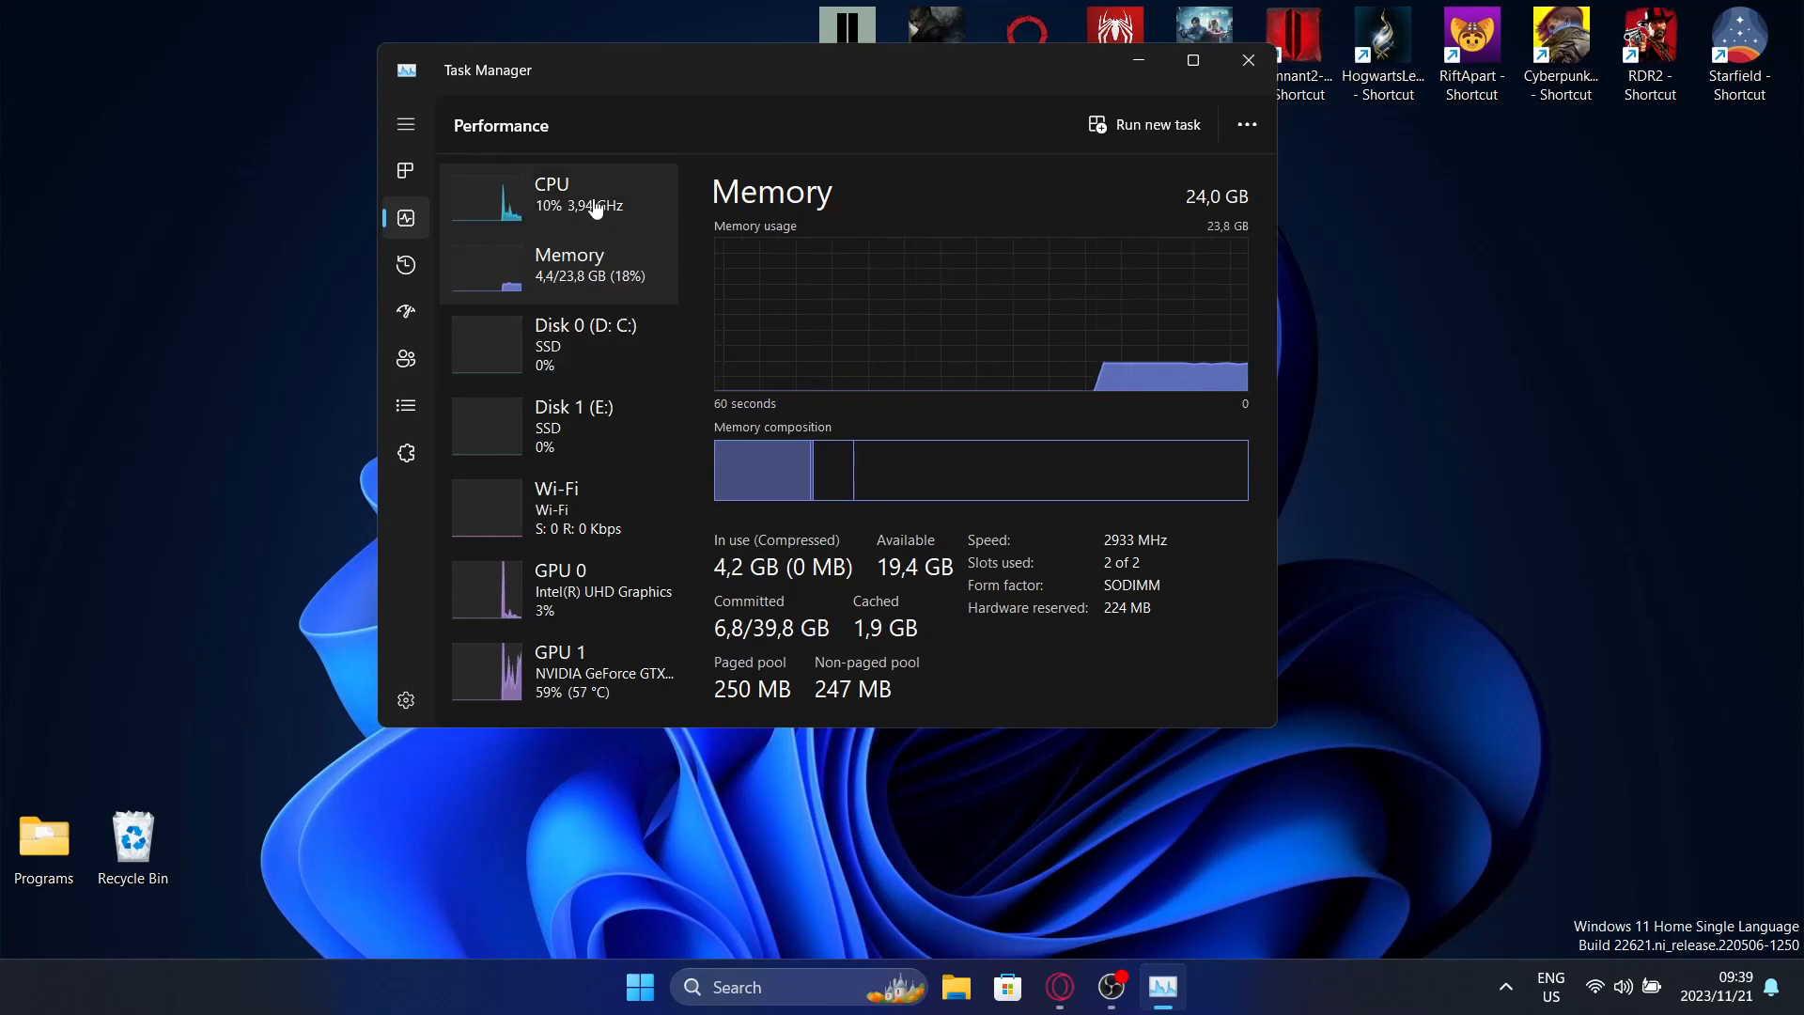
left_click(558, 195)
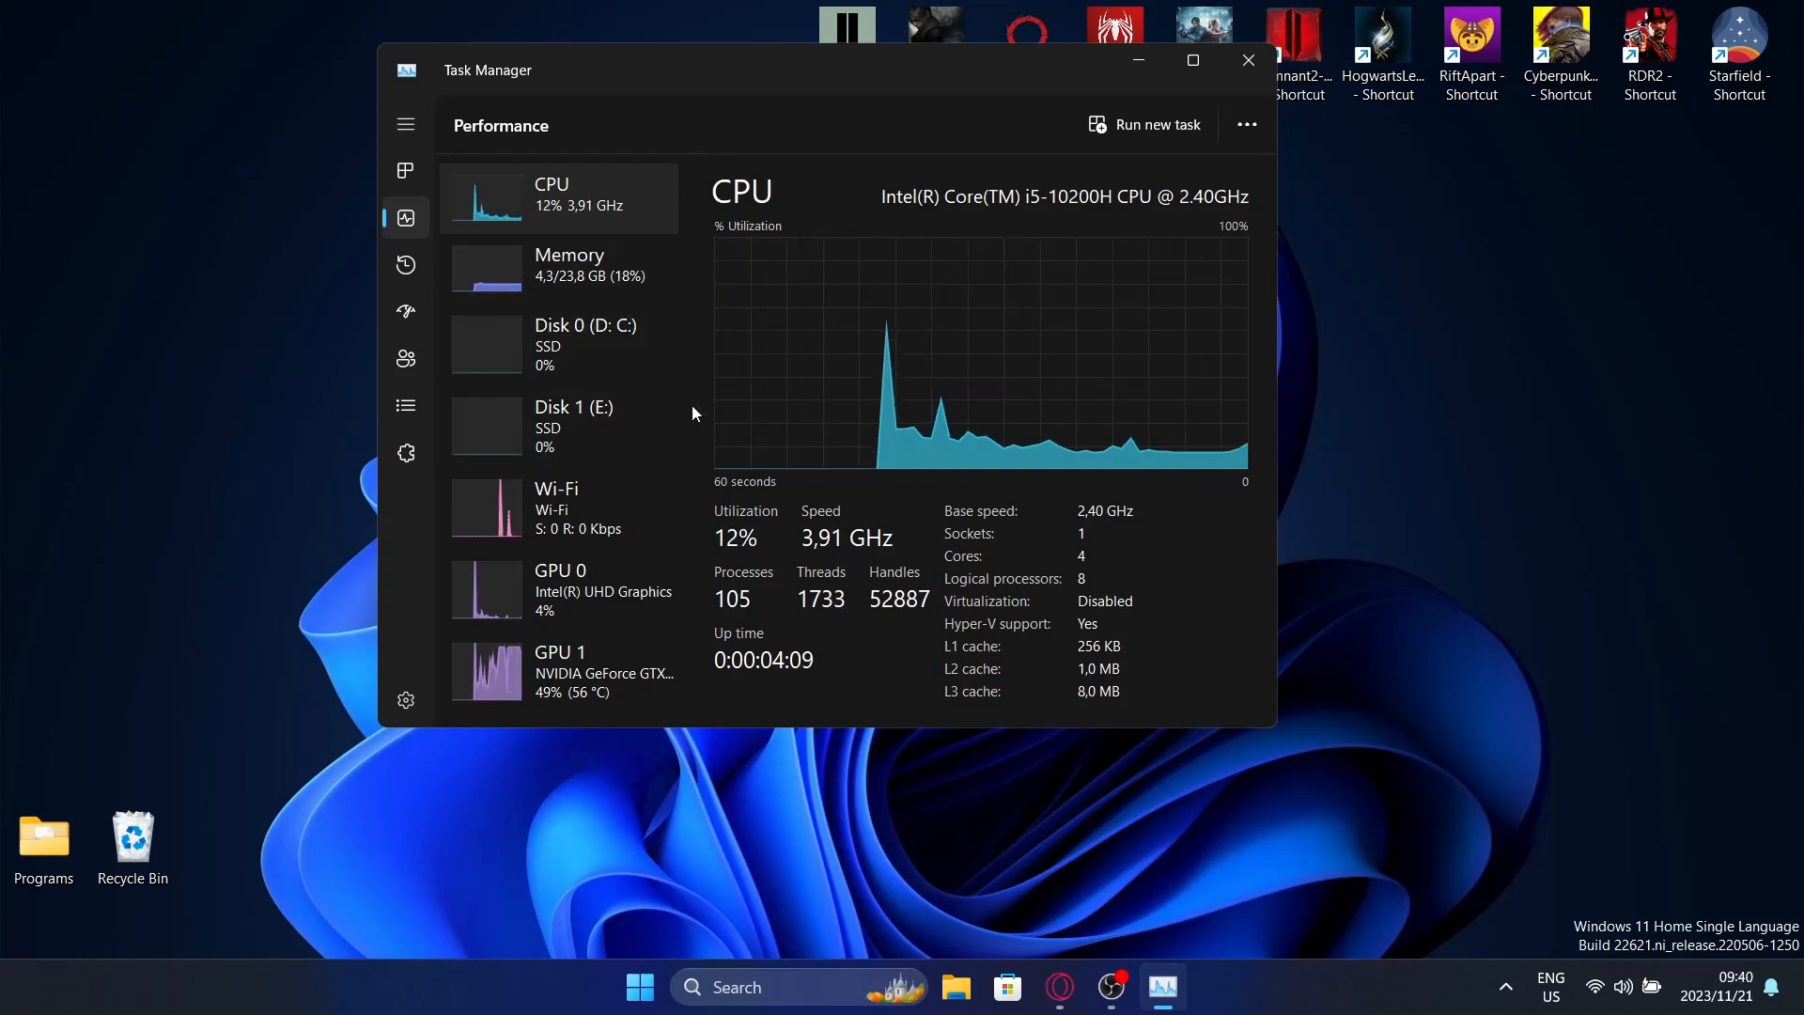
mouse_move(758, 470)
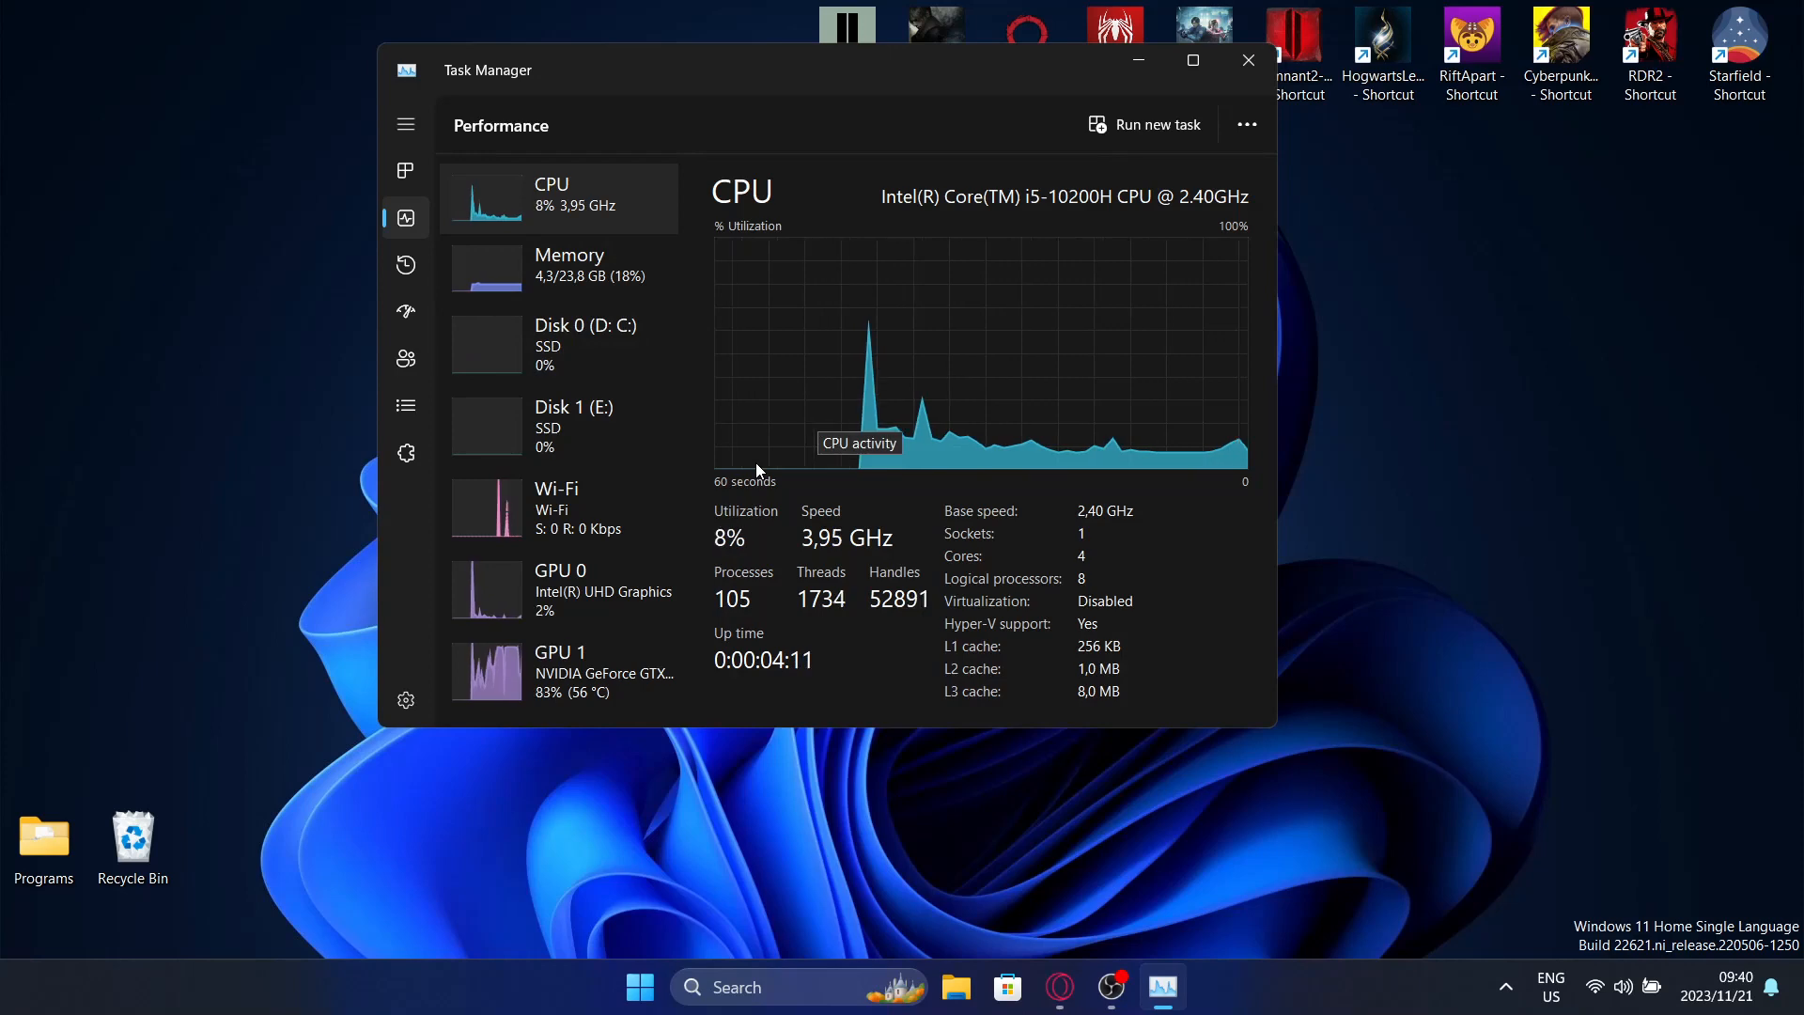
mouse_move(459, 441)
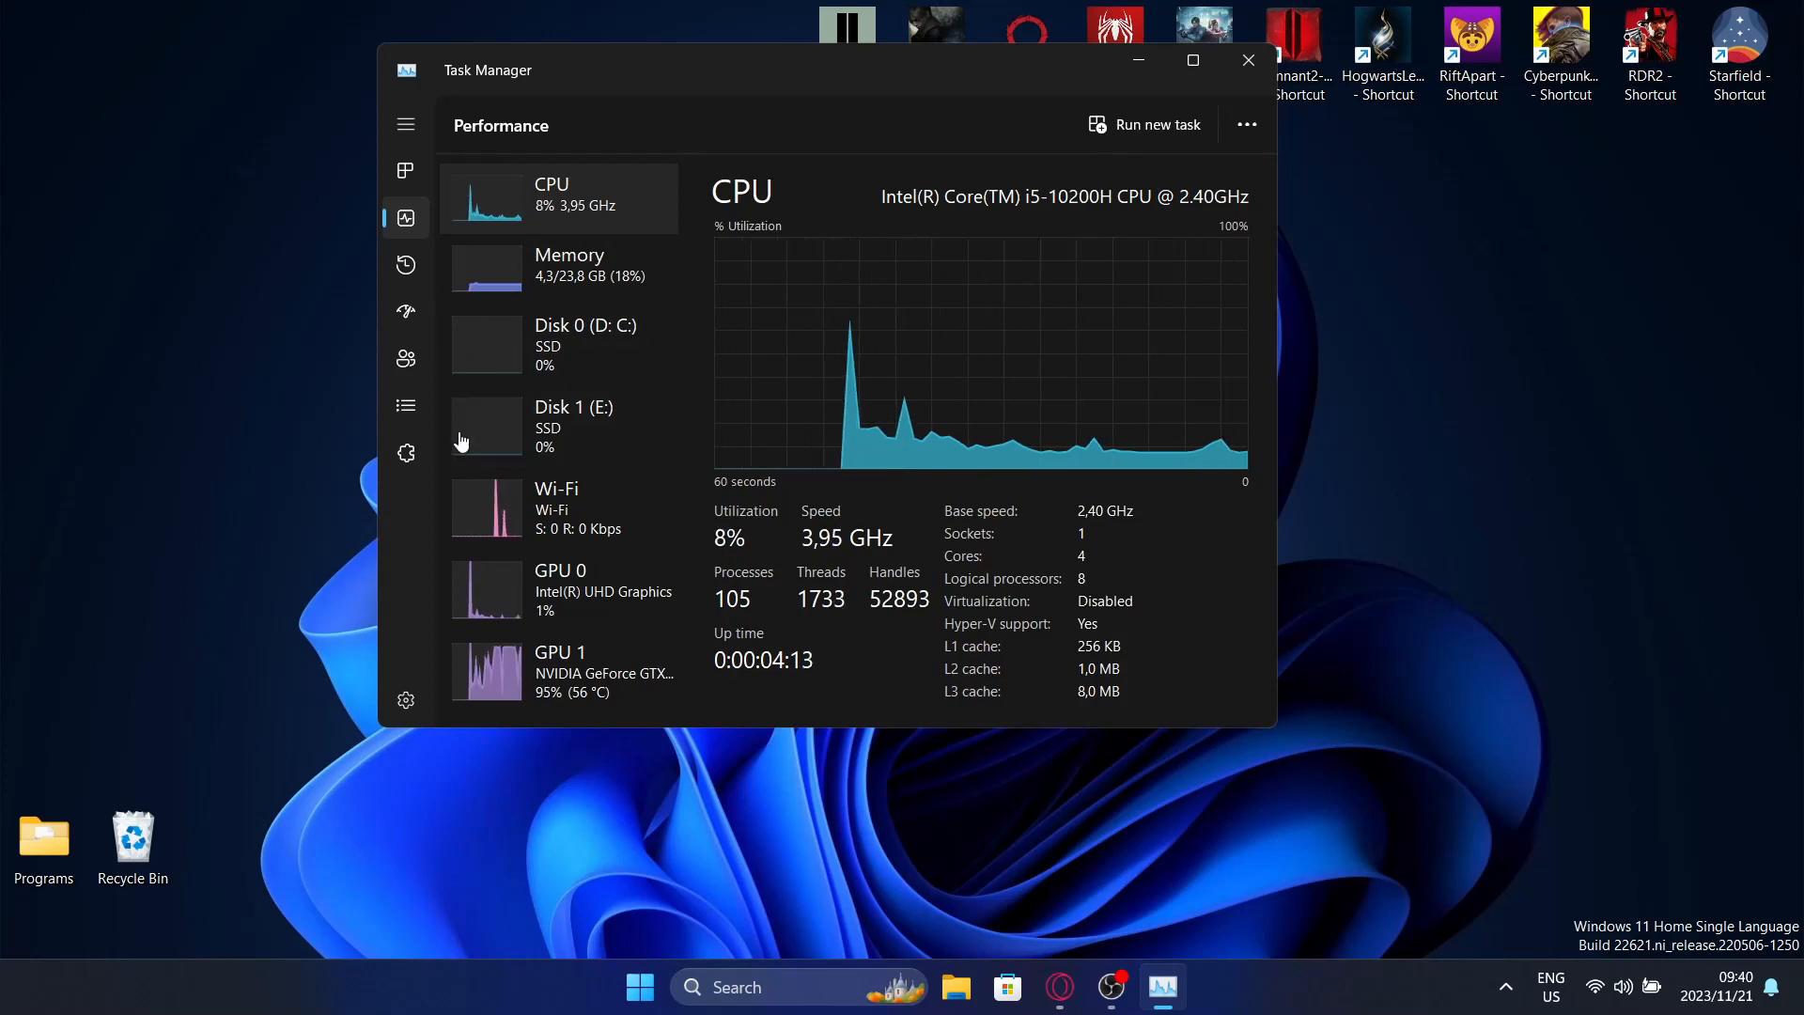
mouse_move(1247, 60)
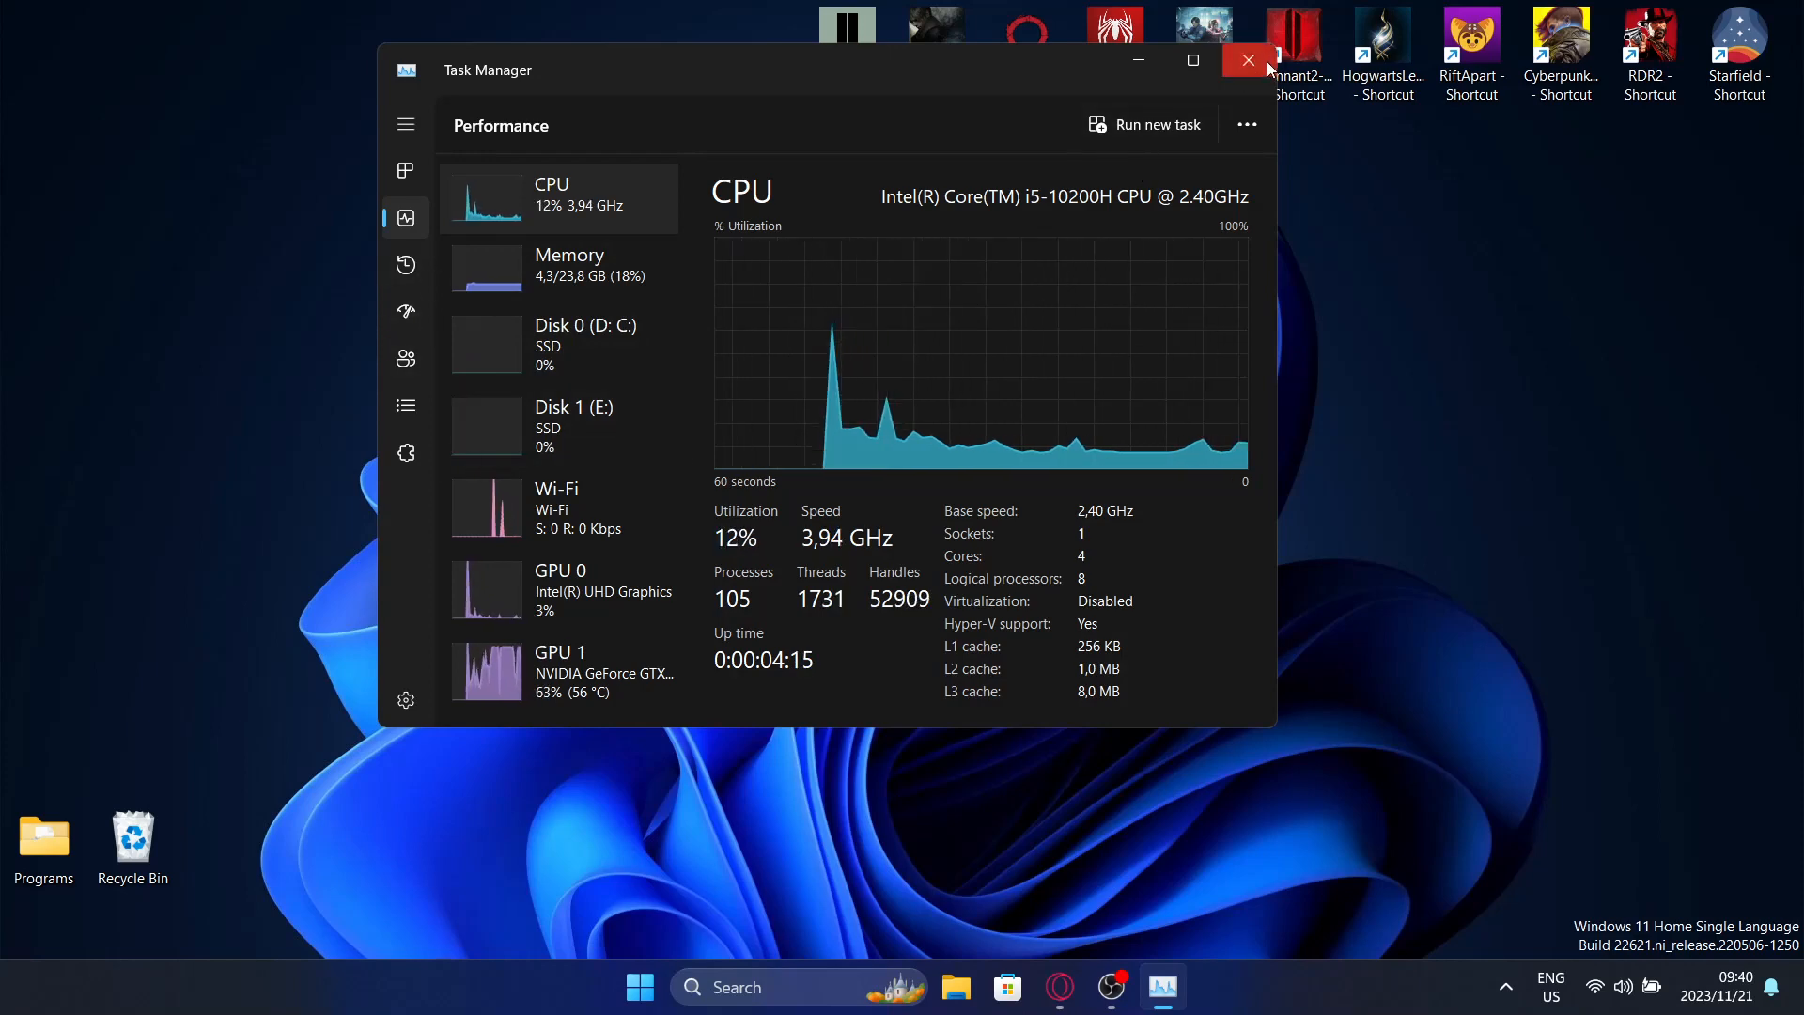
left_click(405, 170)
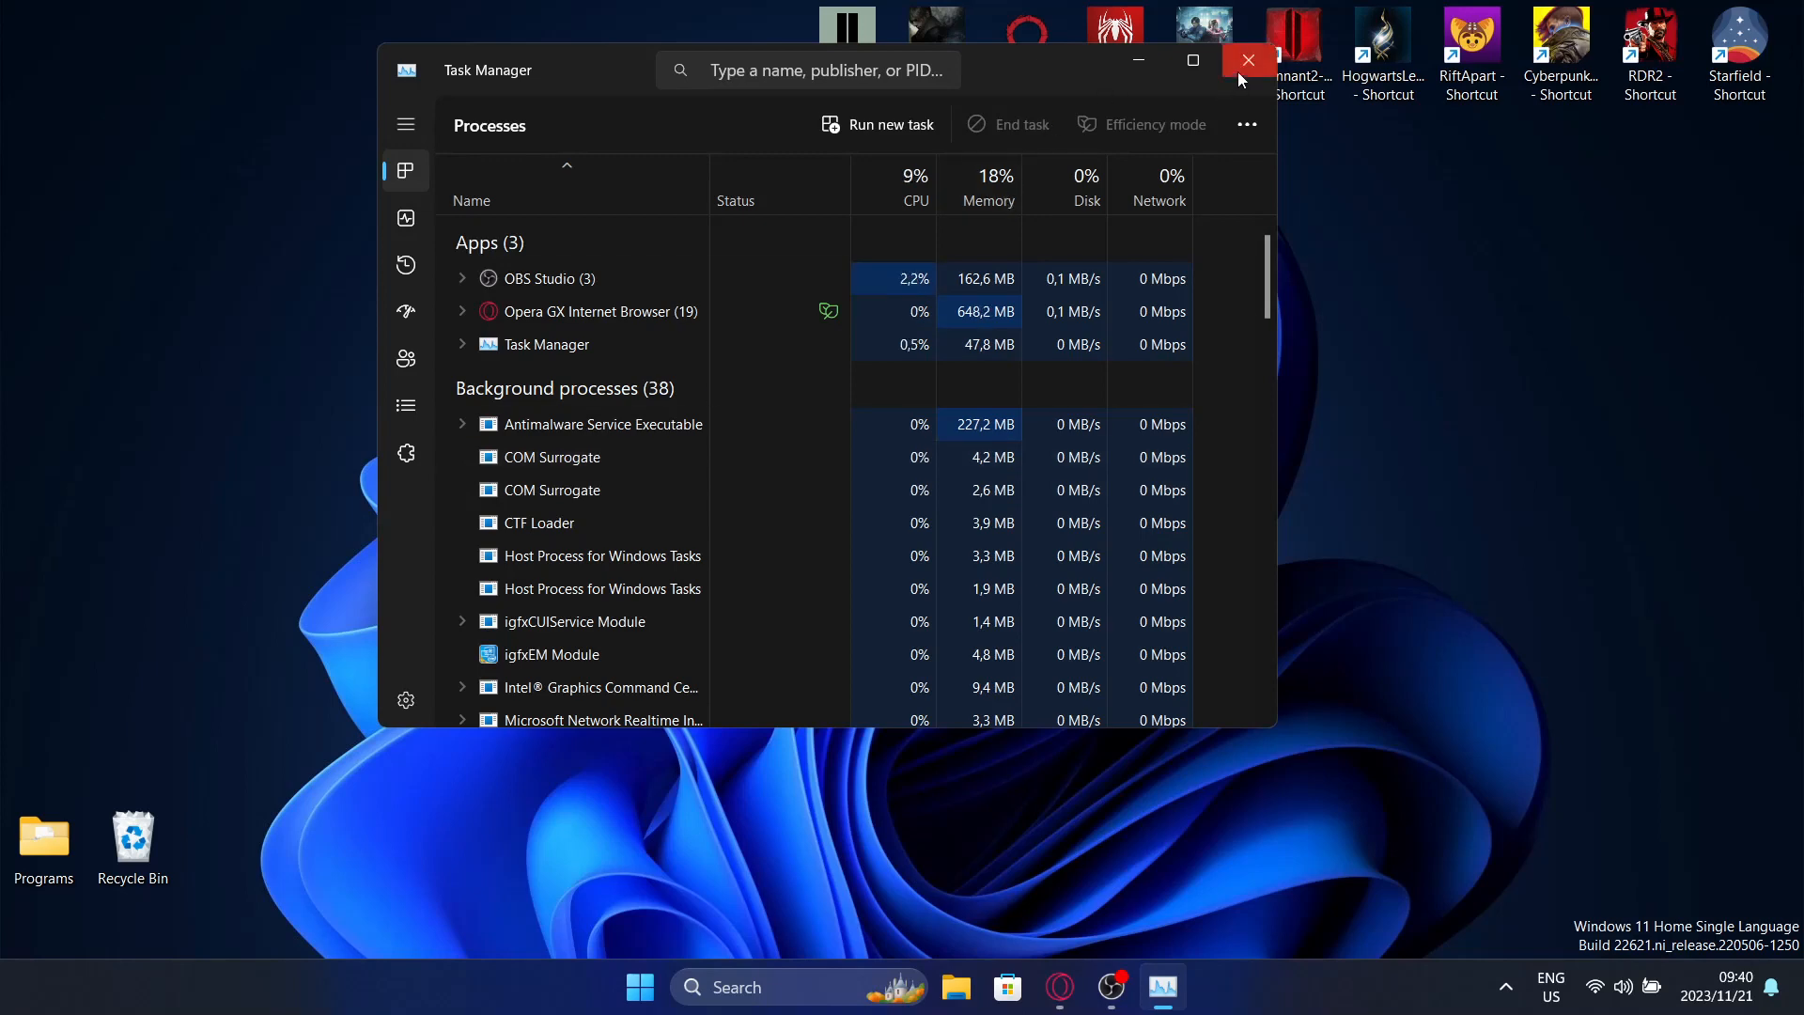
left_click(1246, 60)
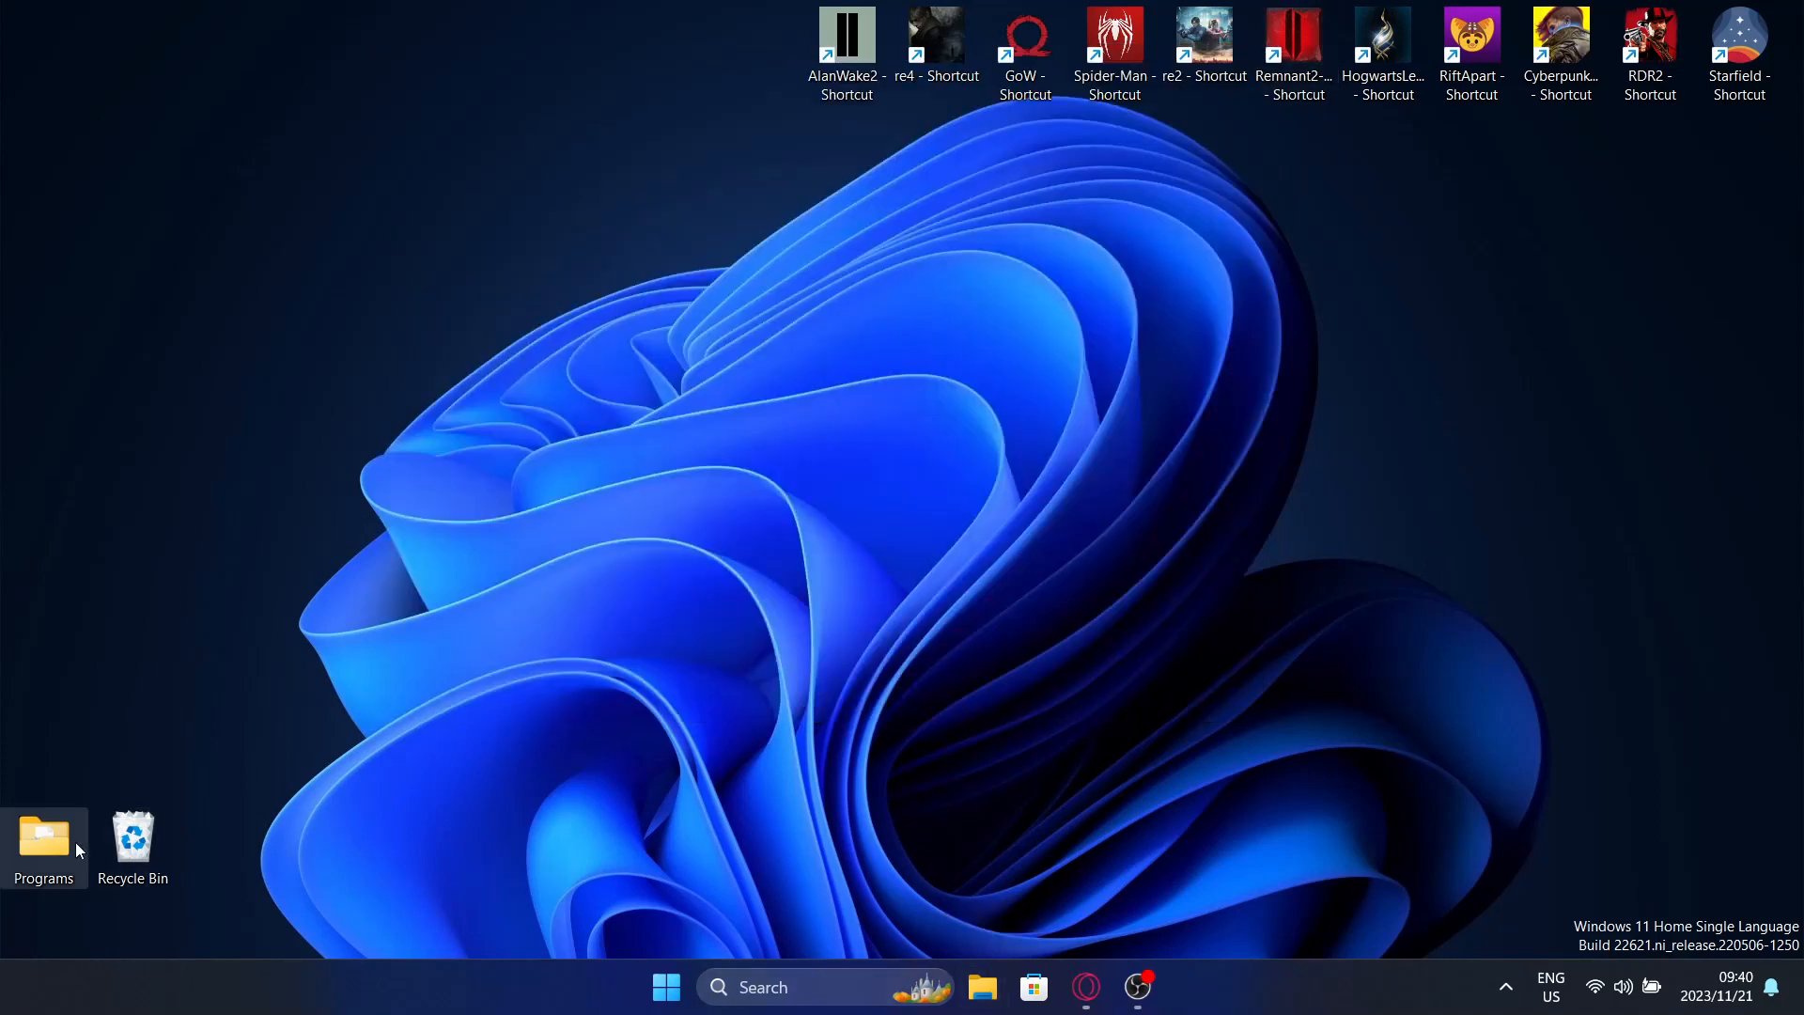
- Launch Winaero Tweaker from Programs, browse its Context Menu tweaks, then close it
double_click(42, 840)
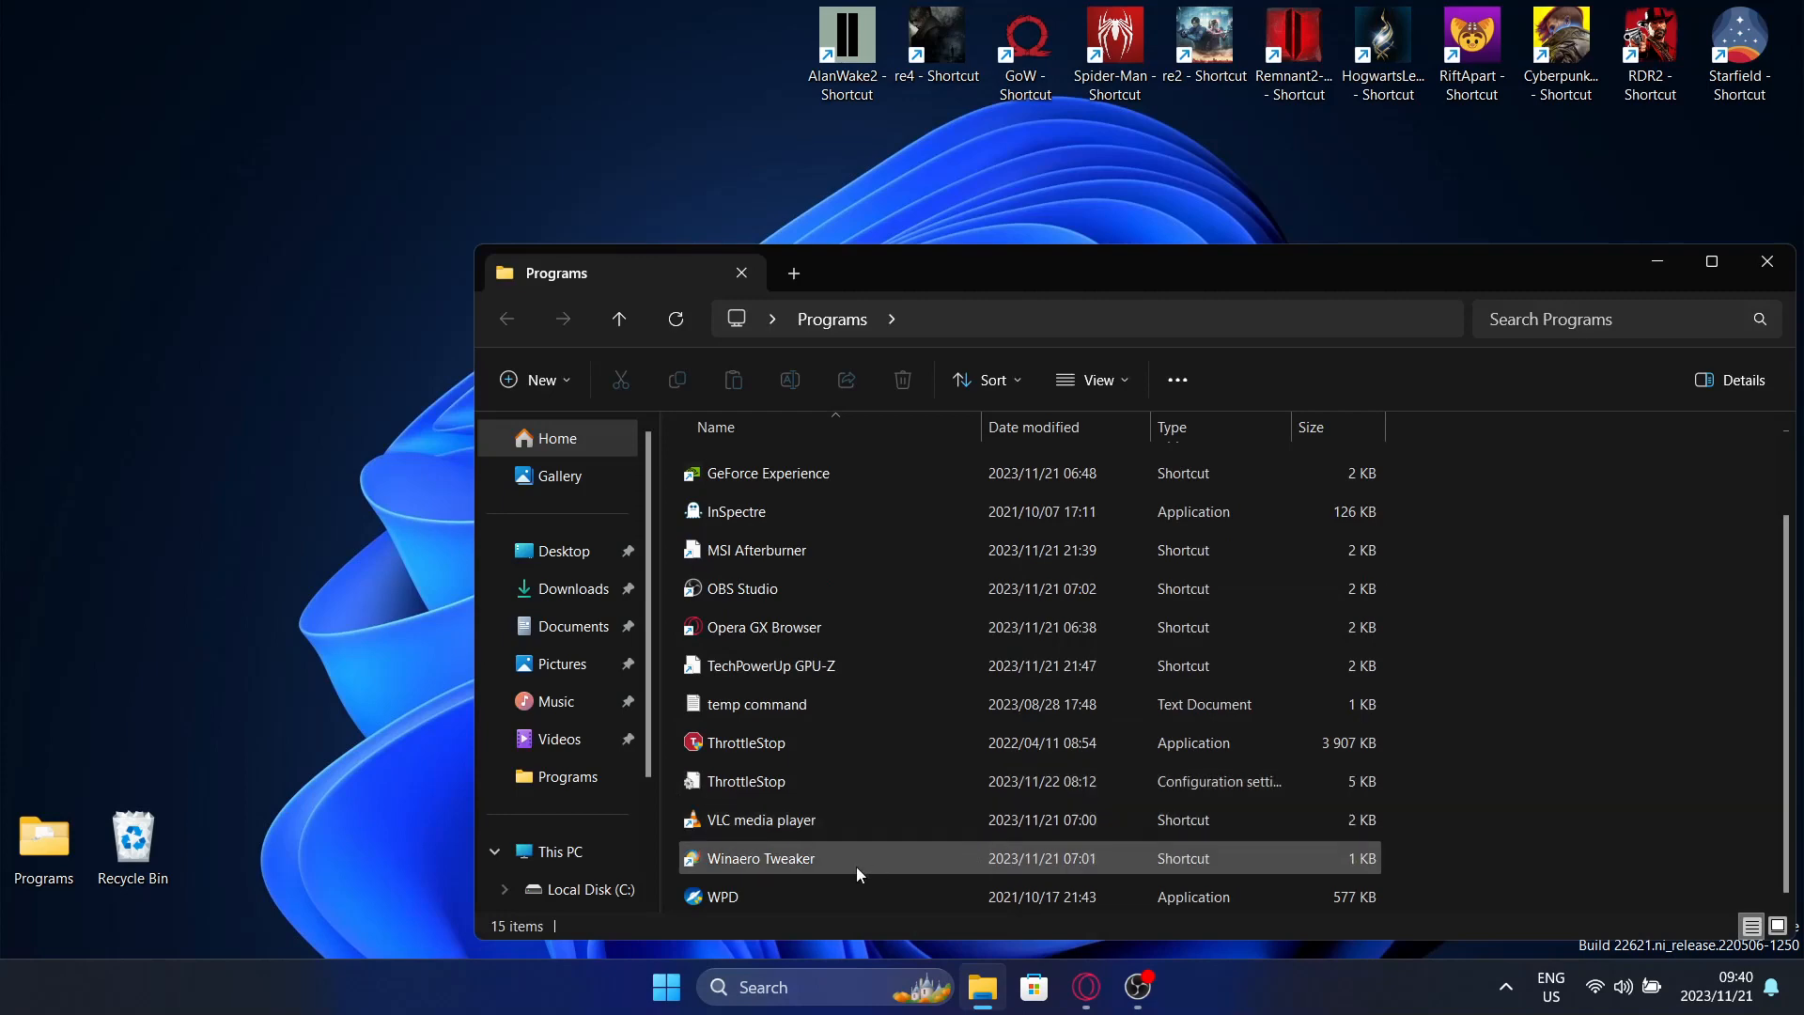
left_click(760, 857)
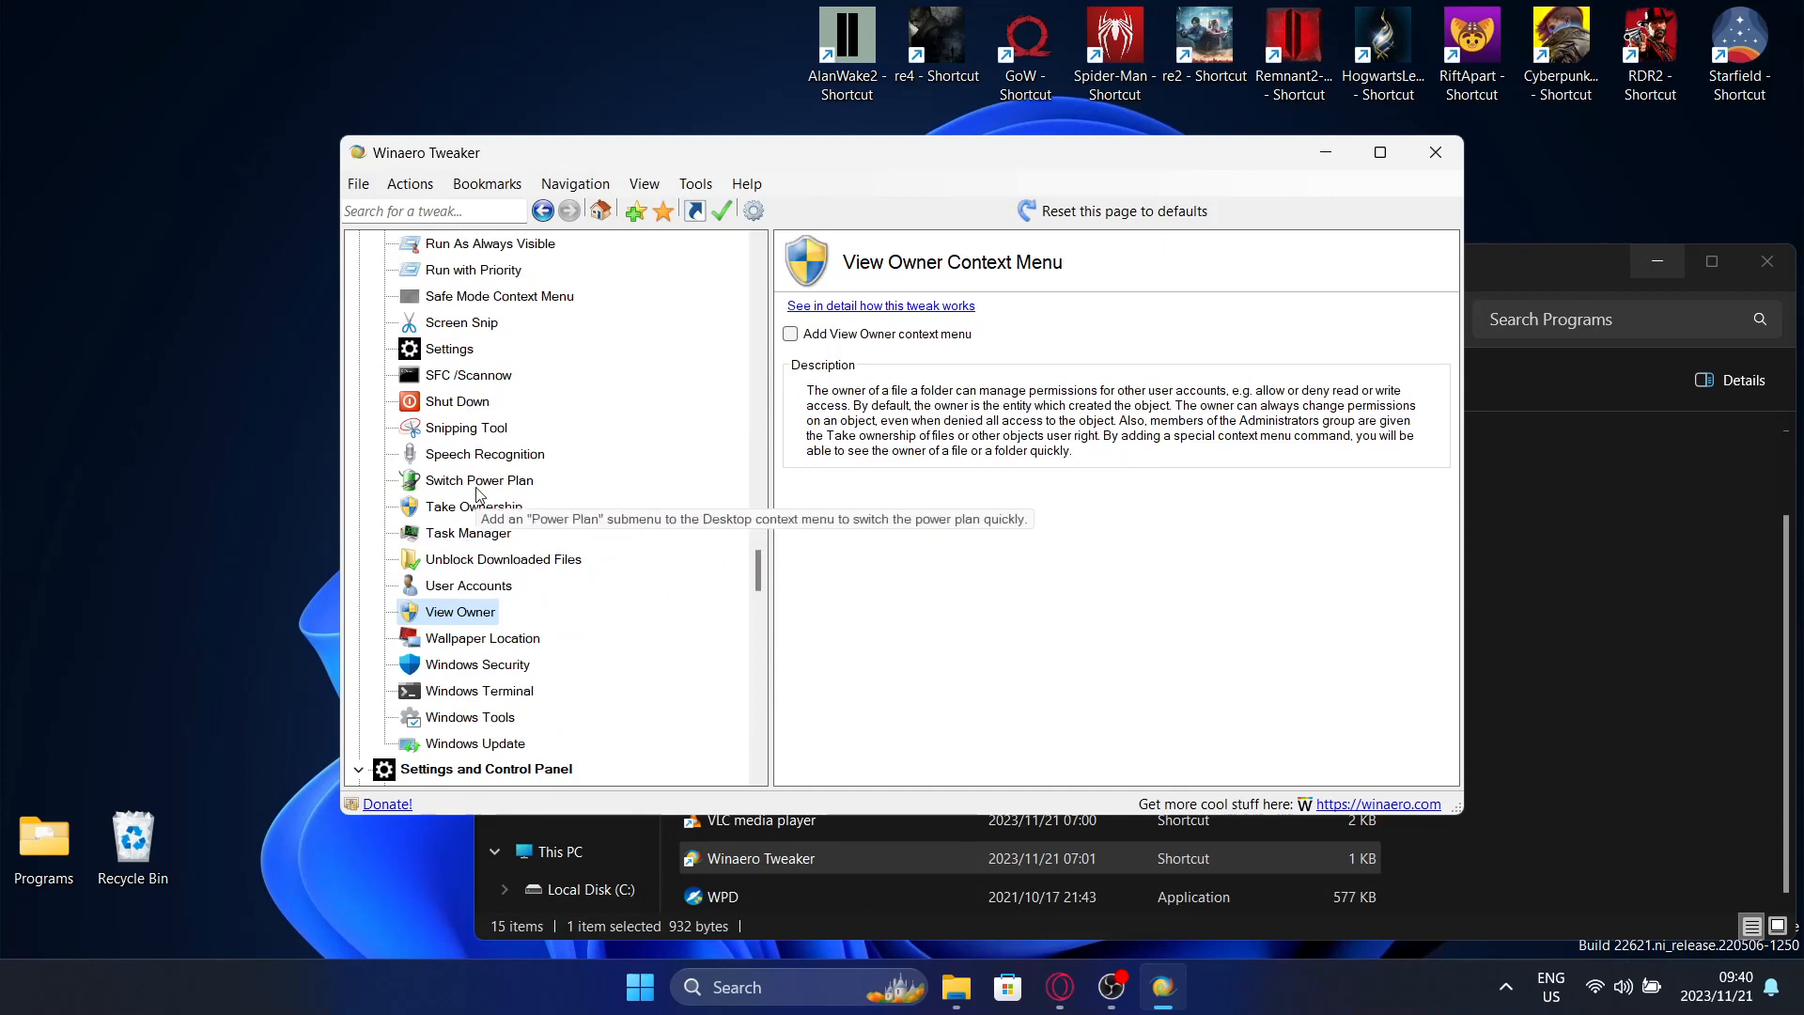
left_click(473, 507)
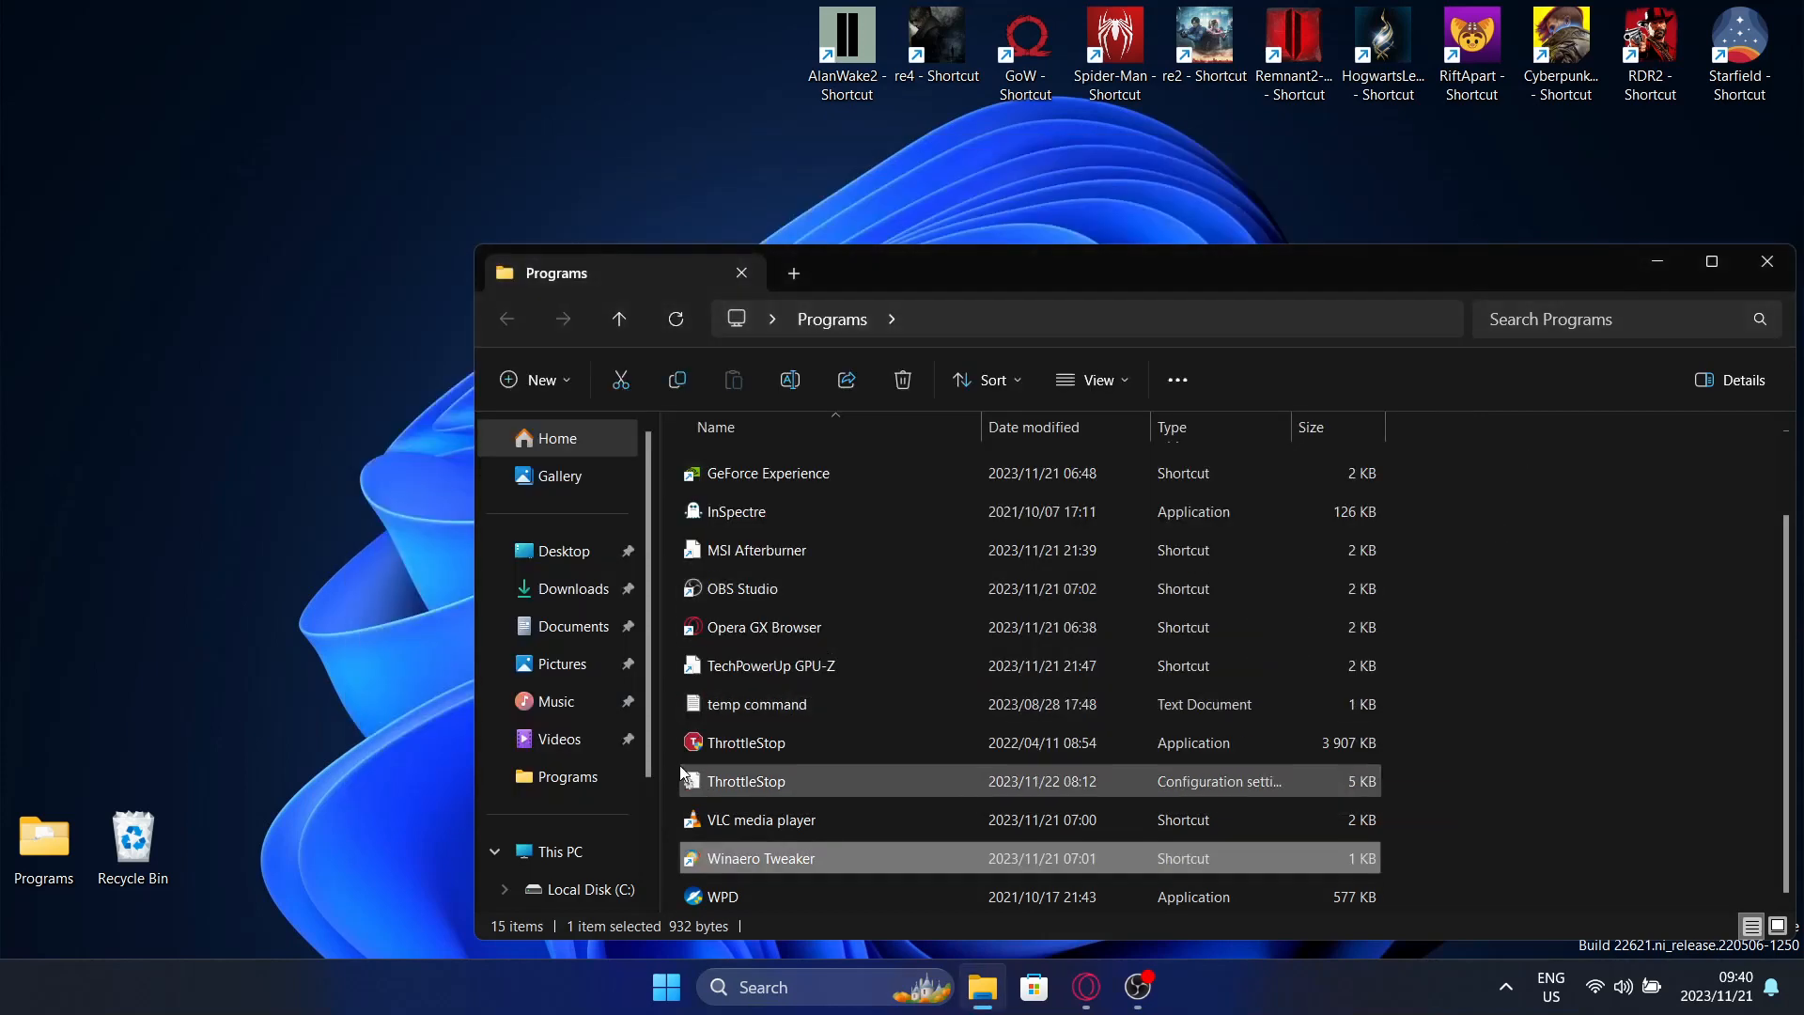
left_click(559, 851)
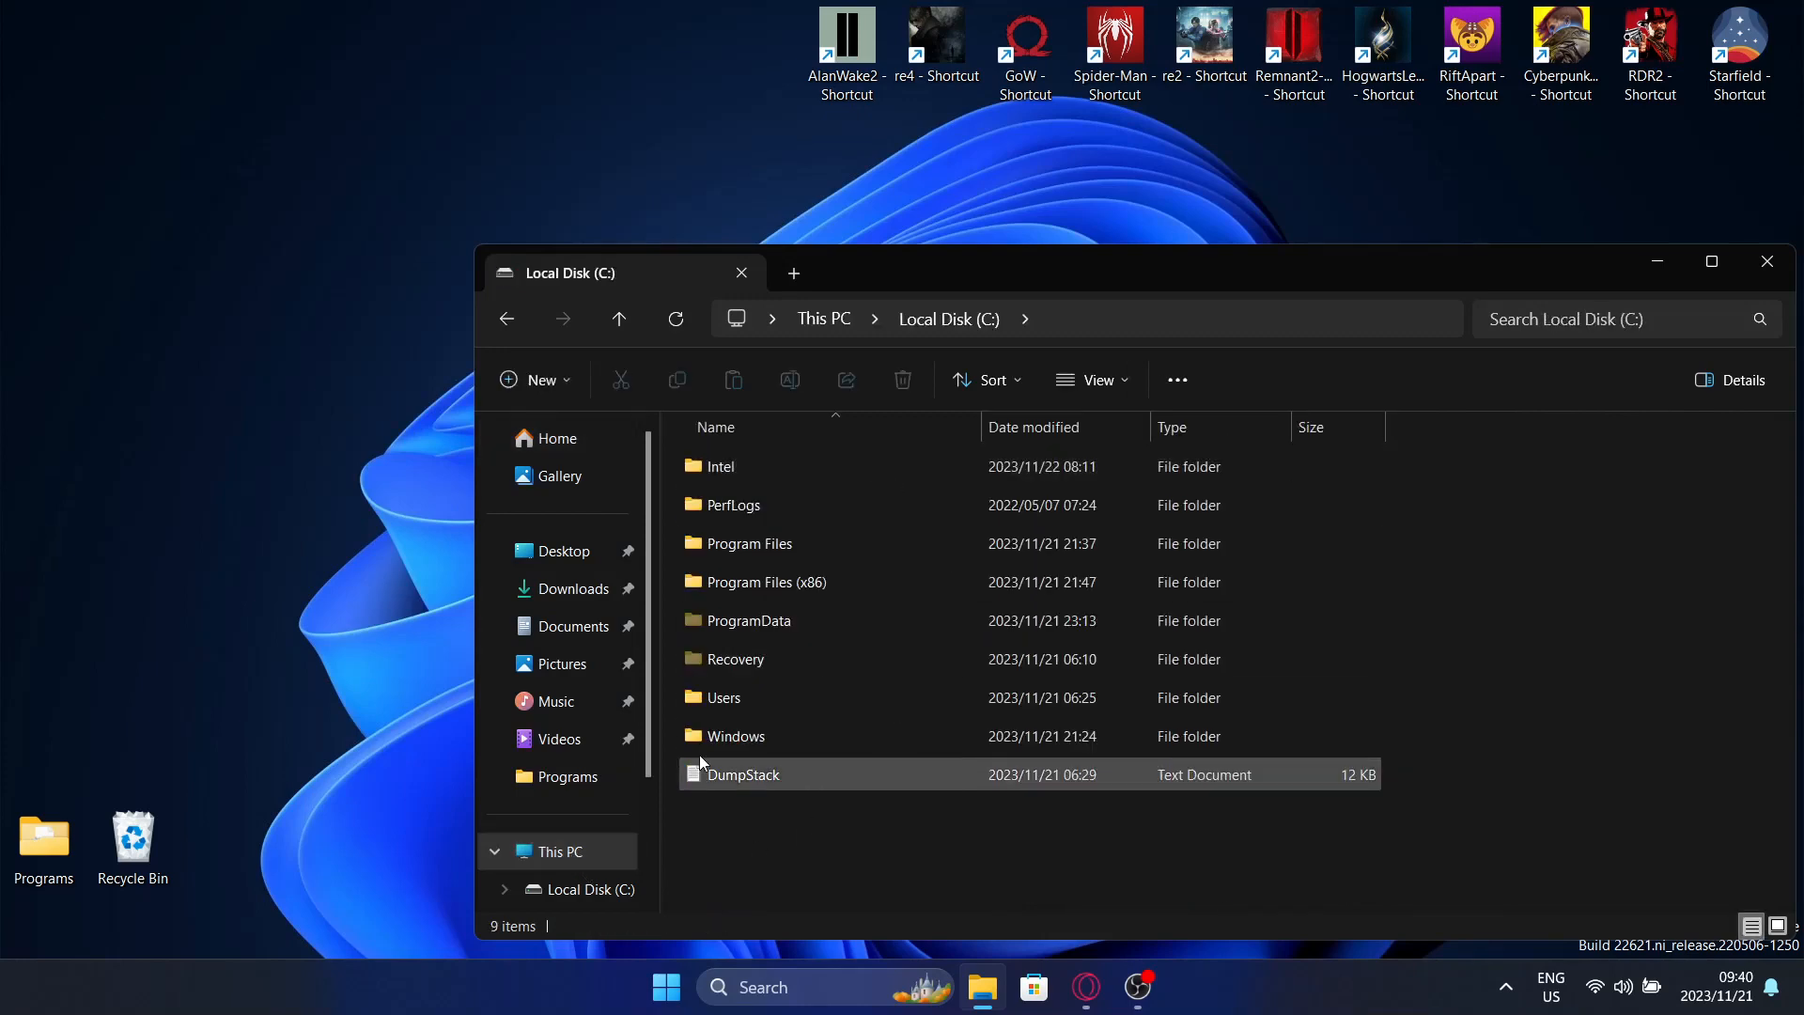
- Go to C:\Windows\System32 and scroll down to the AggregatorHost123 application
double_click(733, 735)
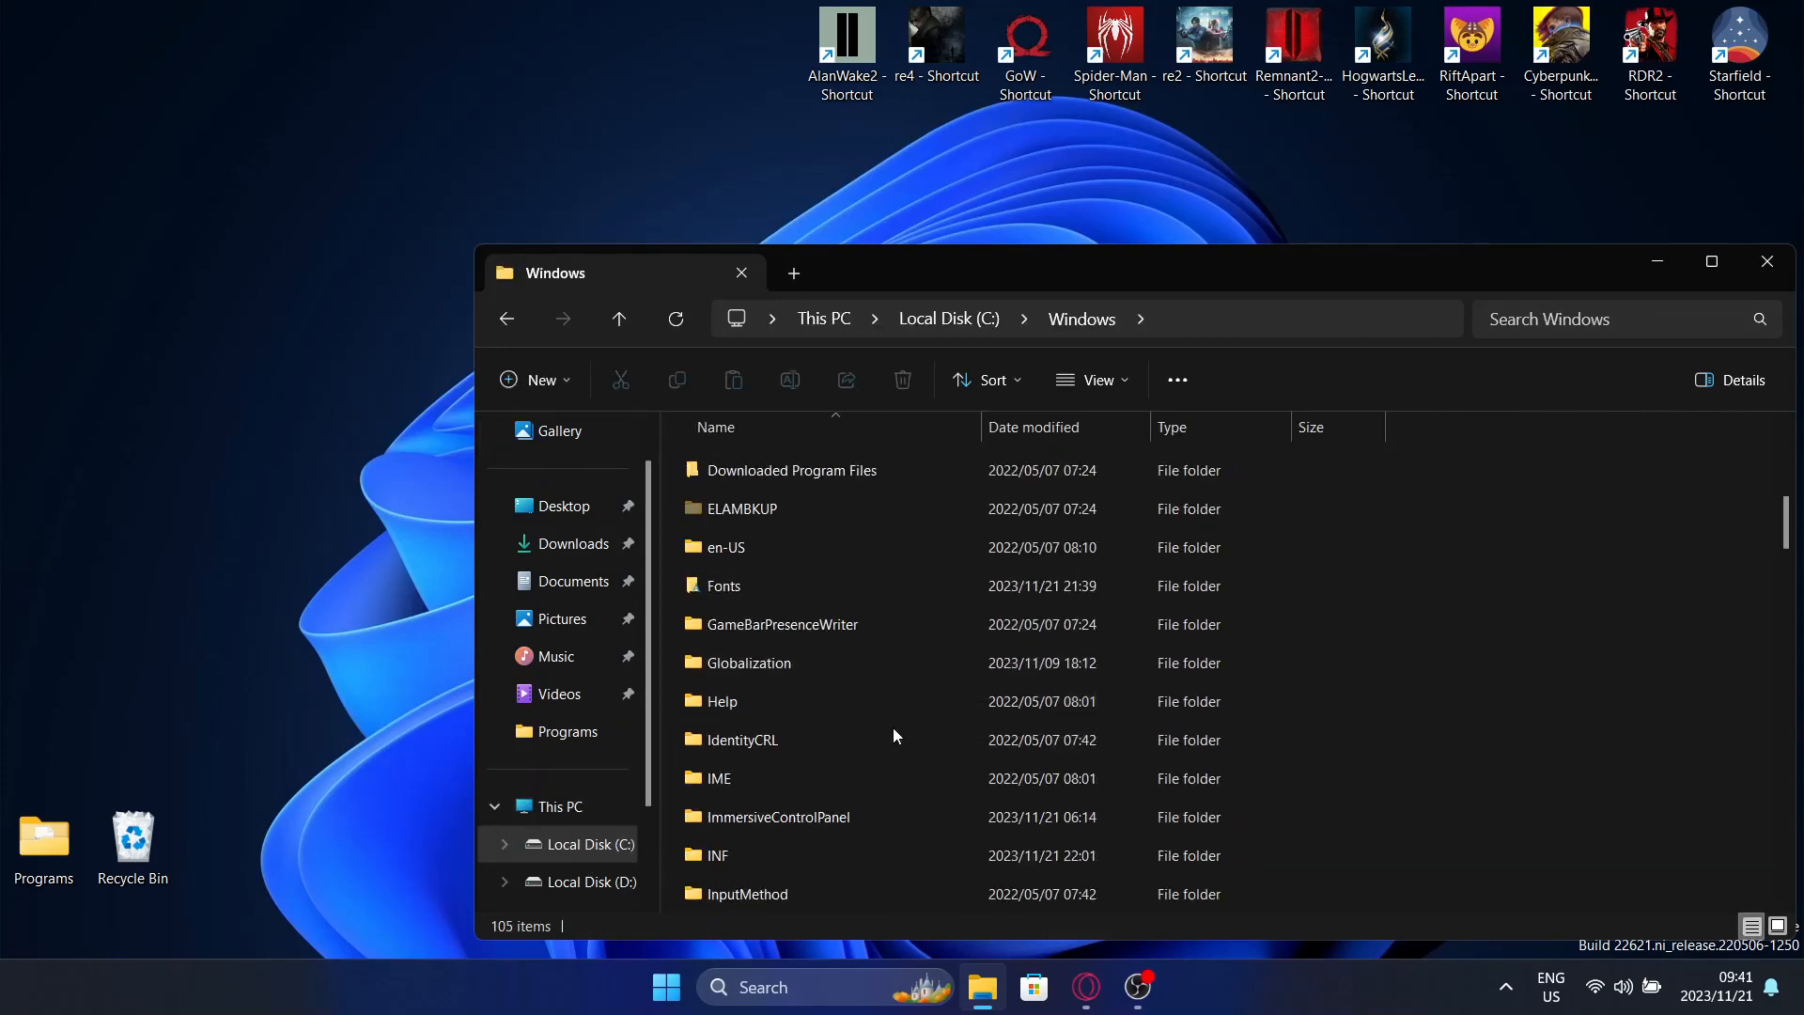
scroll("down", 3)
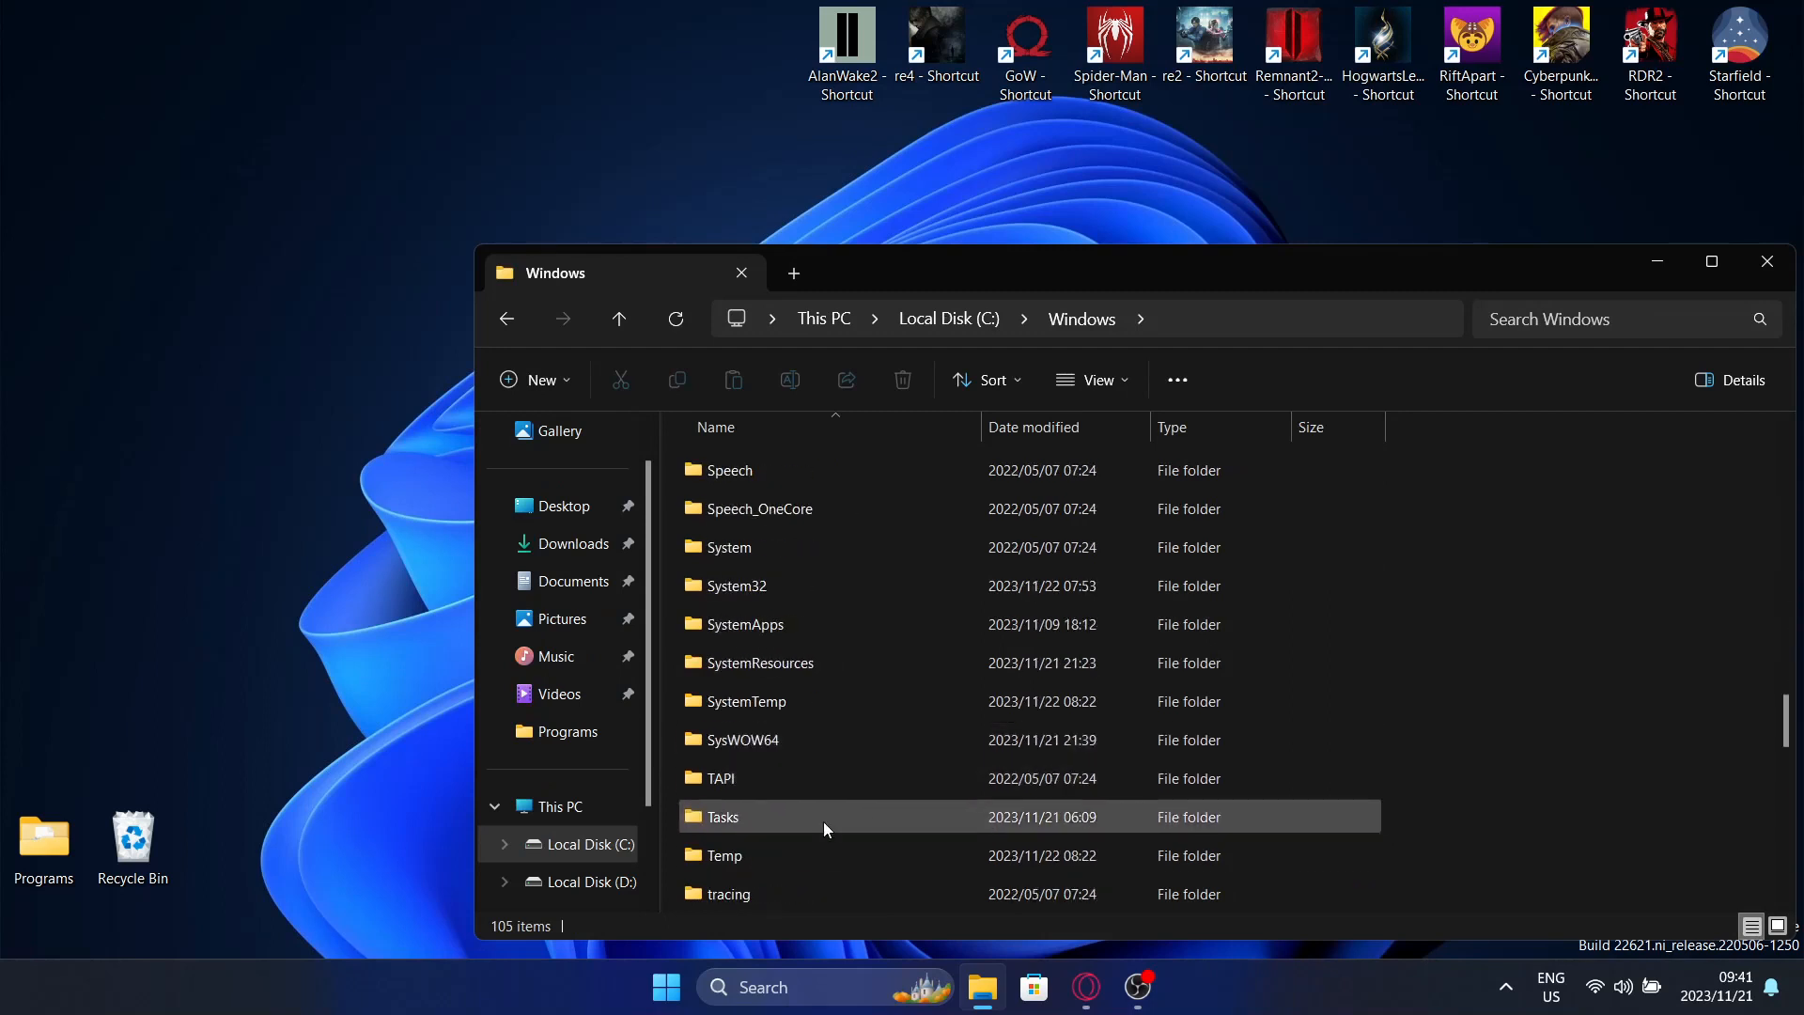
double_click(735, 586)
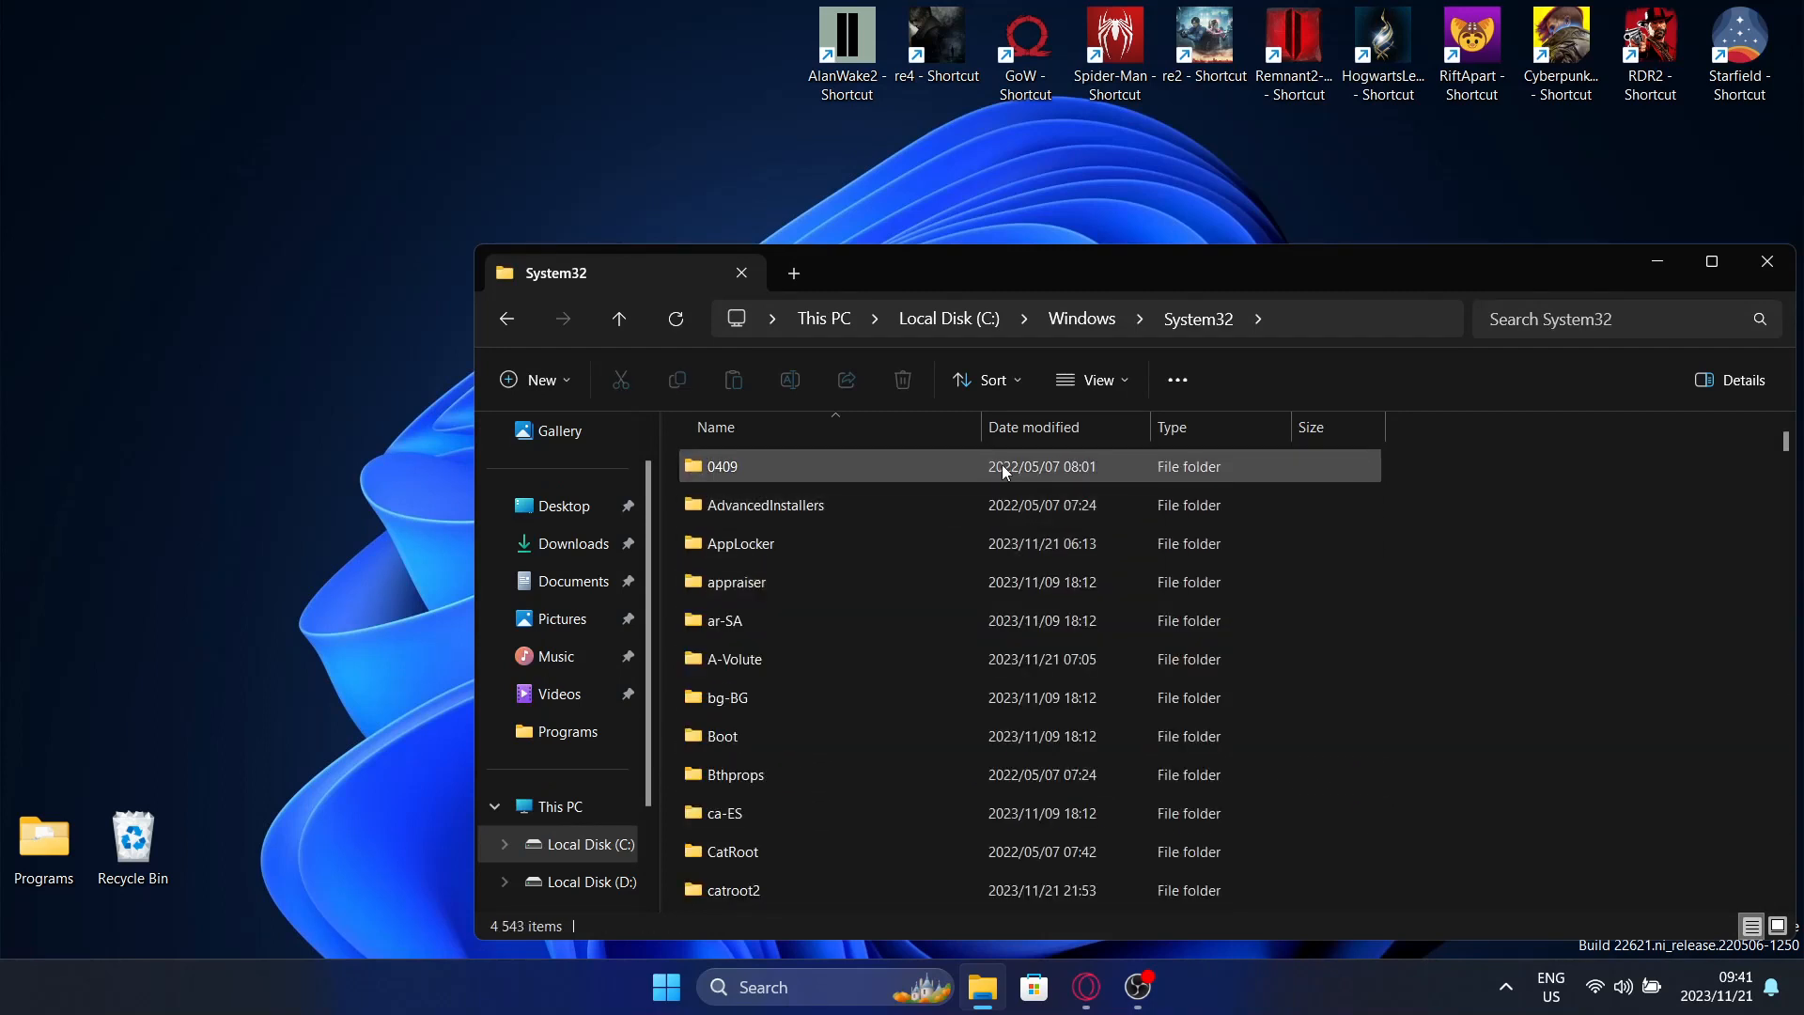
scroll("down", 3)
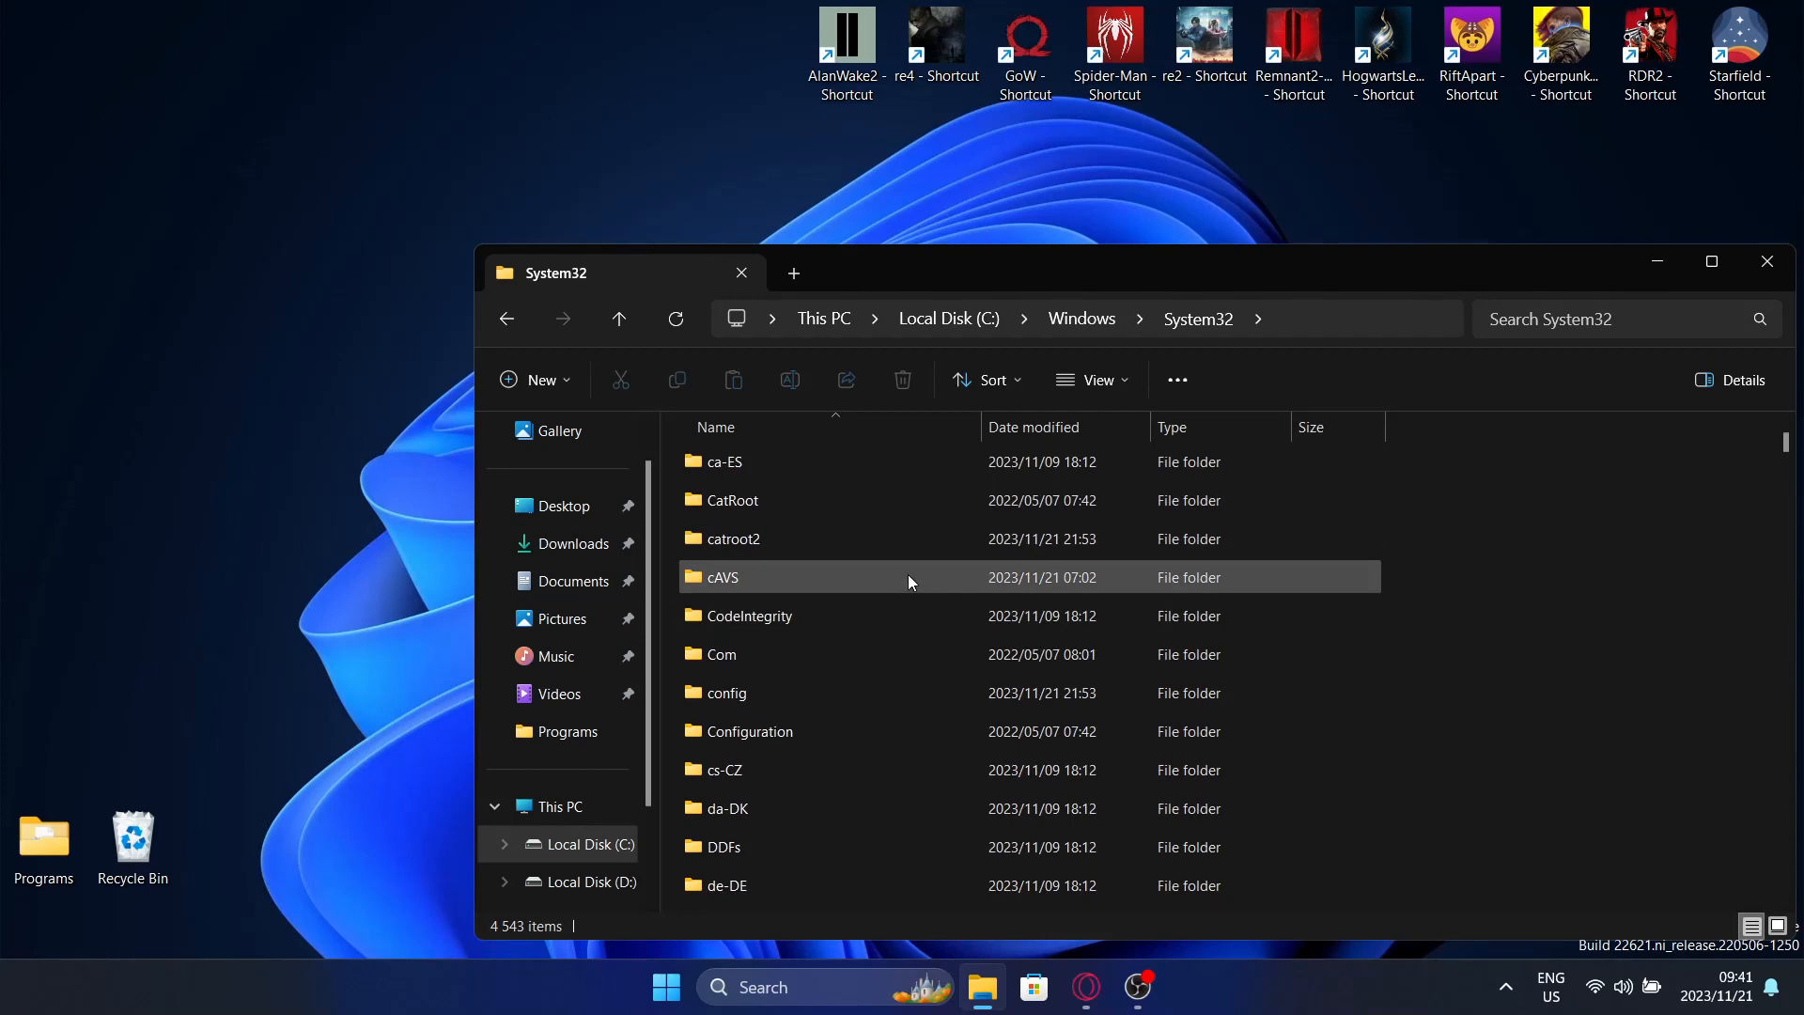
scroll("down", 3)
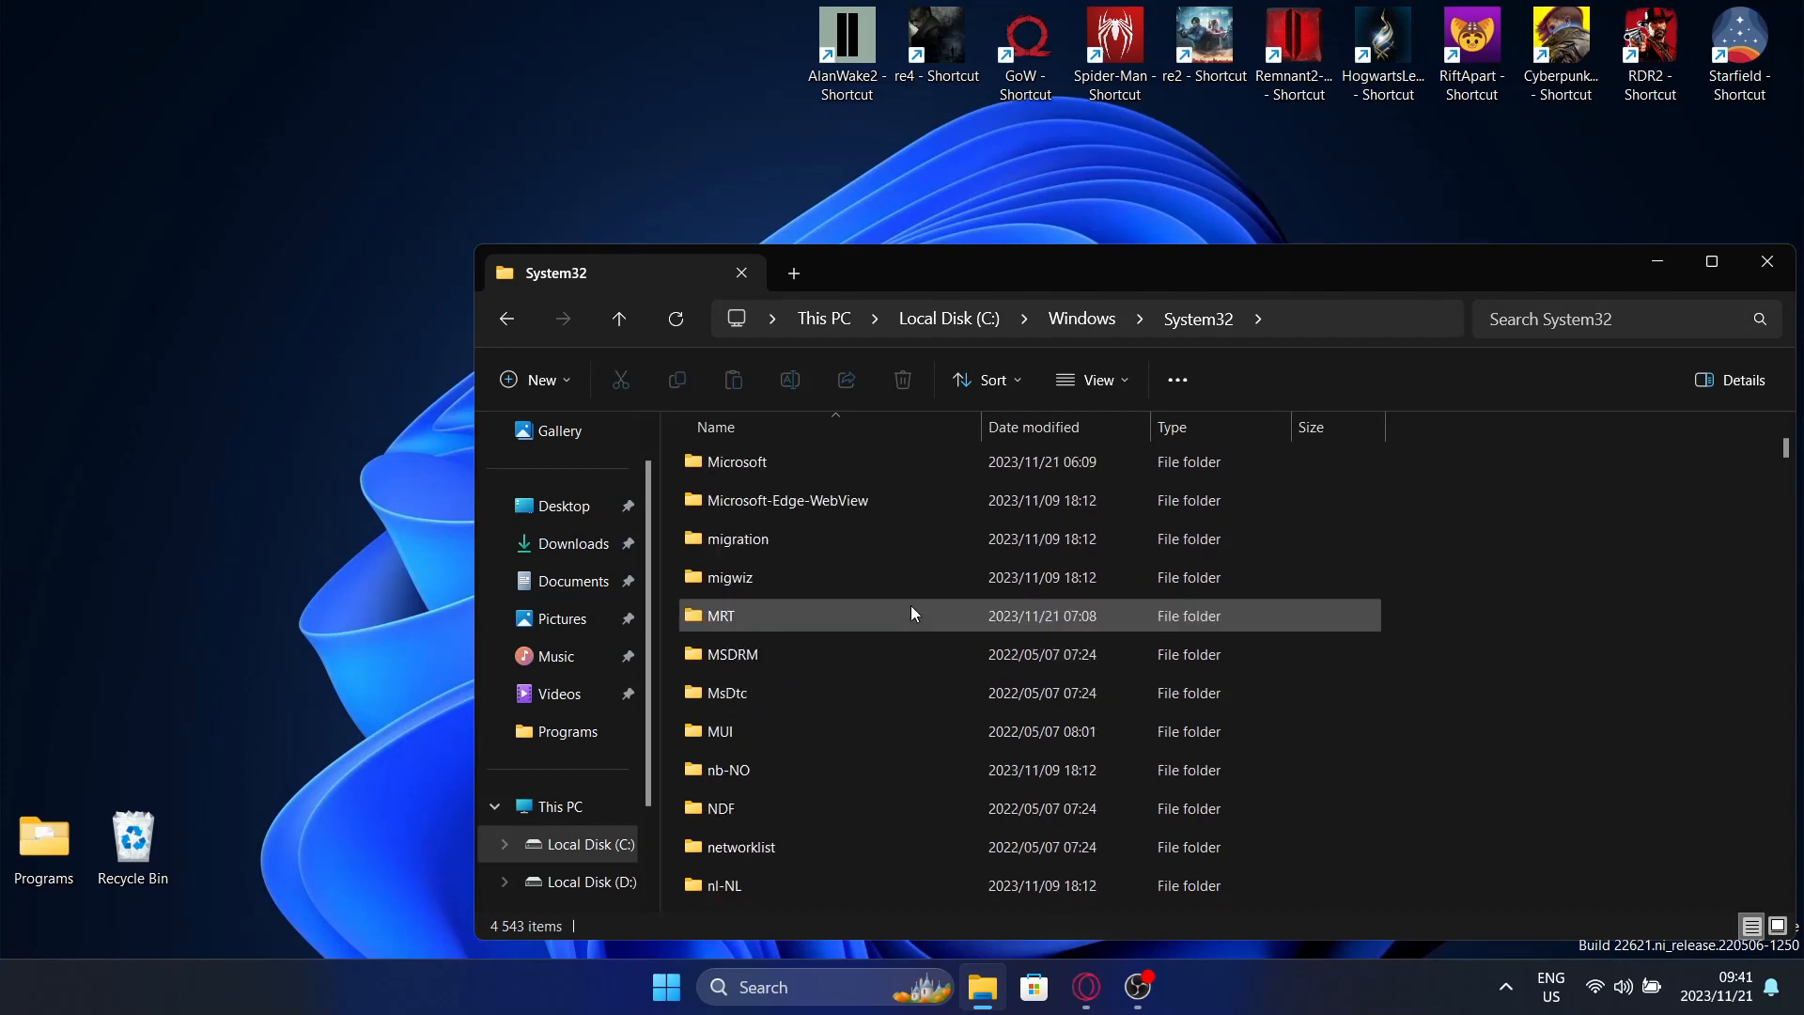
scroll("down", 3)
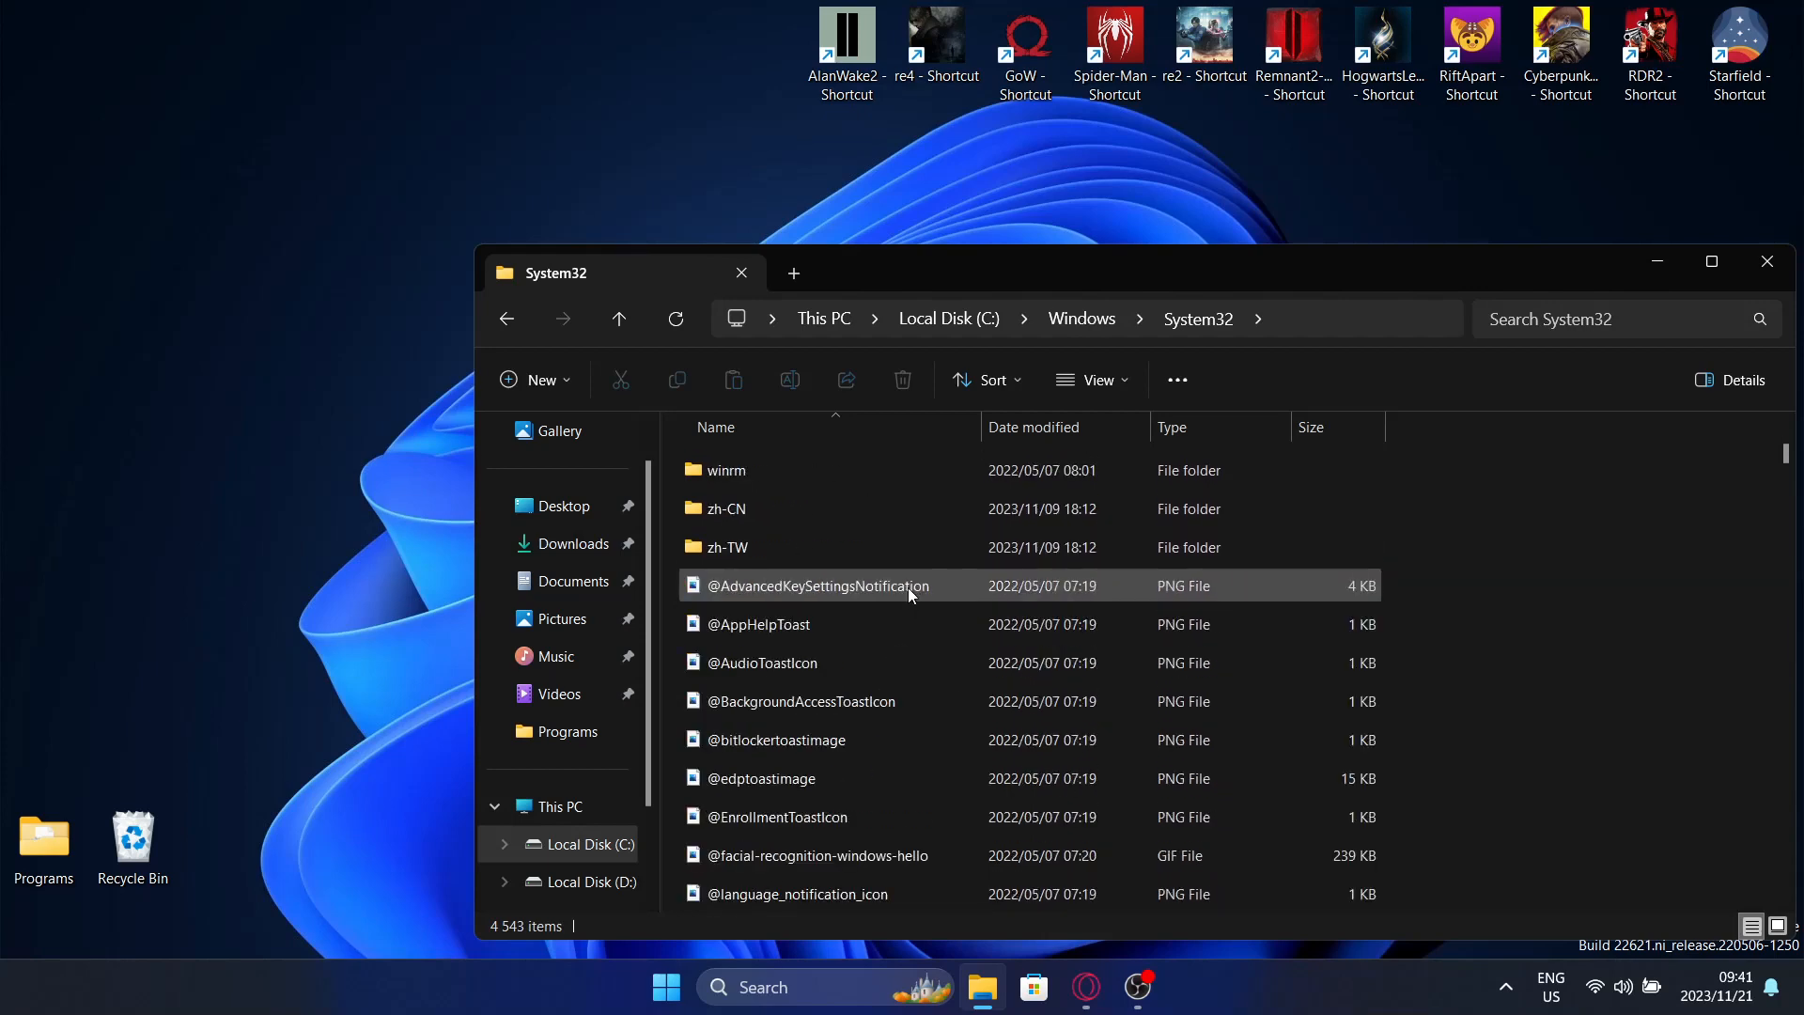
scroll("down", 3)
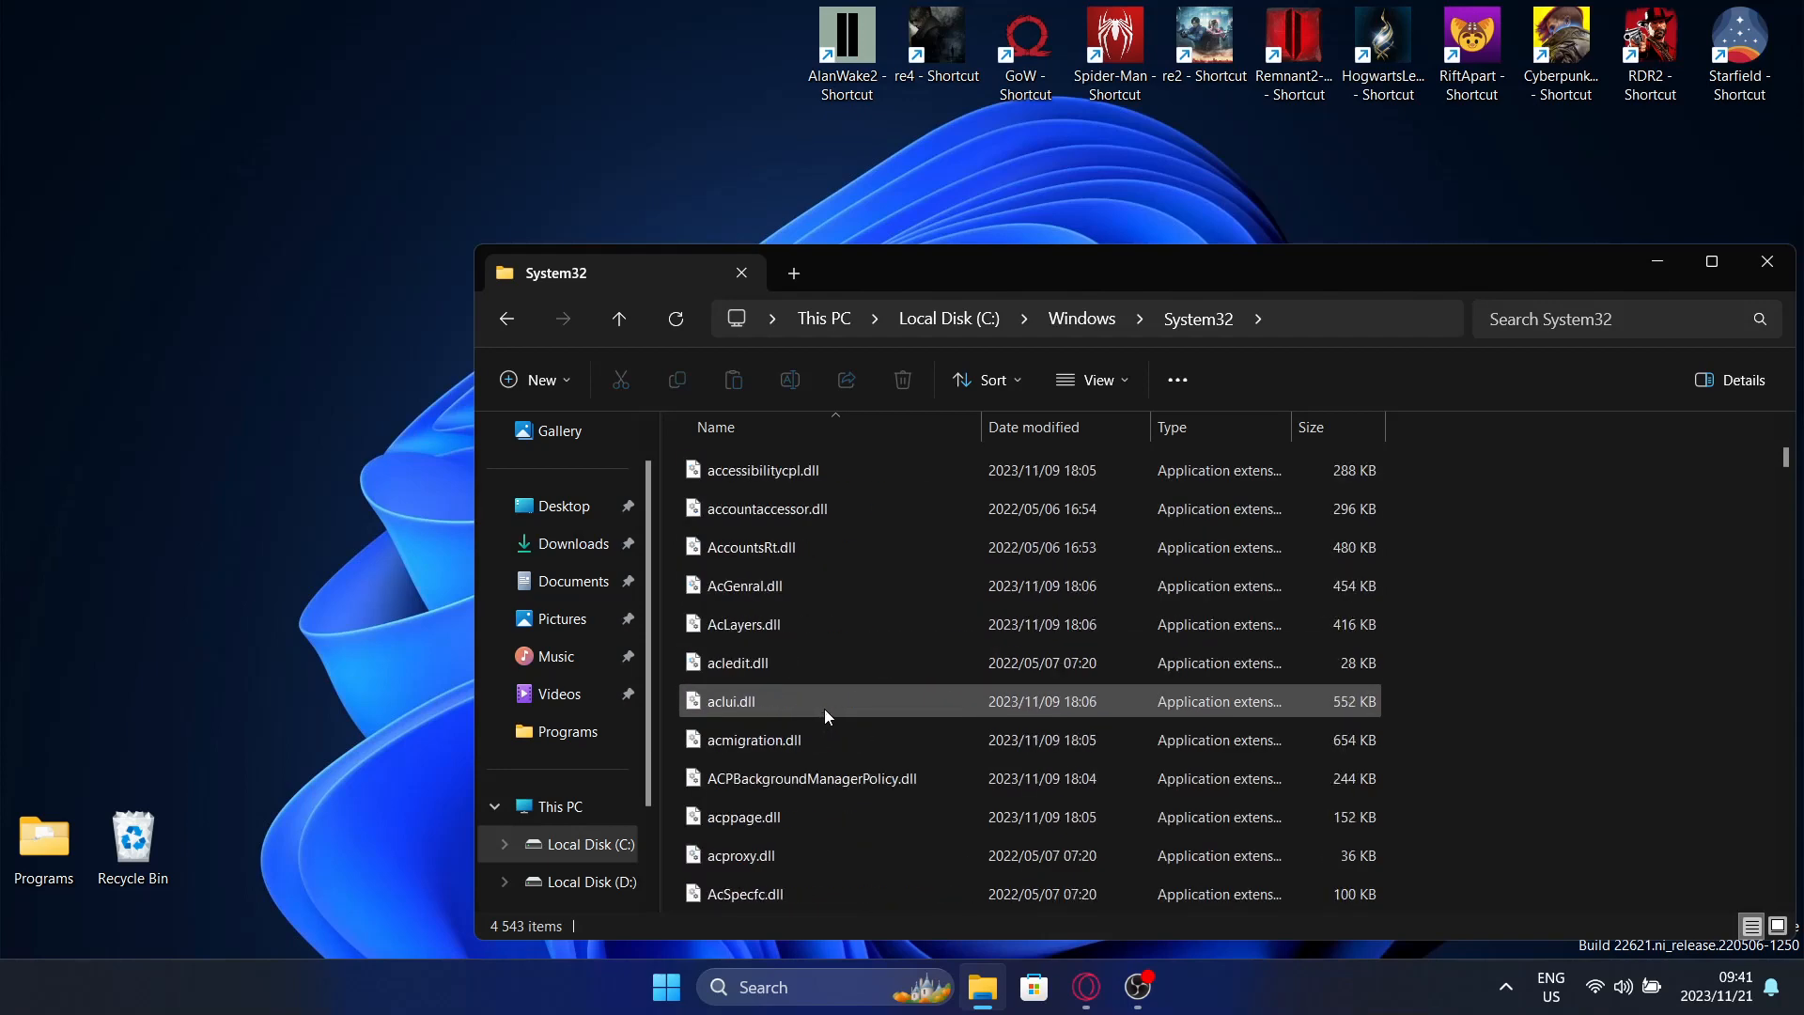
scroll("down", 3)
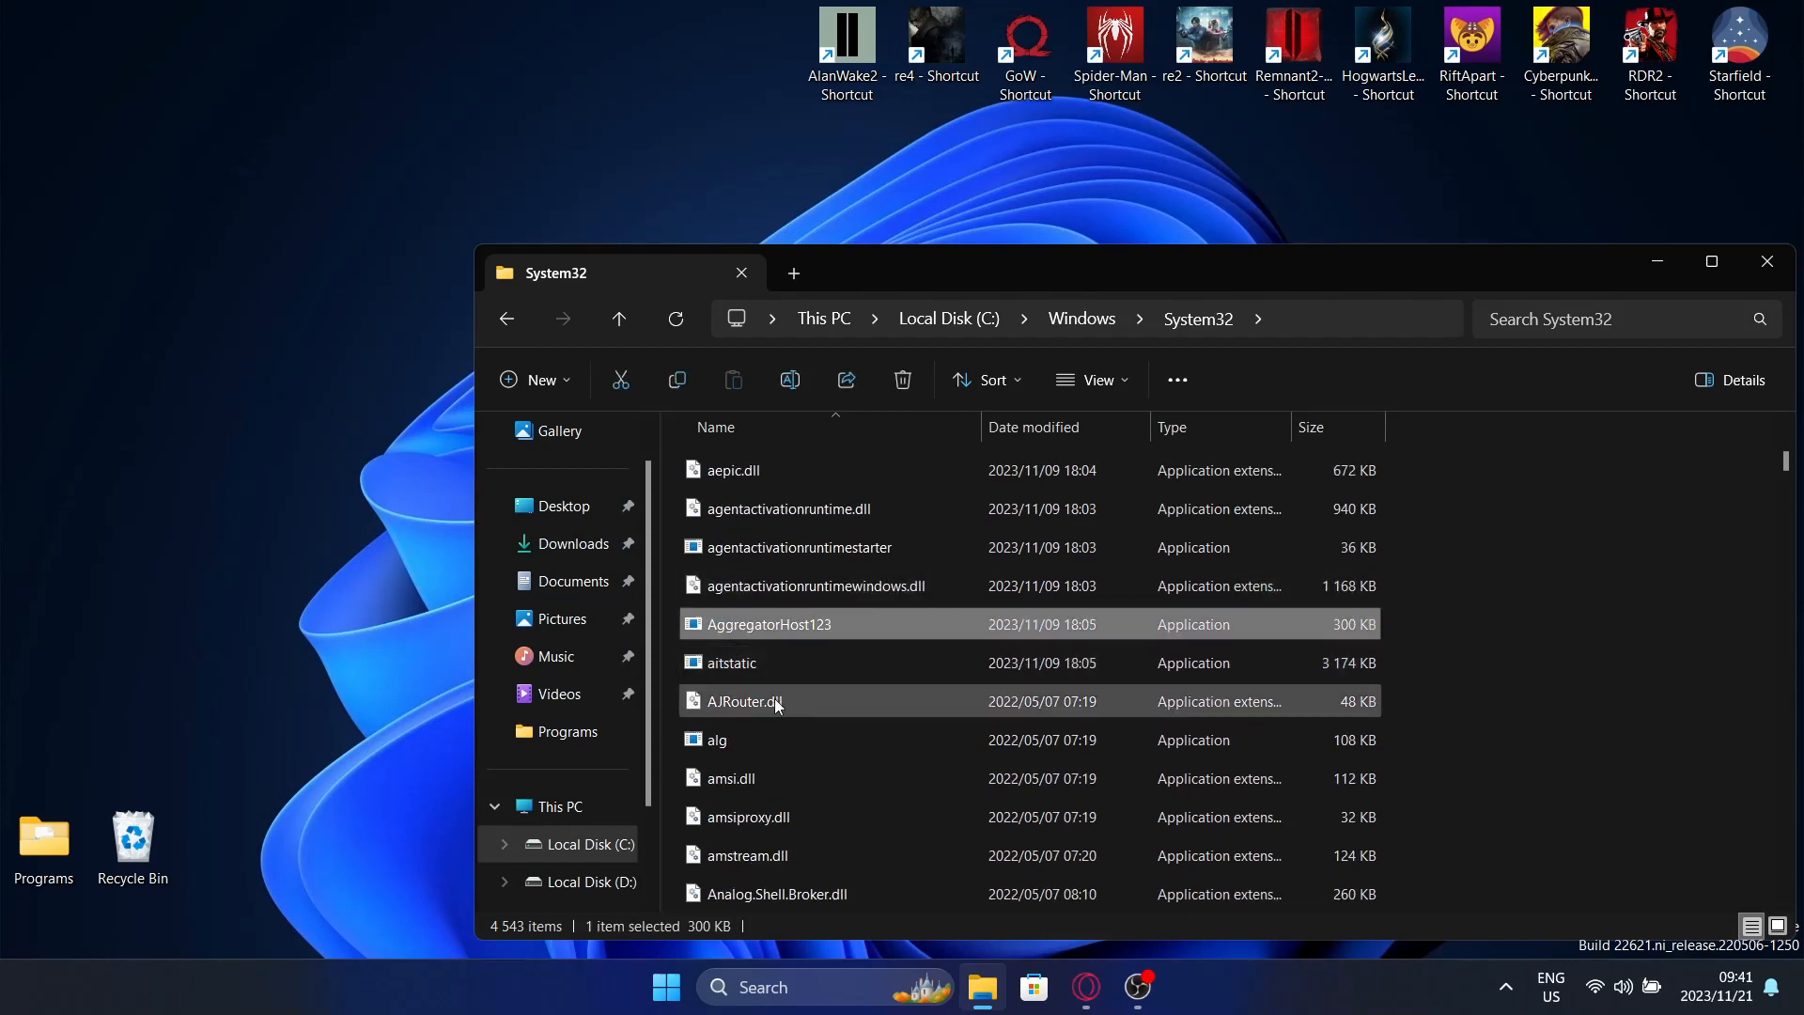
mouse_move(757, 662)
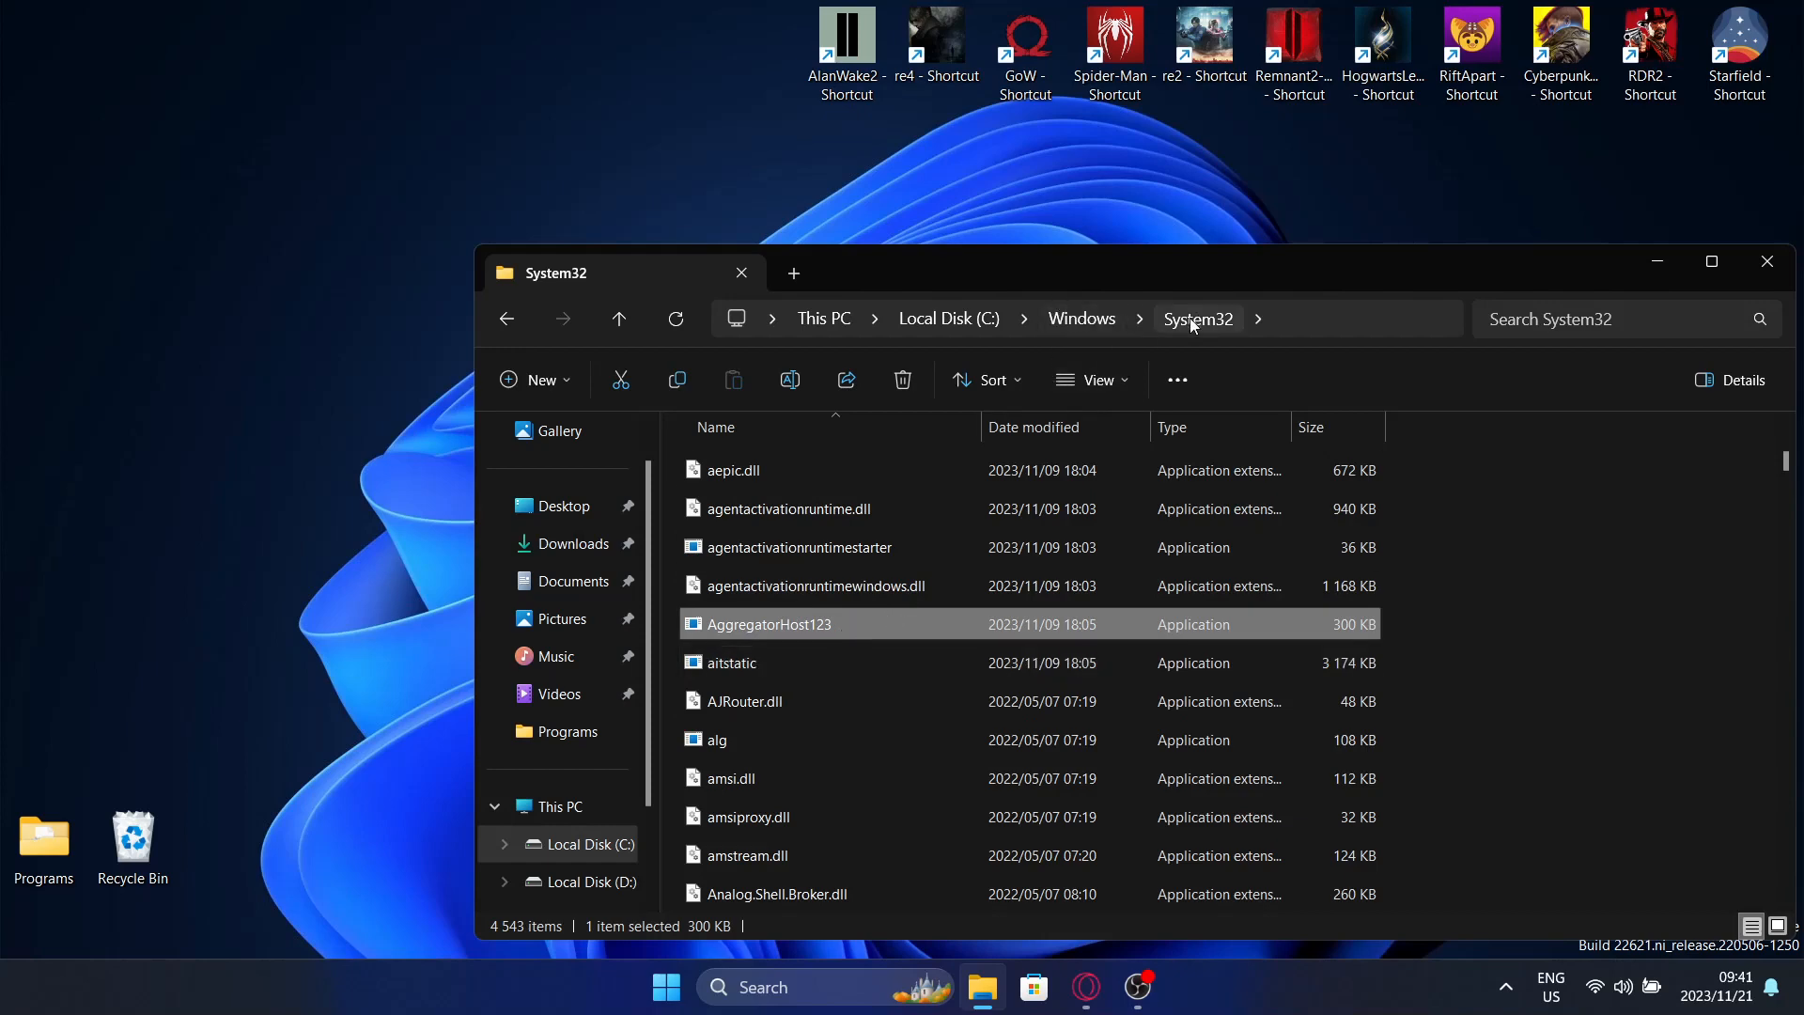
right_click(770, 624)
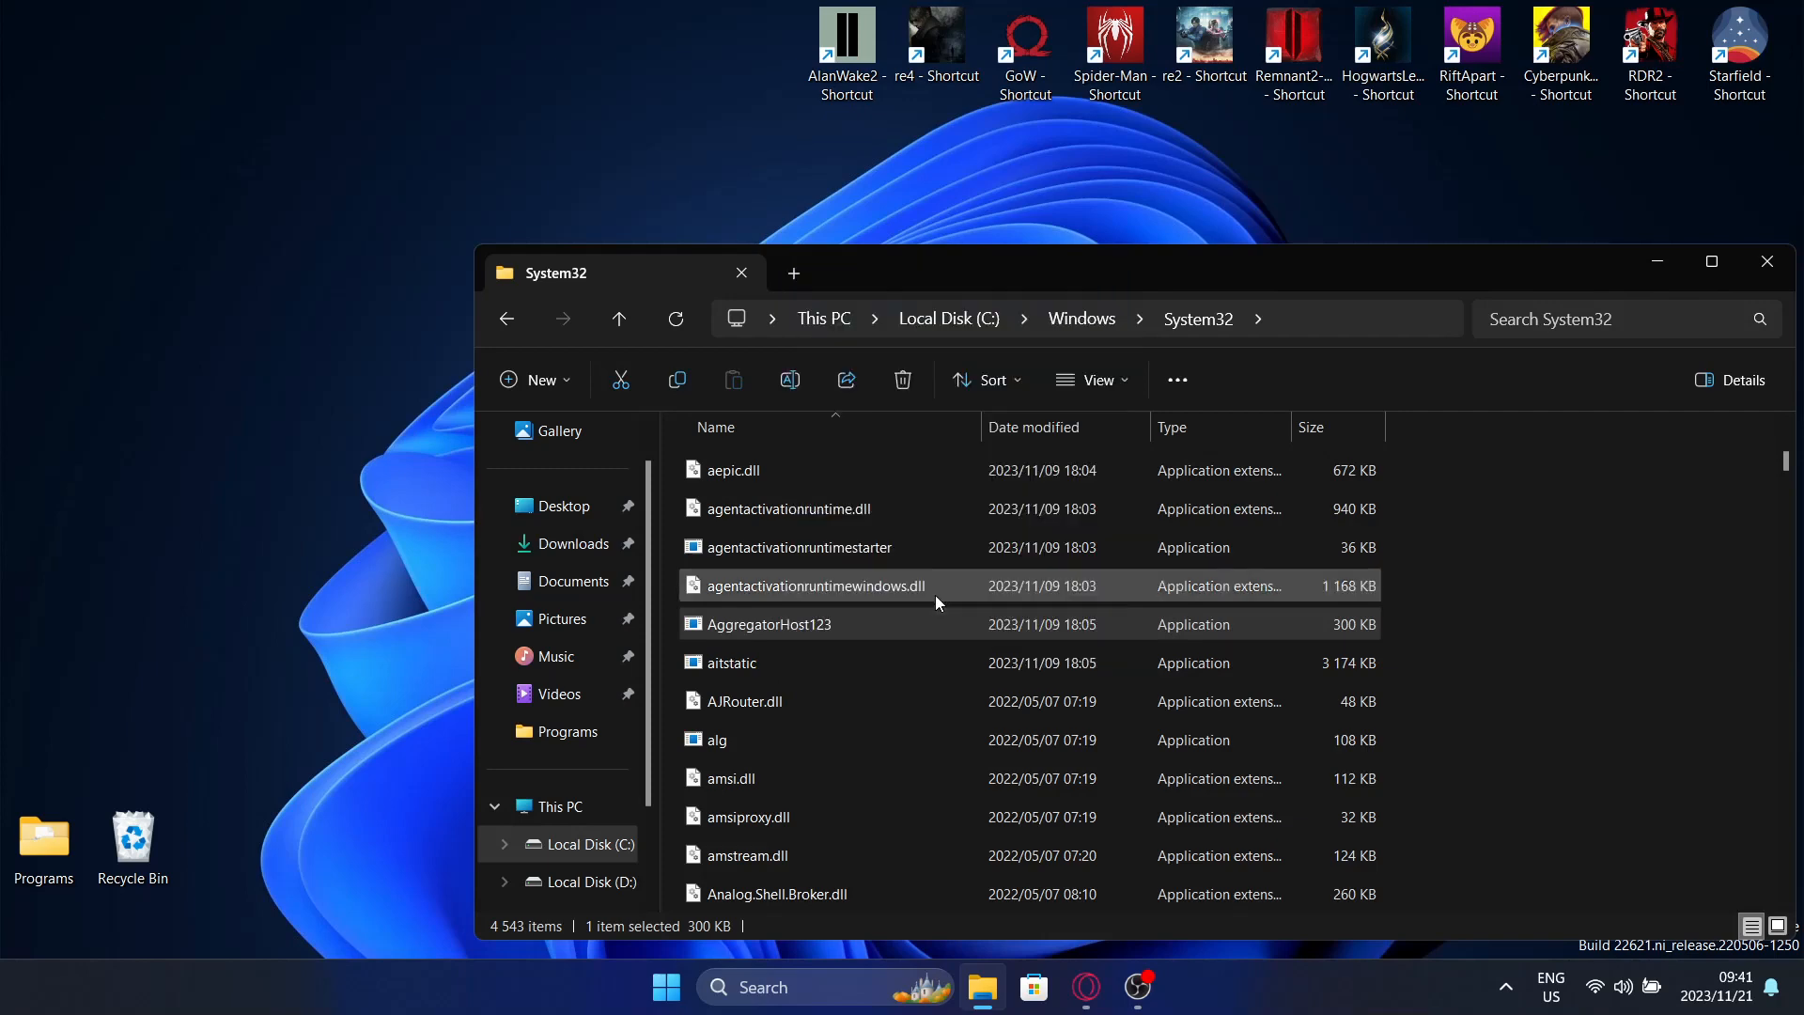
right_click(768, 624)
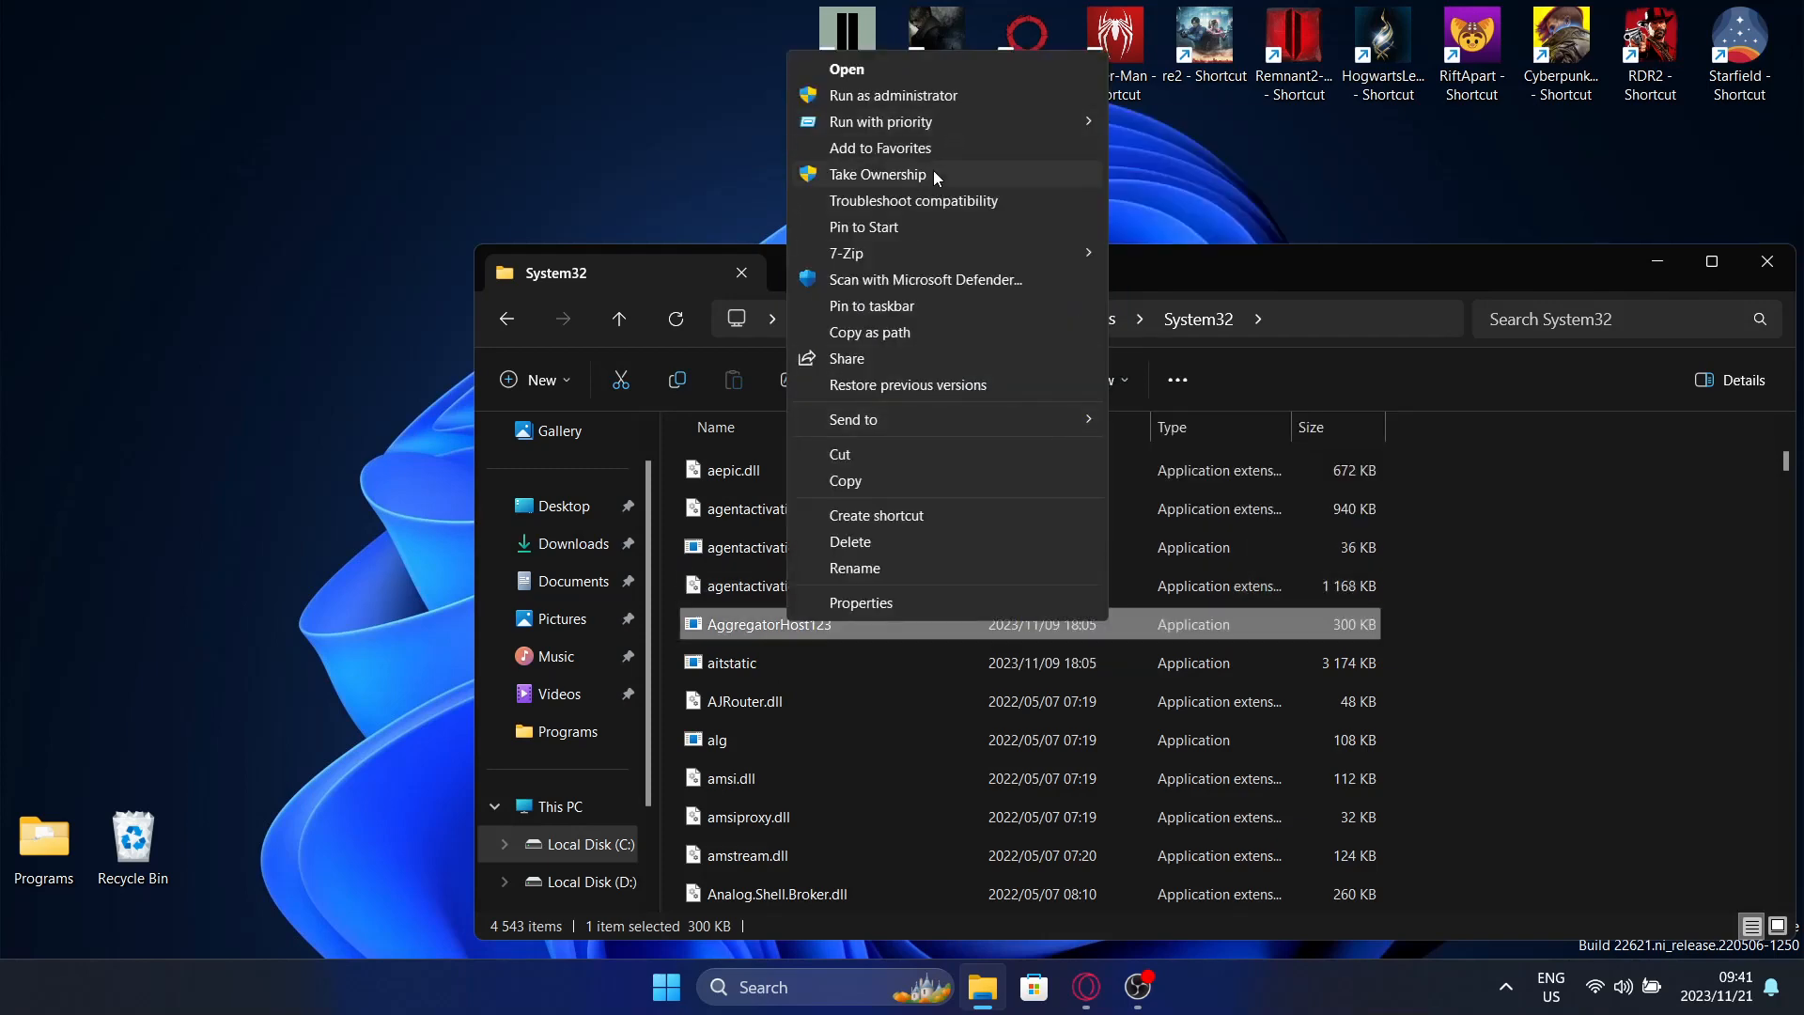
mouse_move(886, 186)
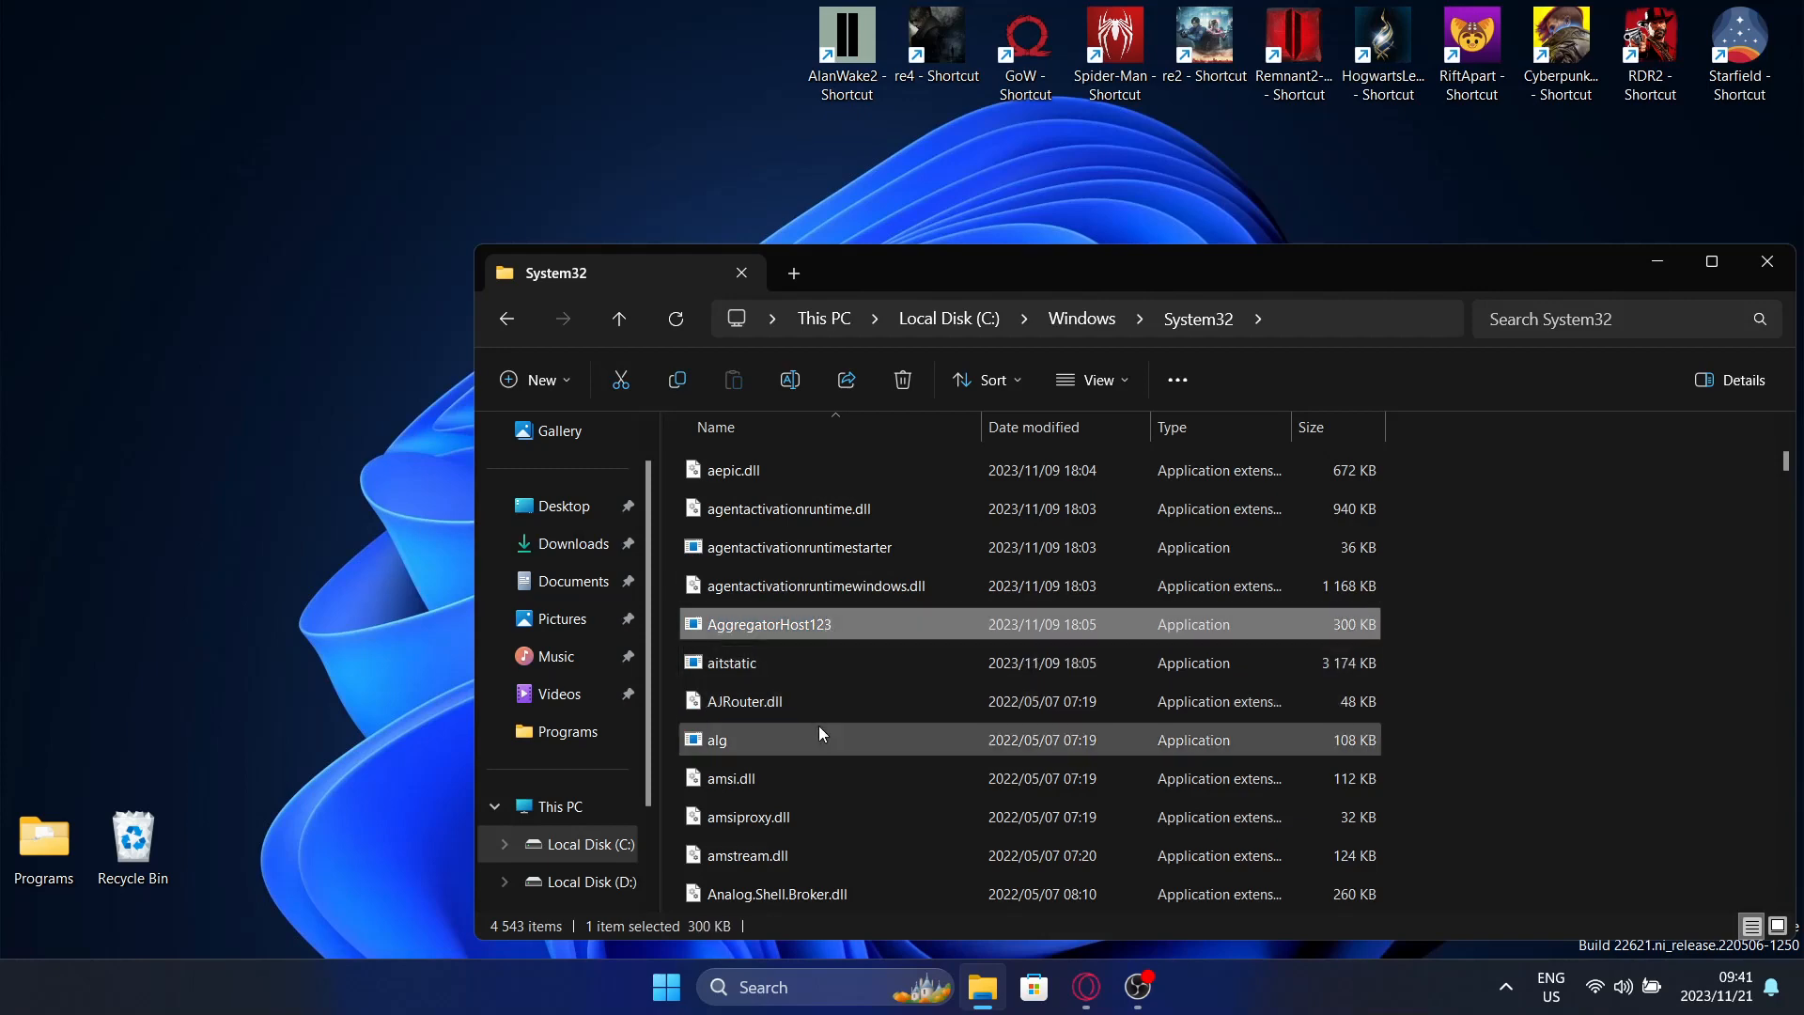
mouse_move(771, 639)
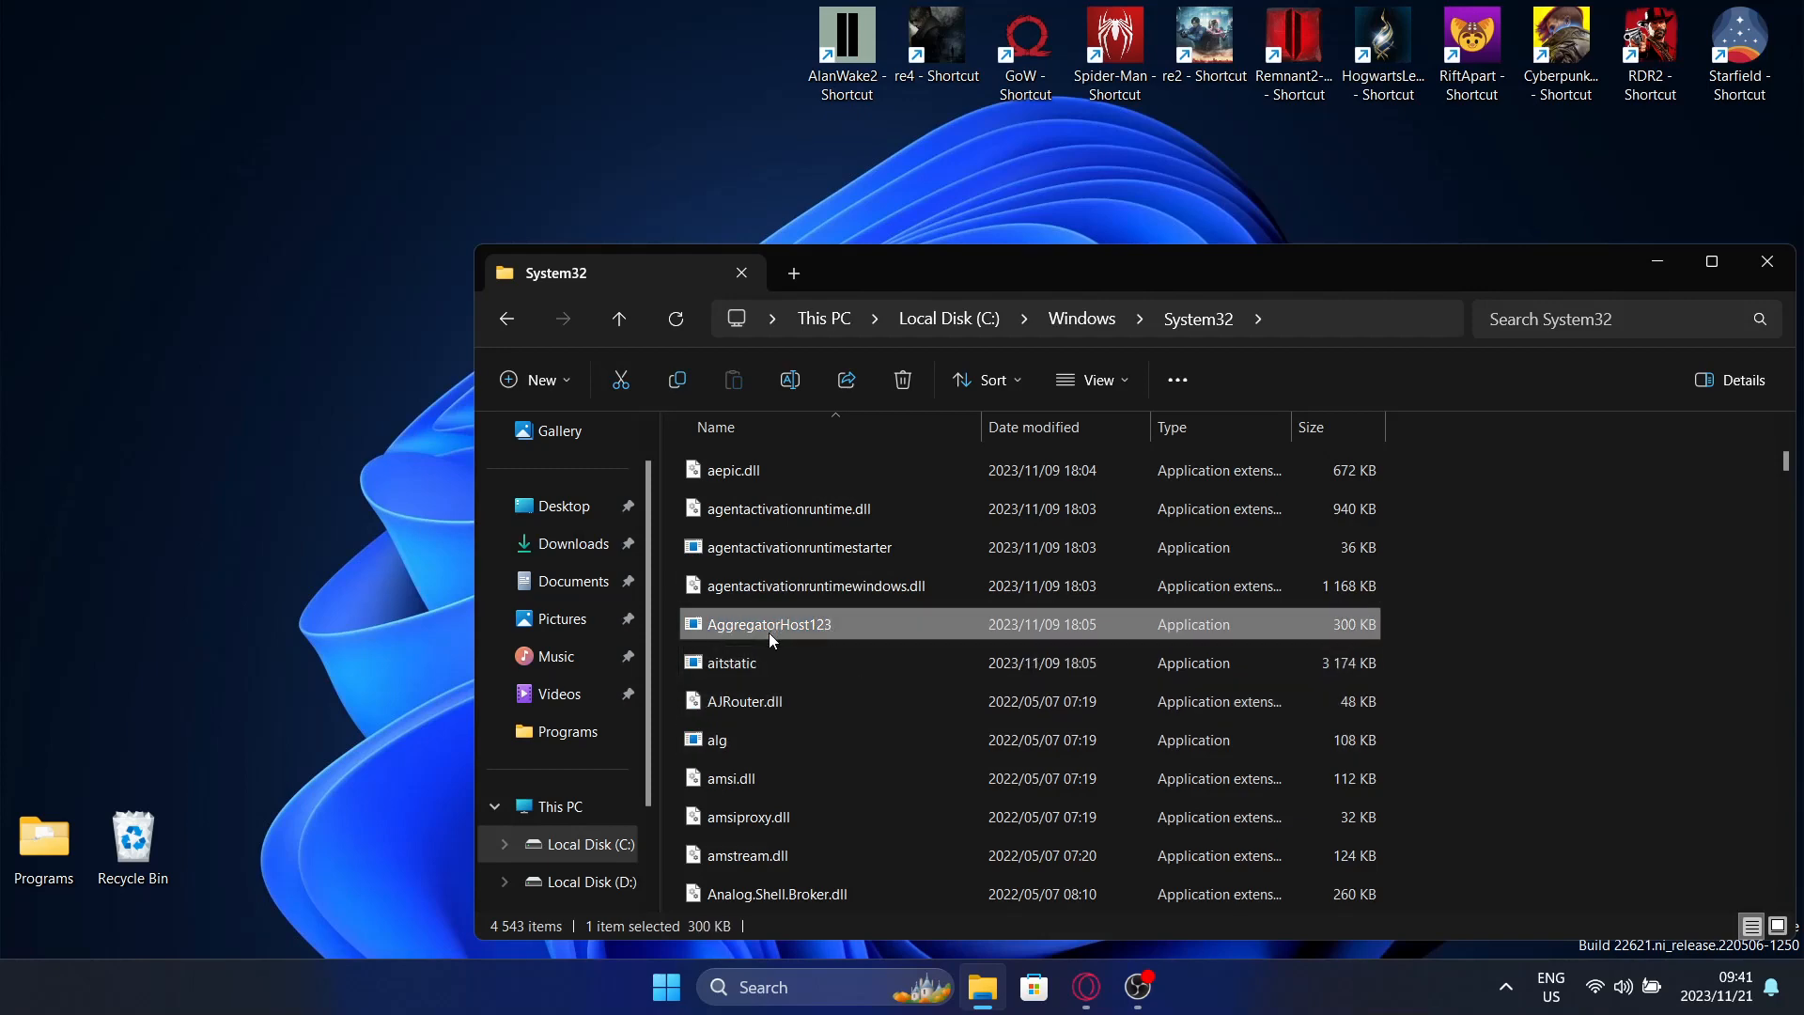
mouse_move(801, 631)
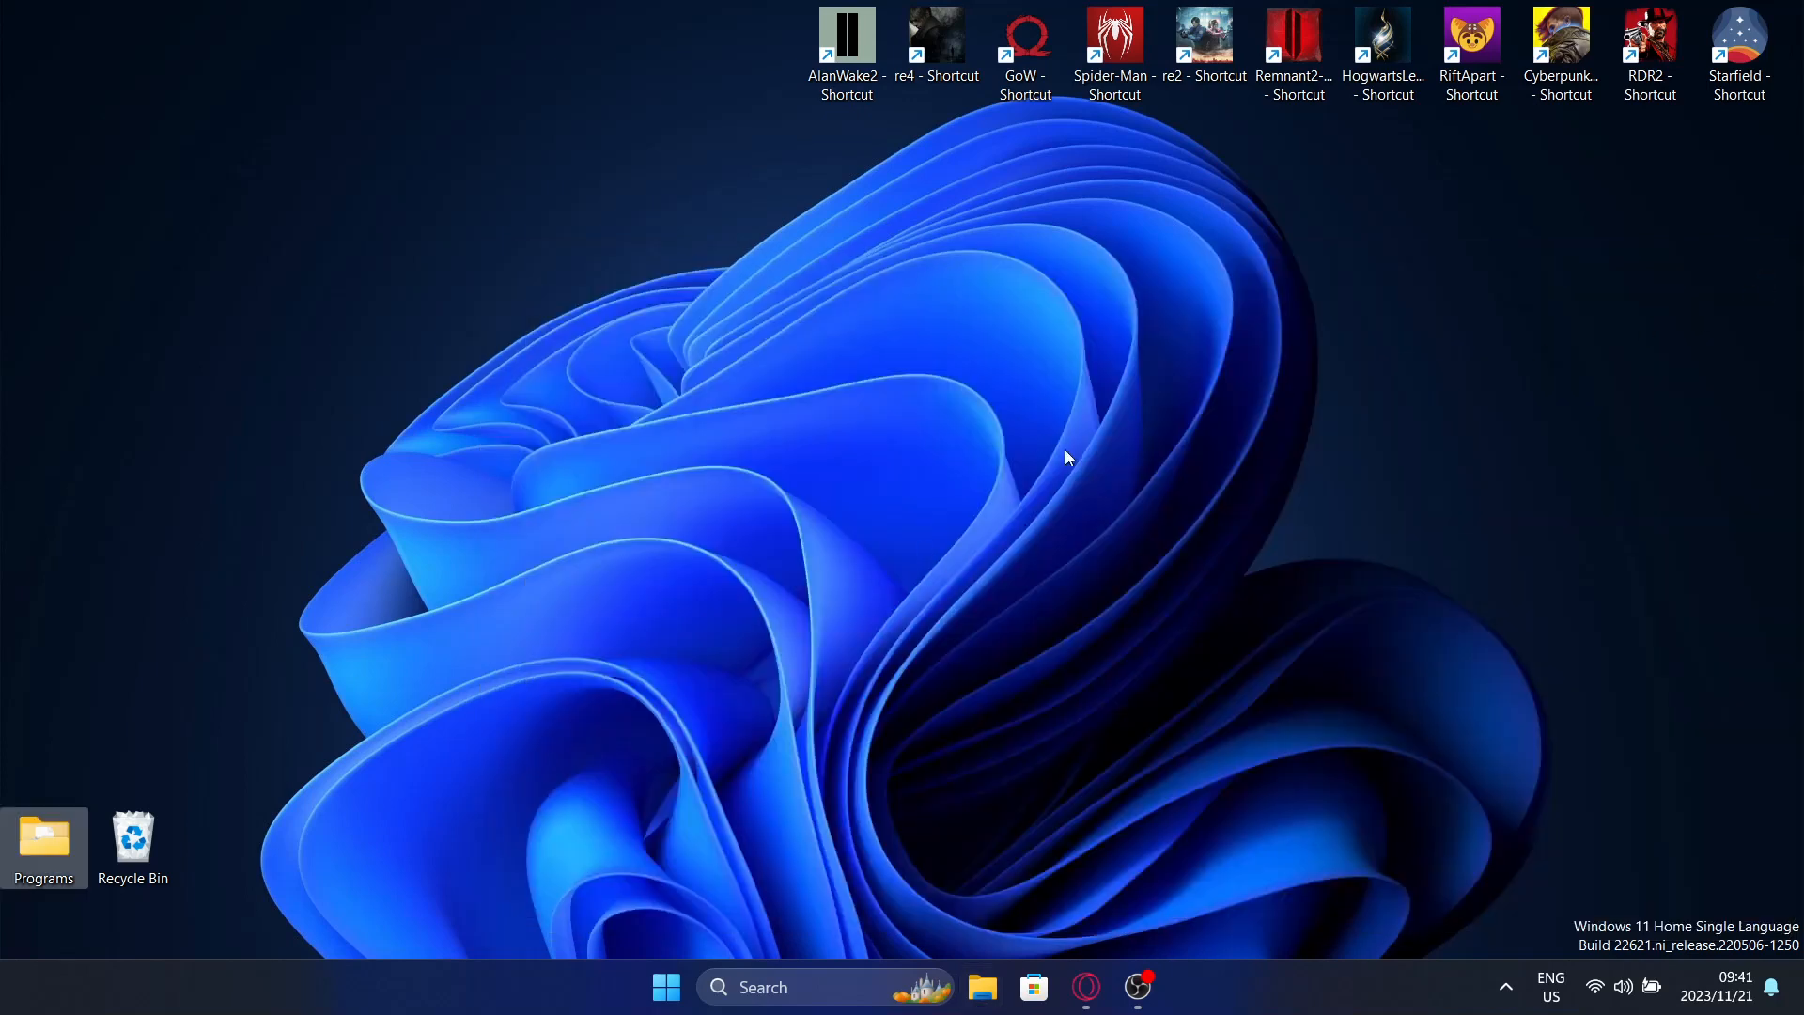
mouse_move(744, 401)
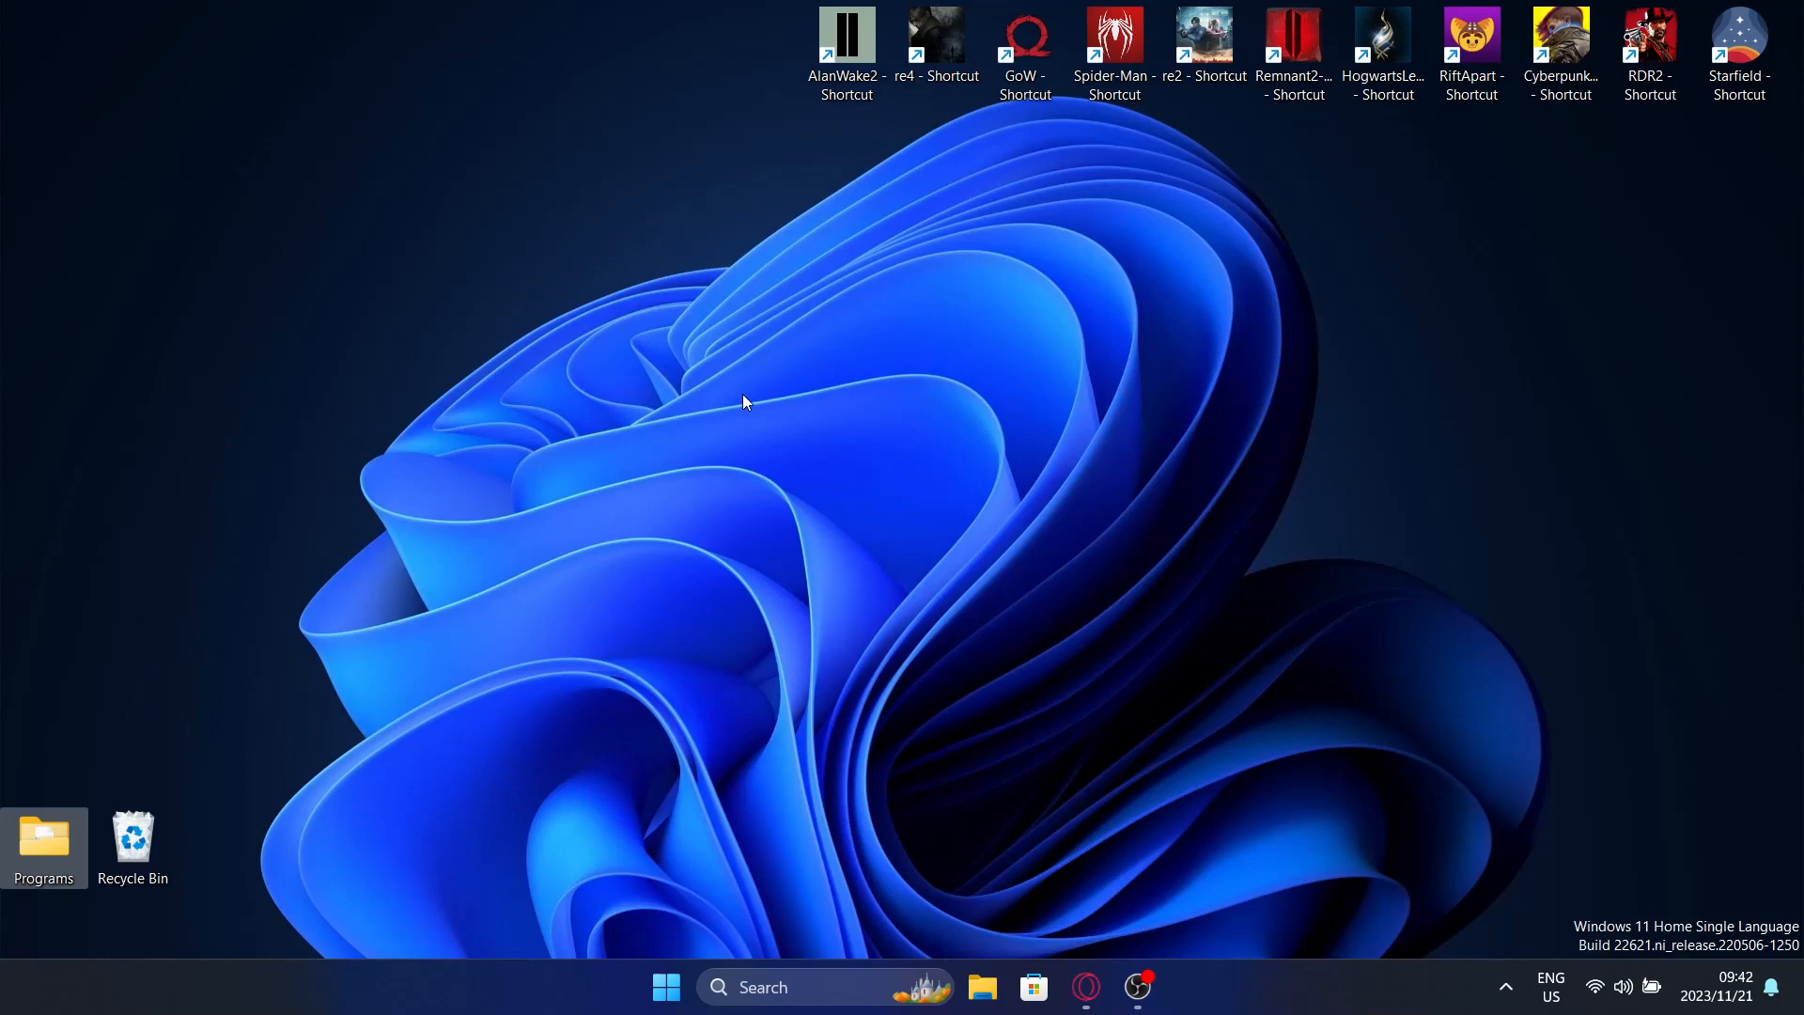
mouse_move(794, 580)
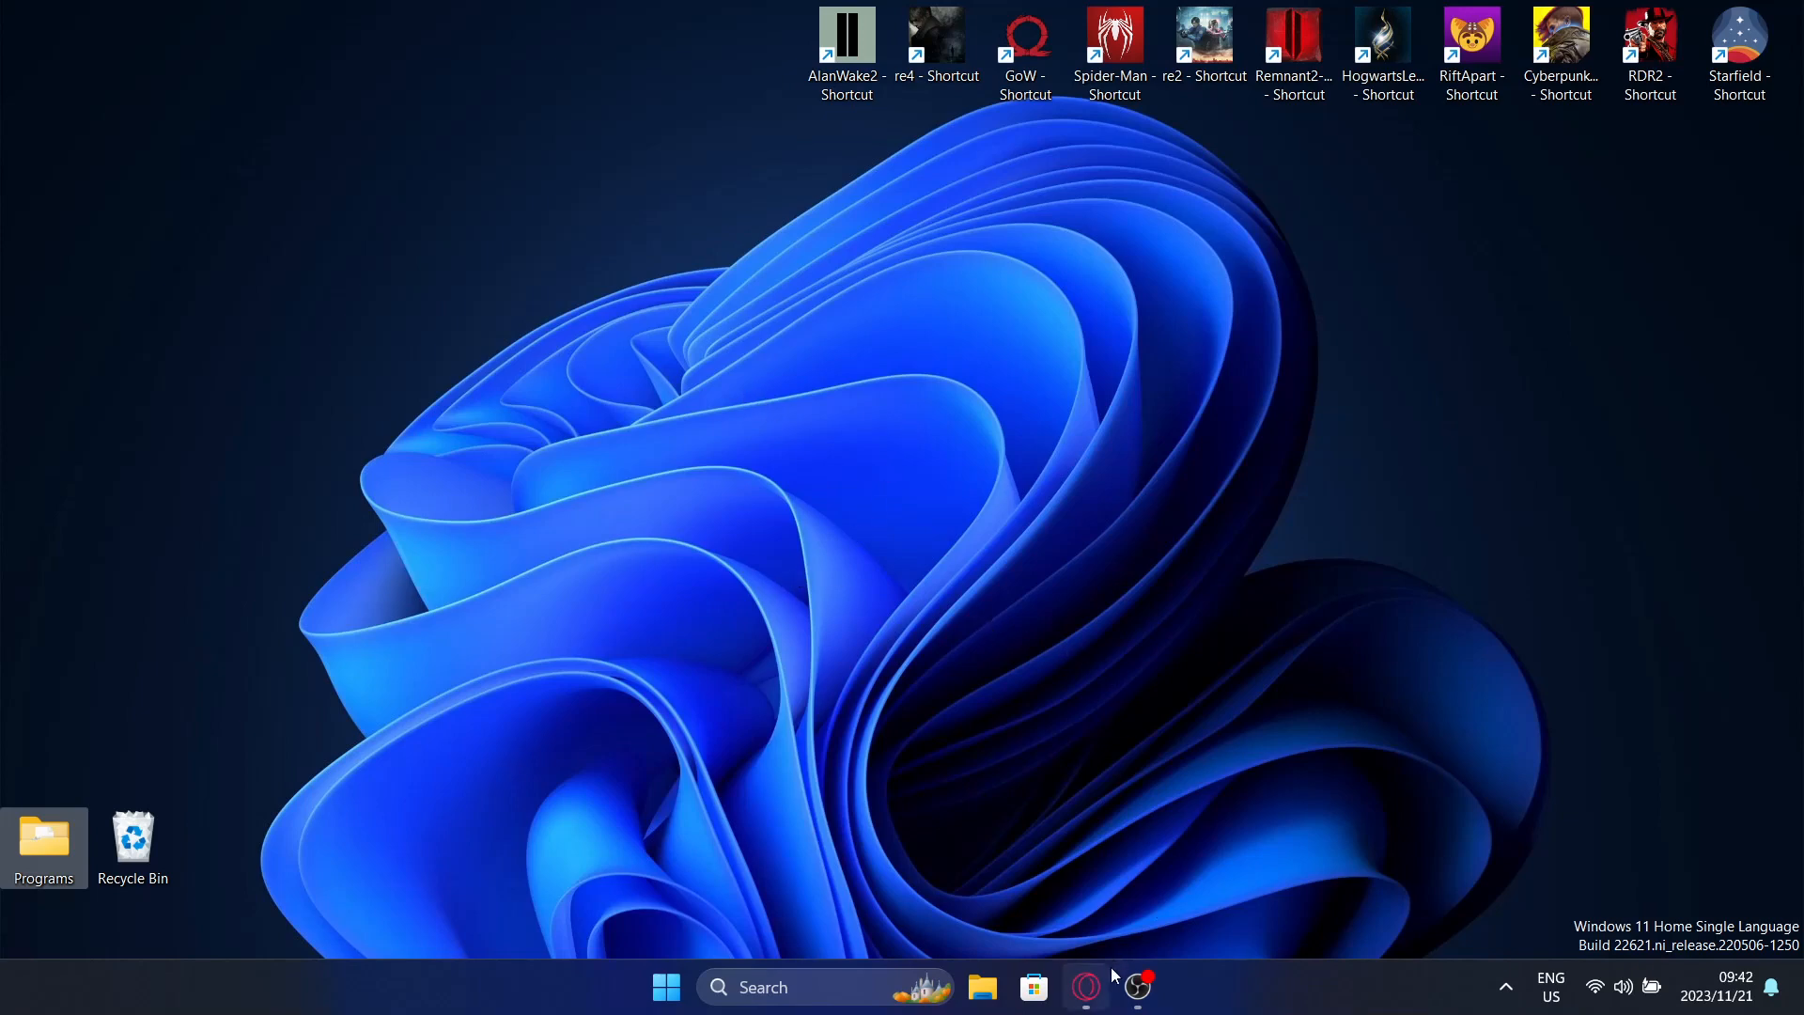
mouse_move(1128, 972)
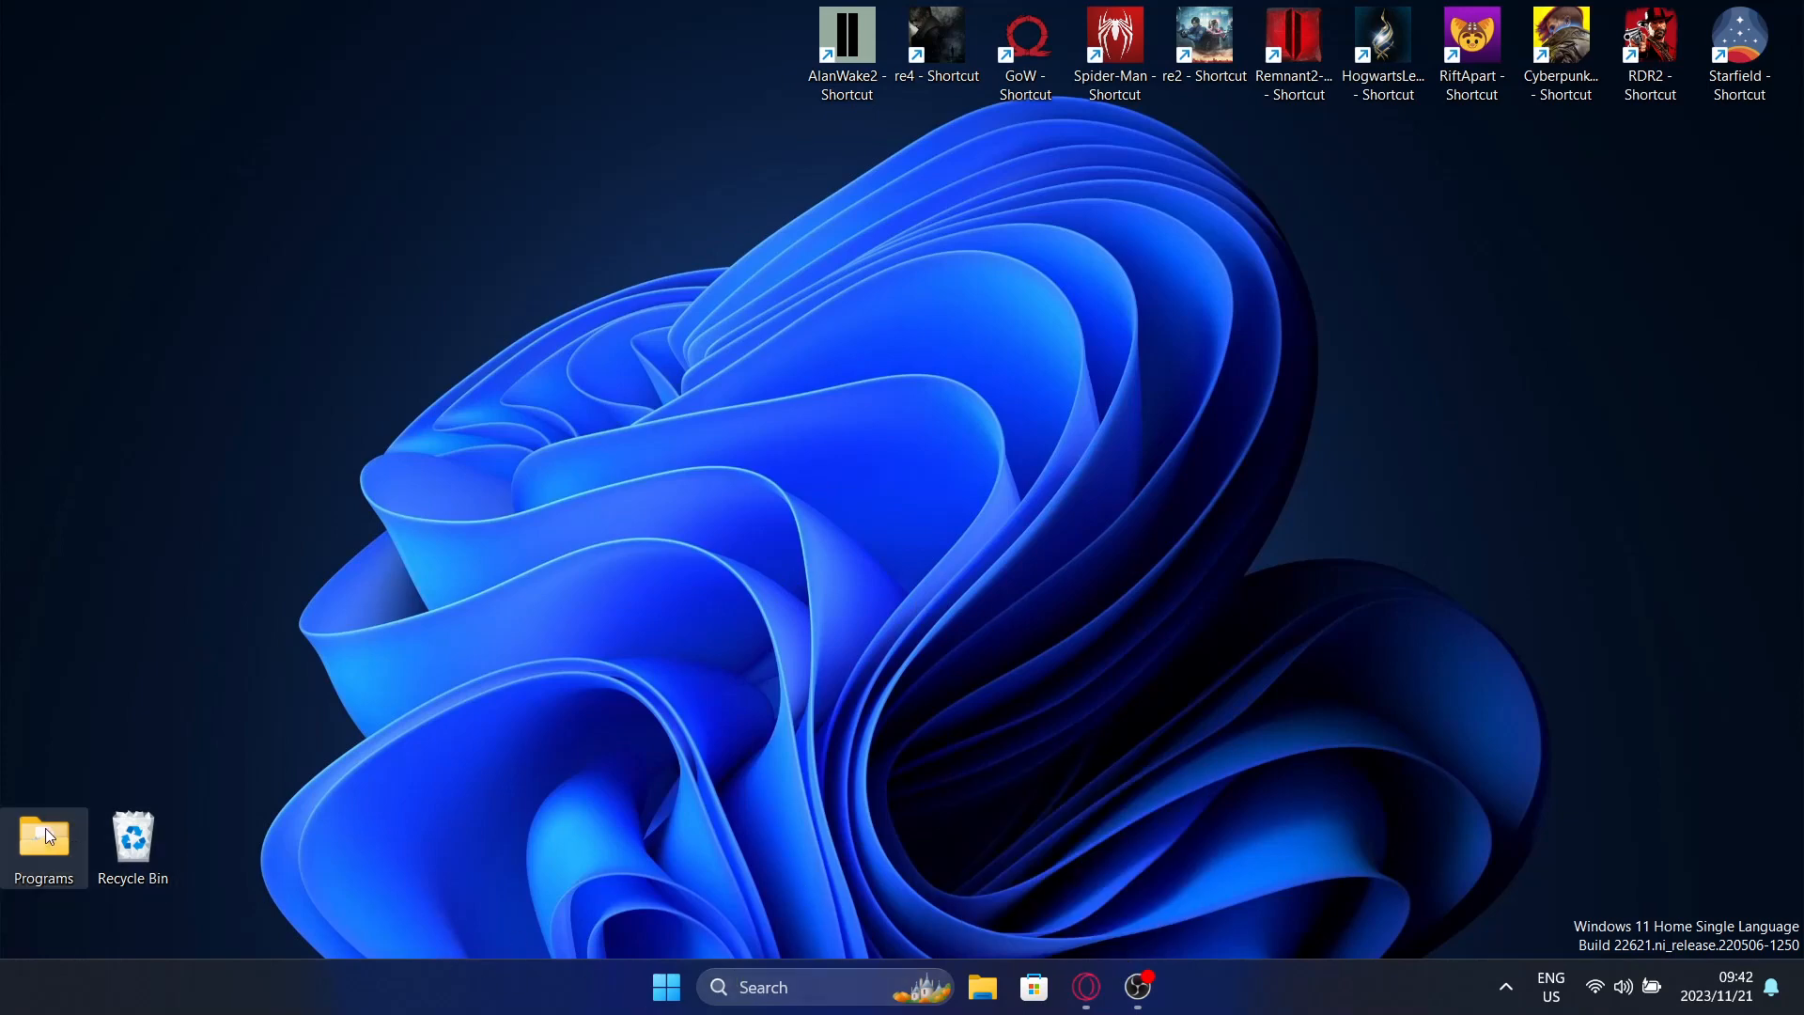
- Launch the Services console from the God Mode folder inside Programs
double_click(42, 840)
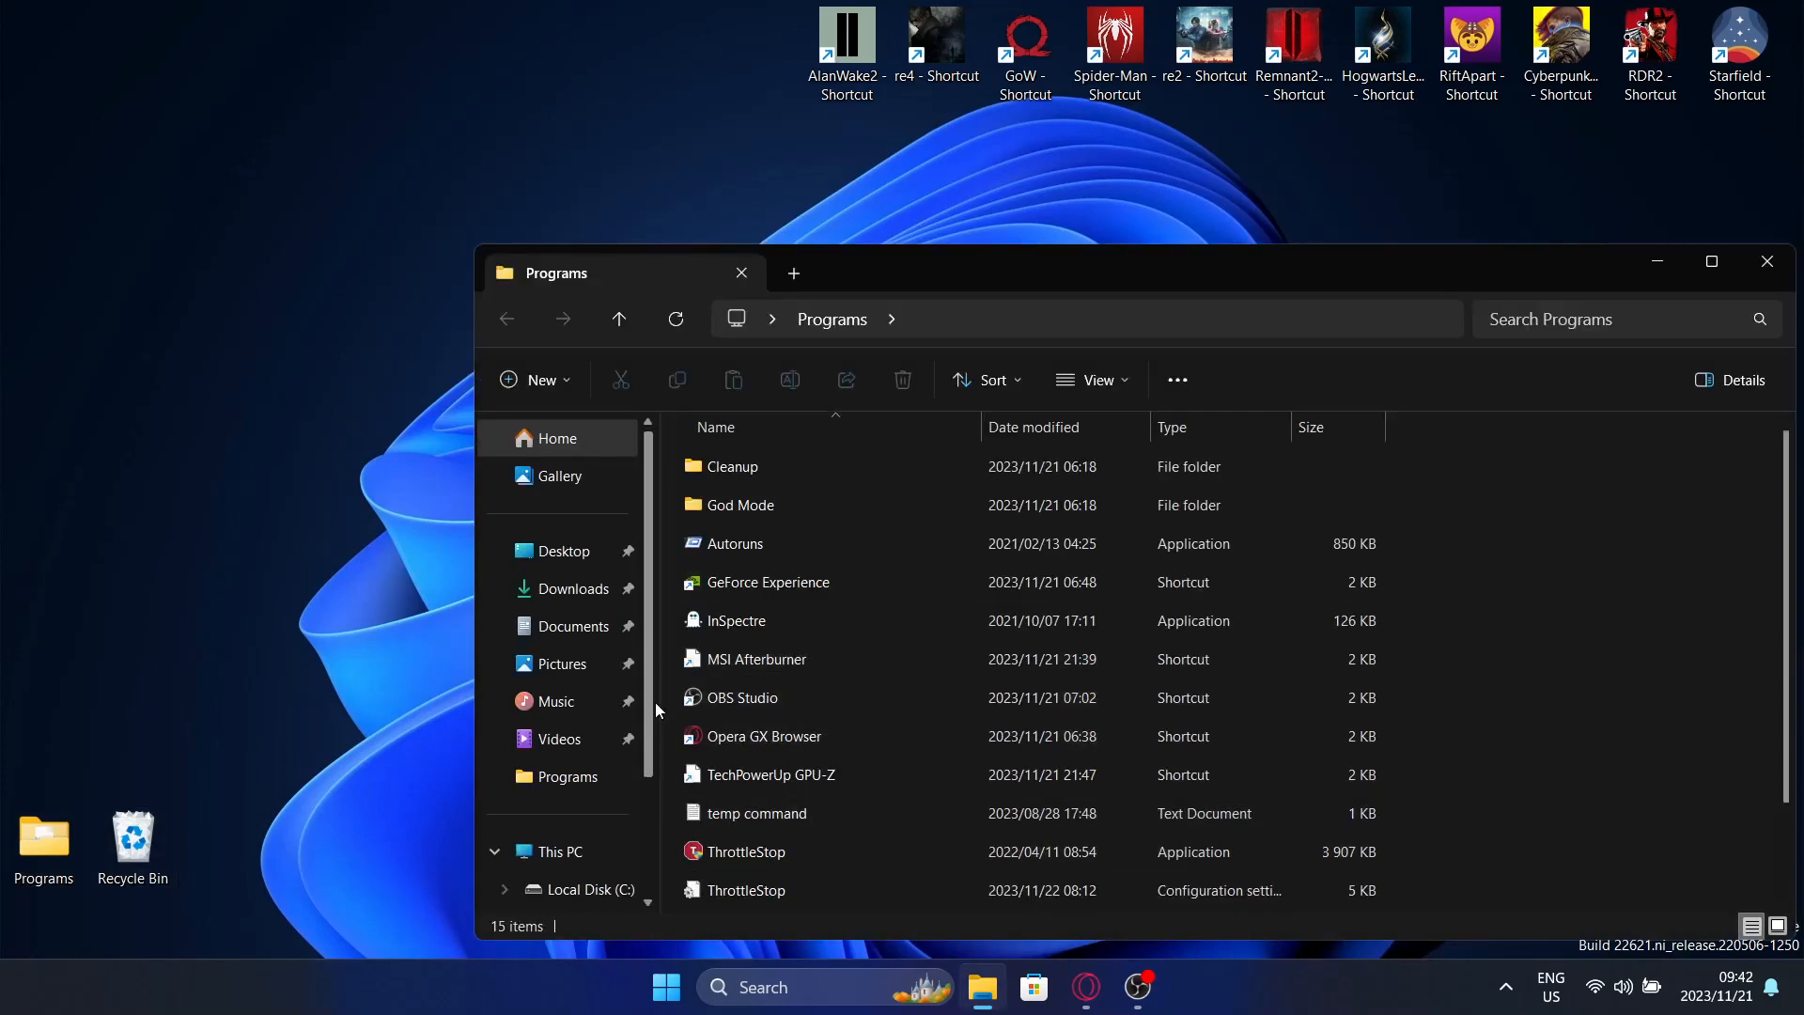
double_click(743, 506)
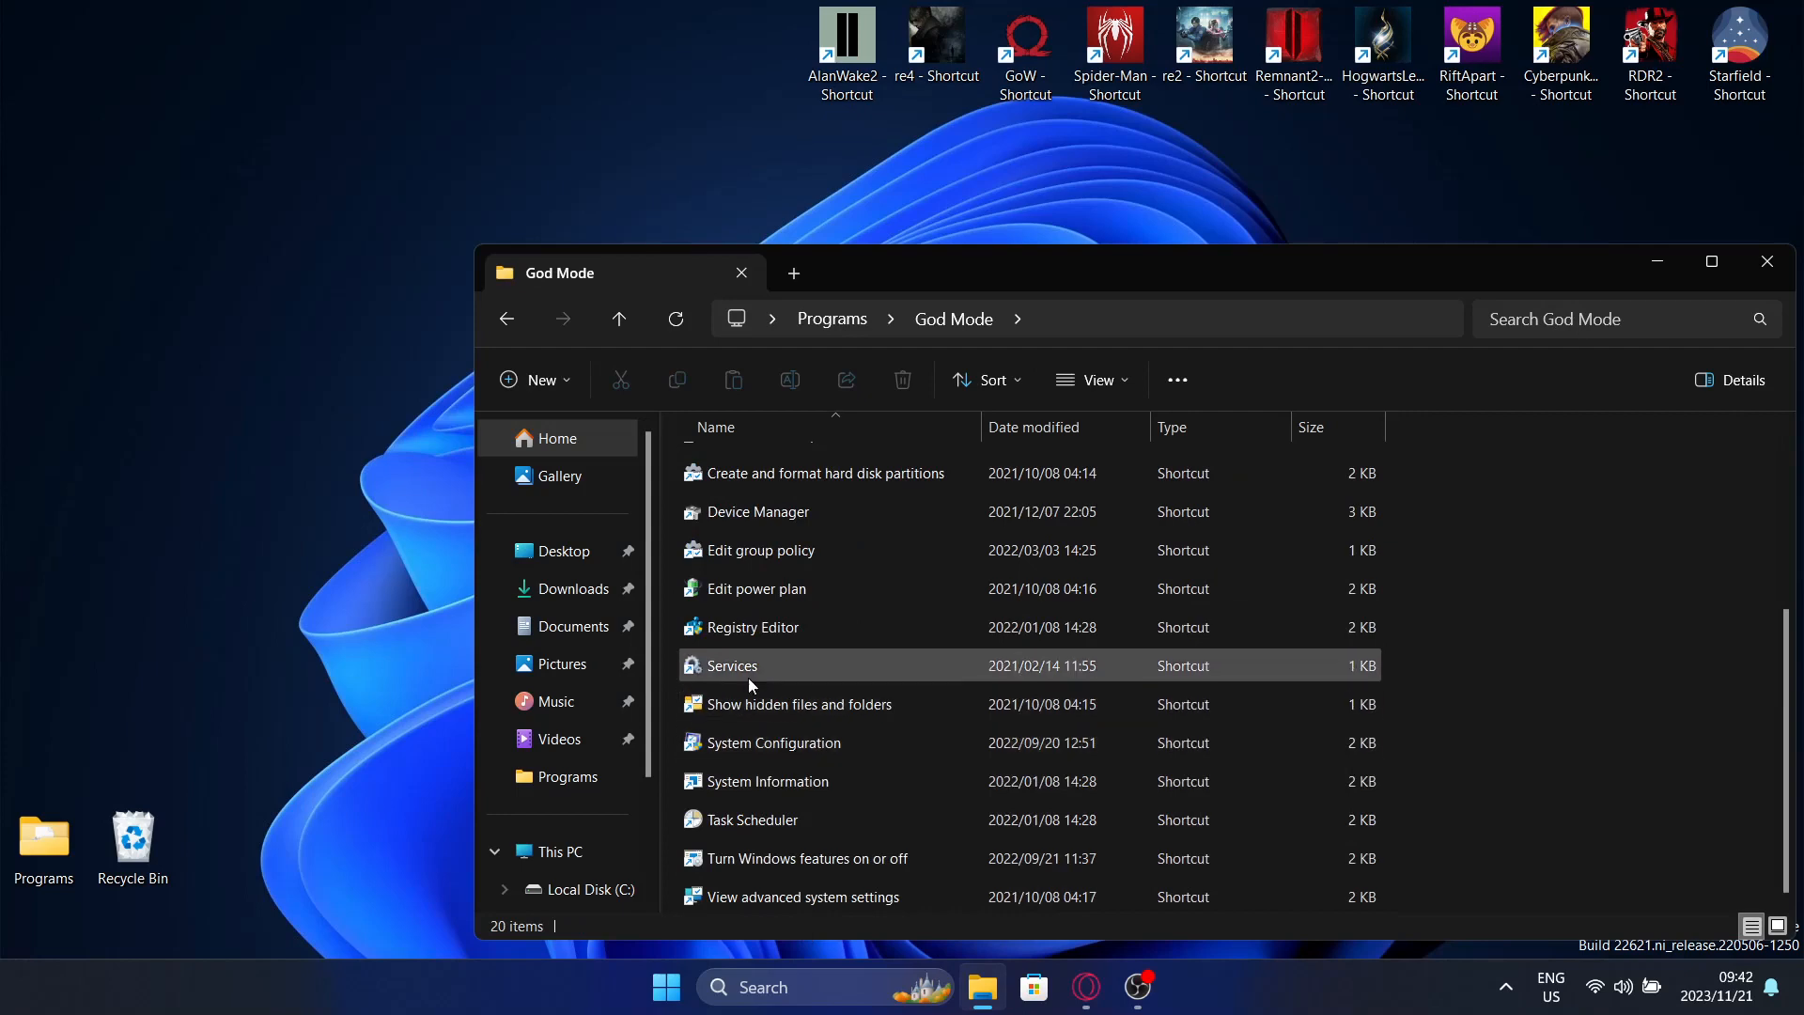
double_click(732, 666)
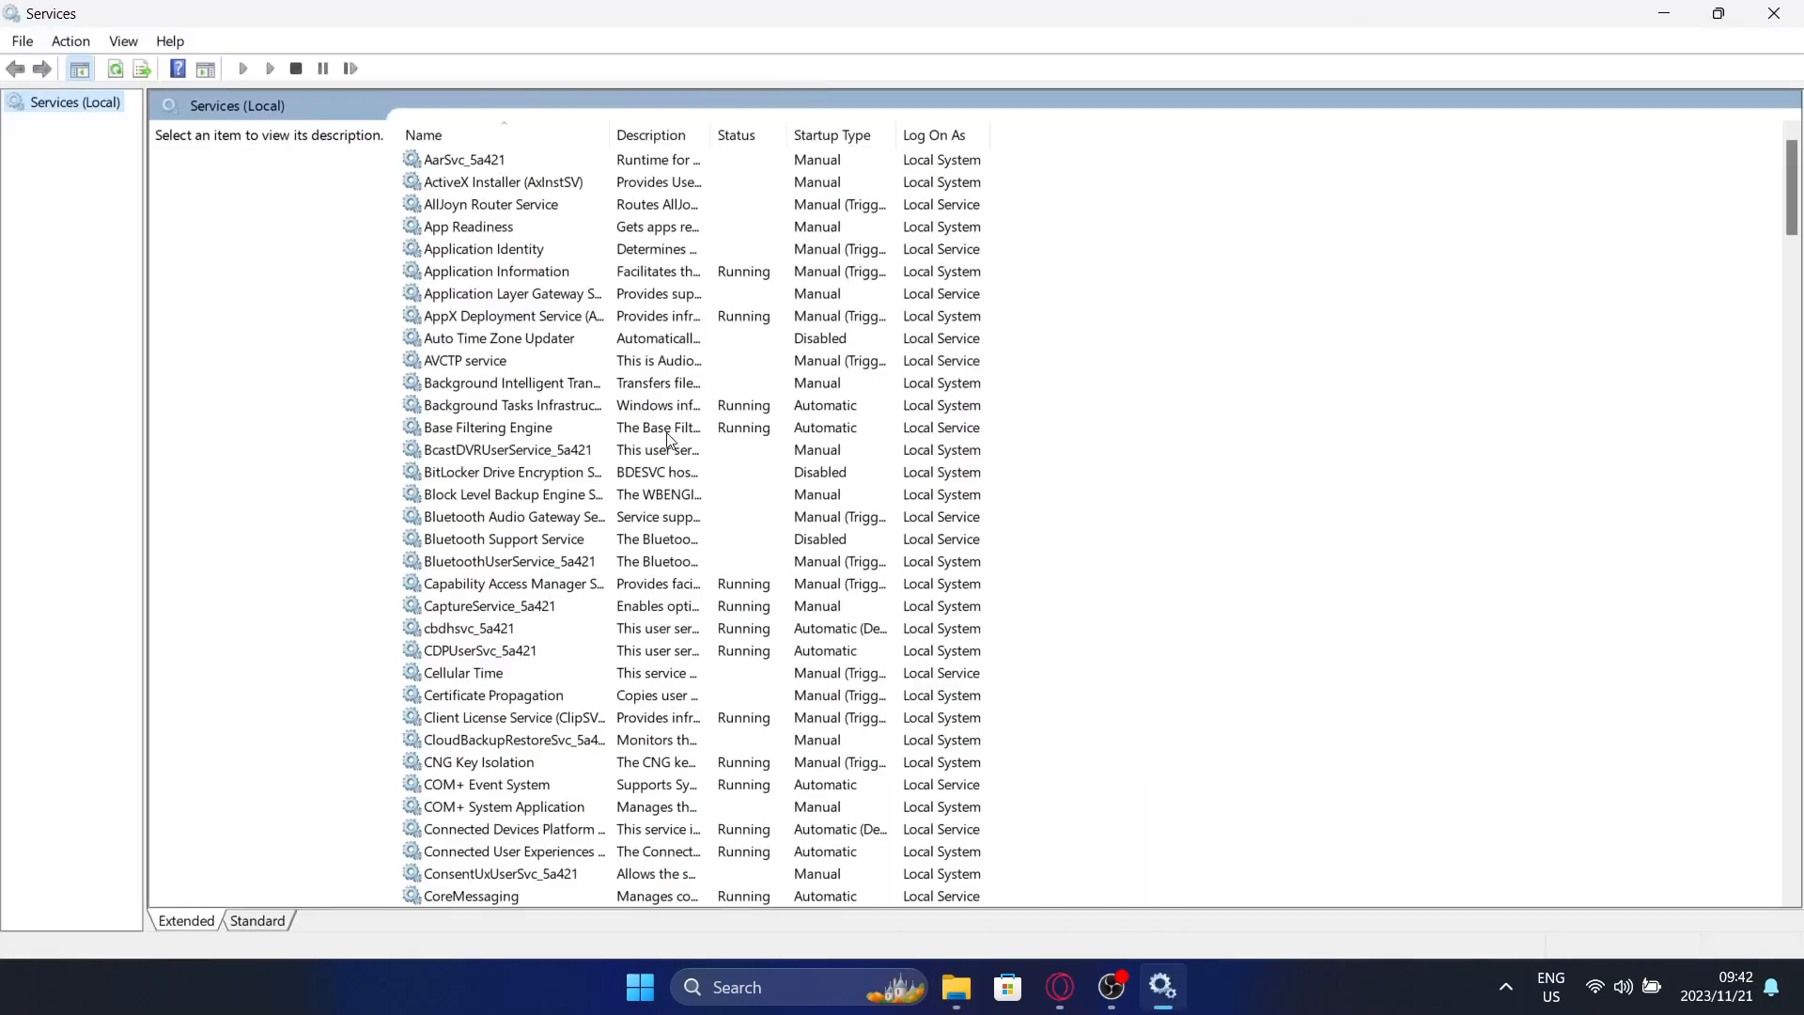
- Sort services by startup type and read the BitLocker through Downloaded Maps Manager descriptions
left_click(422, 134)
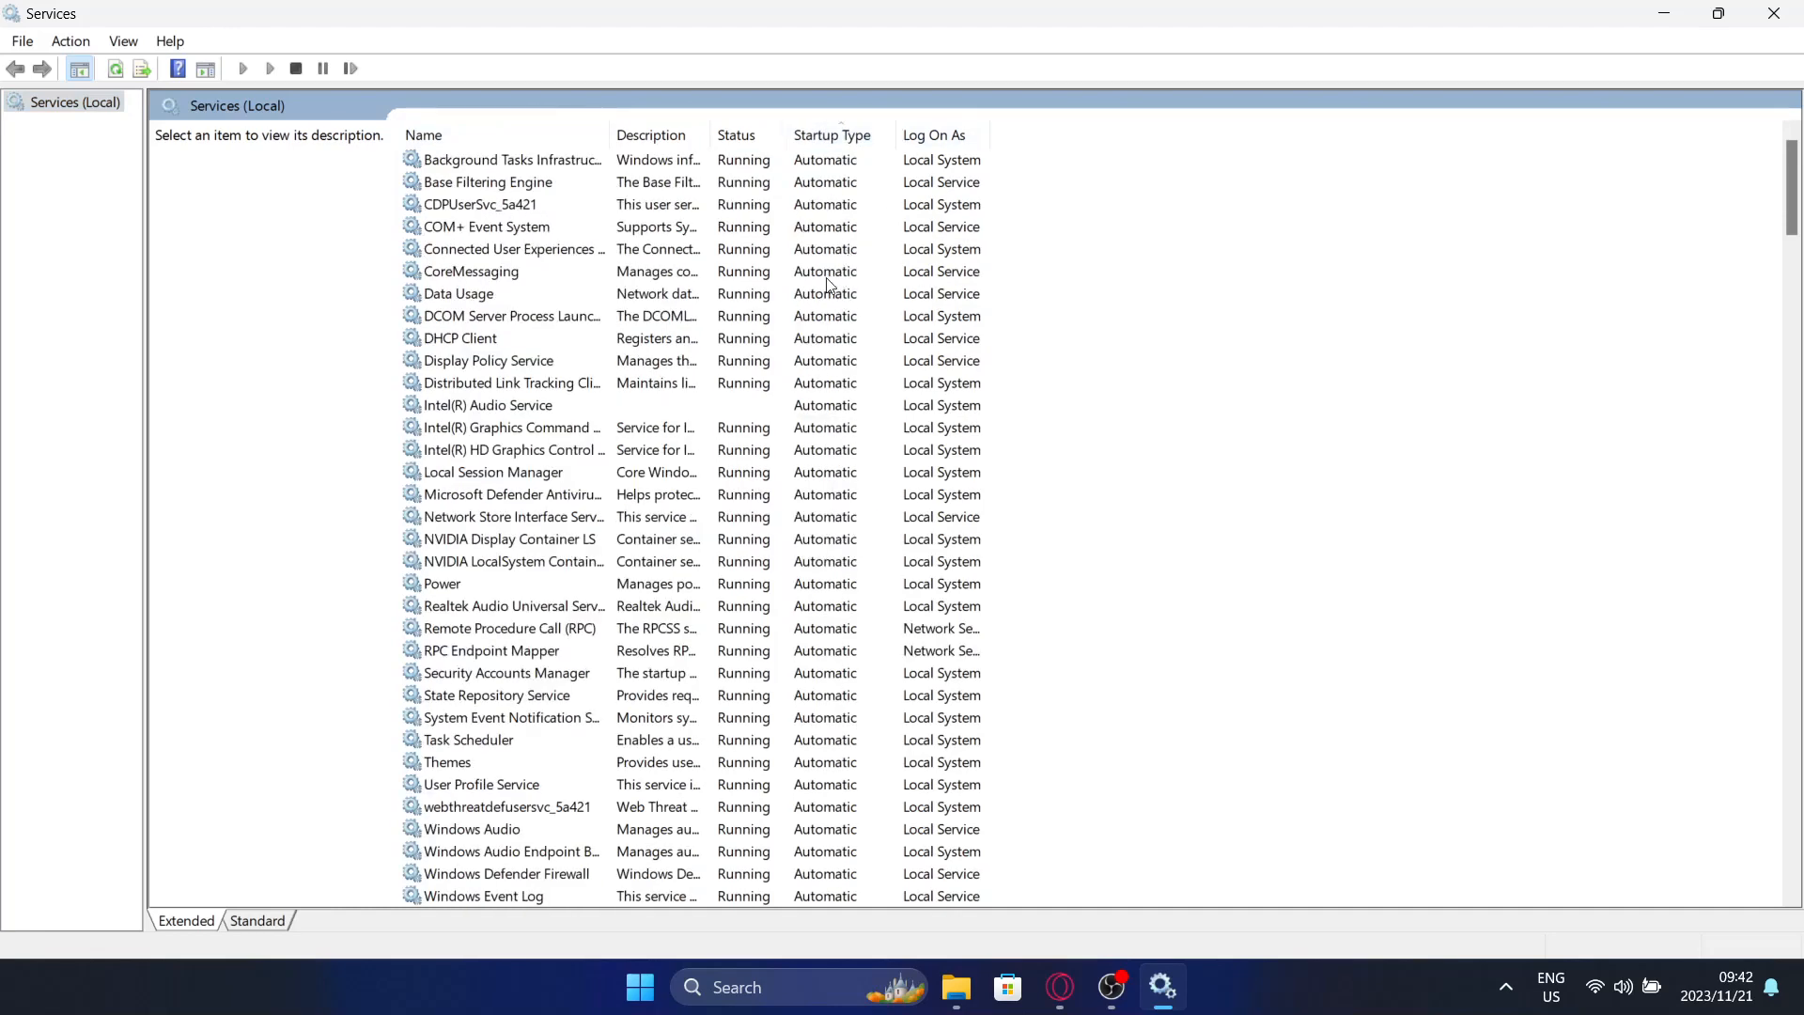
scroll("down", 3)
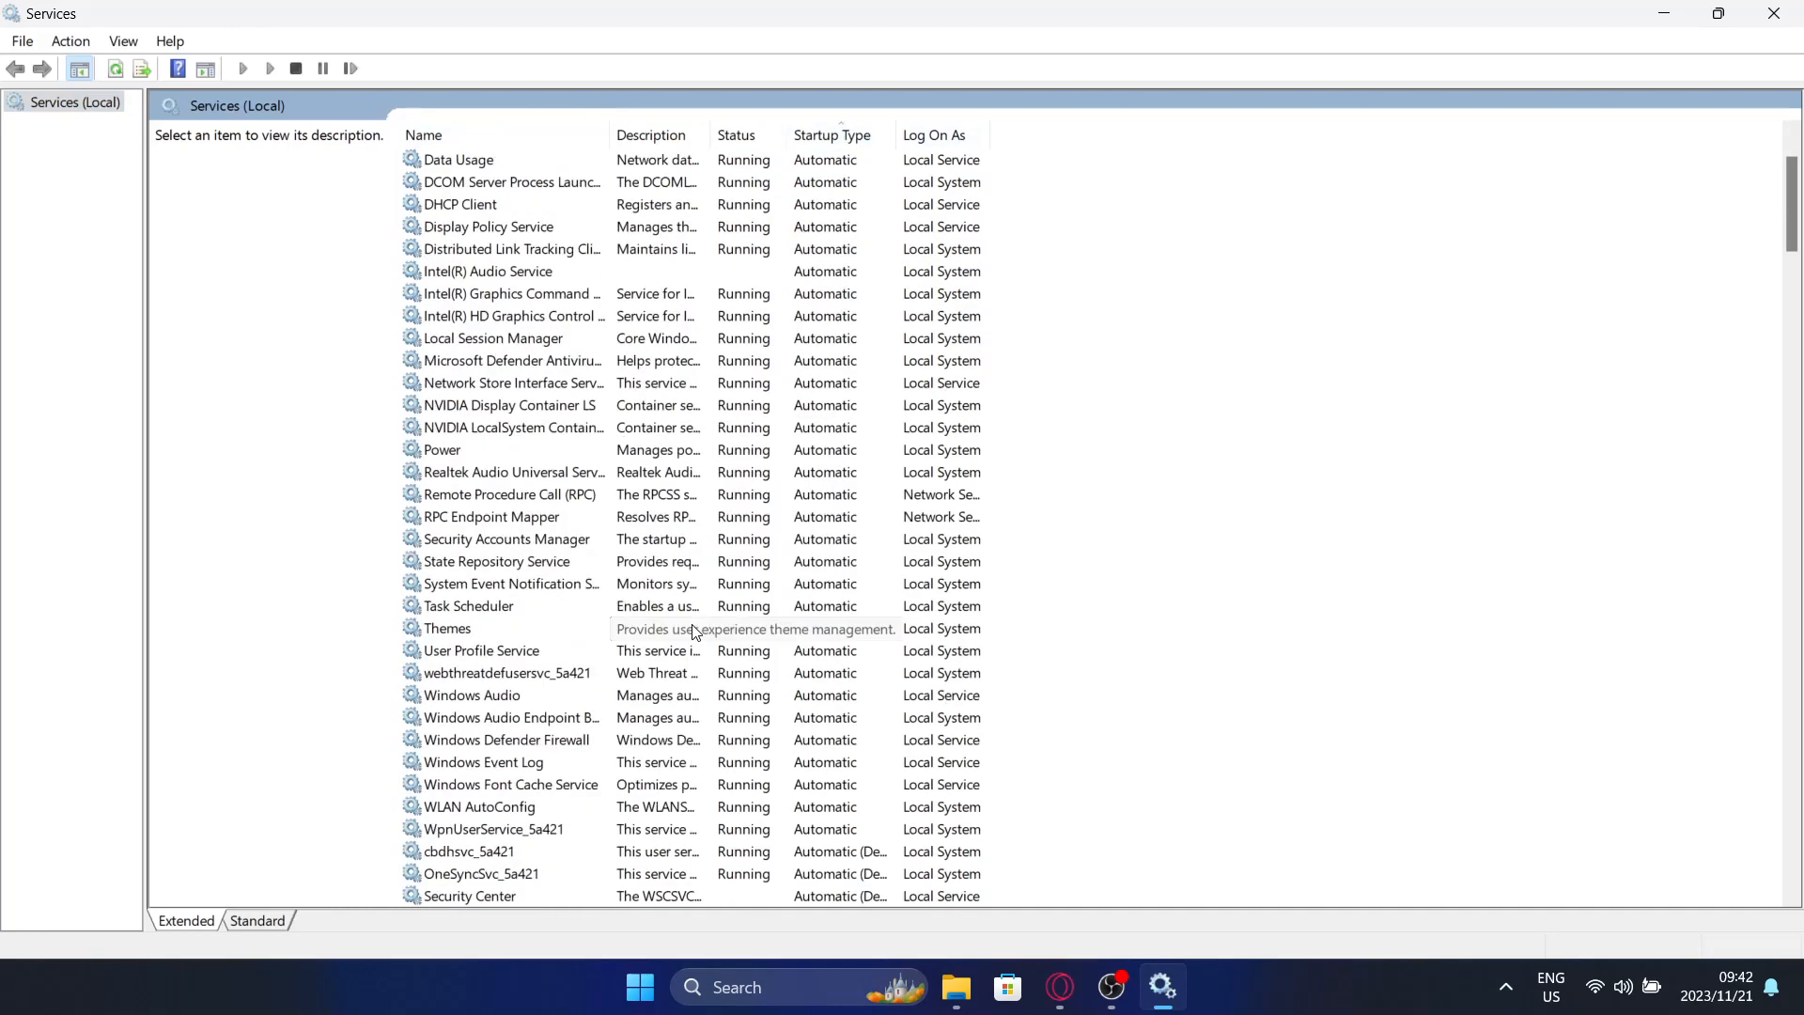
scroll("down", 3)
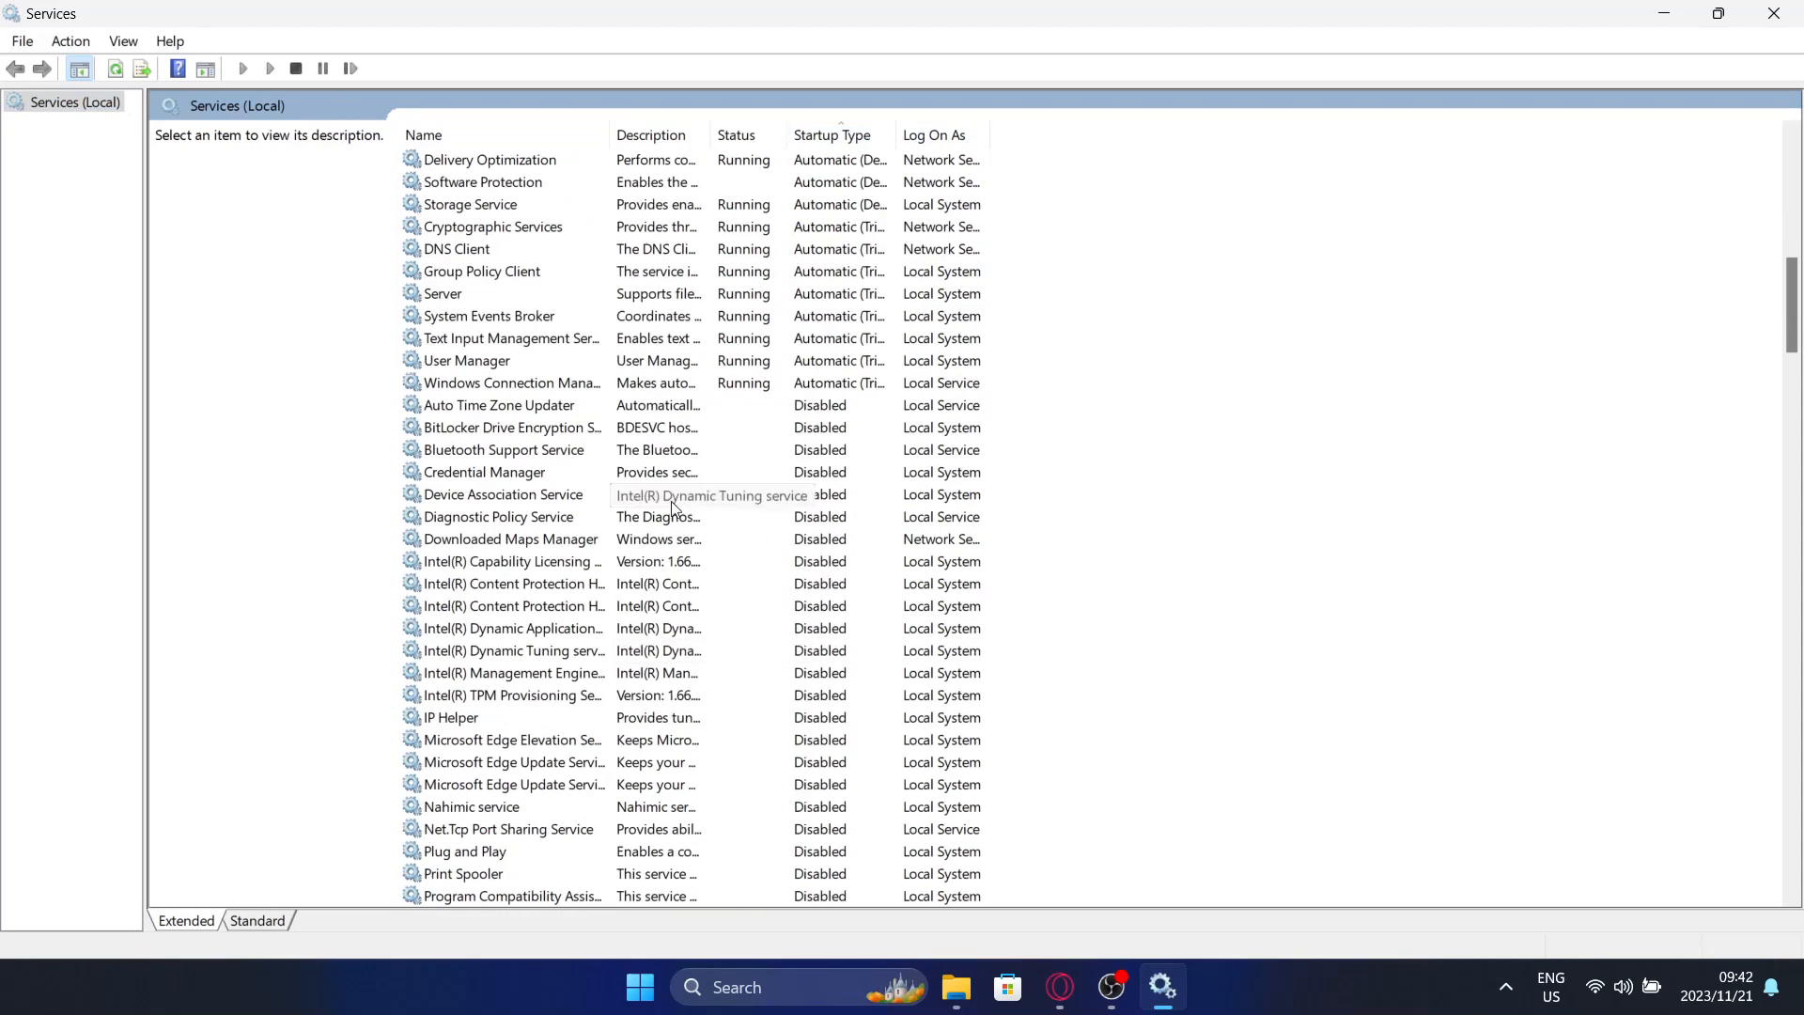
left_click(512, 426)
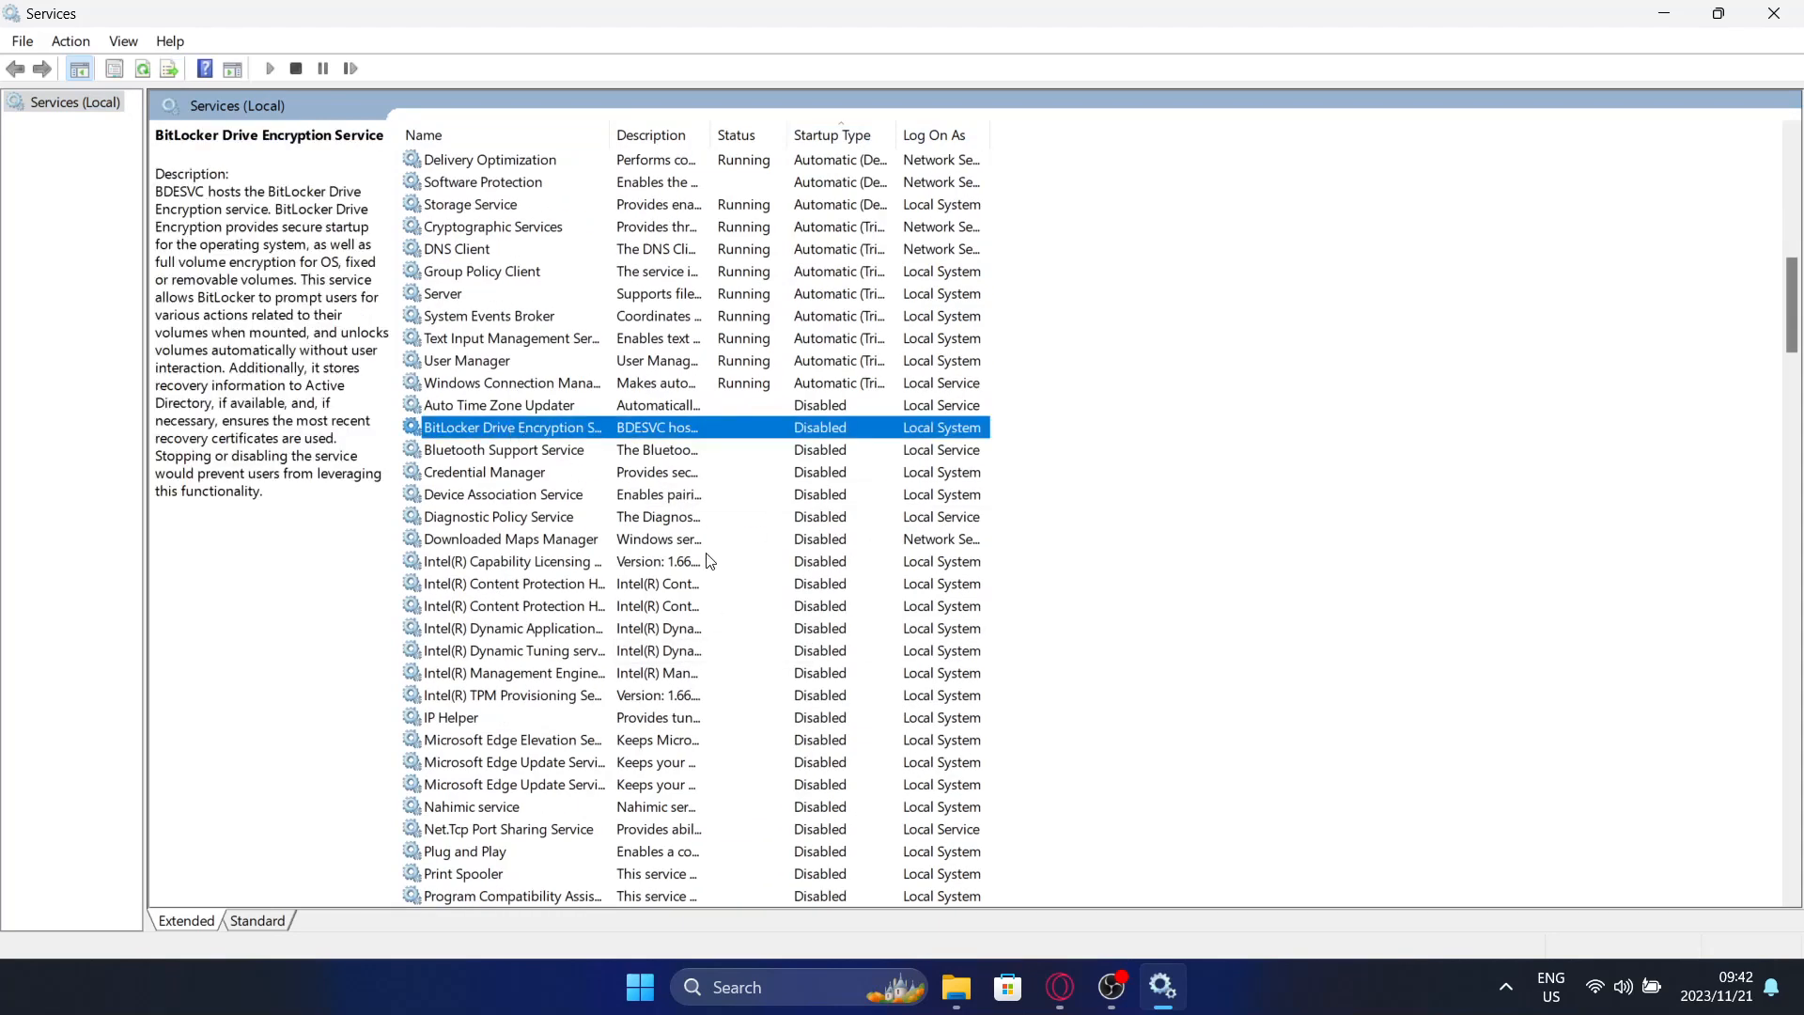
left_click(506, 449)
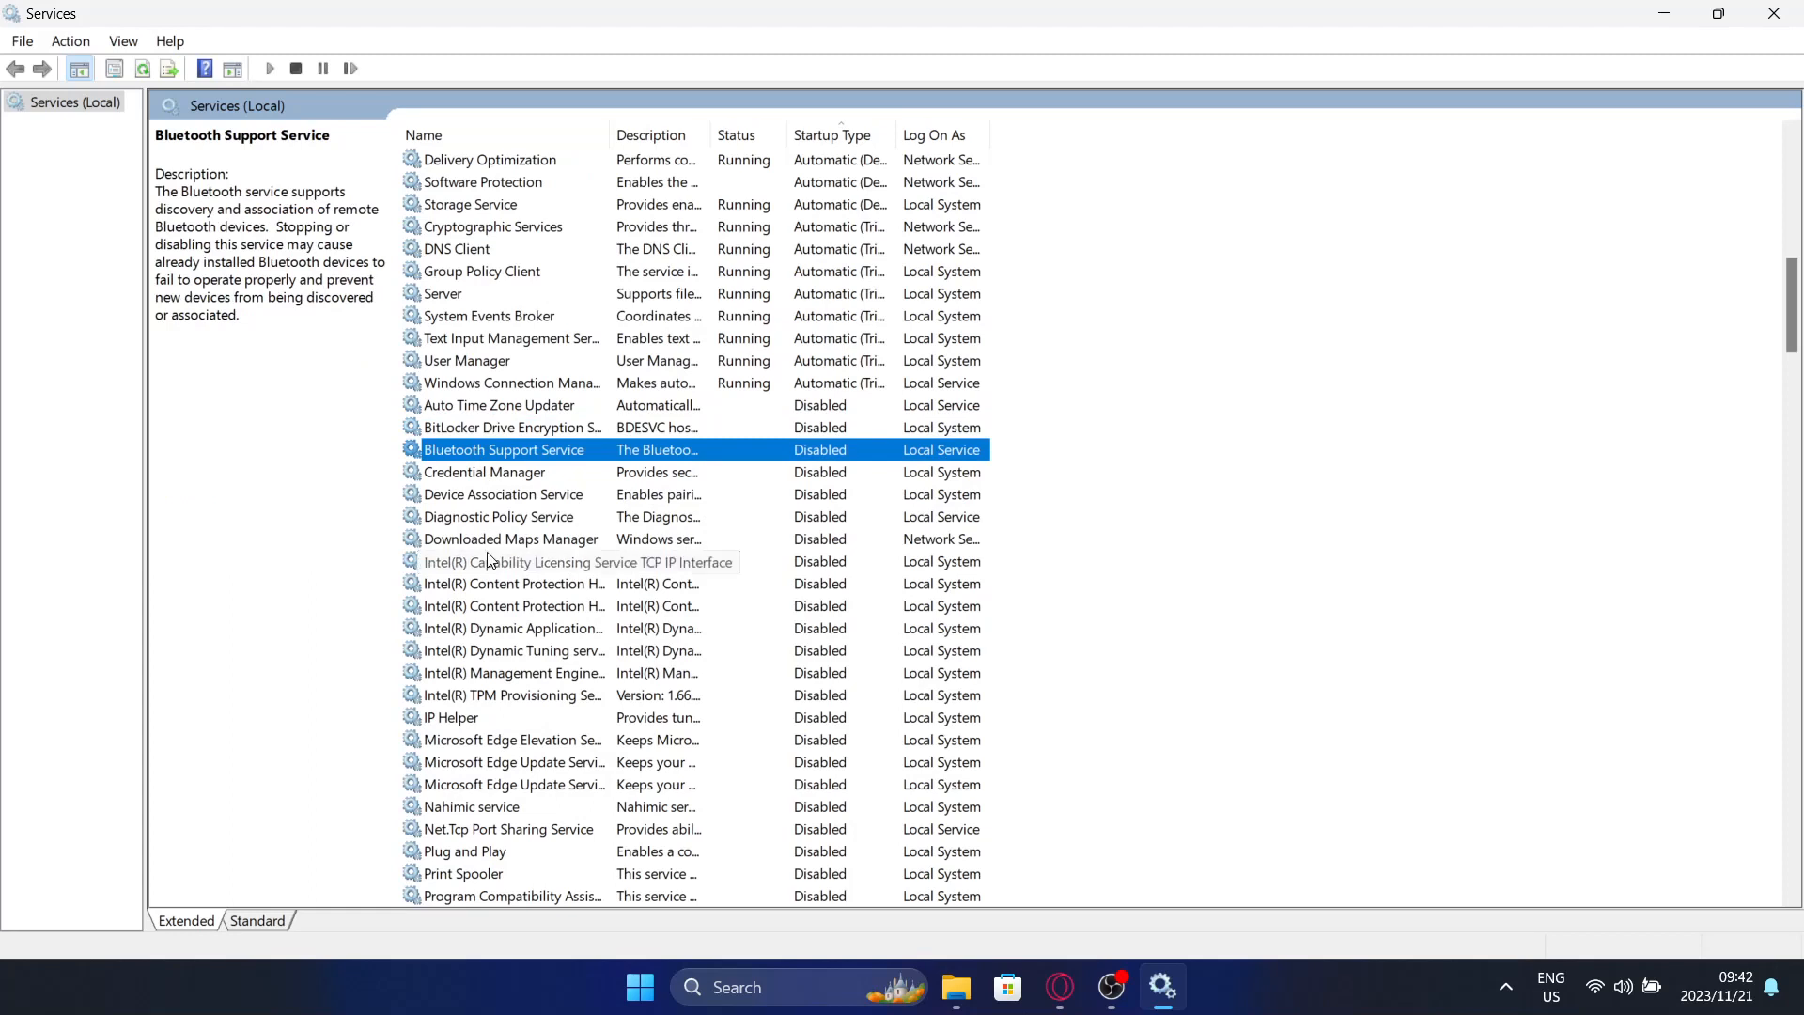
left_click(505, 493)
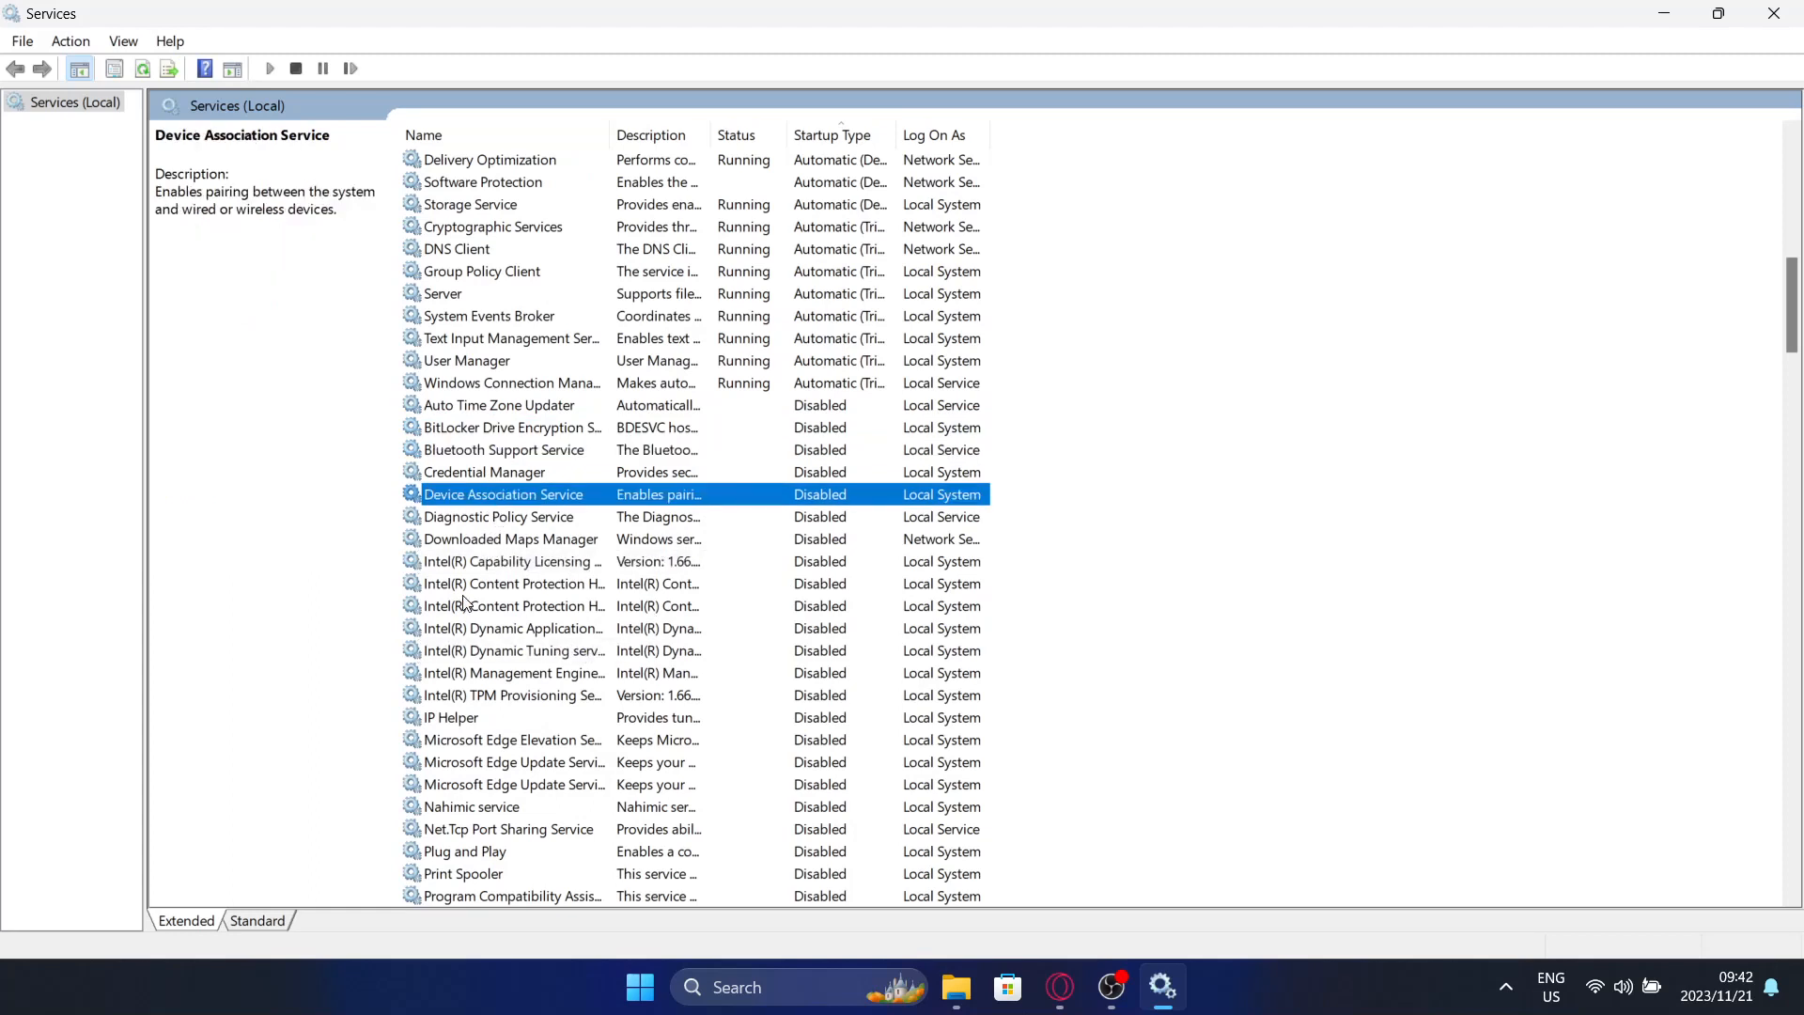
left_click(498, 517)
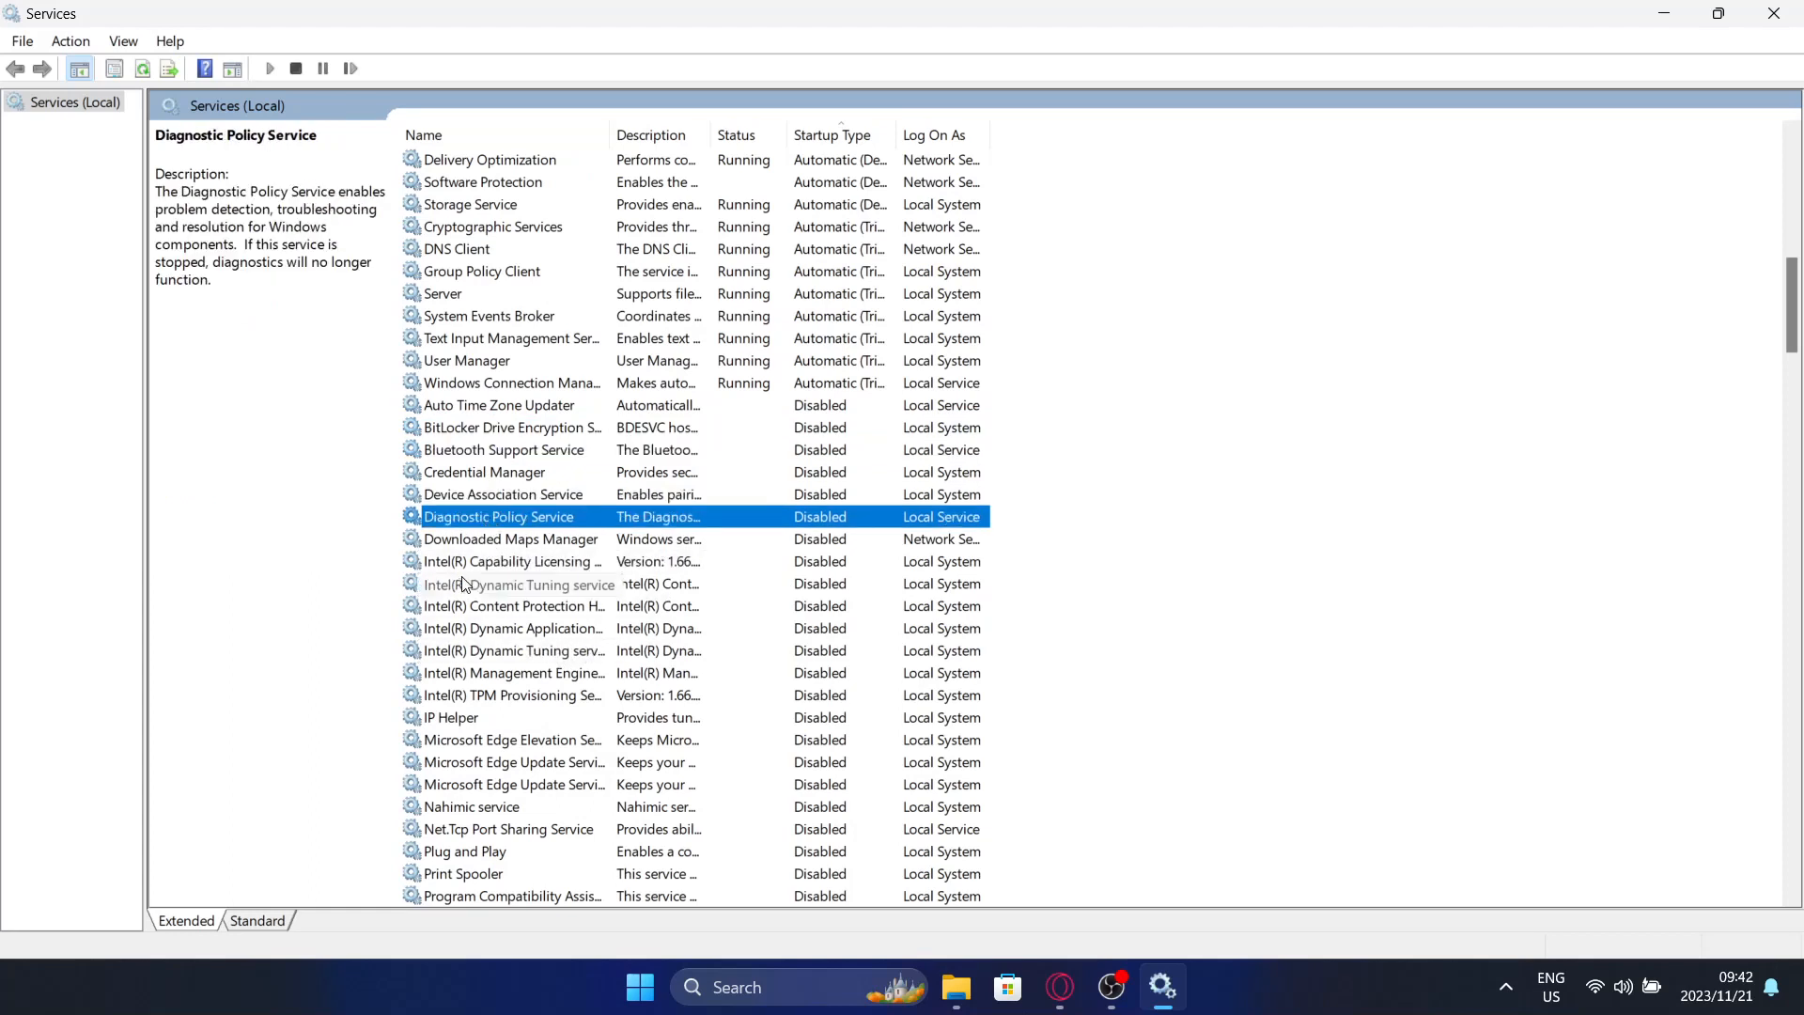
left_click(511, 538)
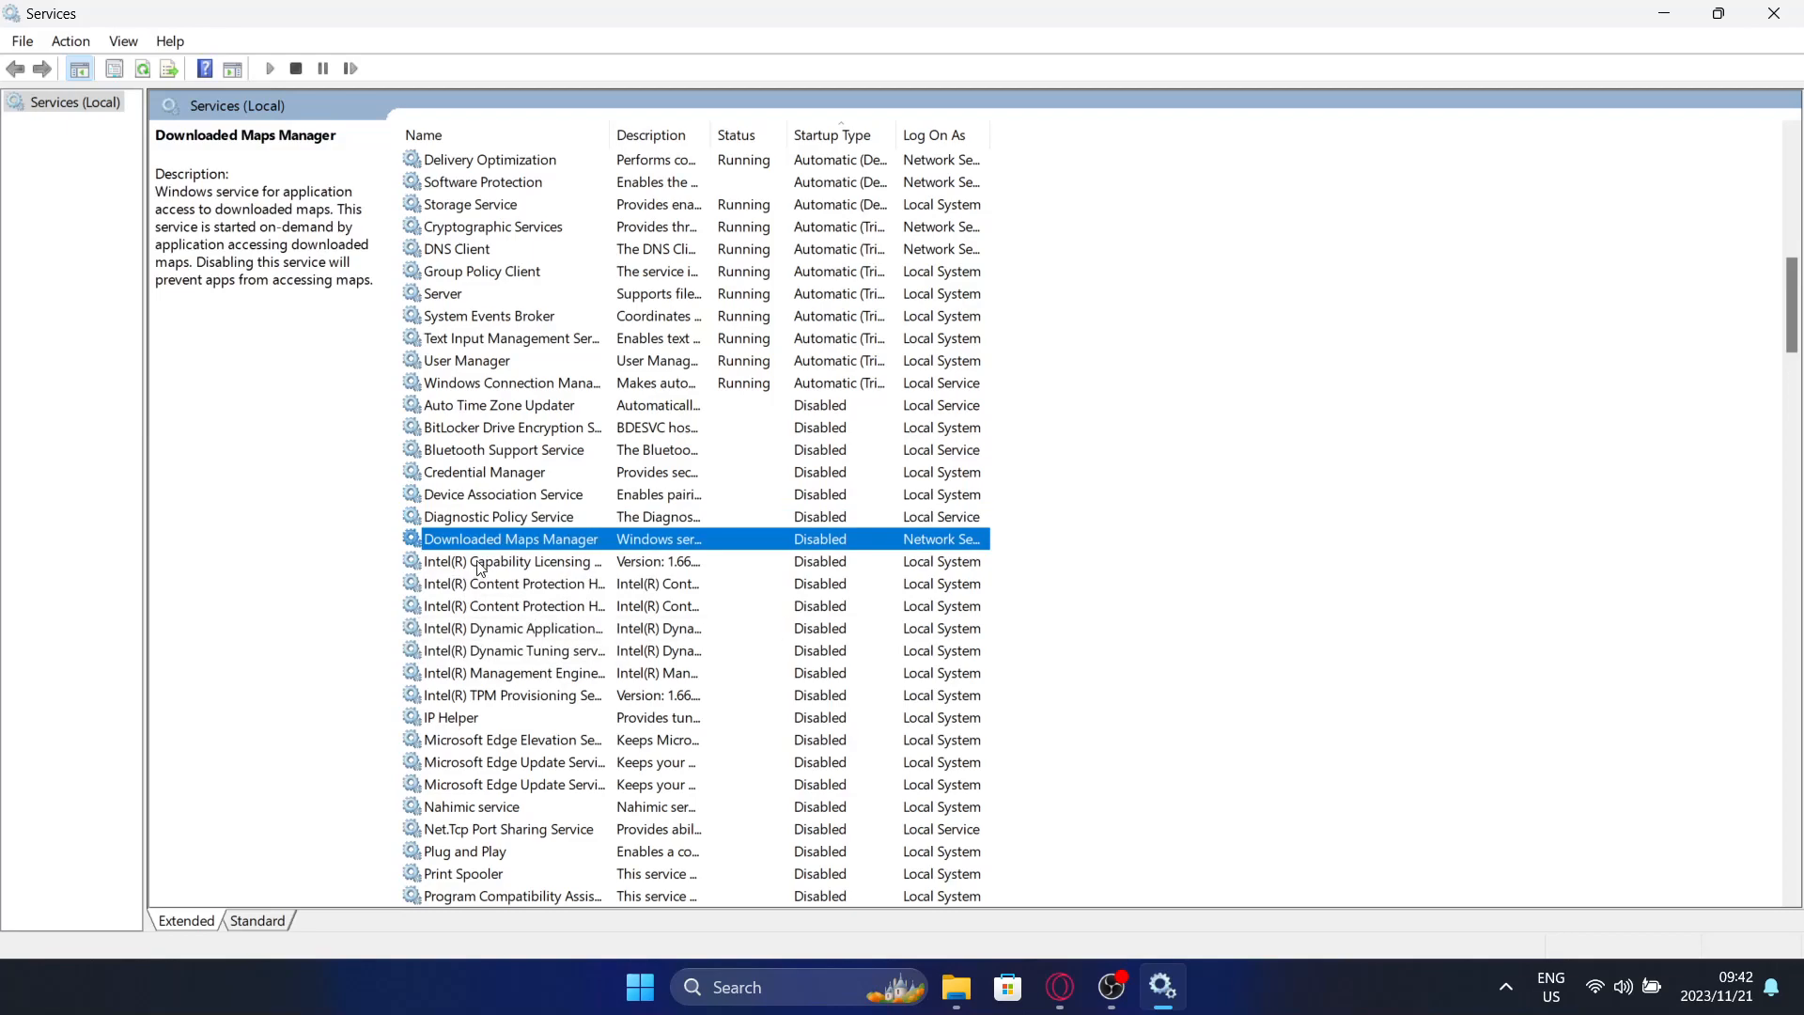
- Read the Intel, Edge, Nahimic, SysMain and Web Threat Defense service descriptions, then close Services
left_click(513, 583)
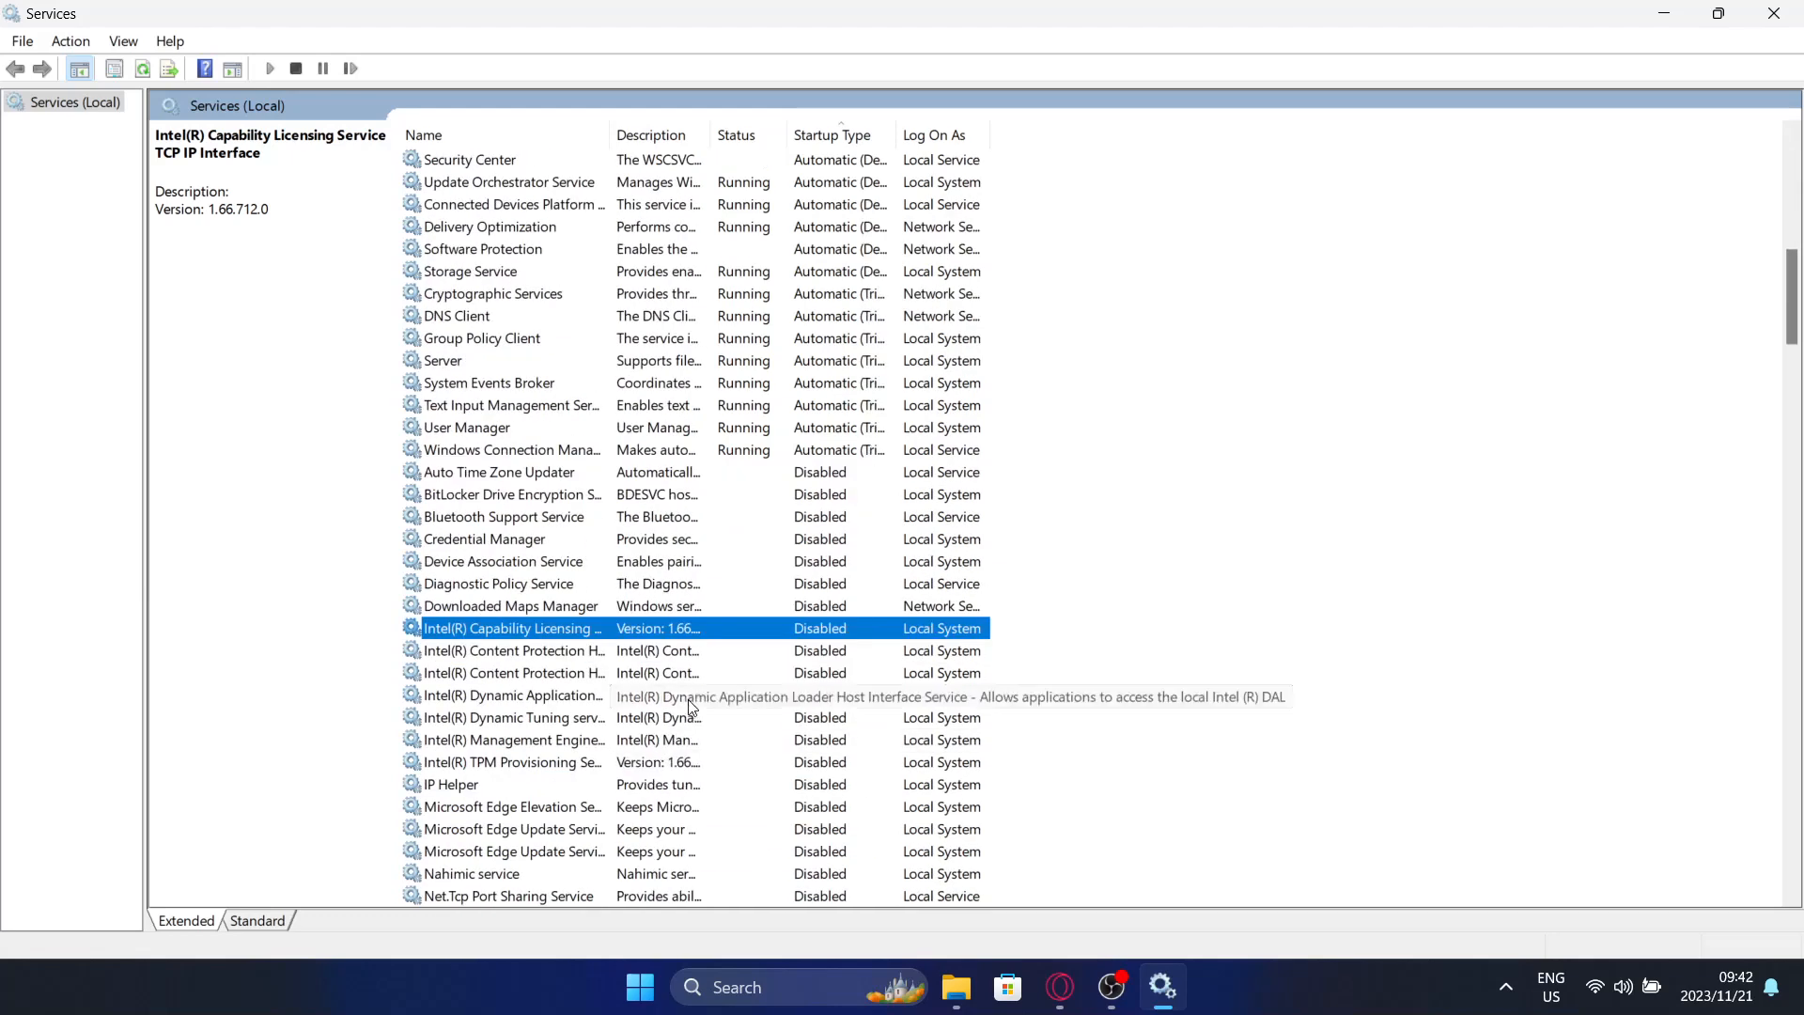
left_click(512, 650)
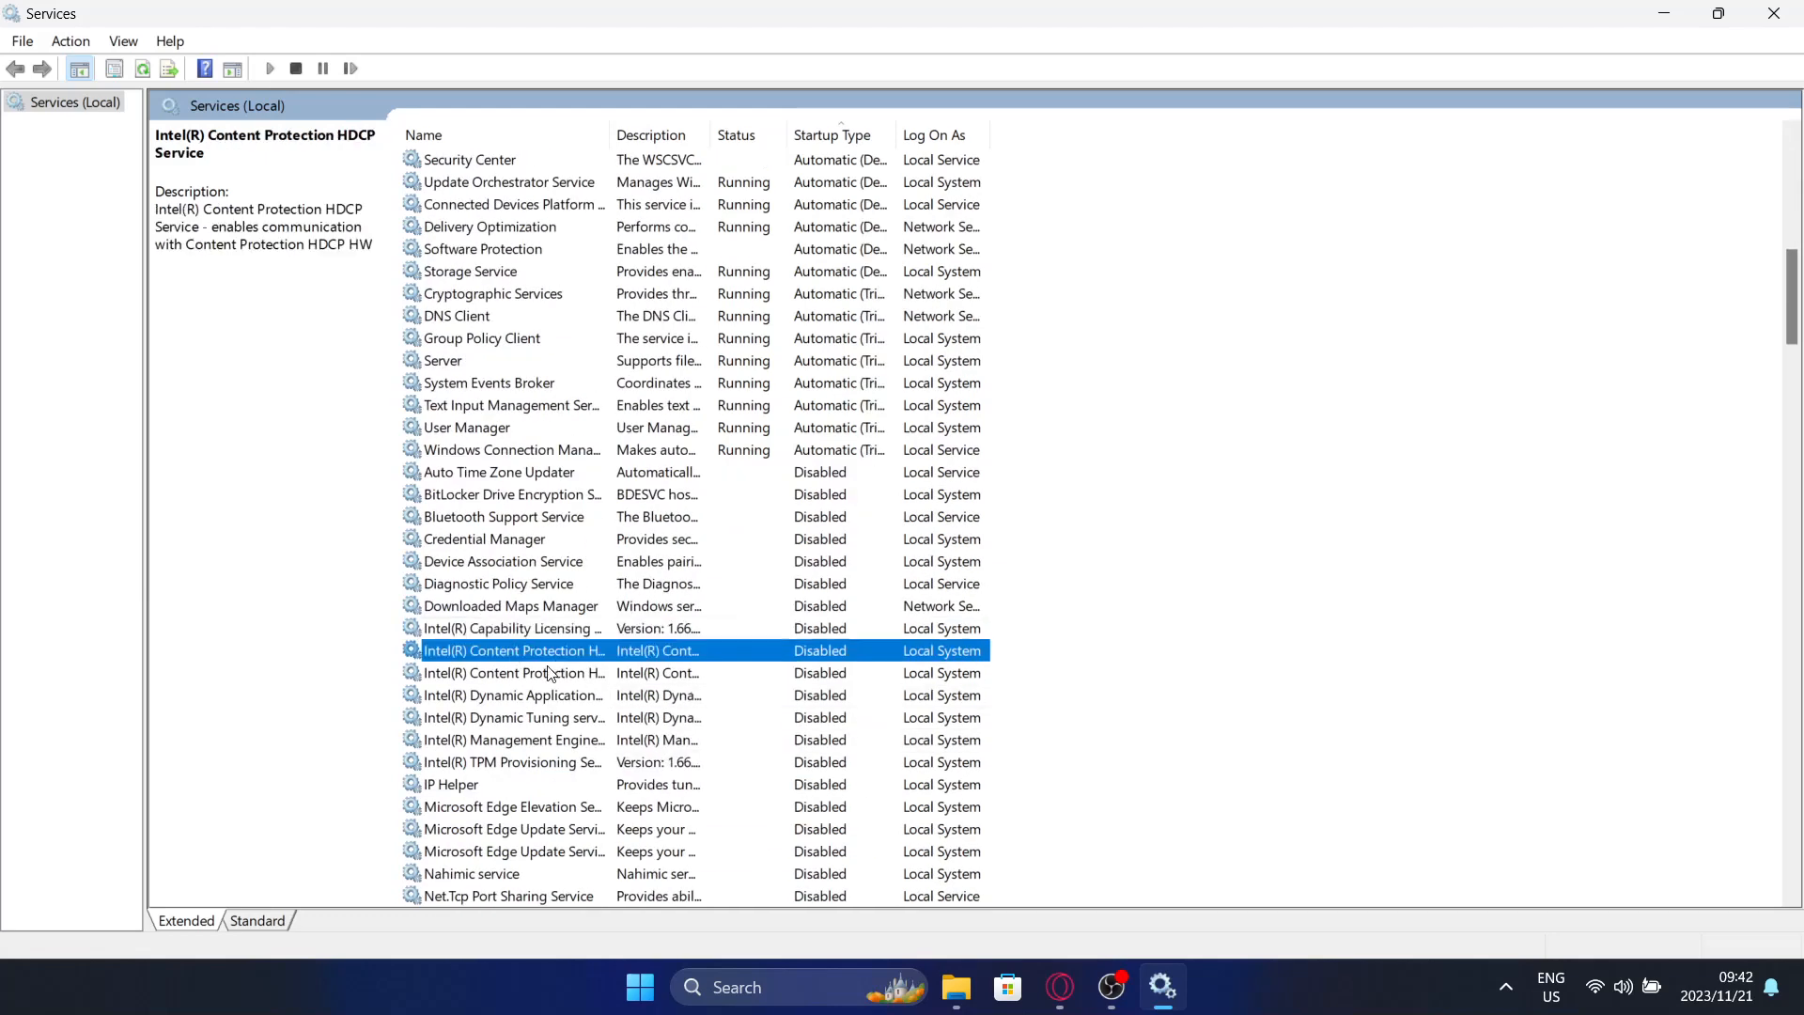
left_click(512, 672)
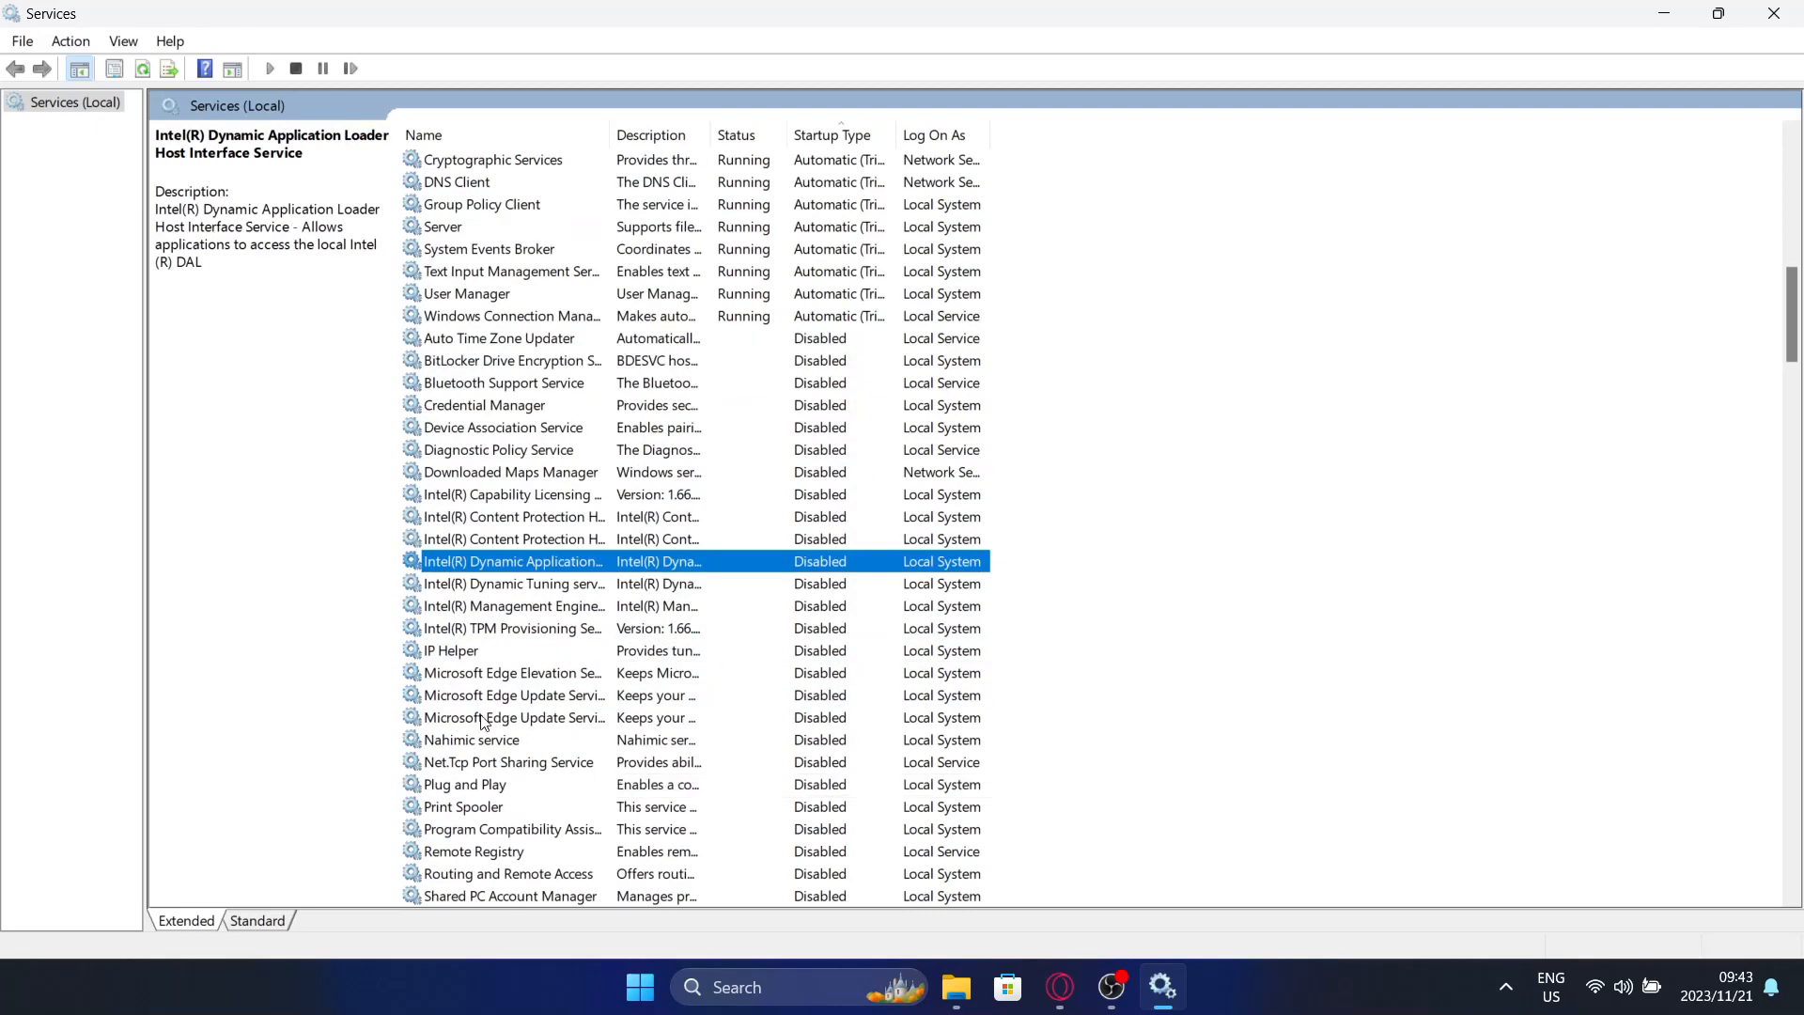
left_click(512, 671)
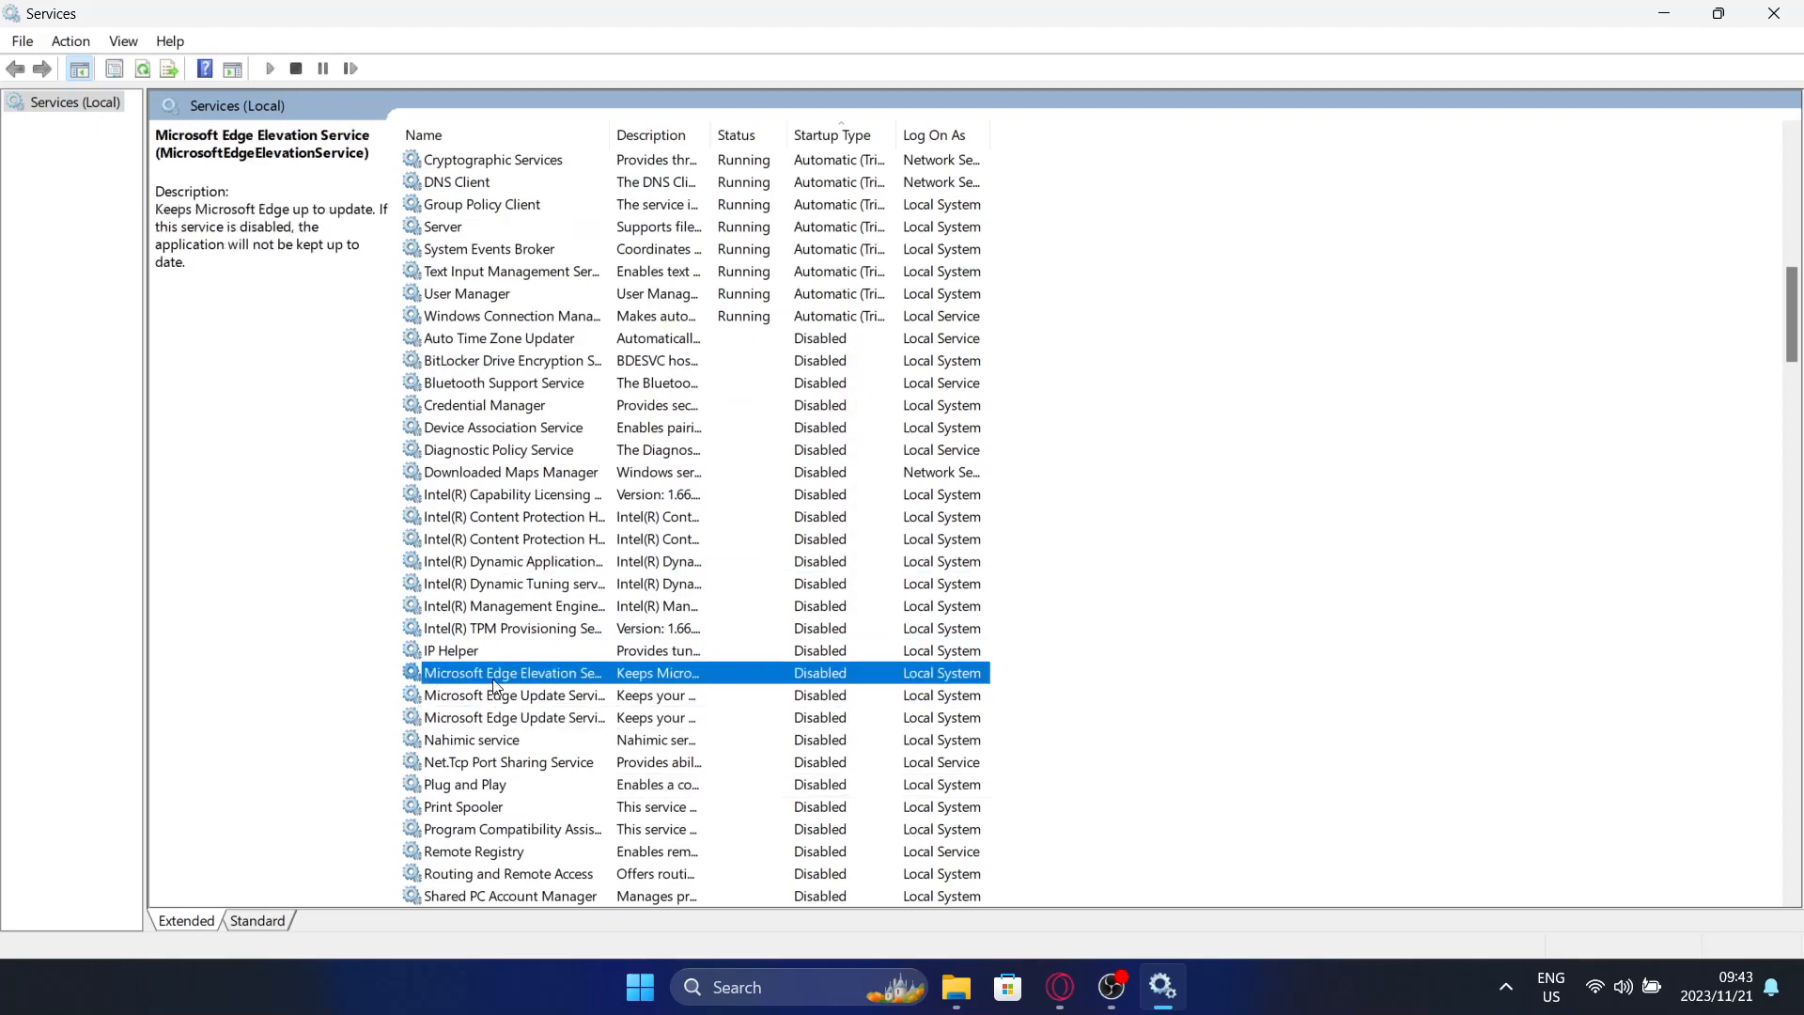
left_click(513, 717)
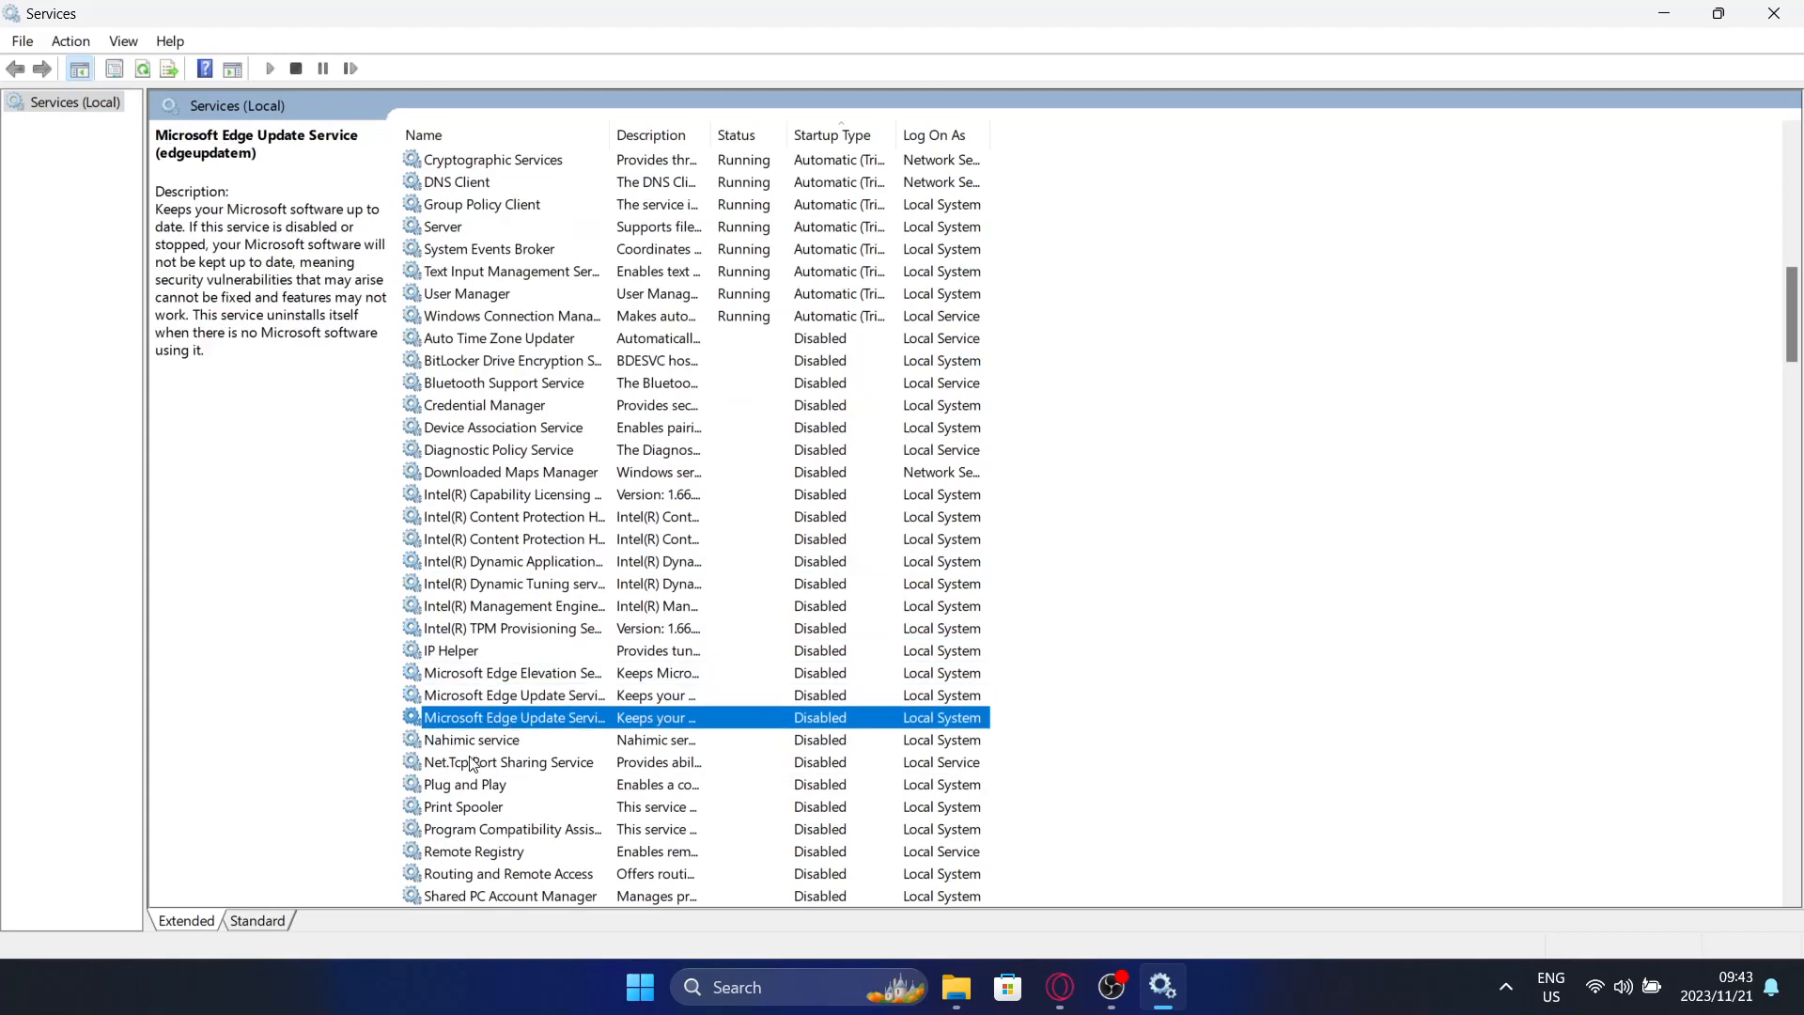
left_click(471, 740)
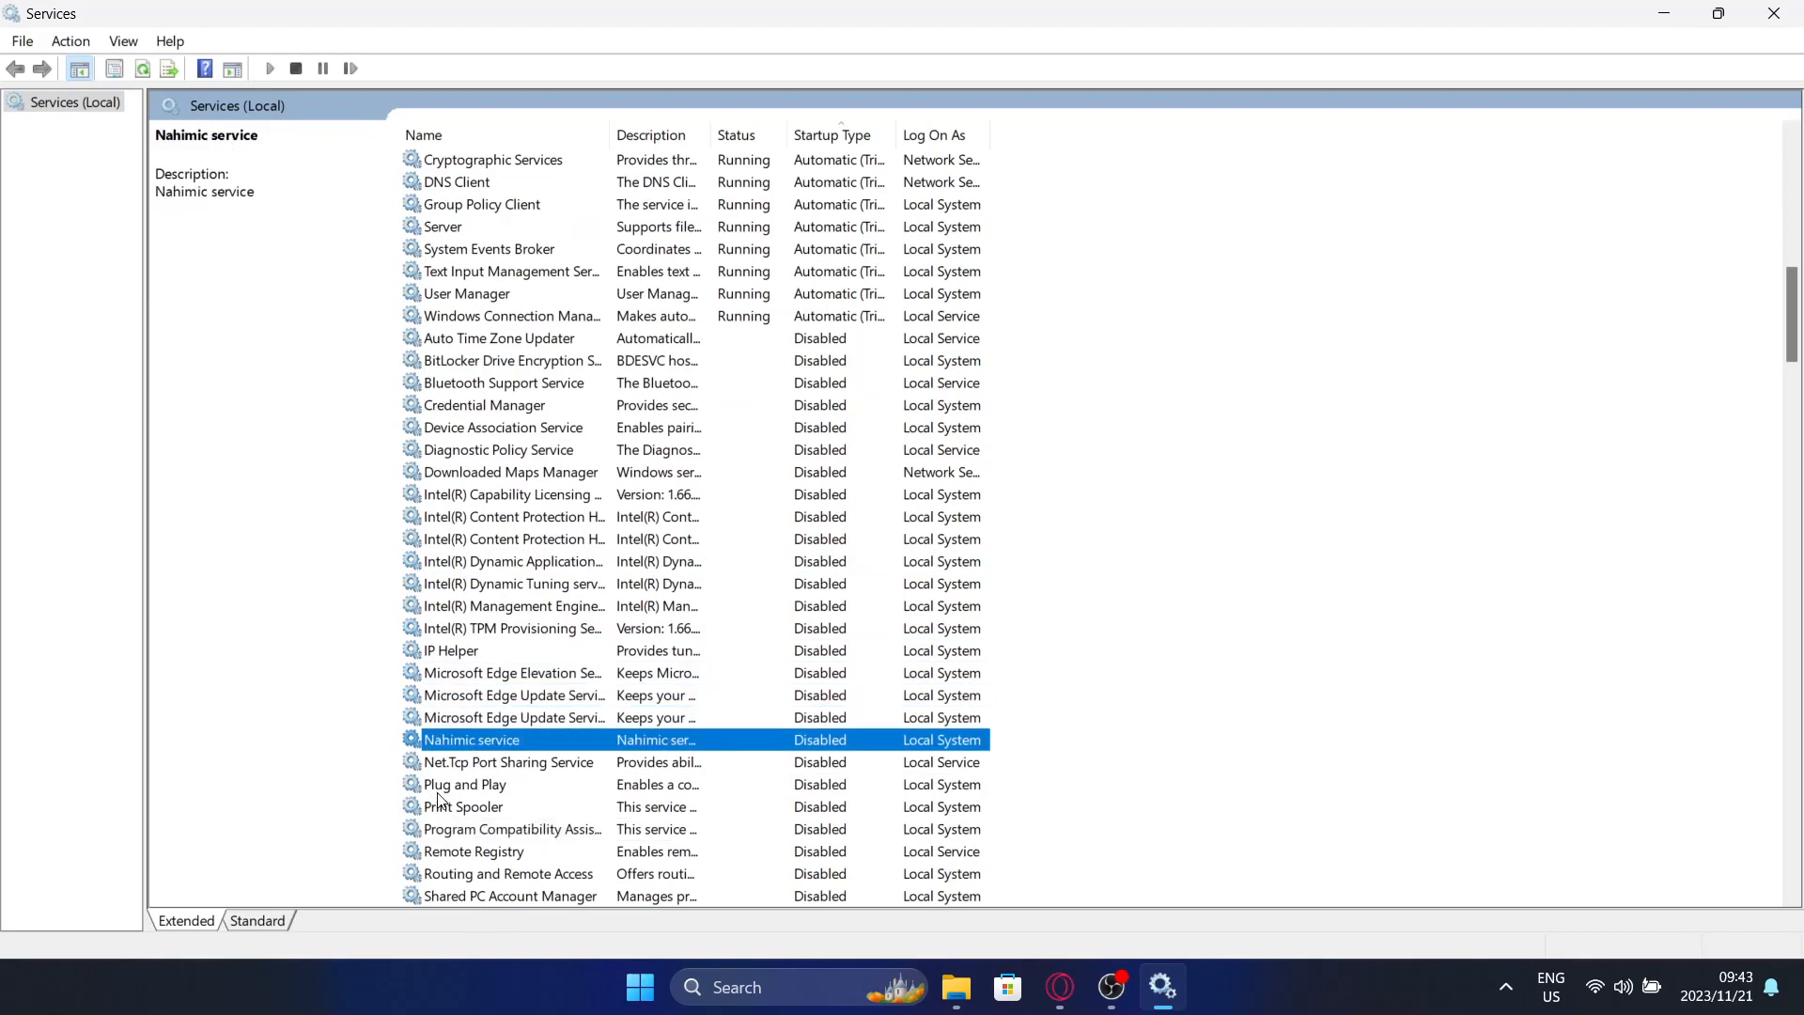
left_click(463, 806)
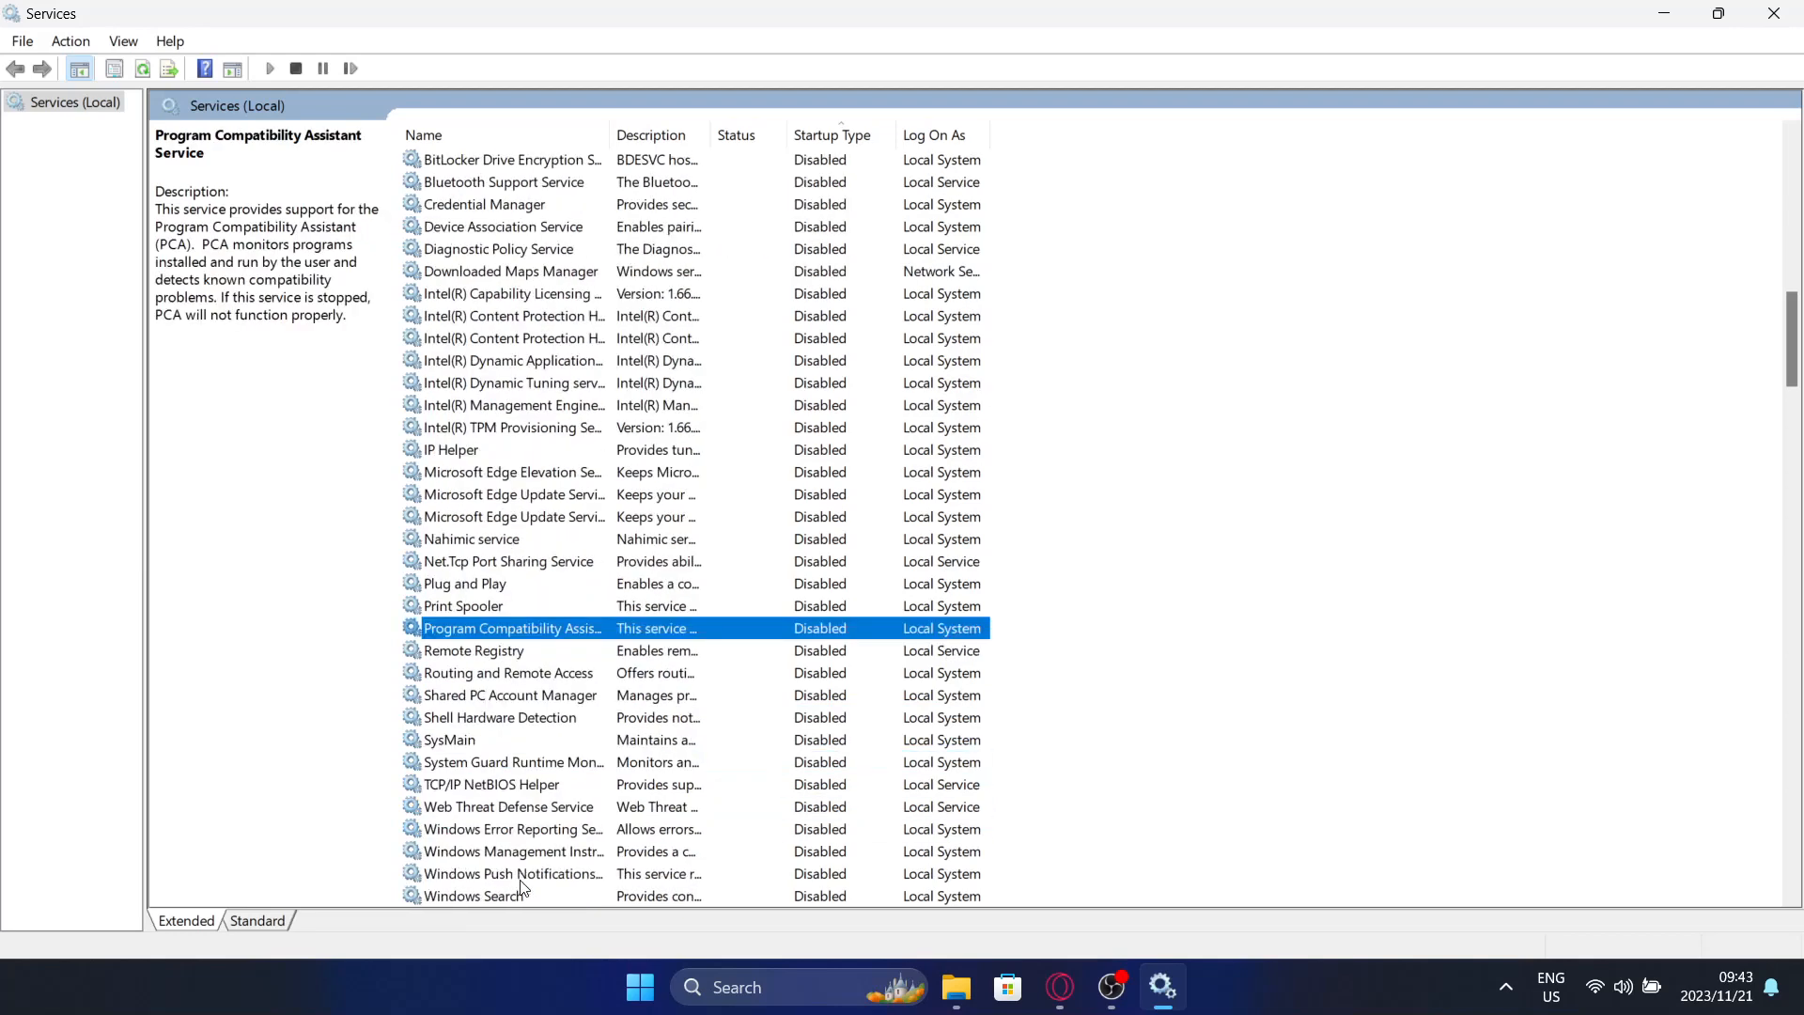
left_click(499, 717)
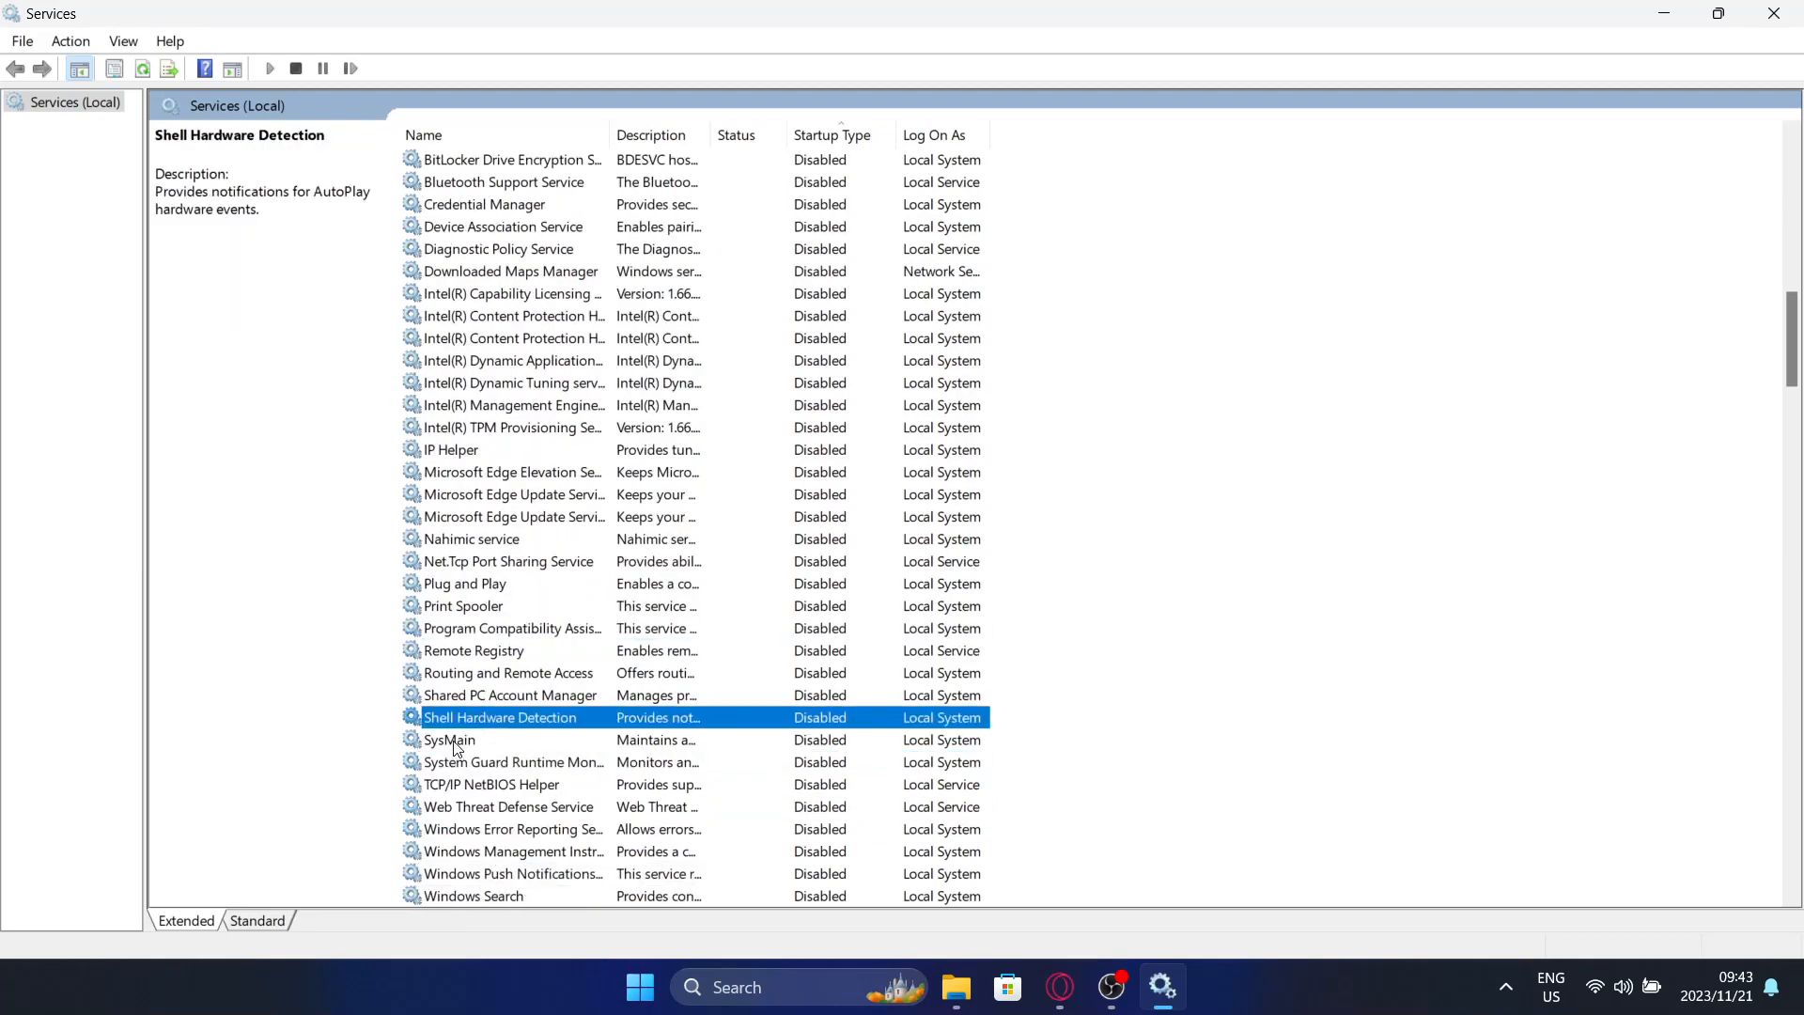
left_click(449, 739)
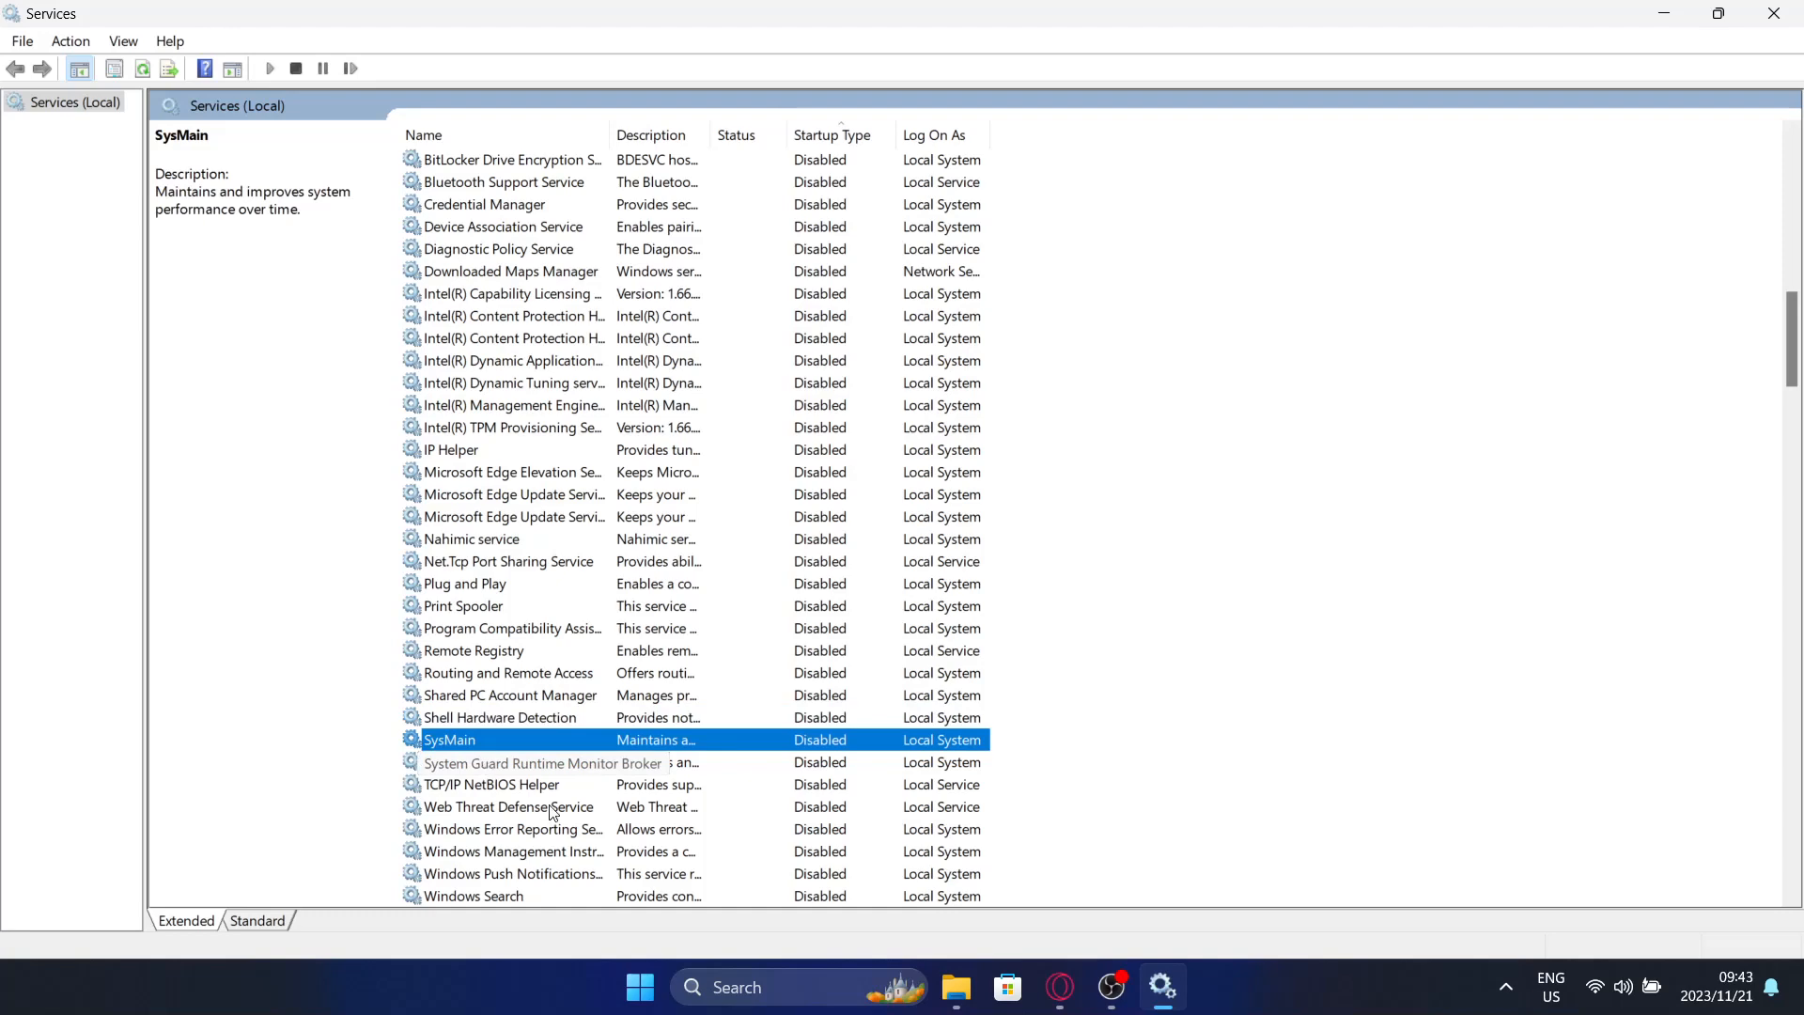
left_click(491, 784)
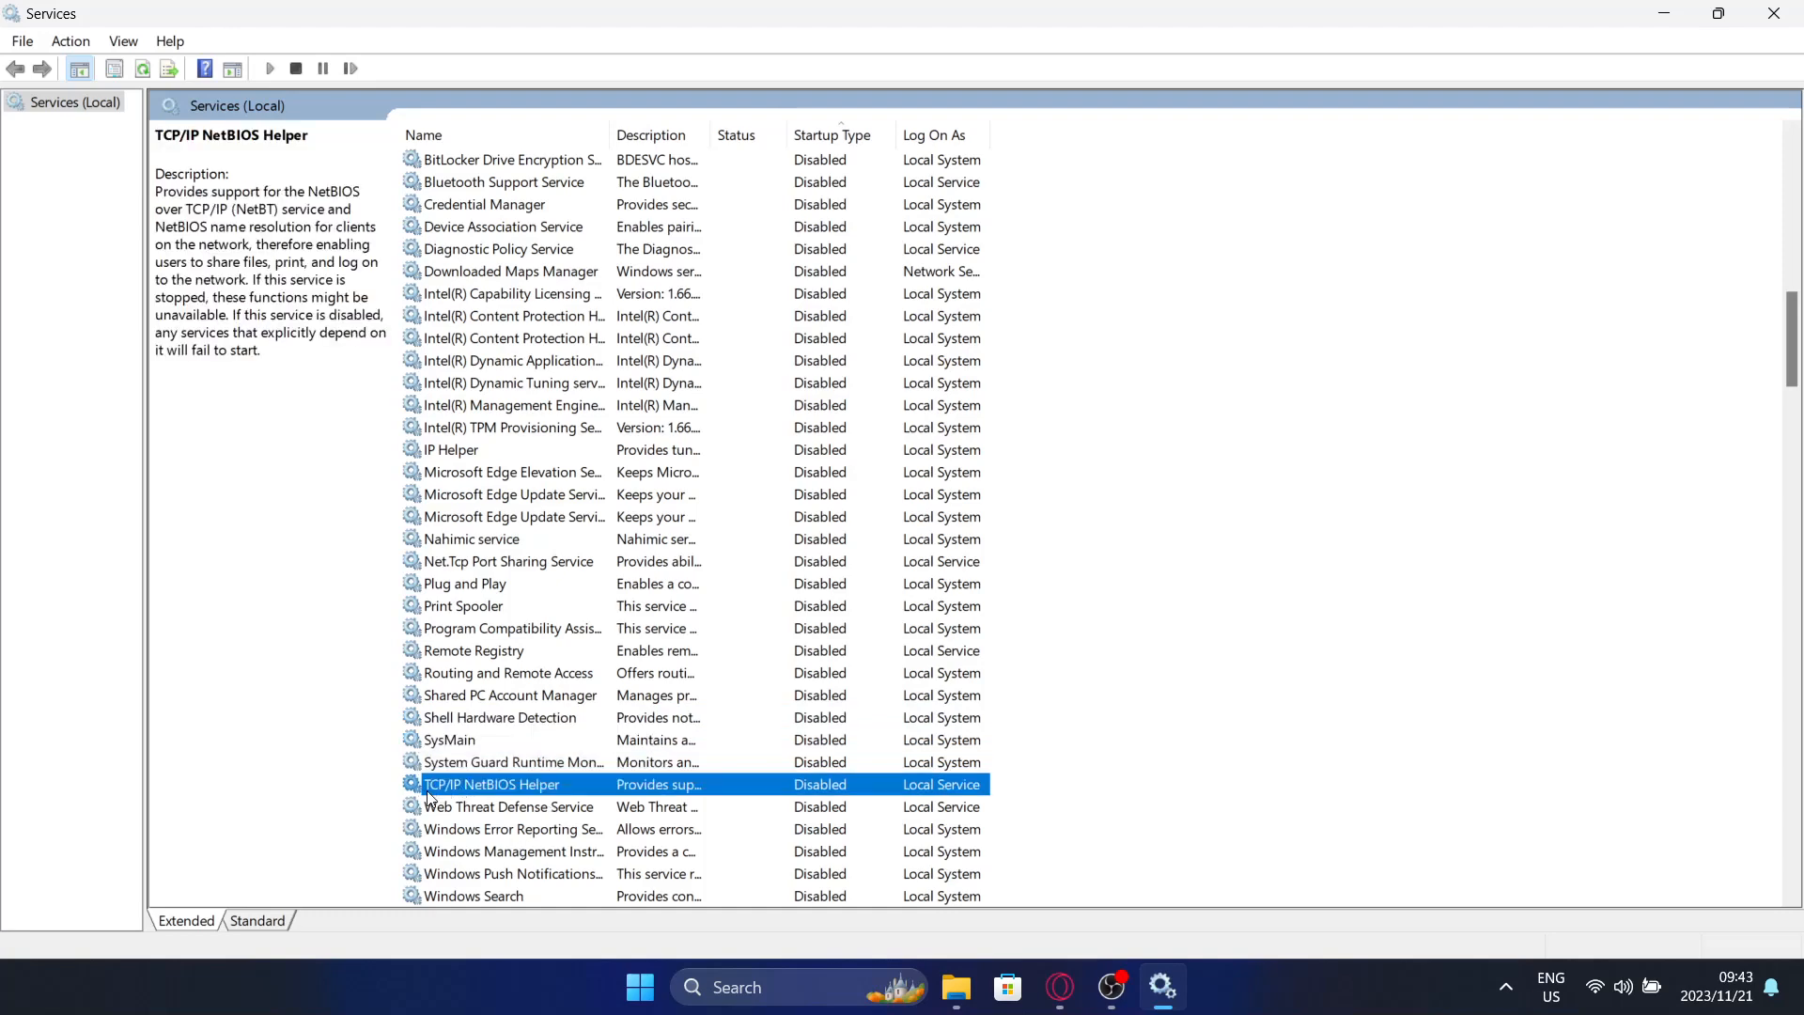
mouse_move(489, 795)
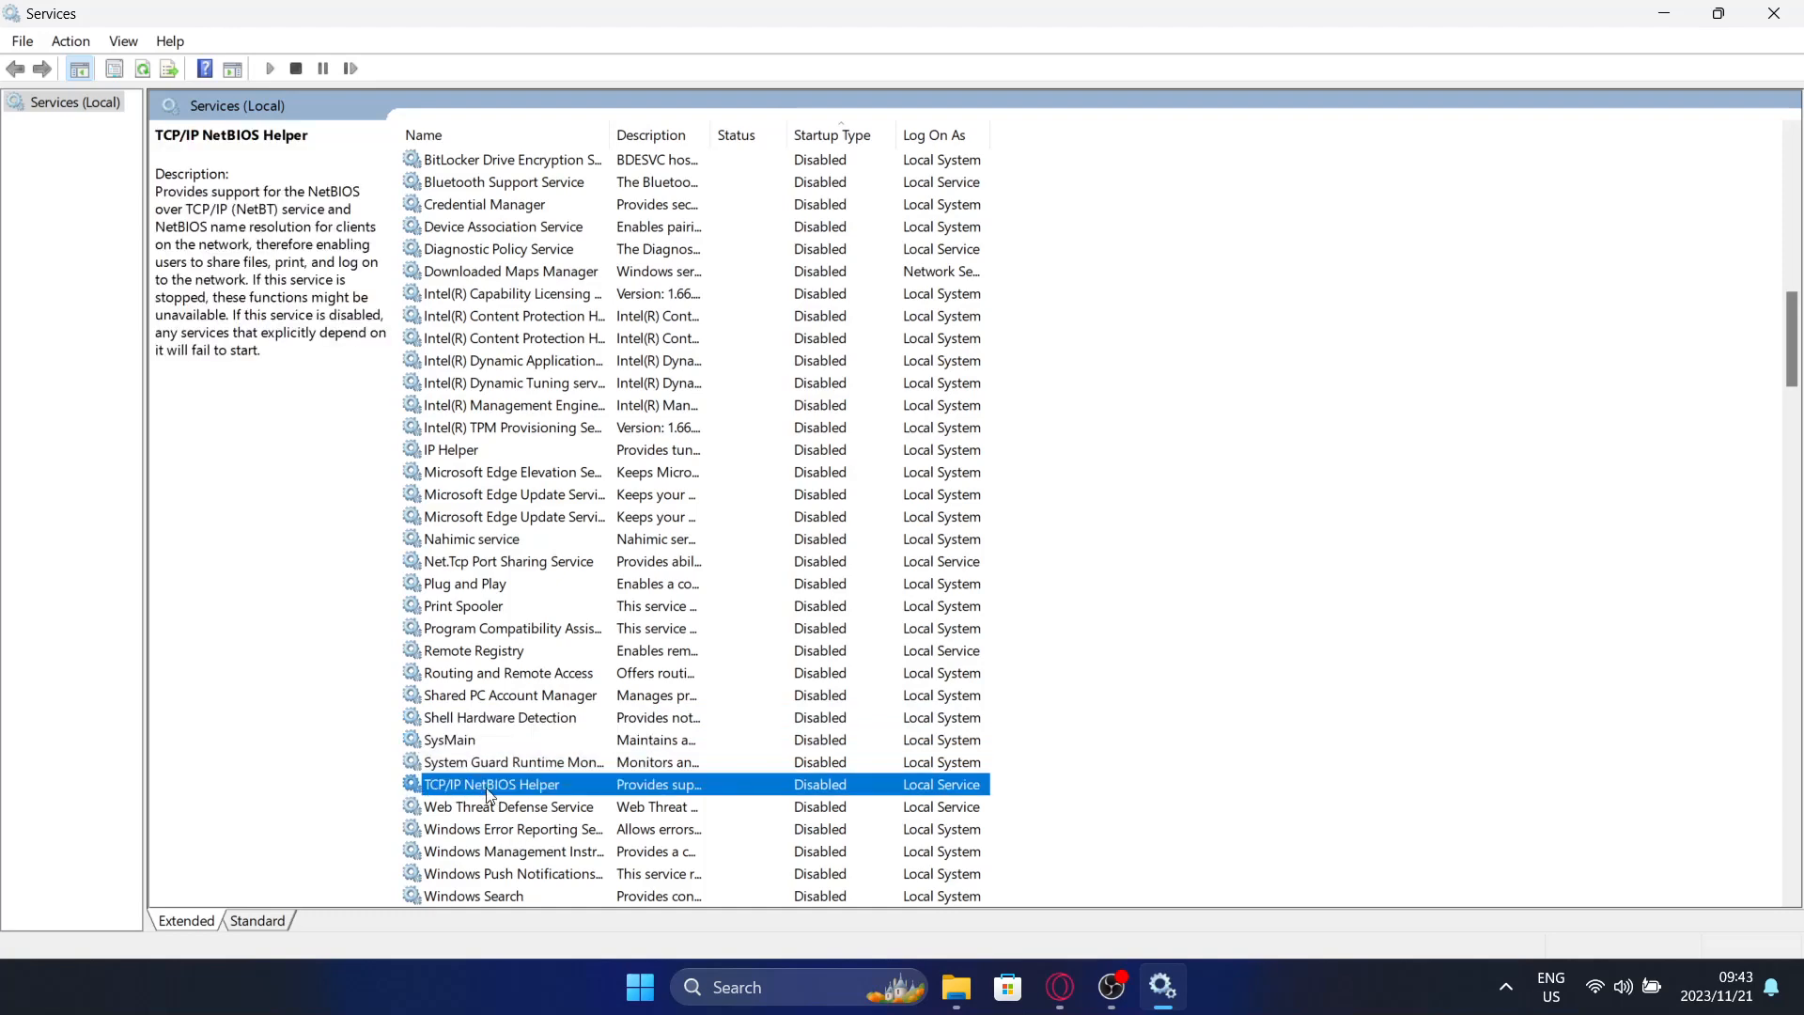
mouse_move(553, 882)
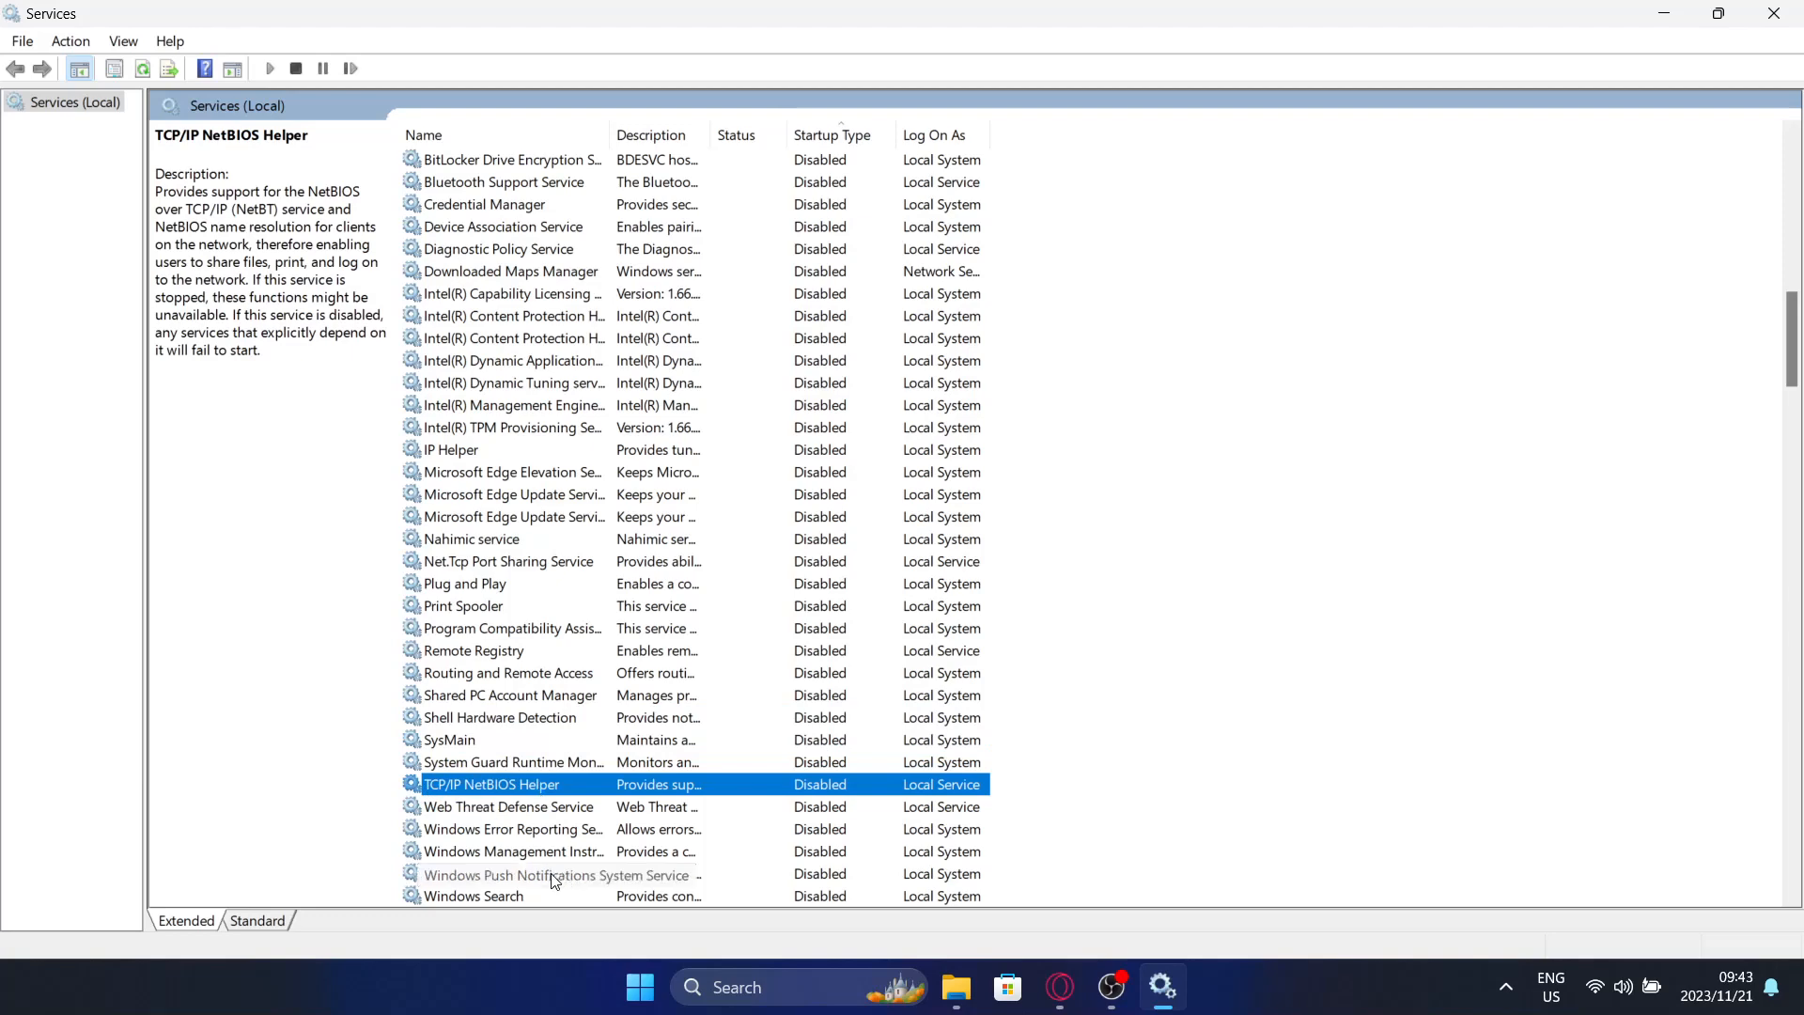
left_click(508, 806)
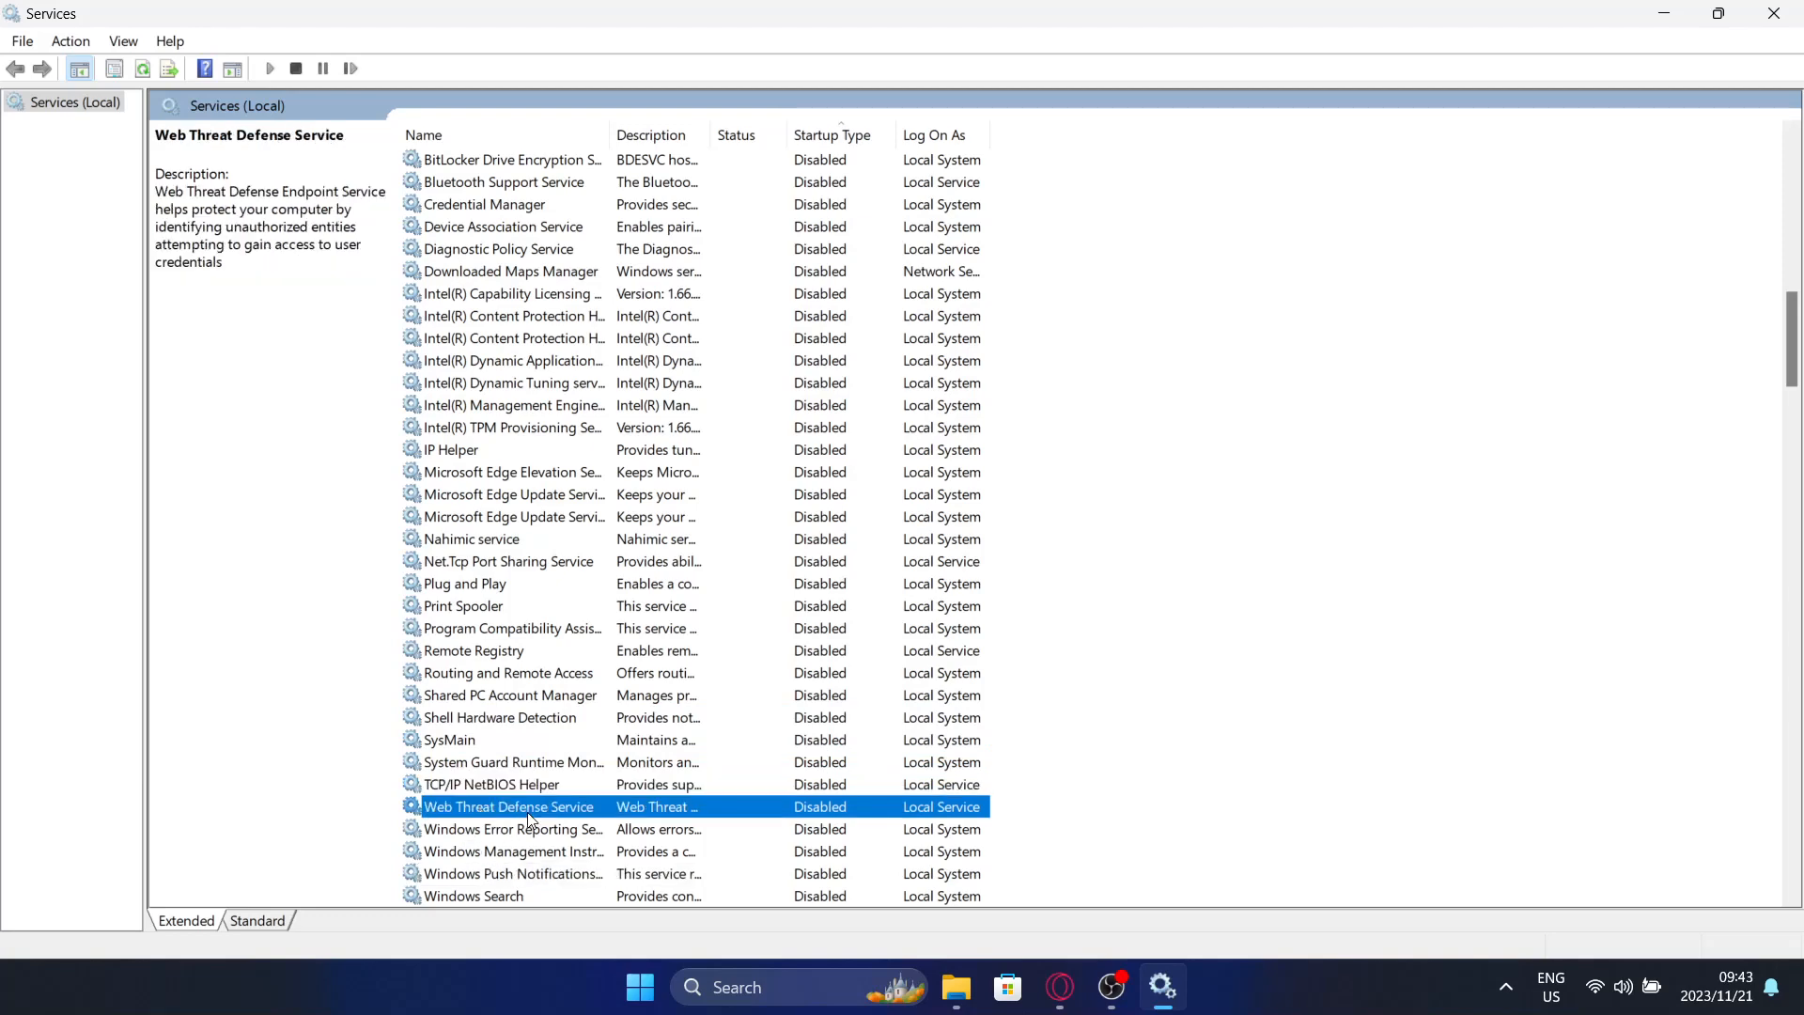
mouse_move(575, 891)
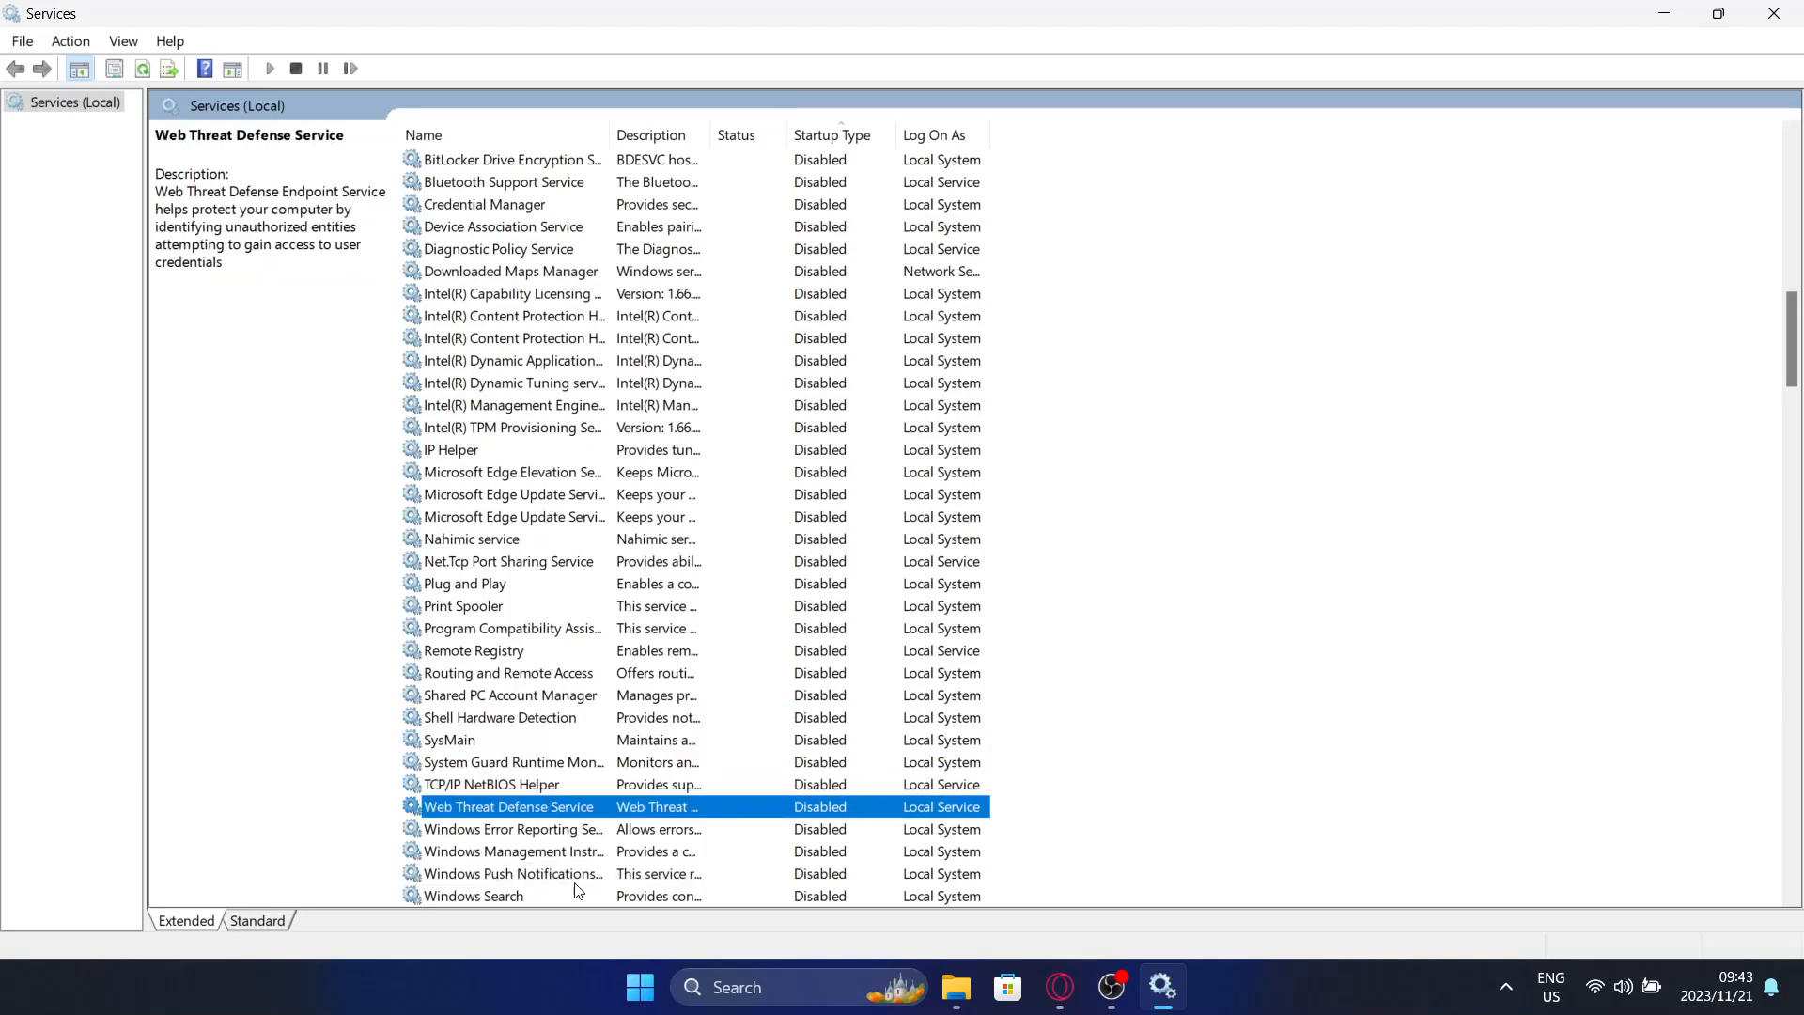
left_click(513, 850)
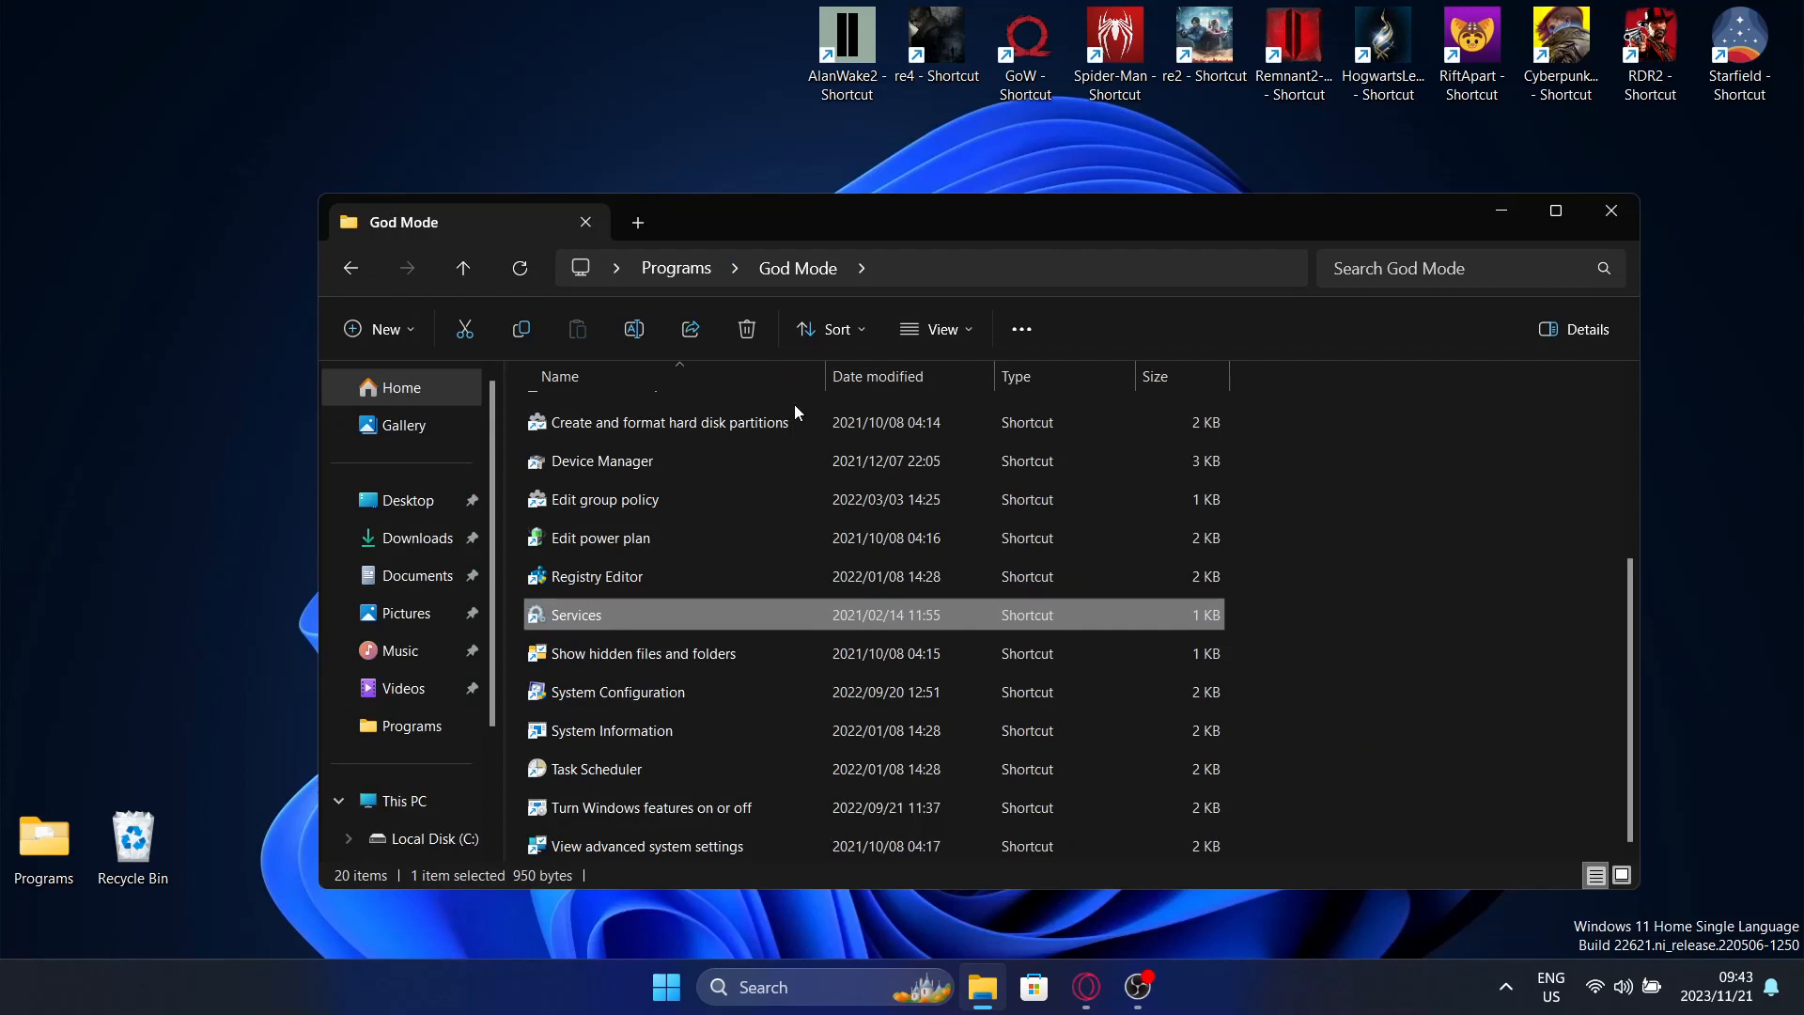
- Scroll through Task Manager's background processes and service hosts, then close it
left_click(1610, 210)
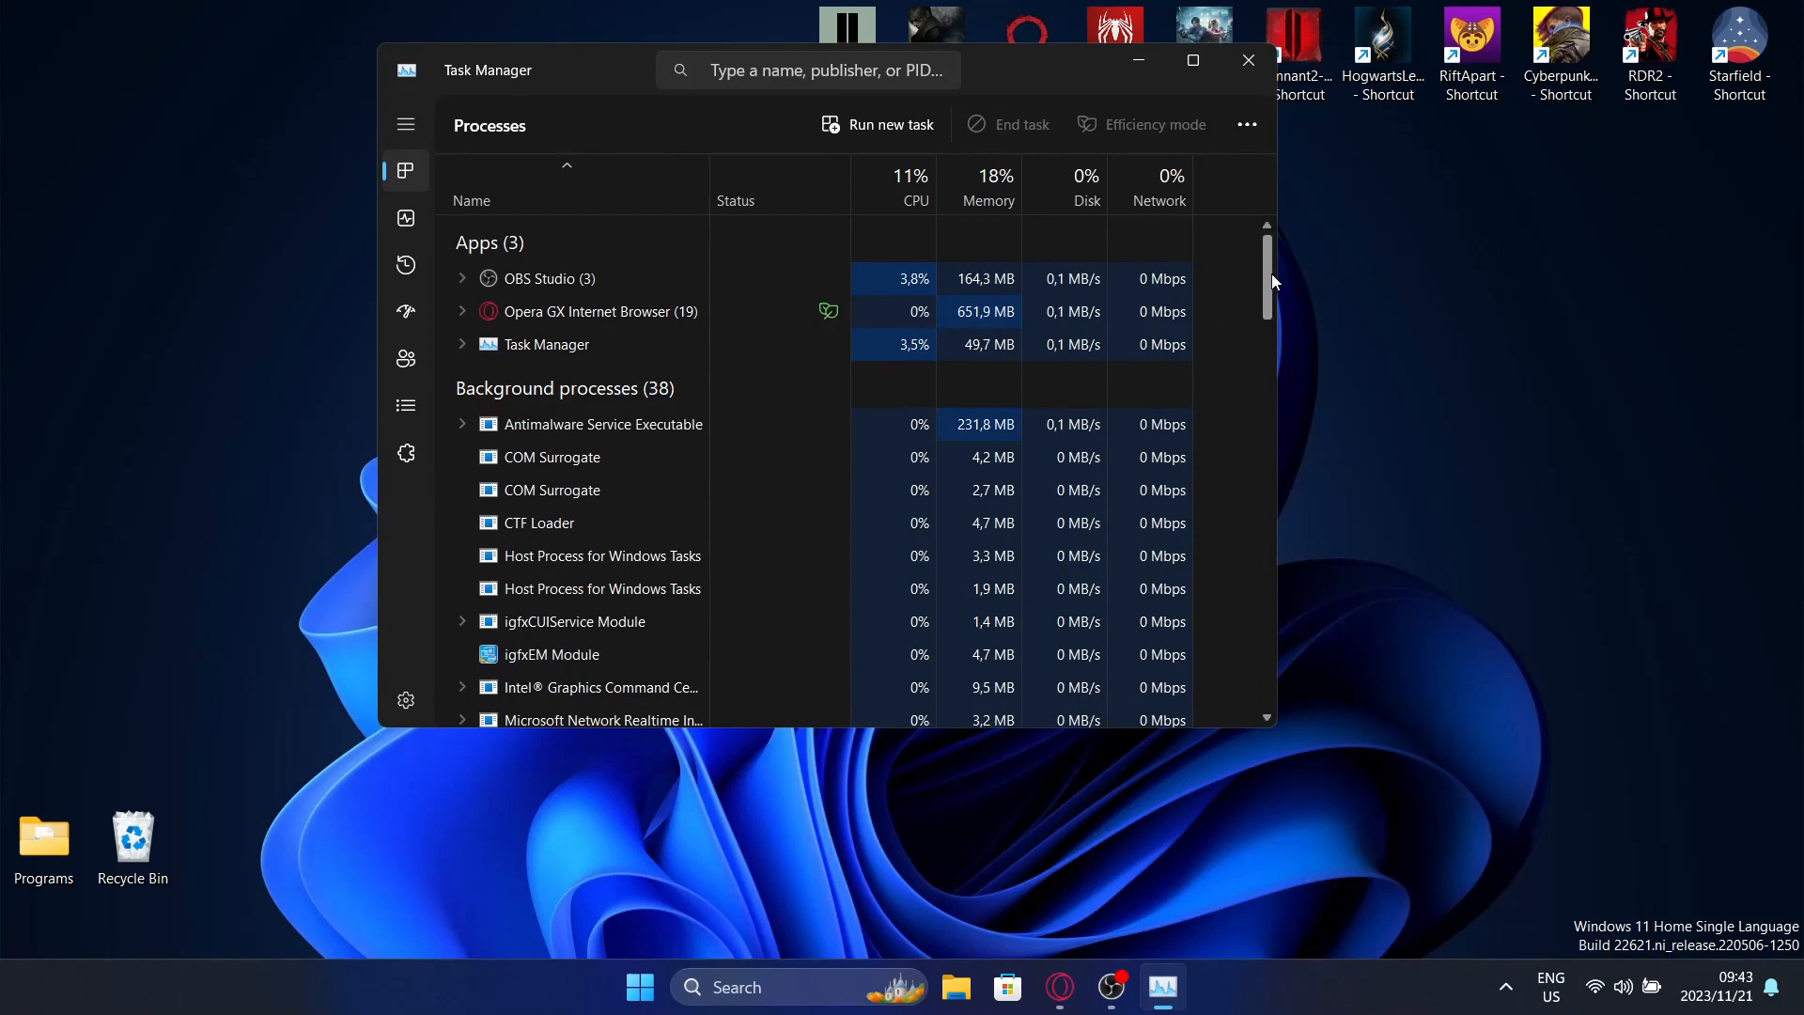
scroll("down", 3)
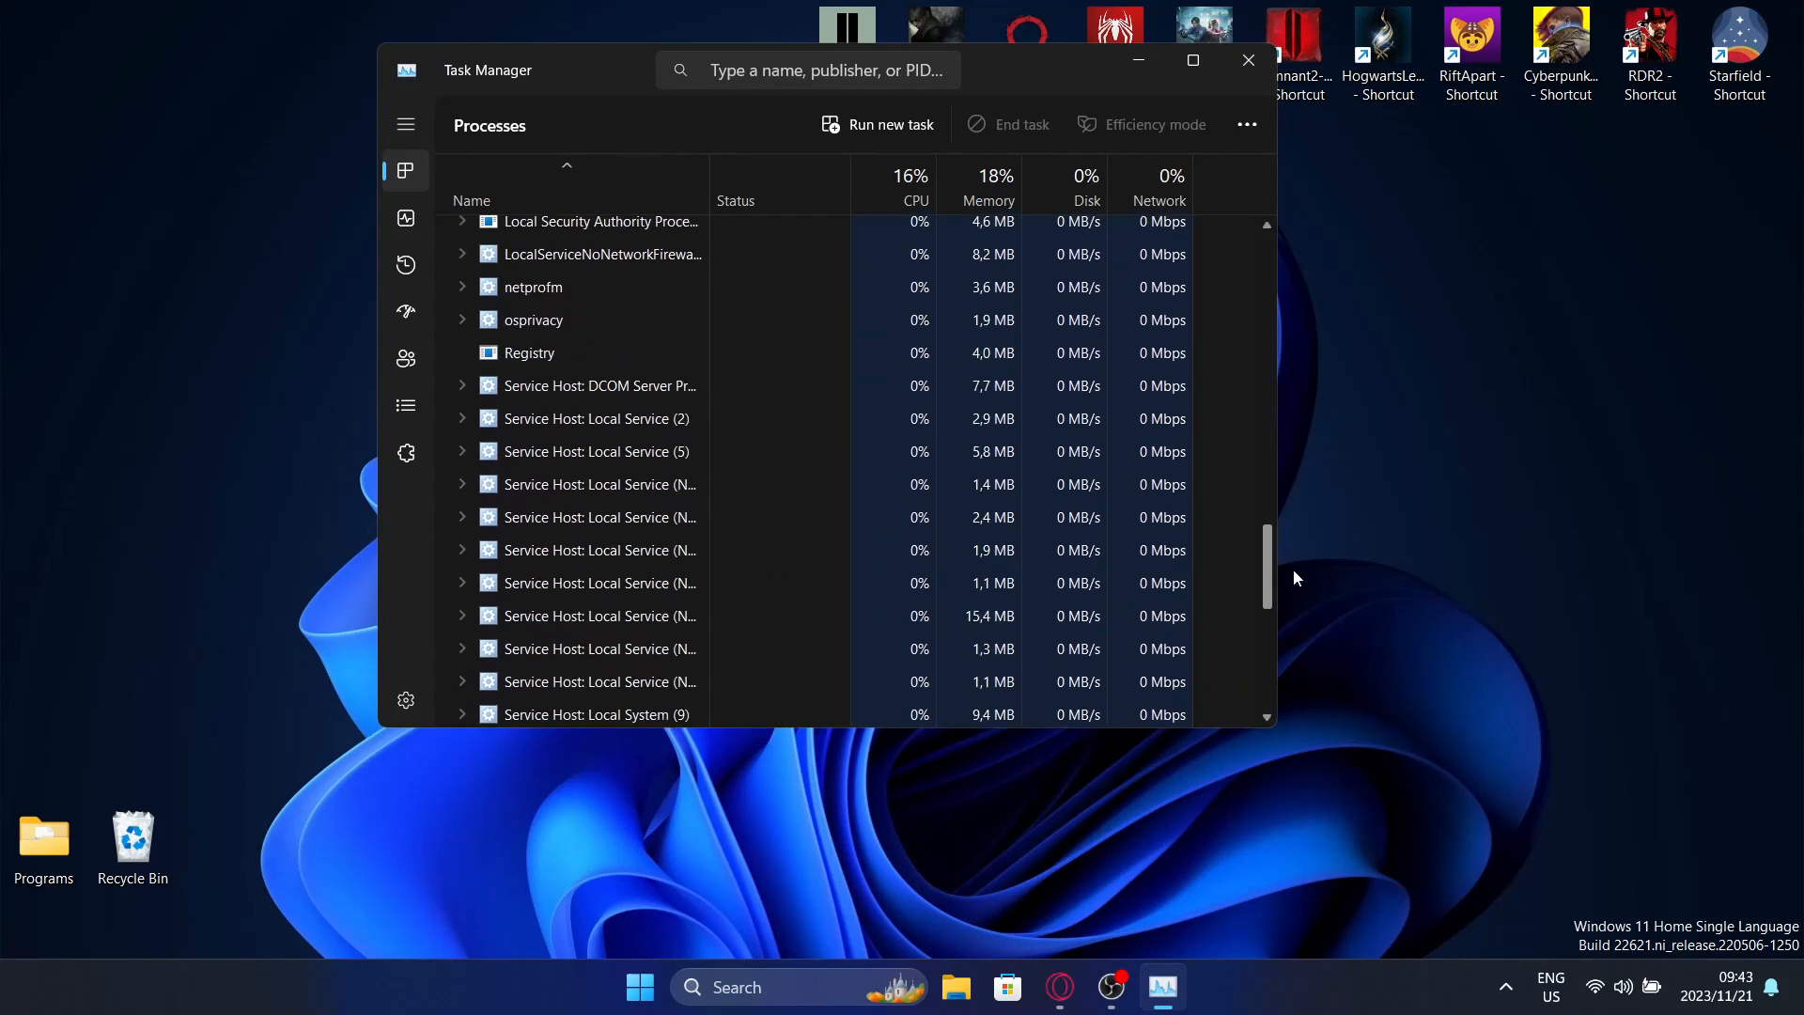
scroll("down", 3)
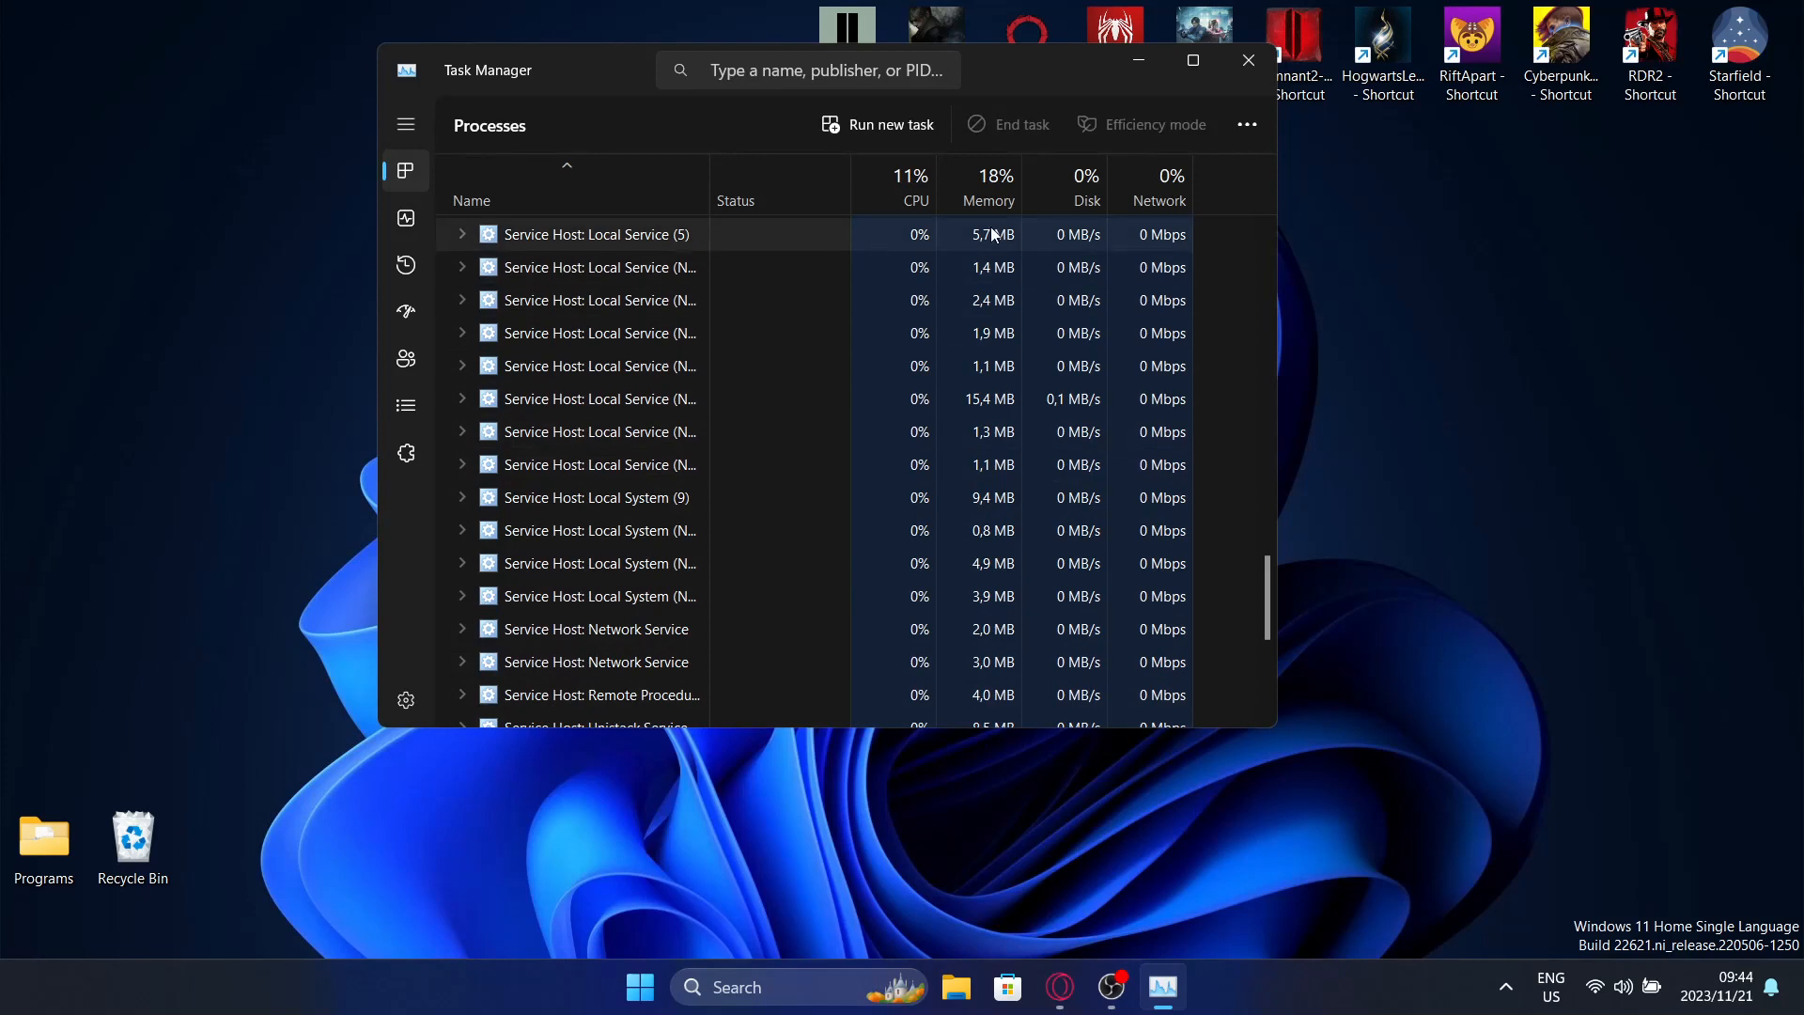
mouse_move(987, 185)
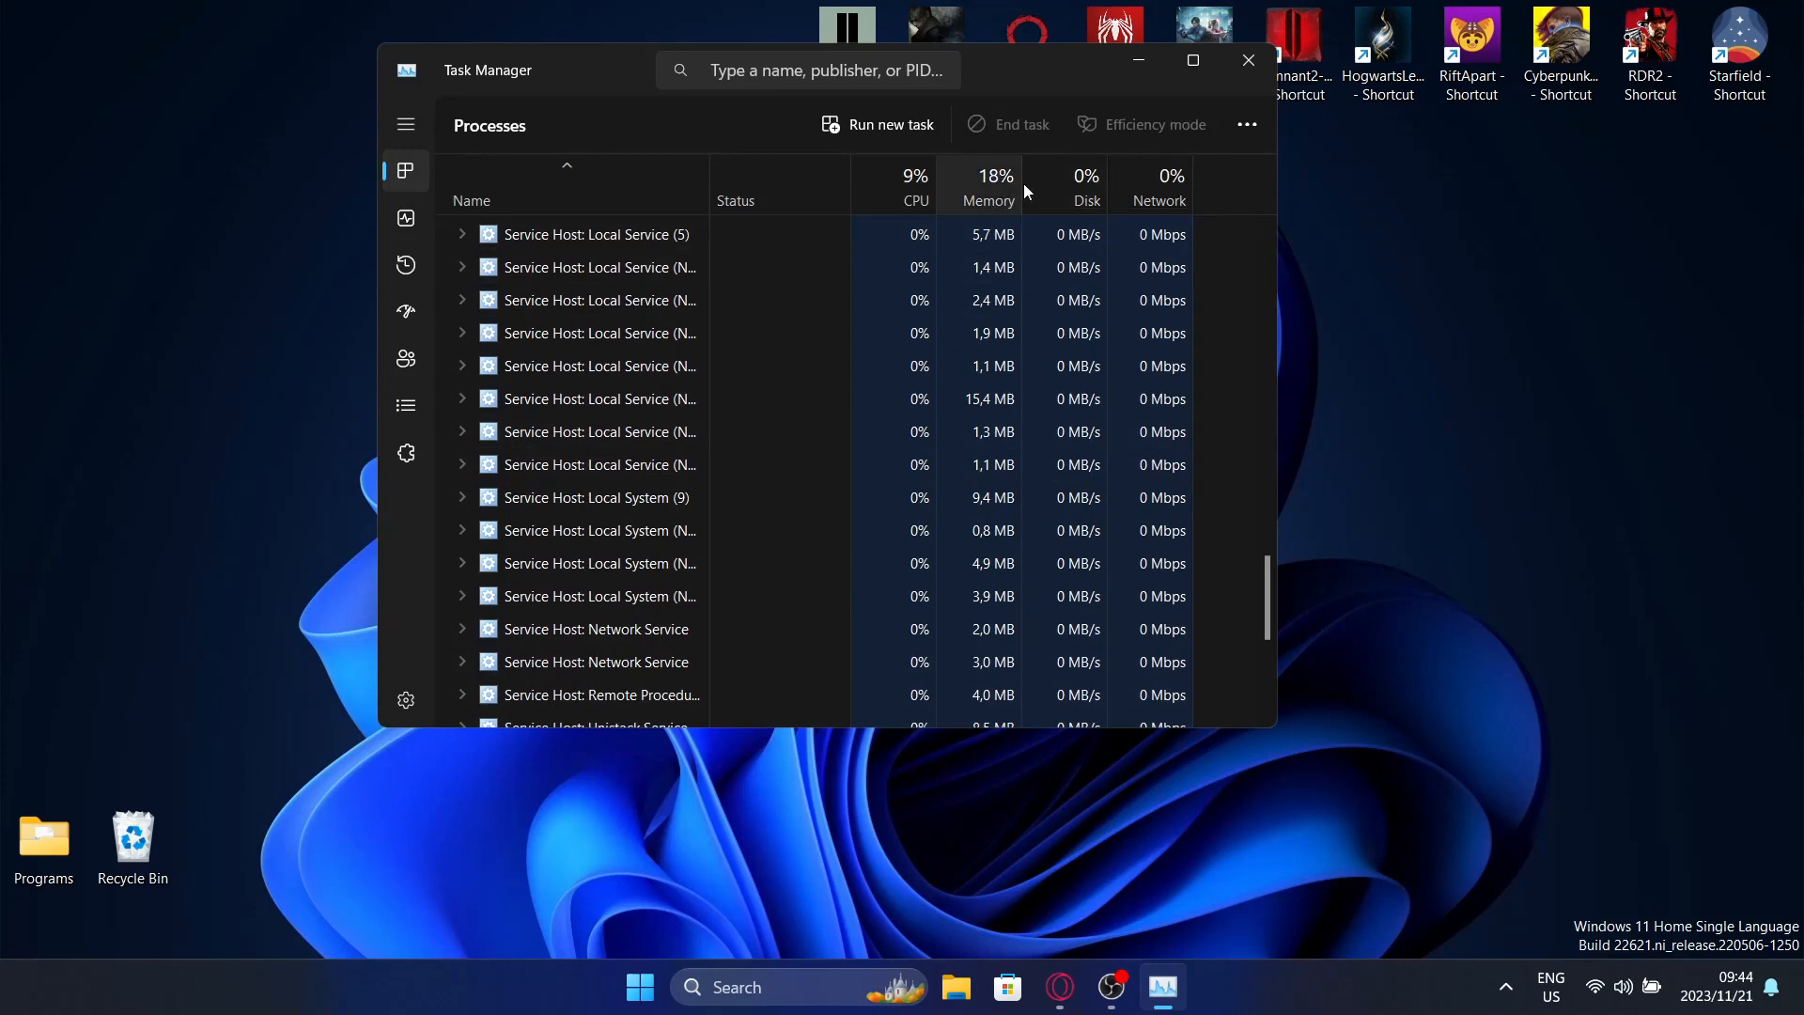
mouse_move(1247, 60)
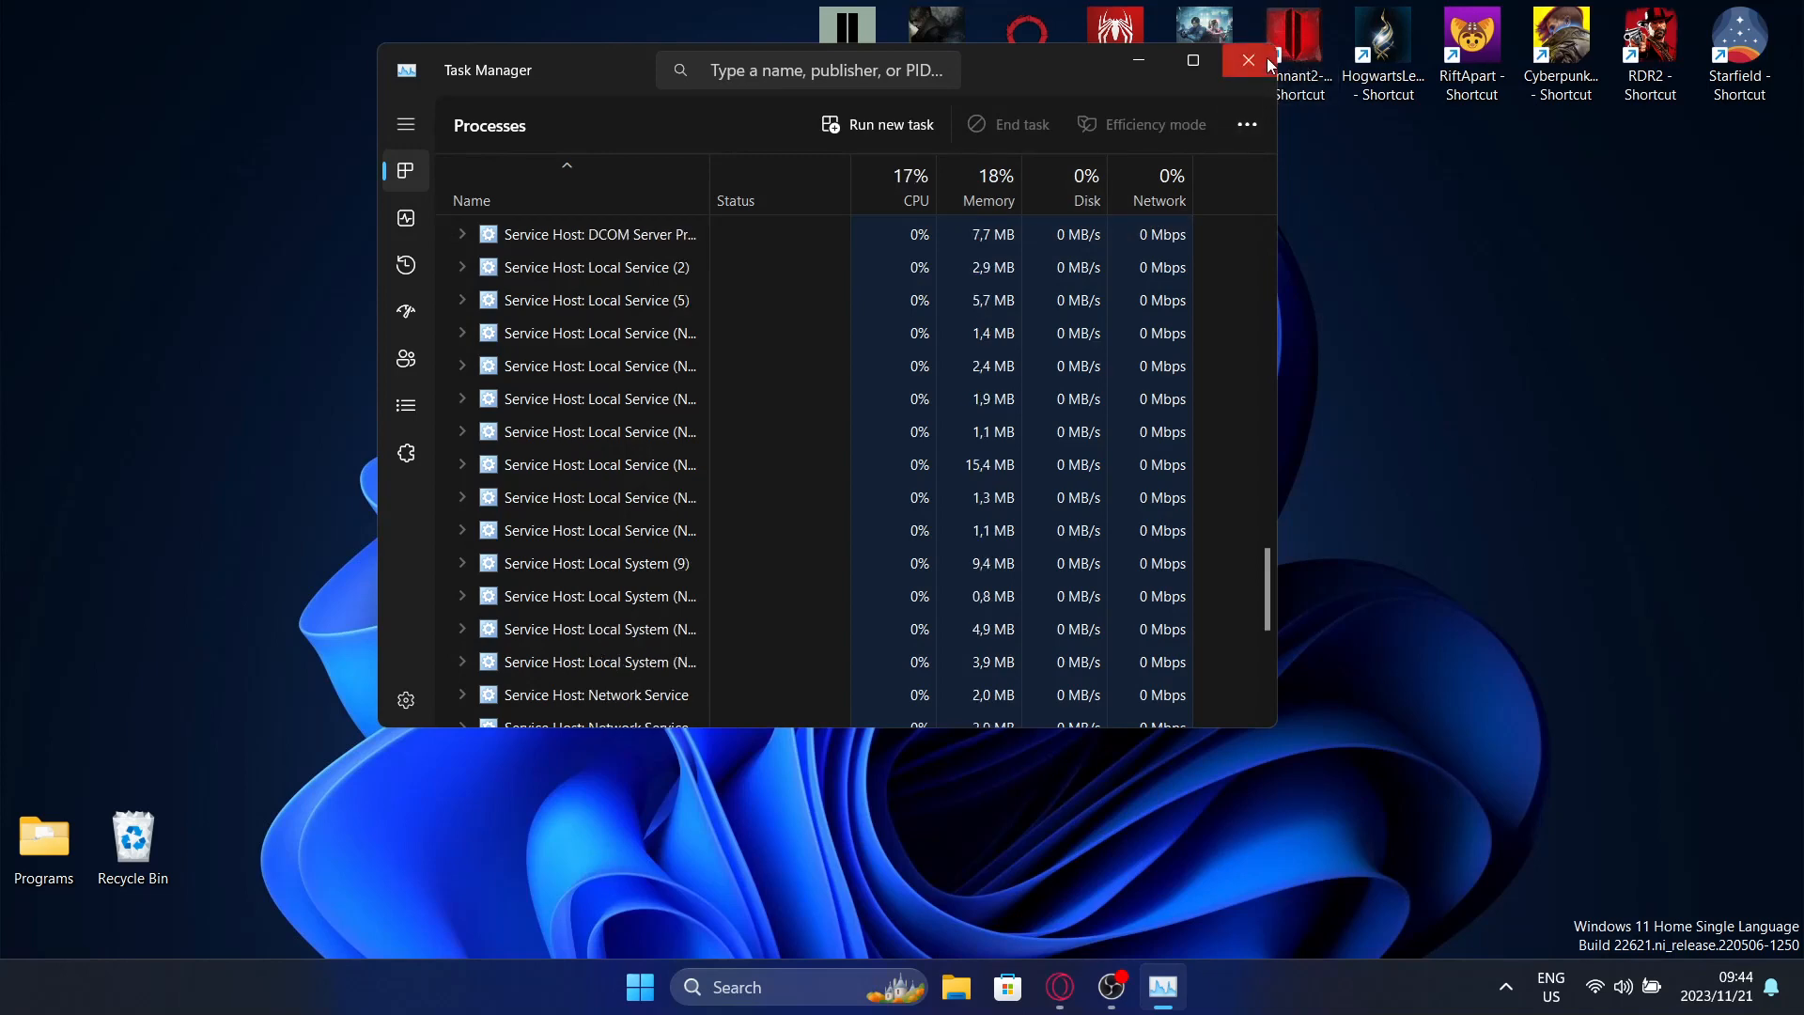
left_click(1247, 61)
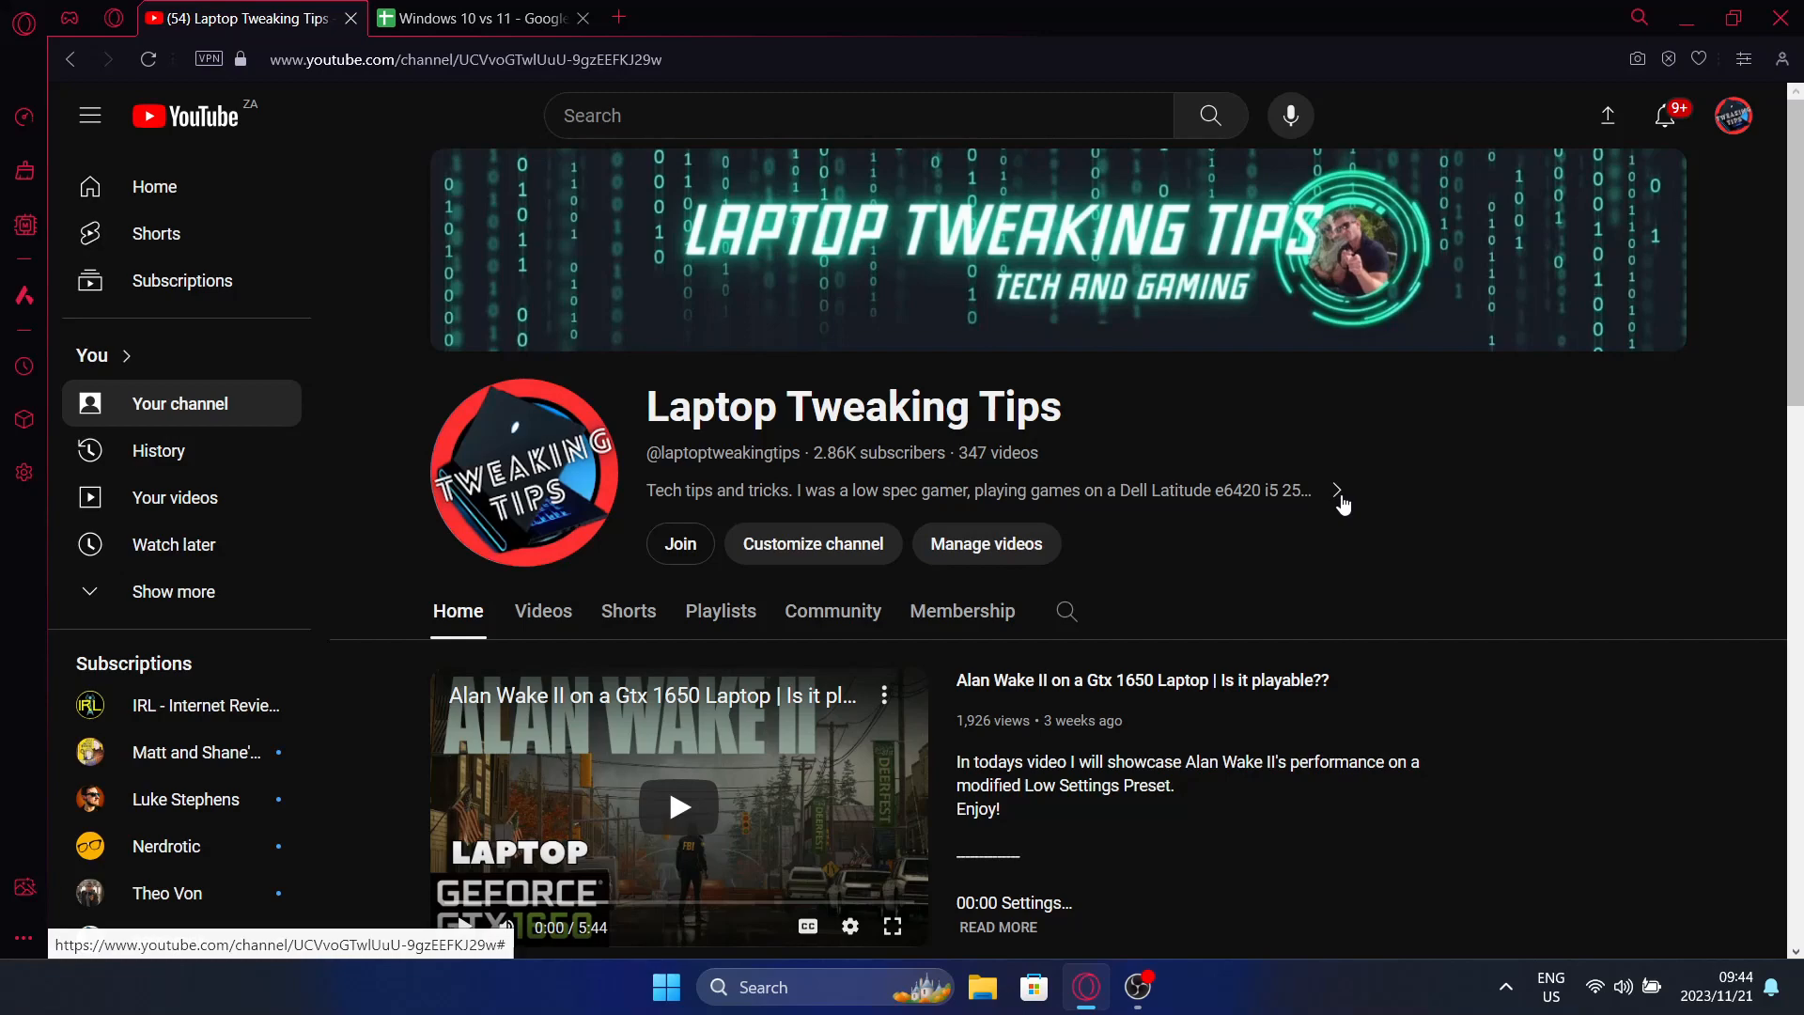
mouse_move(1124, 453)
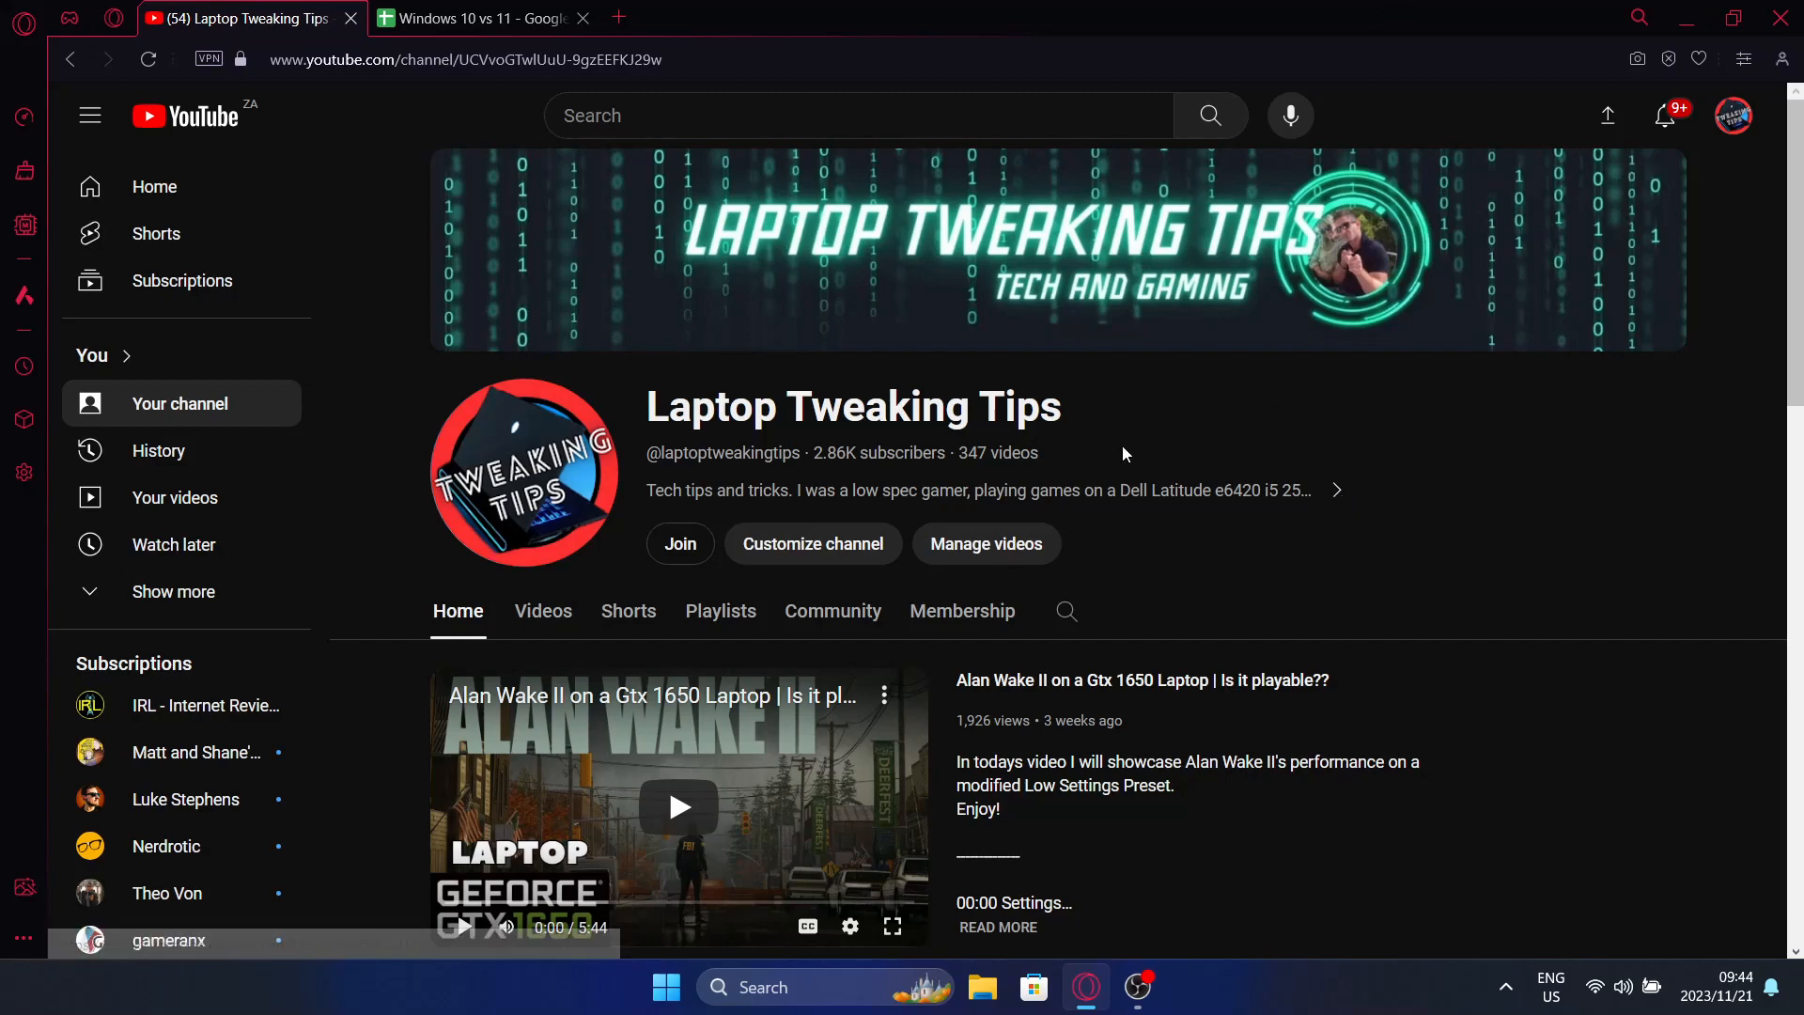
- Scroll the Laptop Tweaking Tips channel page down to its Nvidia and performance playlists
scroll("down", 3)
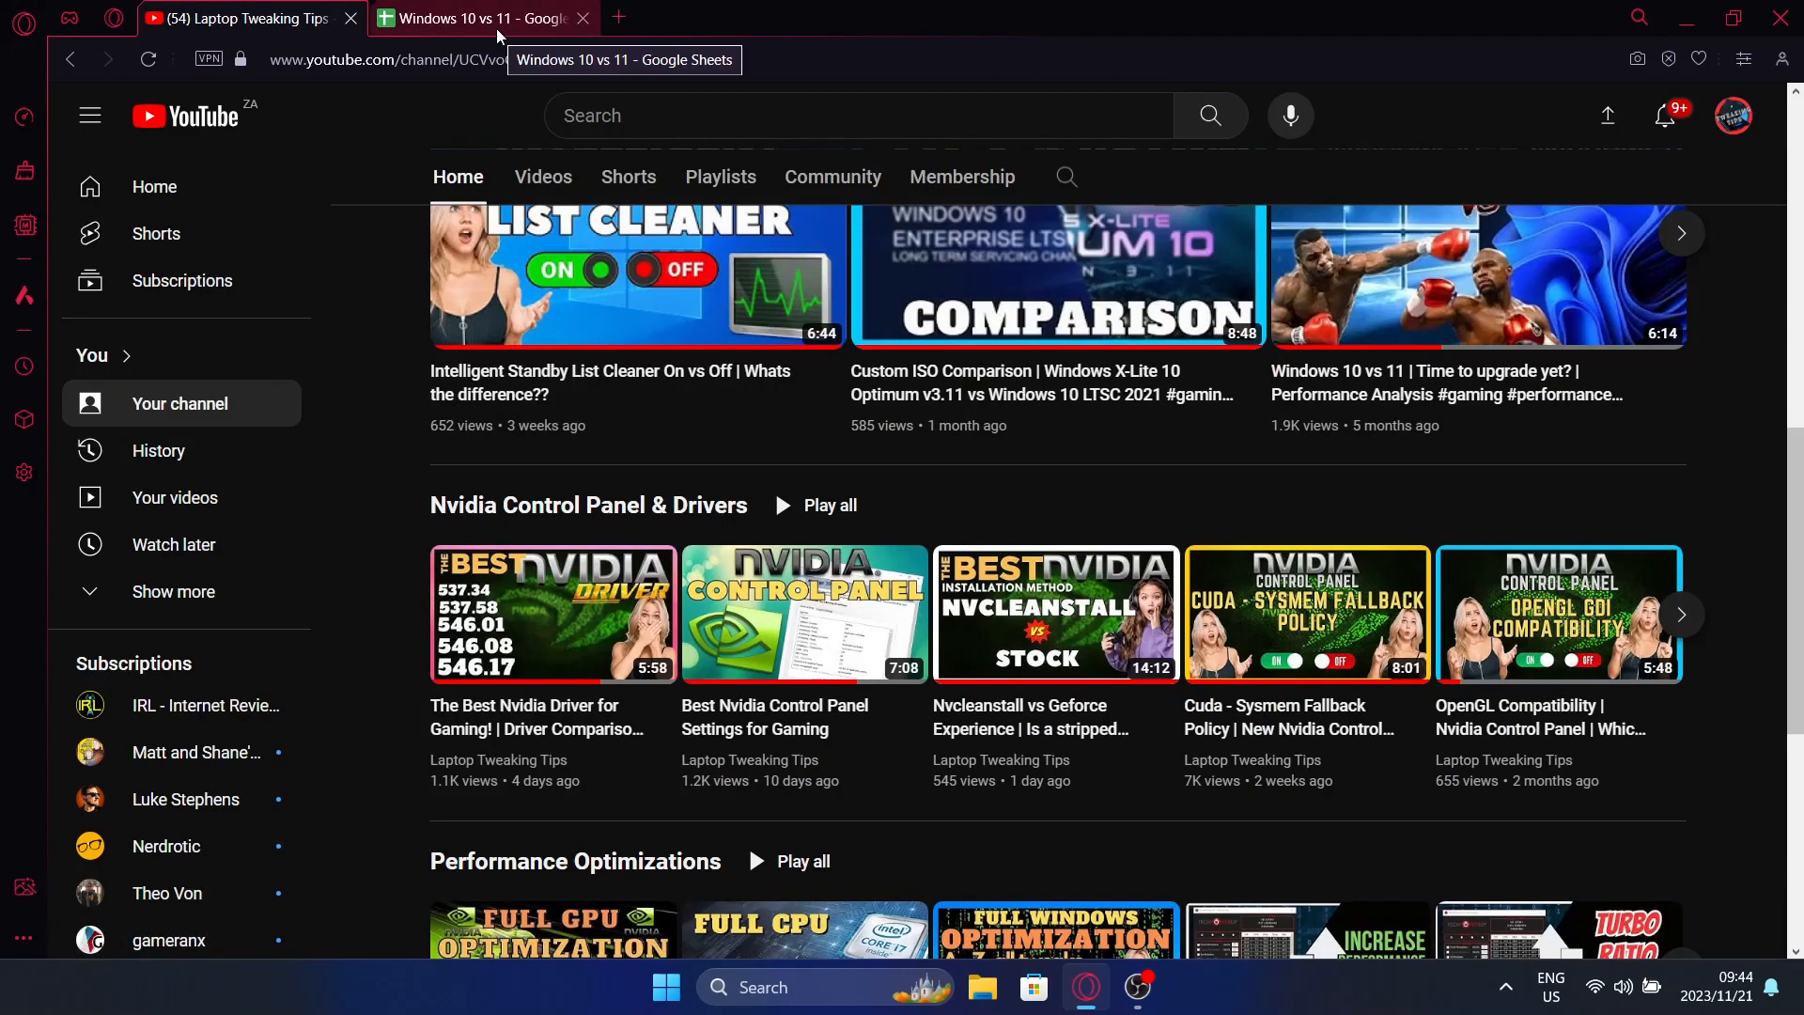
- Open the Windows 10 vs 11 FPS sheet and review the FSR and Nvidia 546.17 notes
left_click(483, 17)
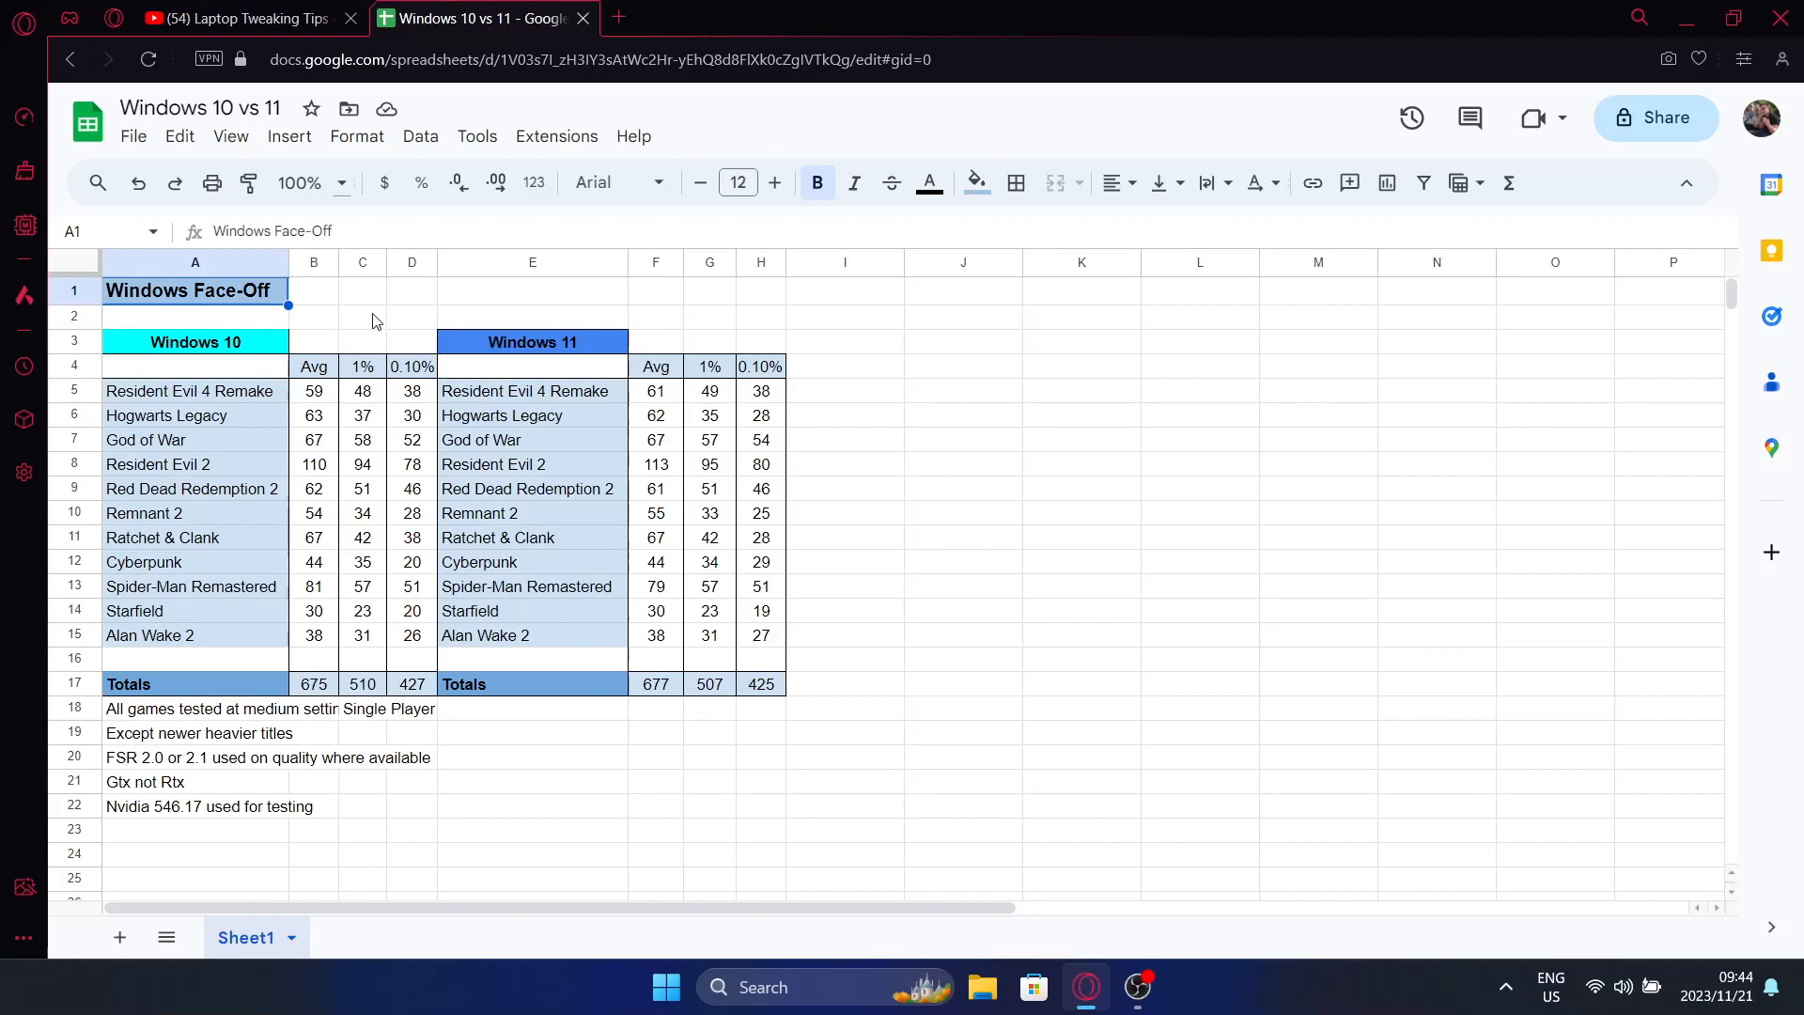
mouse_move(184, 418)
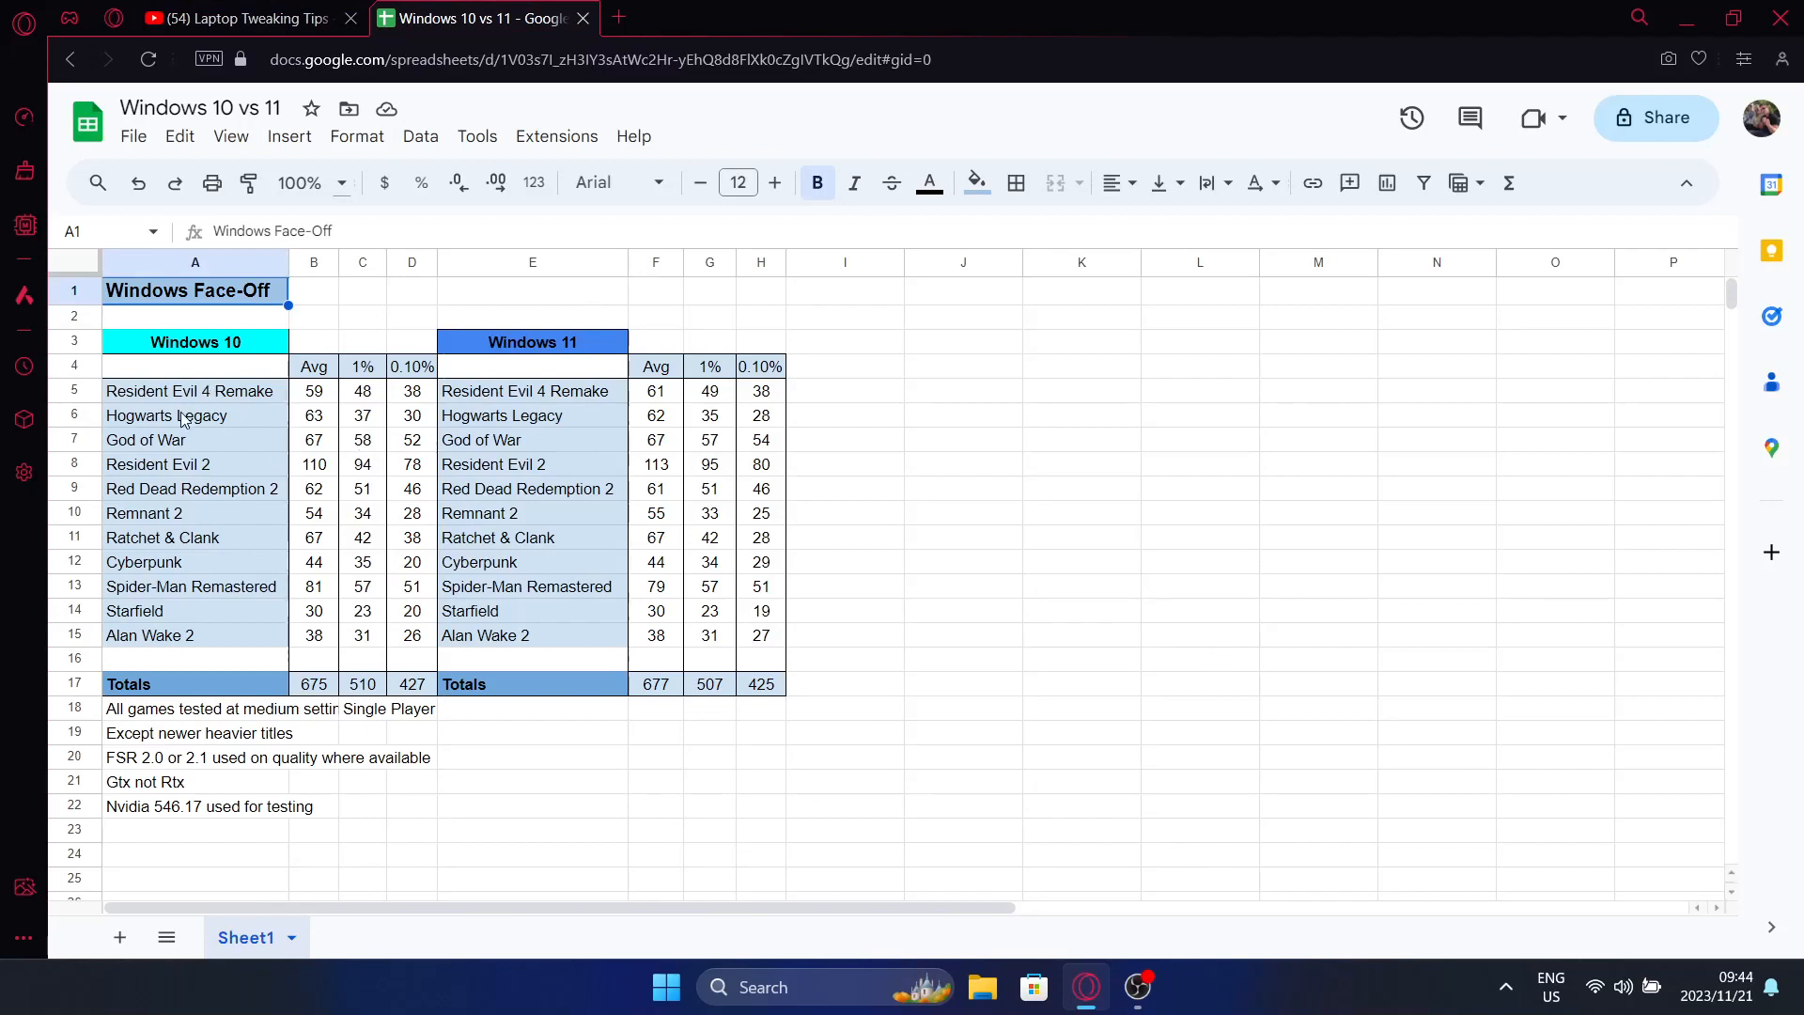
mouse_move(298, 542)
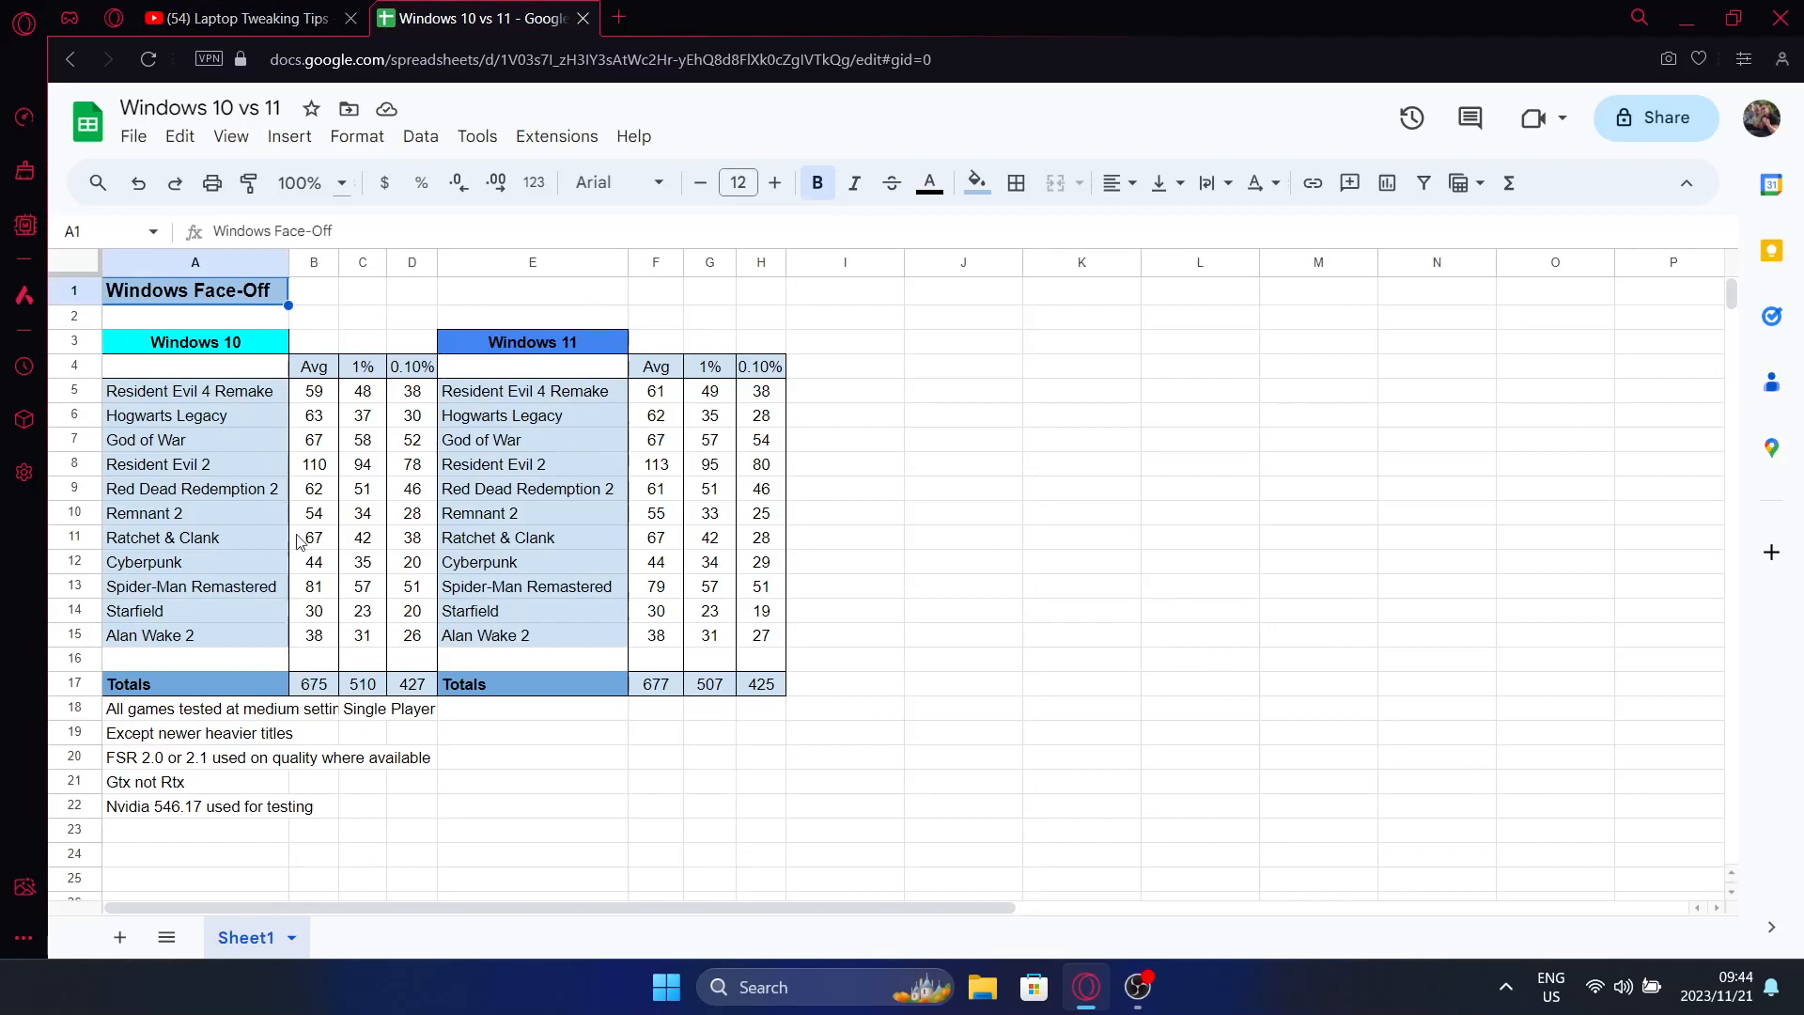
mouse_move(483, 467)
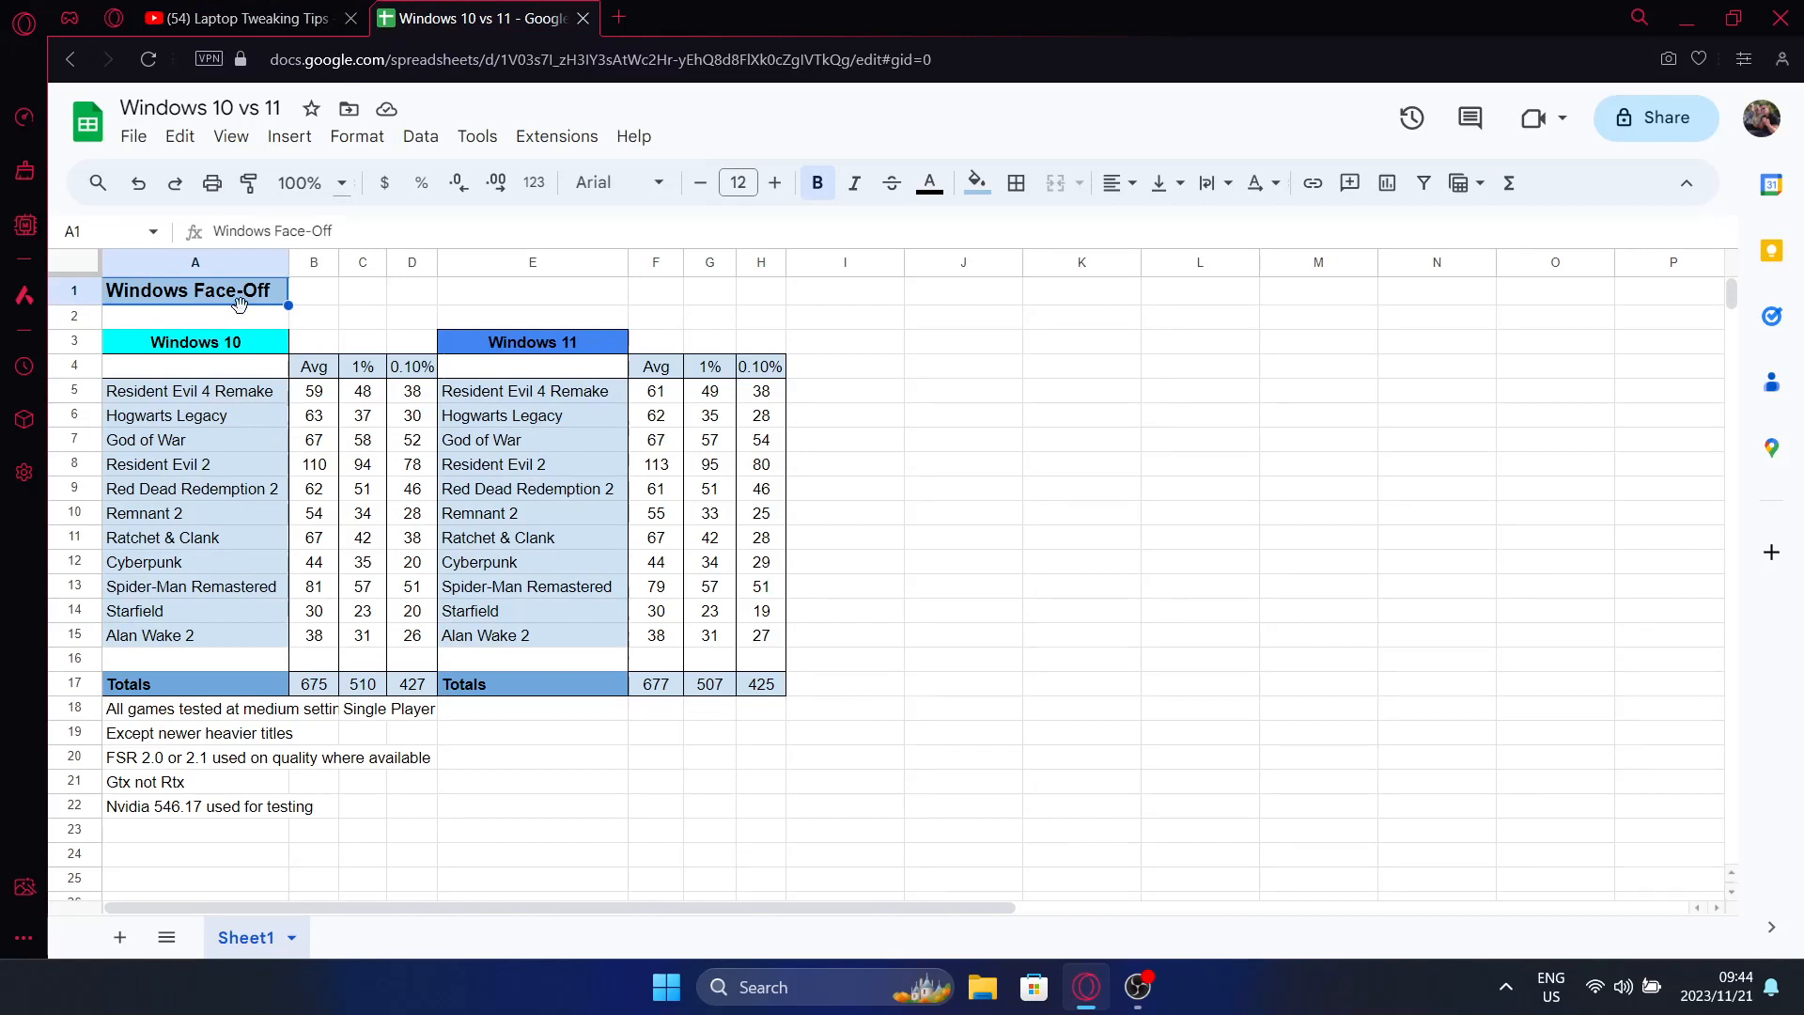
mouse_move(236, 360)
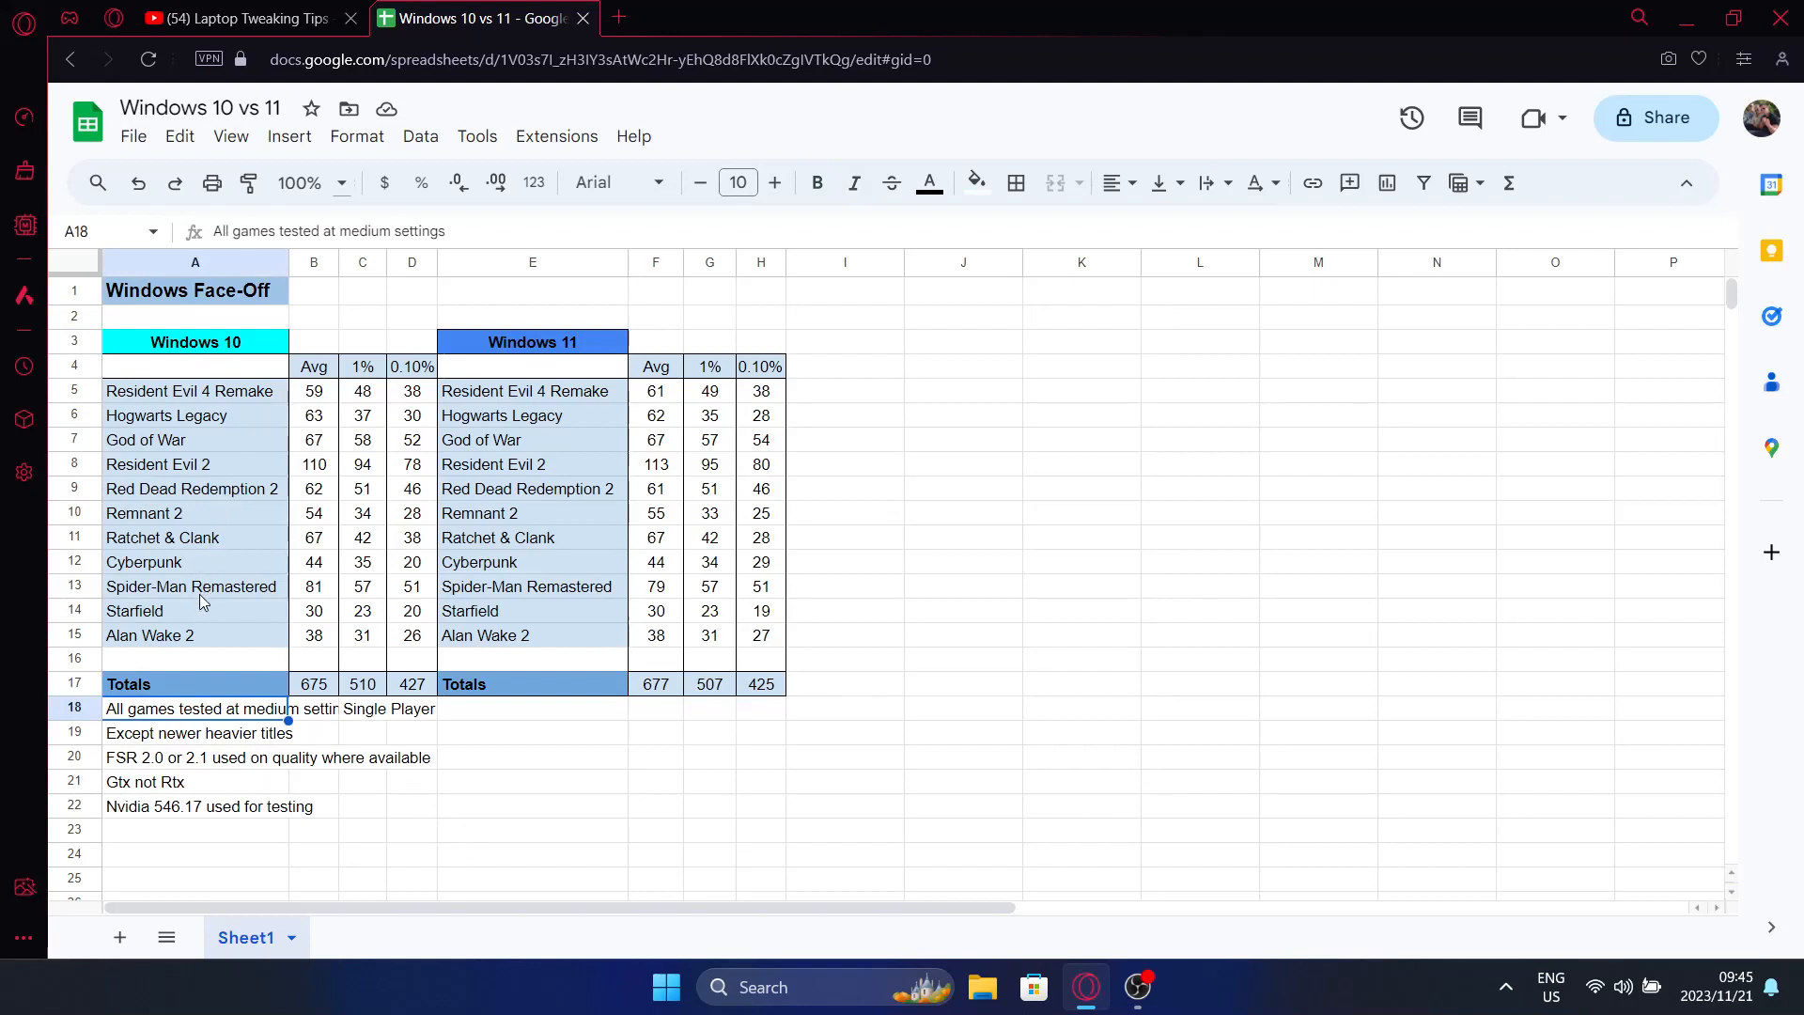
mouse_move(224, 733)
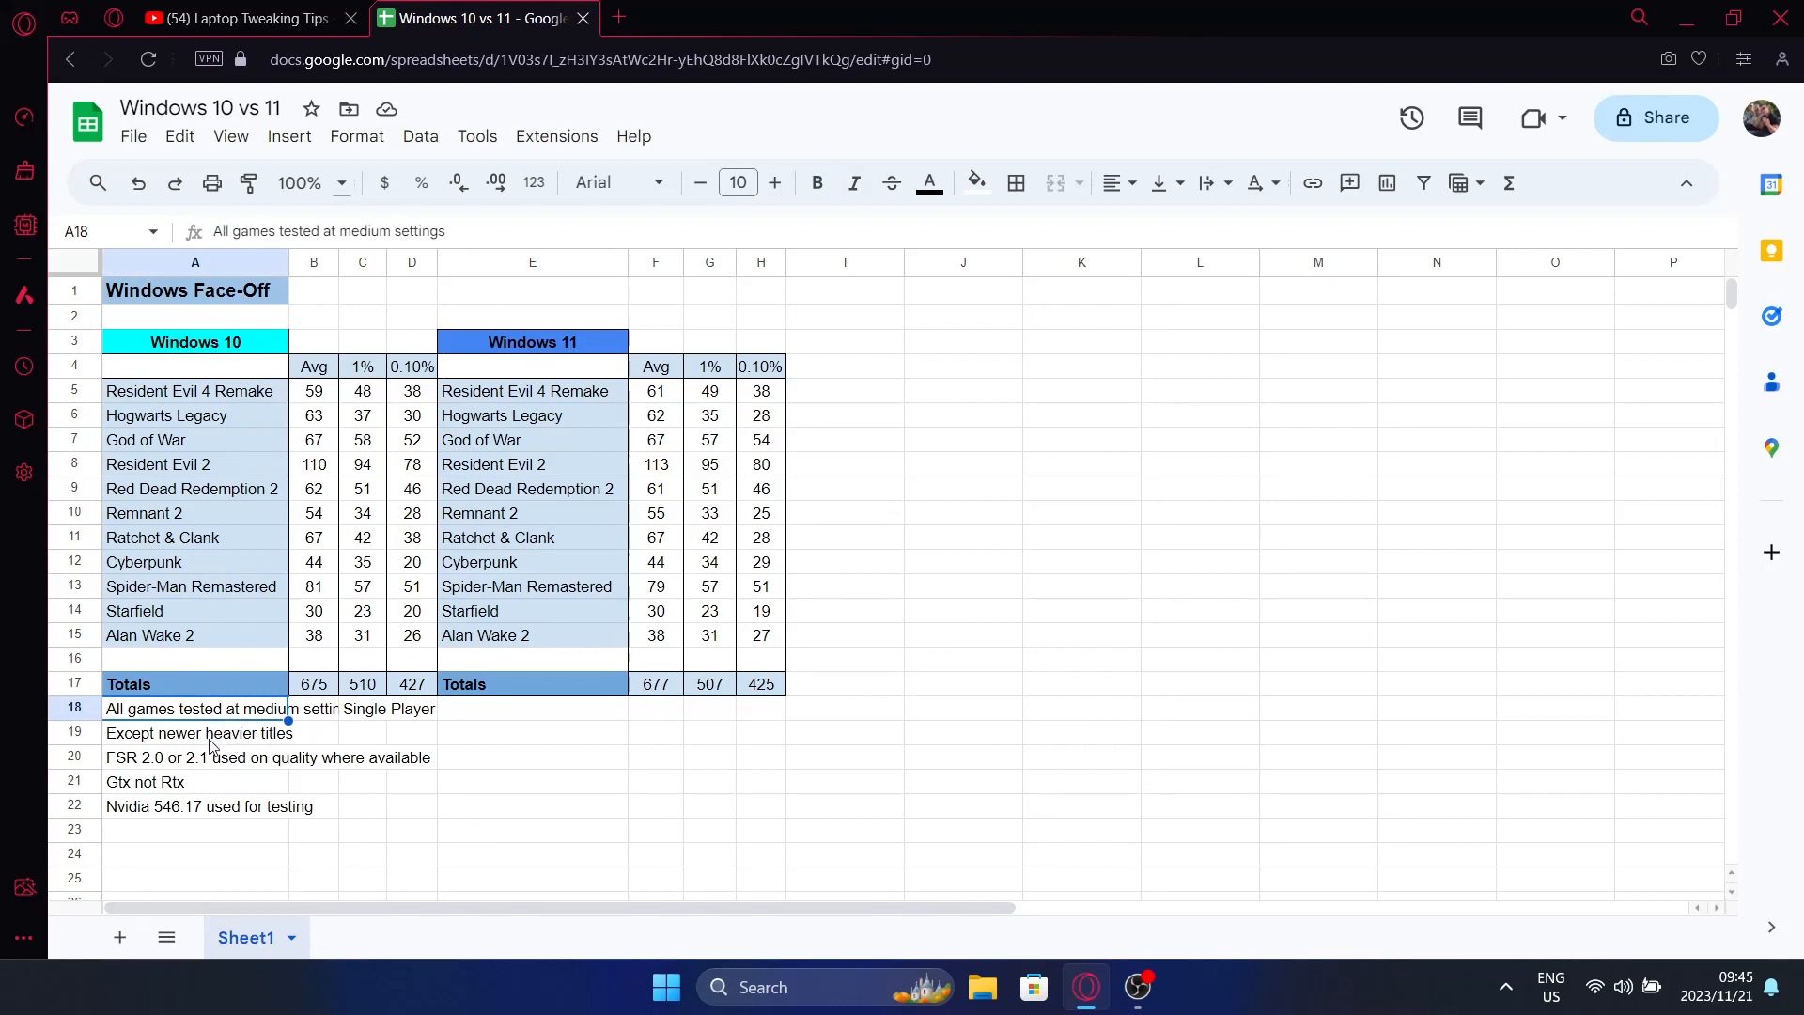
left_click(196, 758)
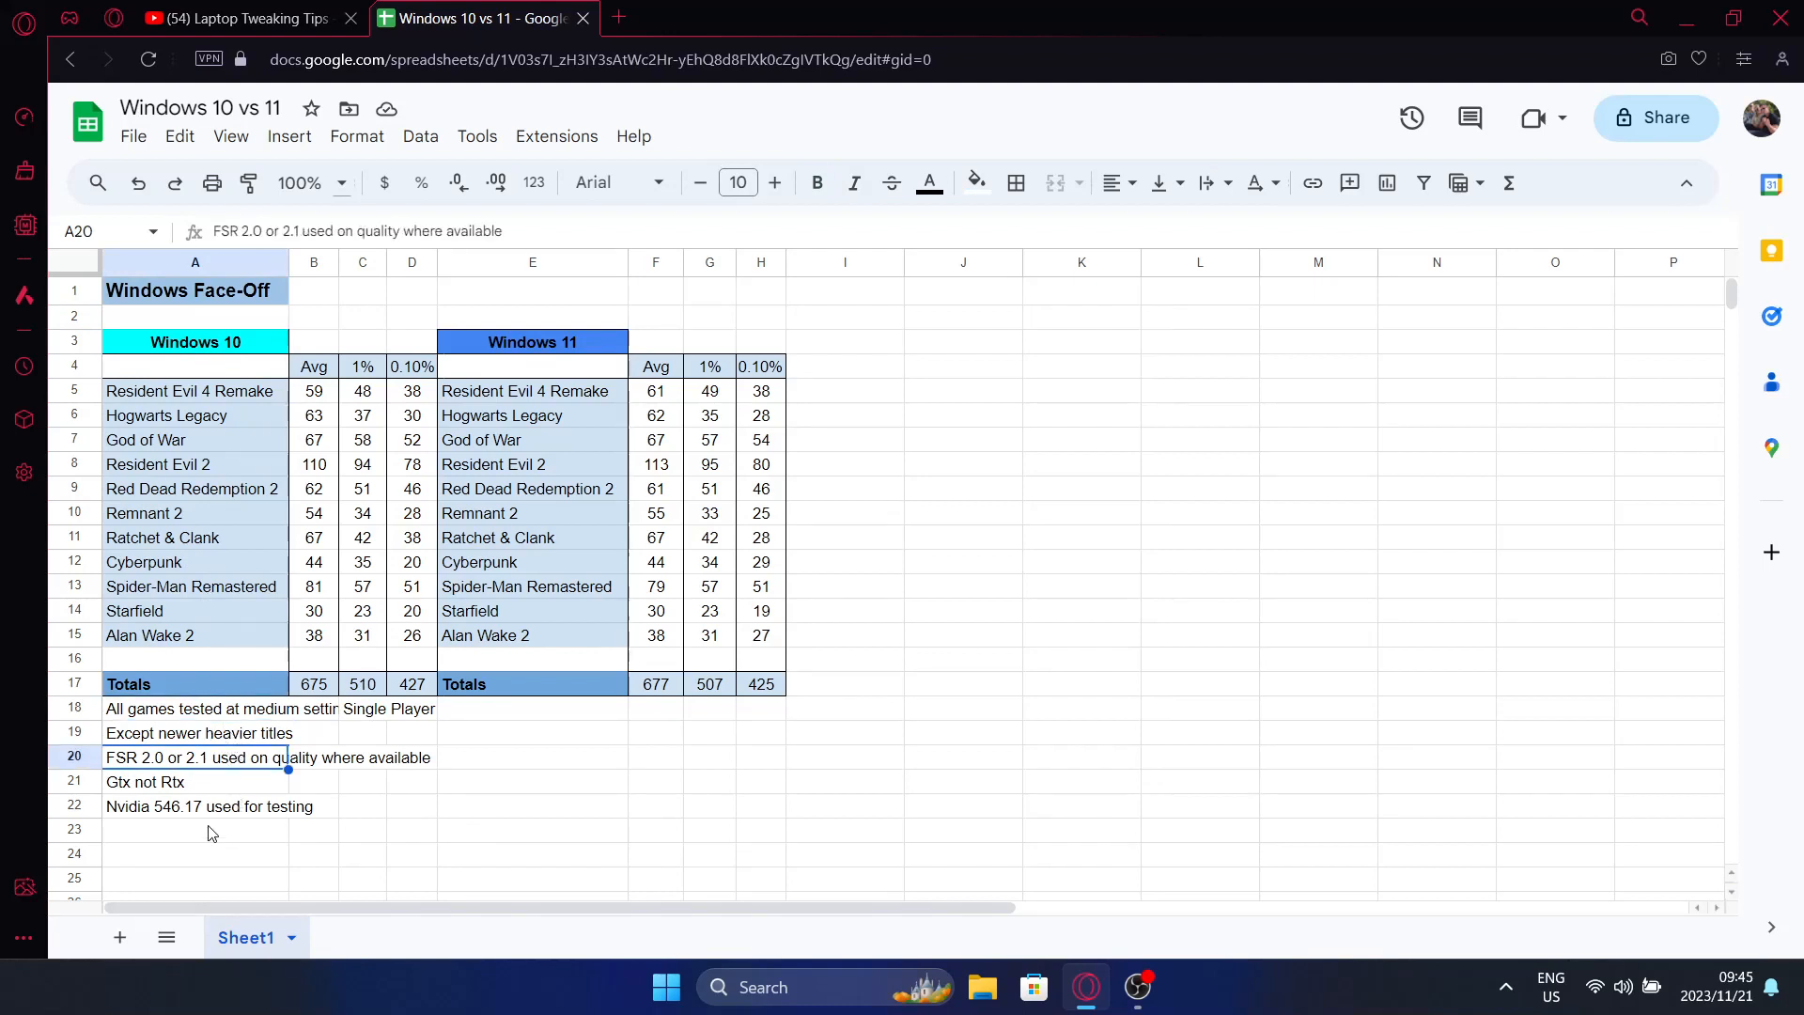
mouse_move(228, 790)
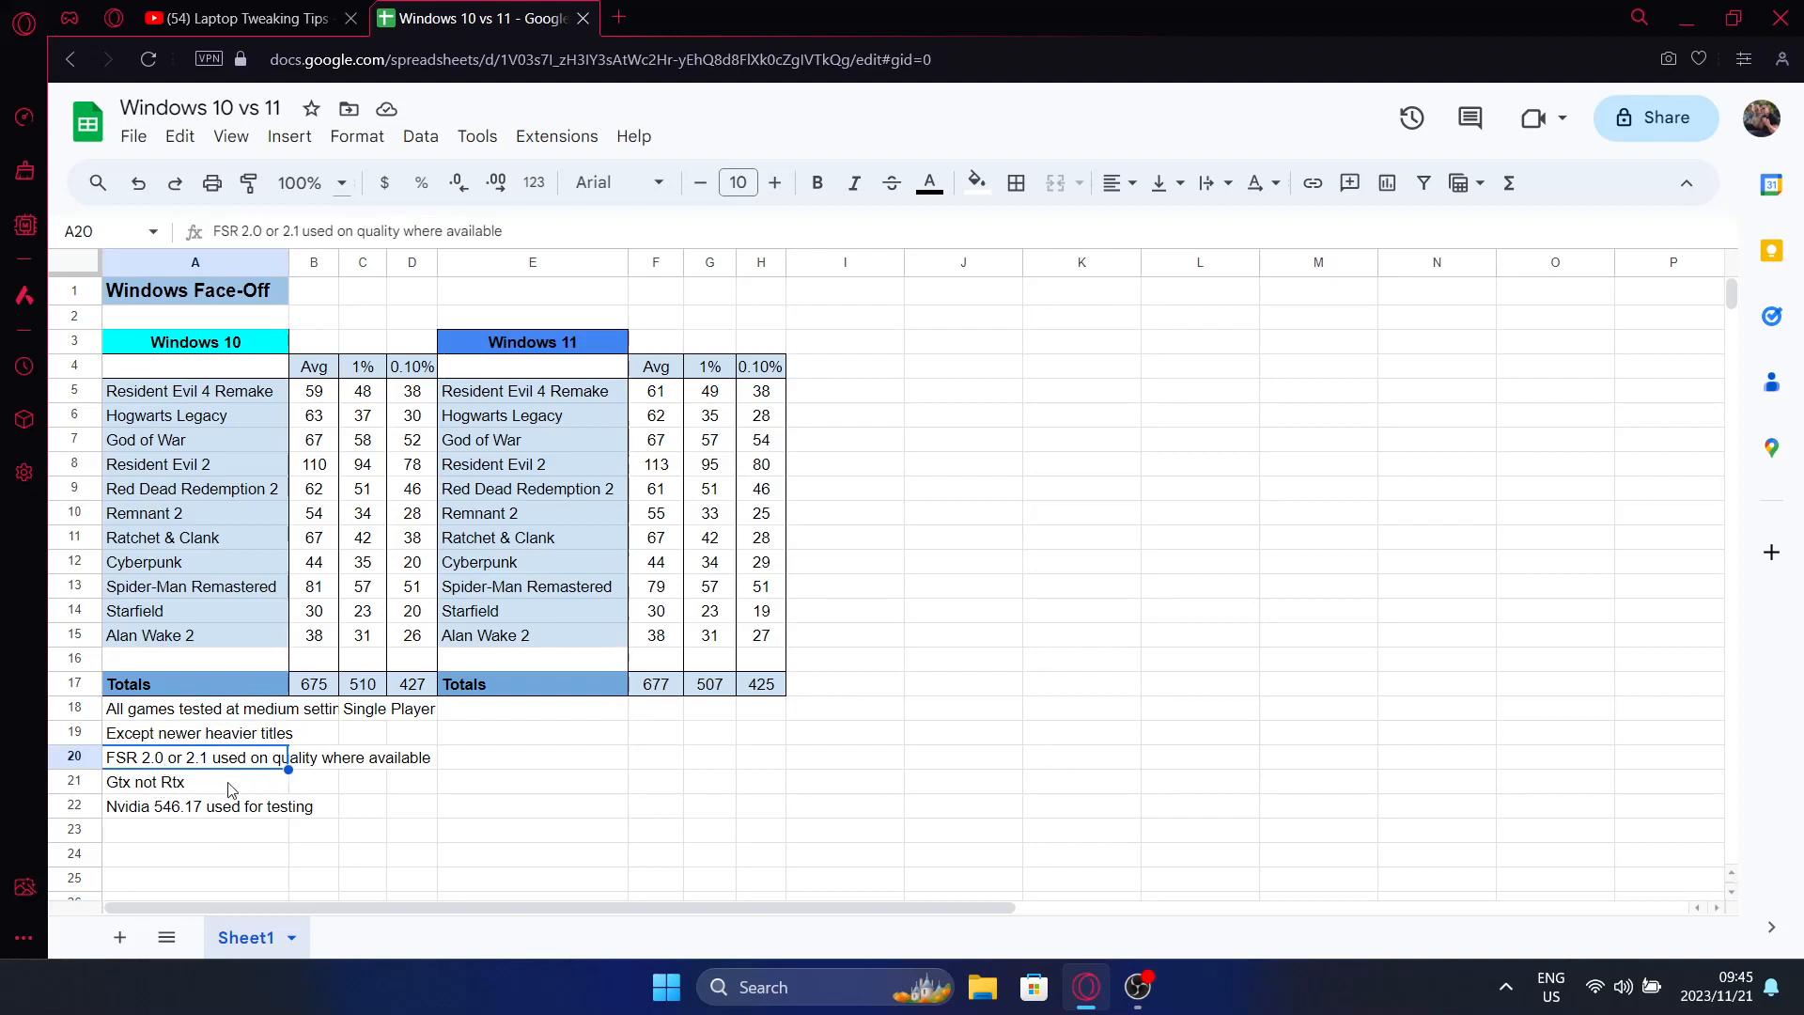
left_click(144, 781)
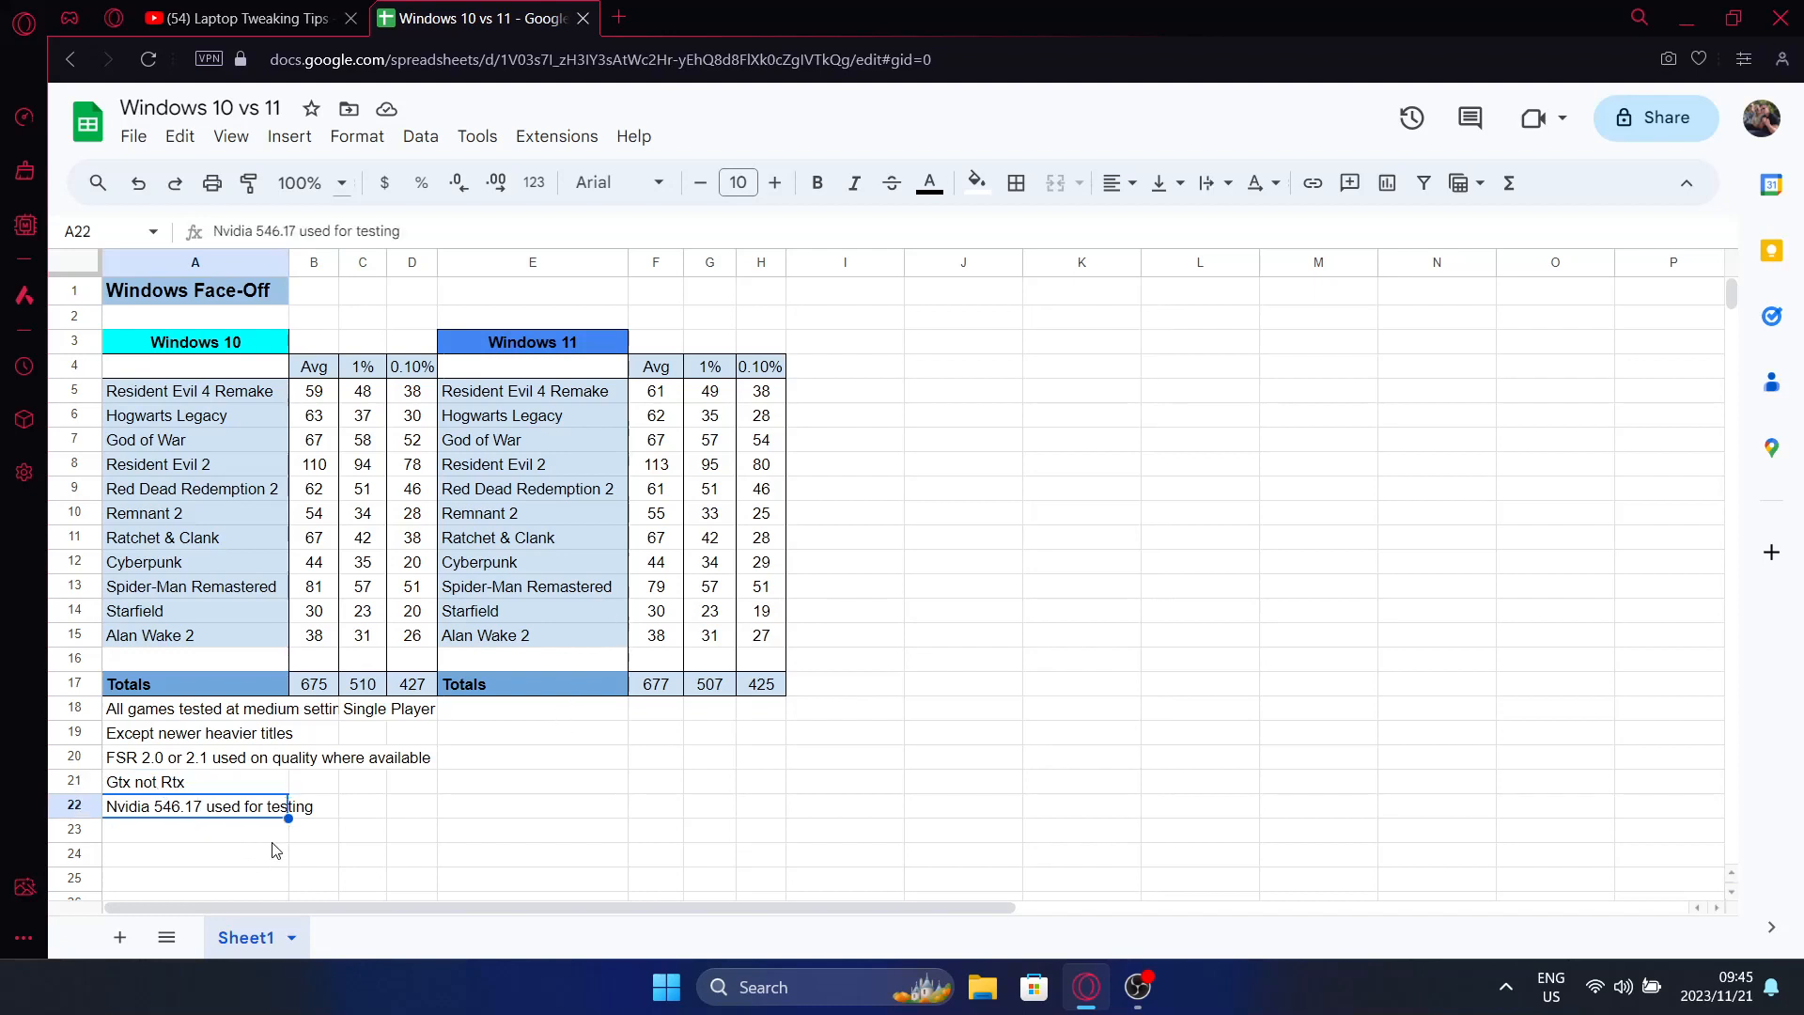
mouse_move(195, 833)
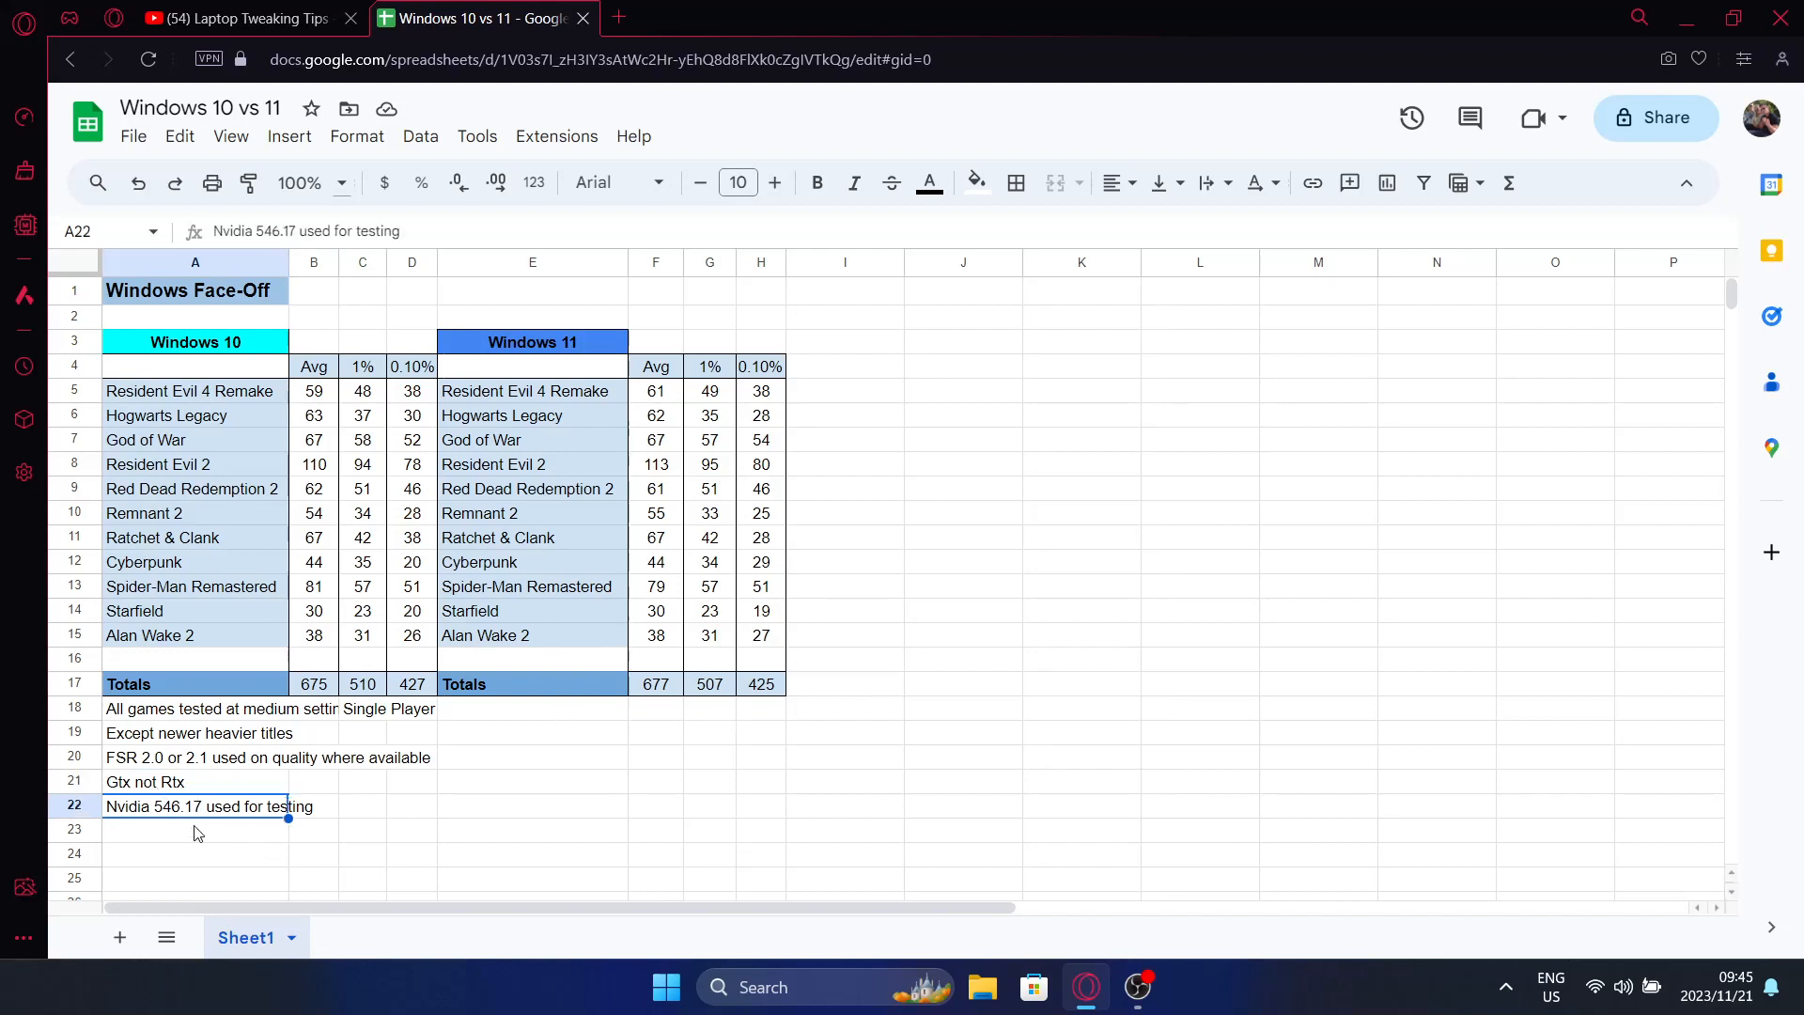
mouse_move(741, 781)
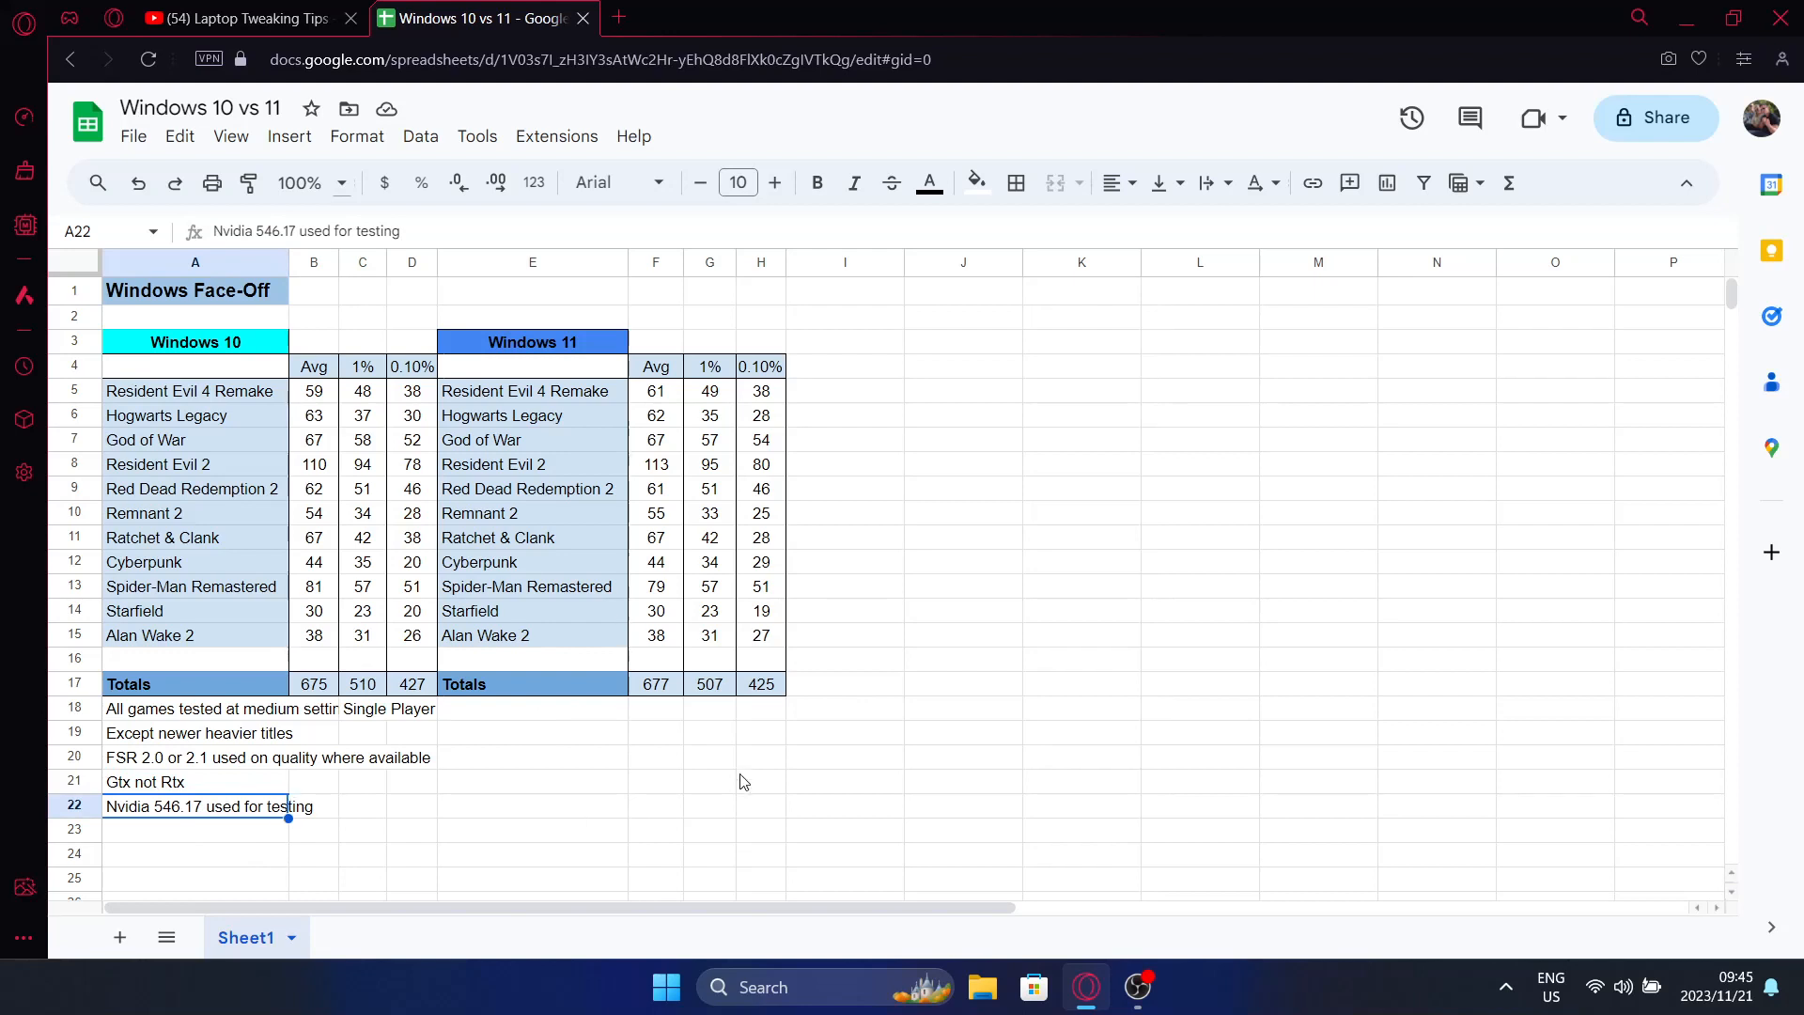
mouse_move(334, 410)
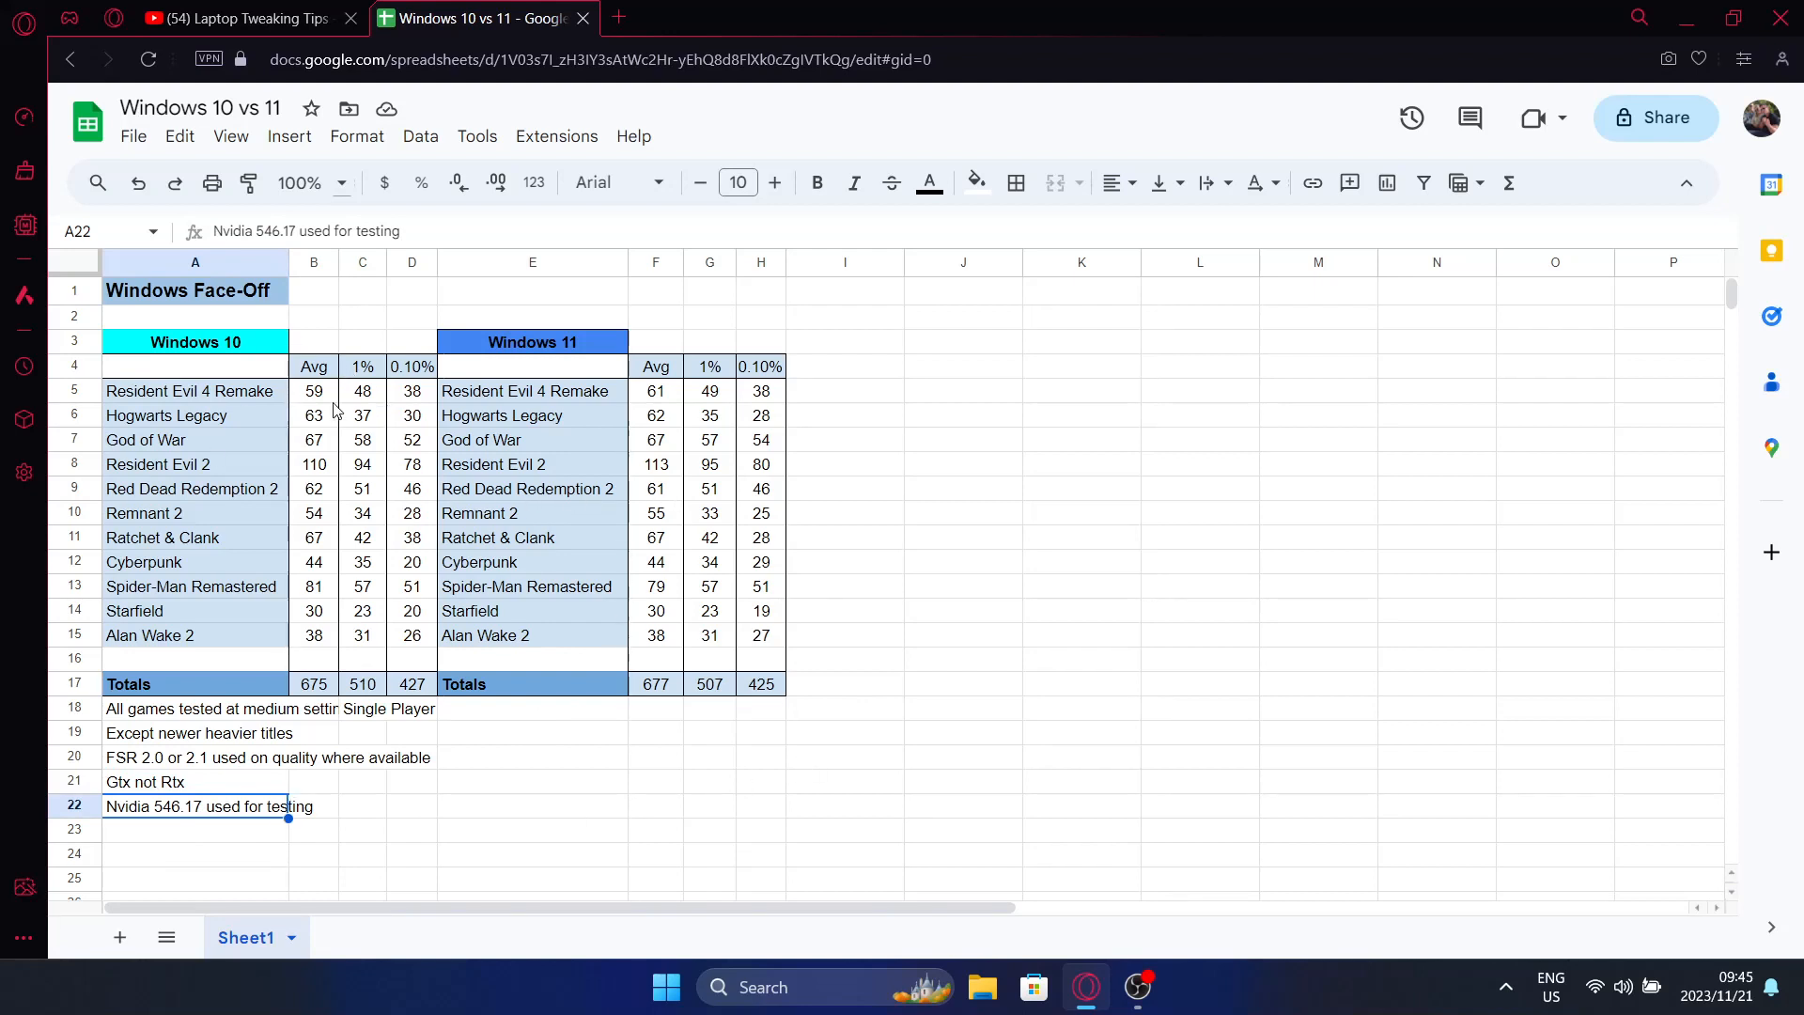
left_click_drag(313, 390, 313, 610)
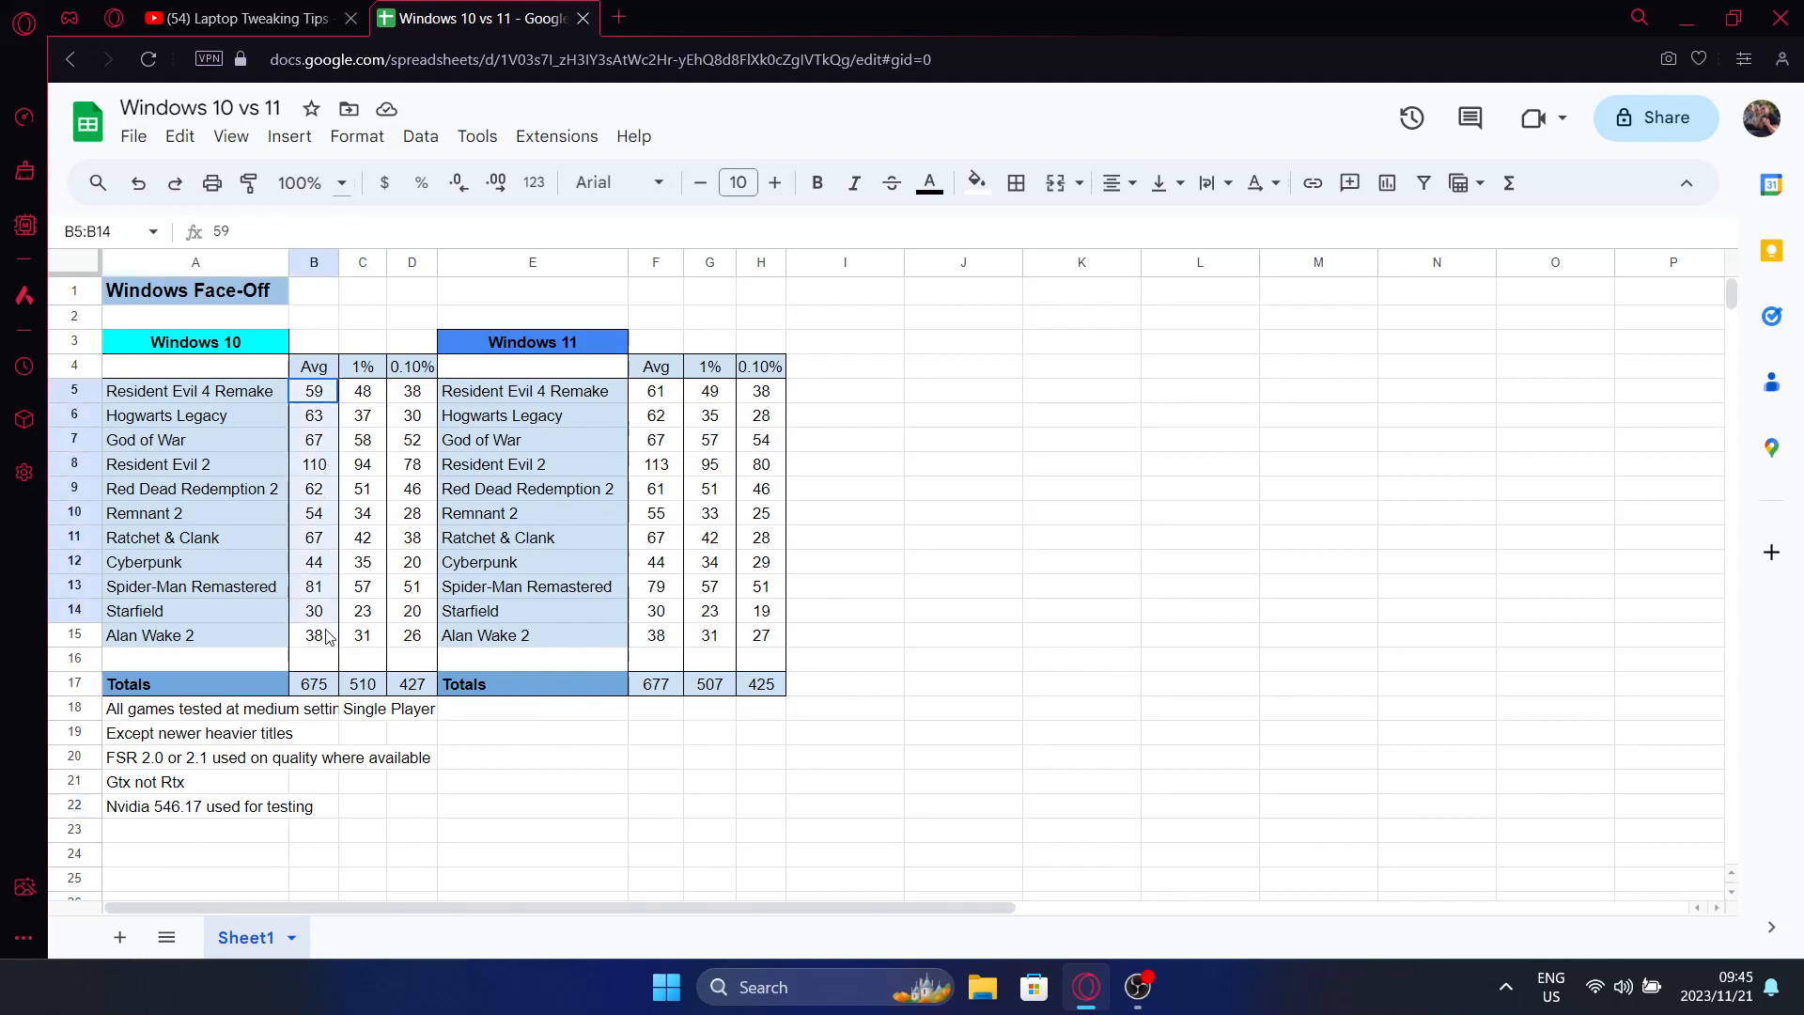
left_click(313, 683)
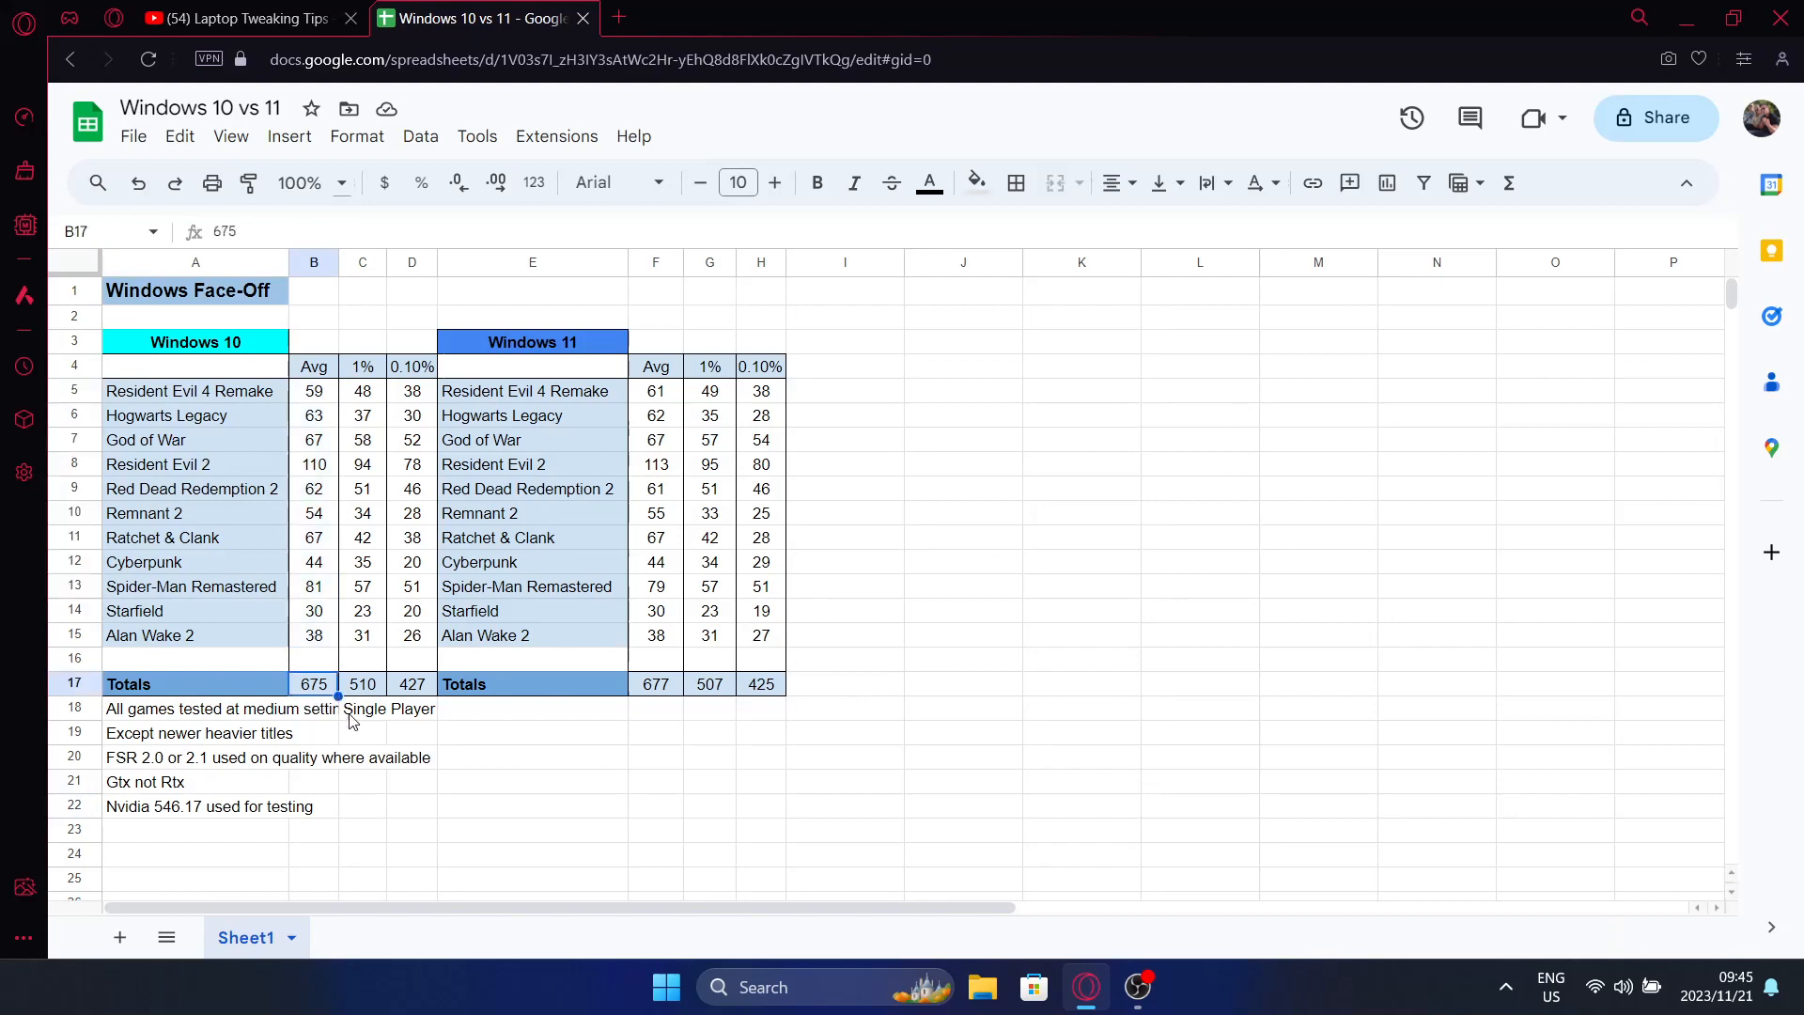
left_click_drag(362, 390, 363, 512)
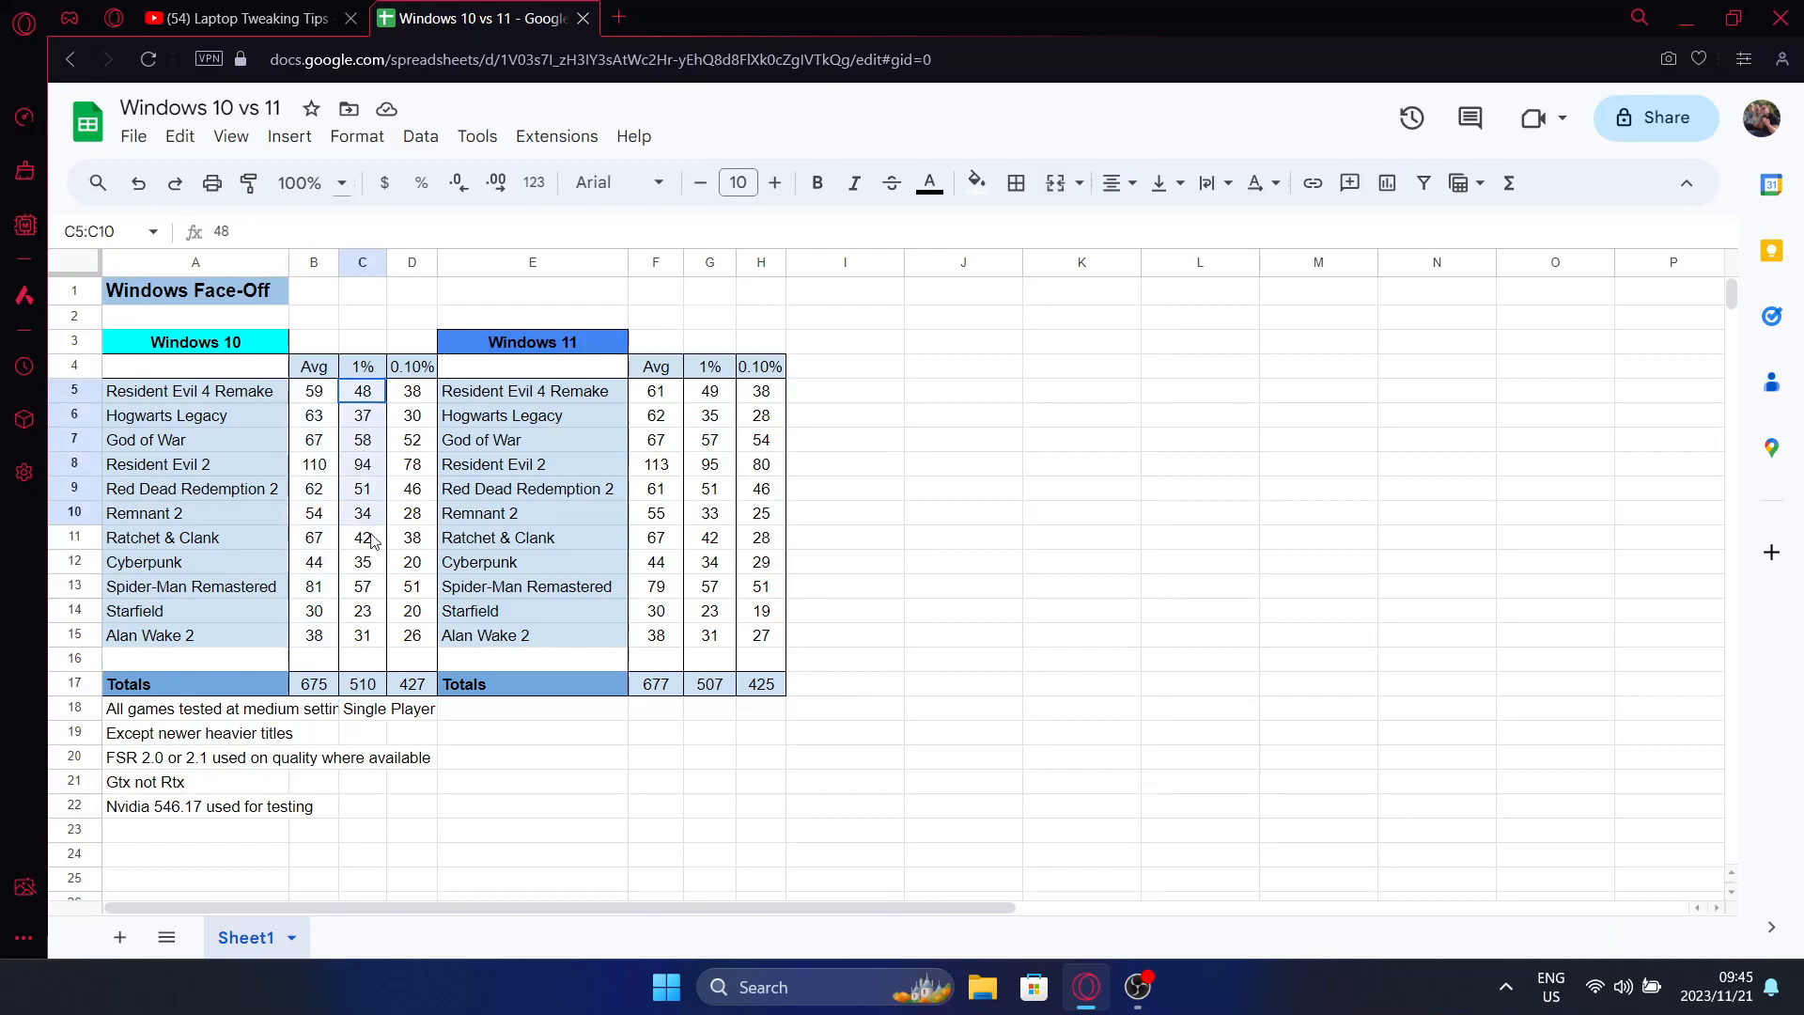
left_click(361, 683)
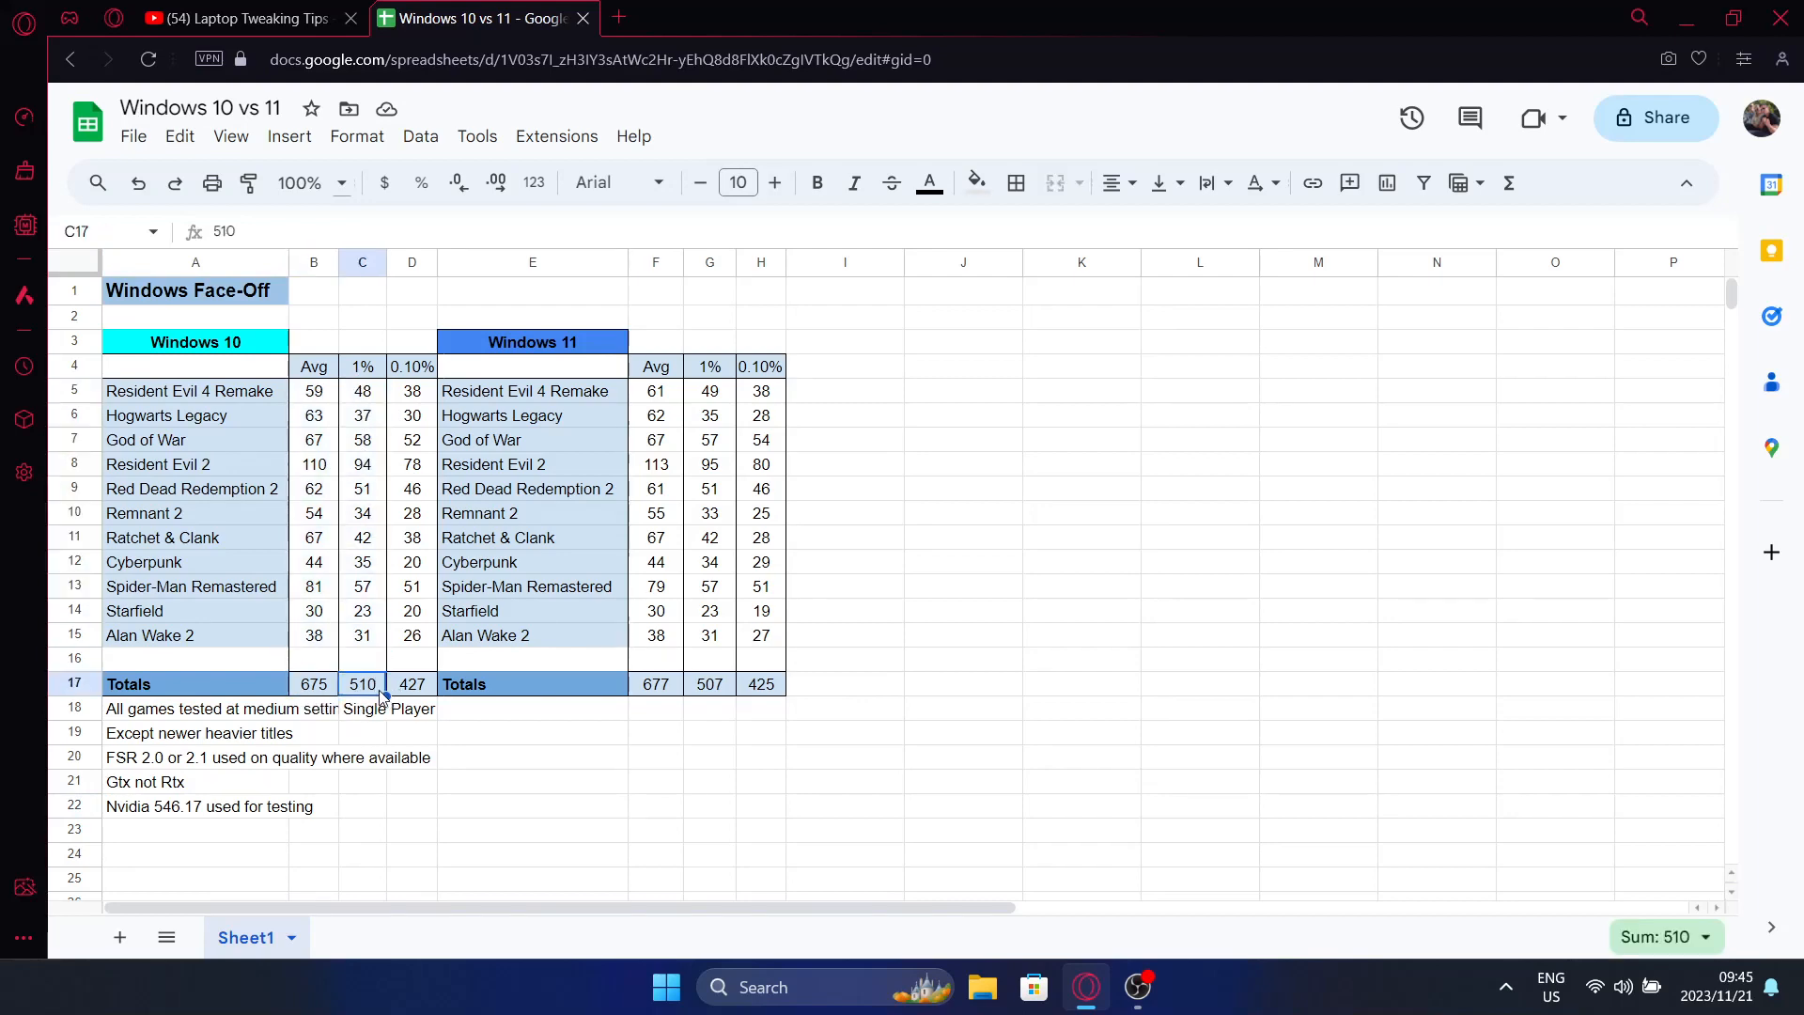
left_click(411, 390)
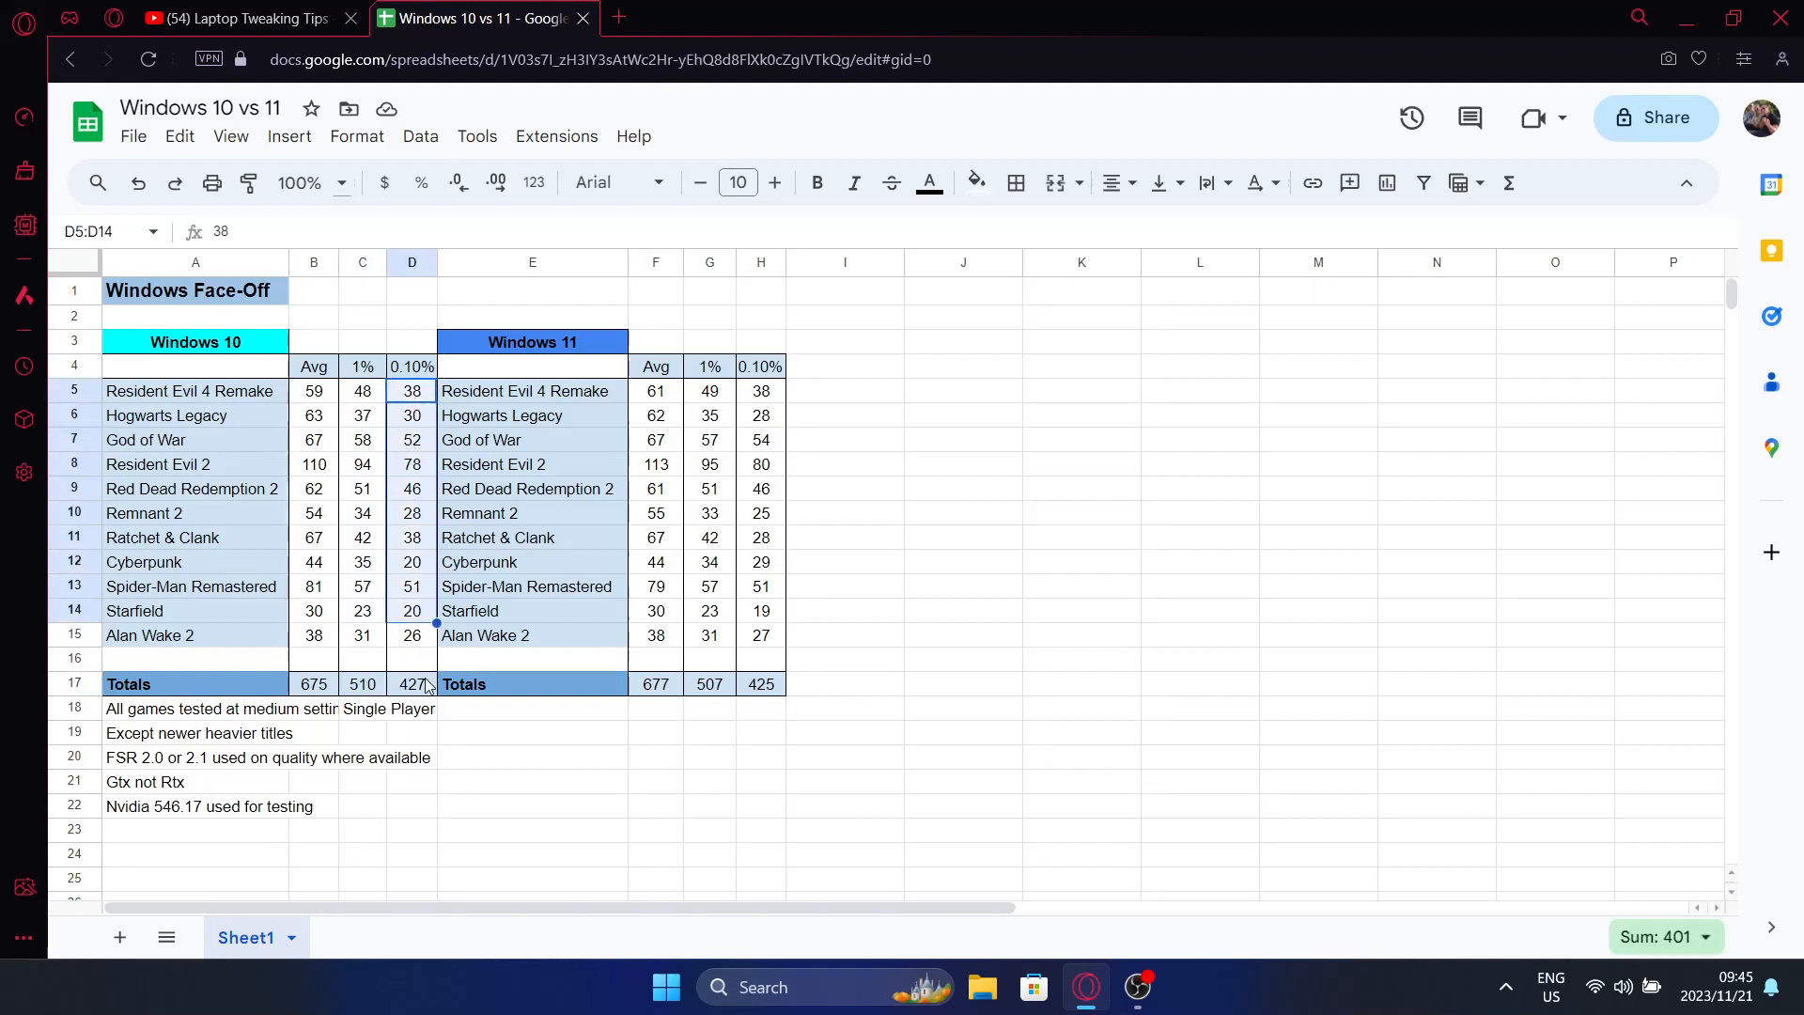
left_click(411, 683)
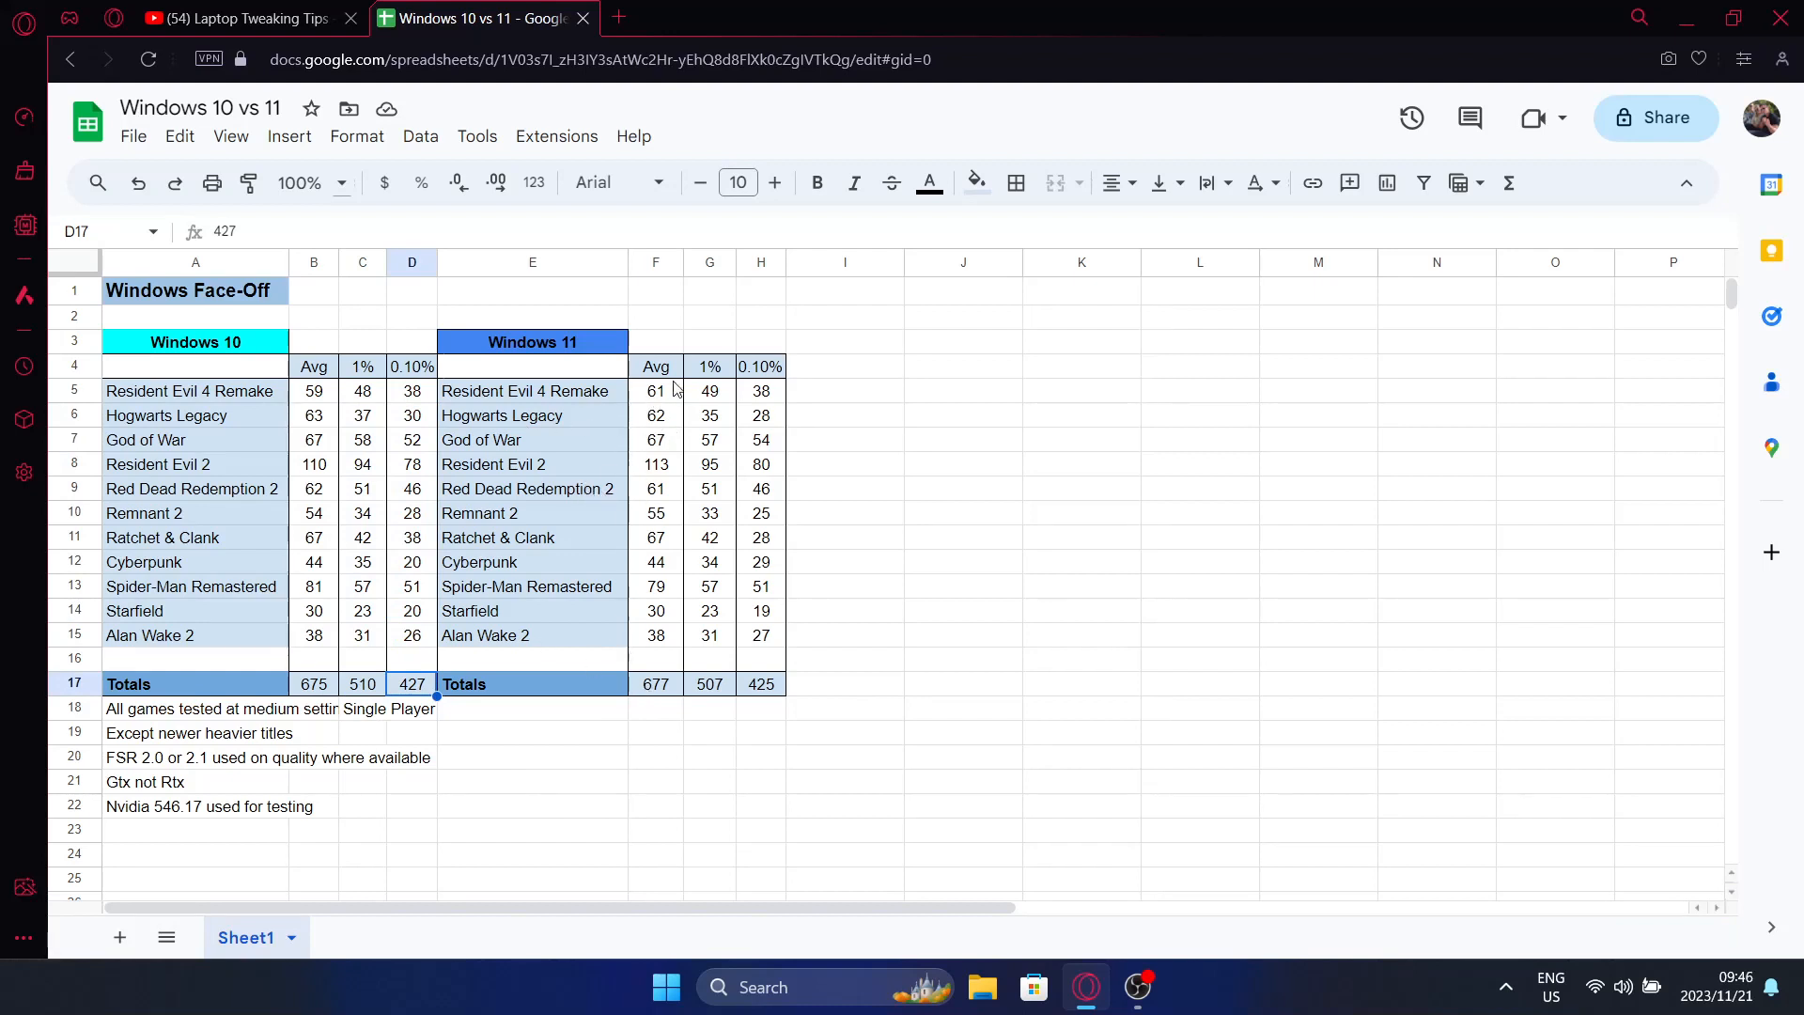
left_click_drag(655, 390, 655, 585)
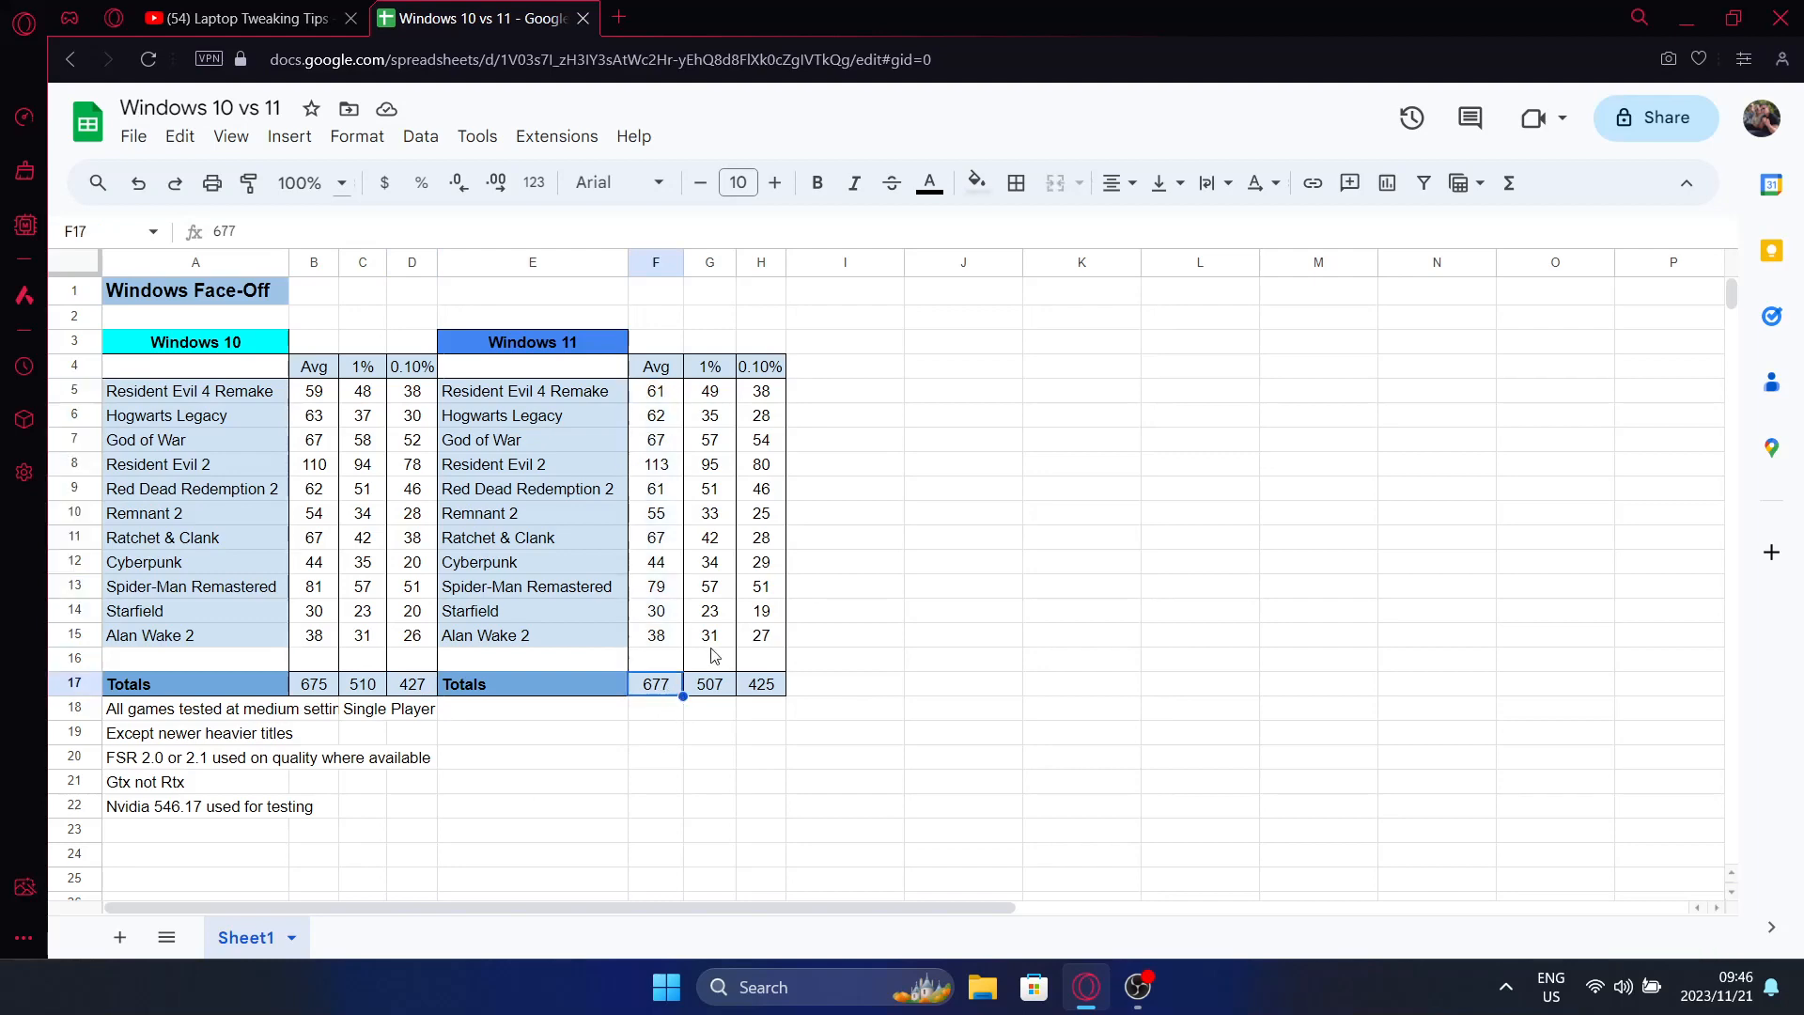
mouse_move(742, 424)
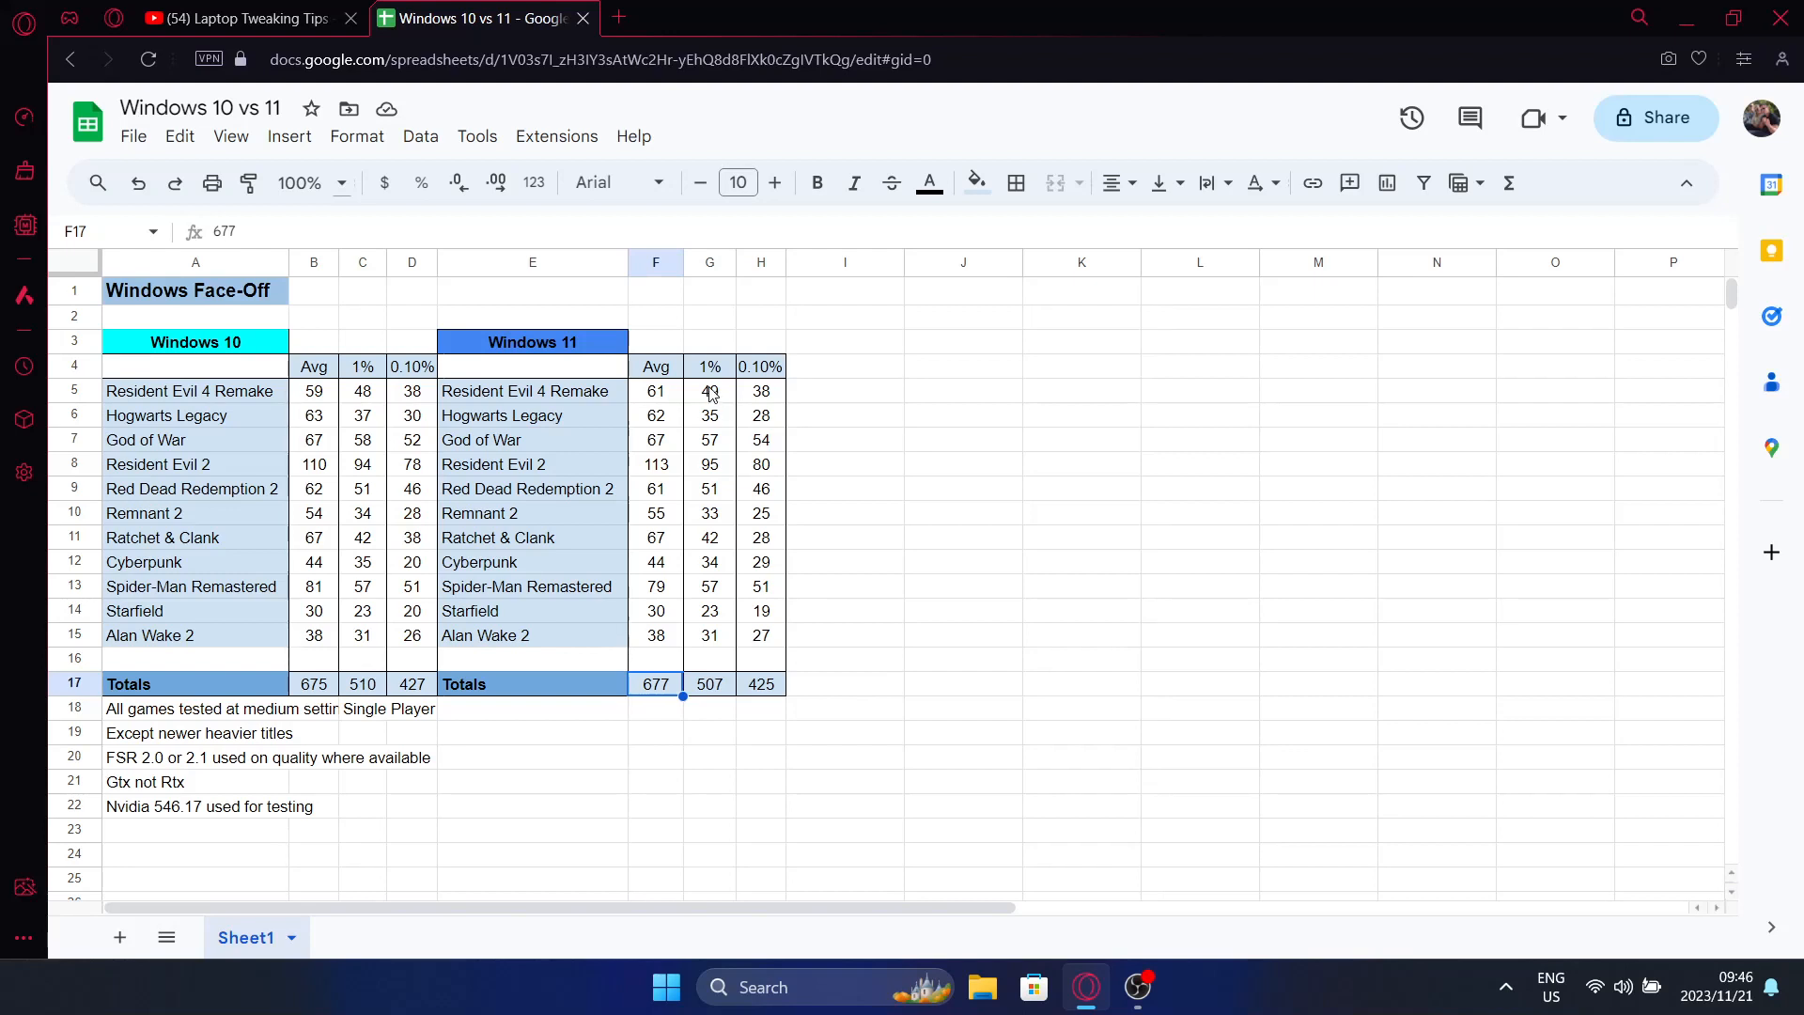
left_click_drag(708, 391, 708, 463)
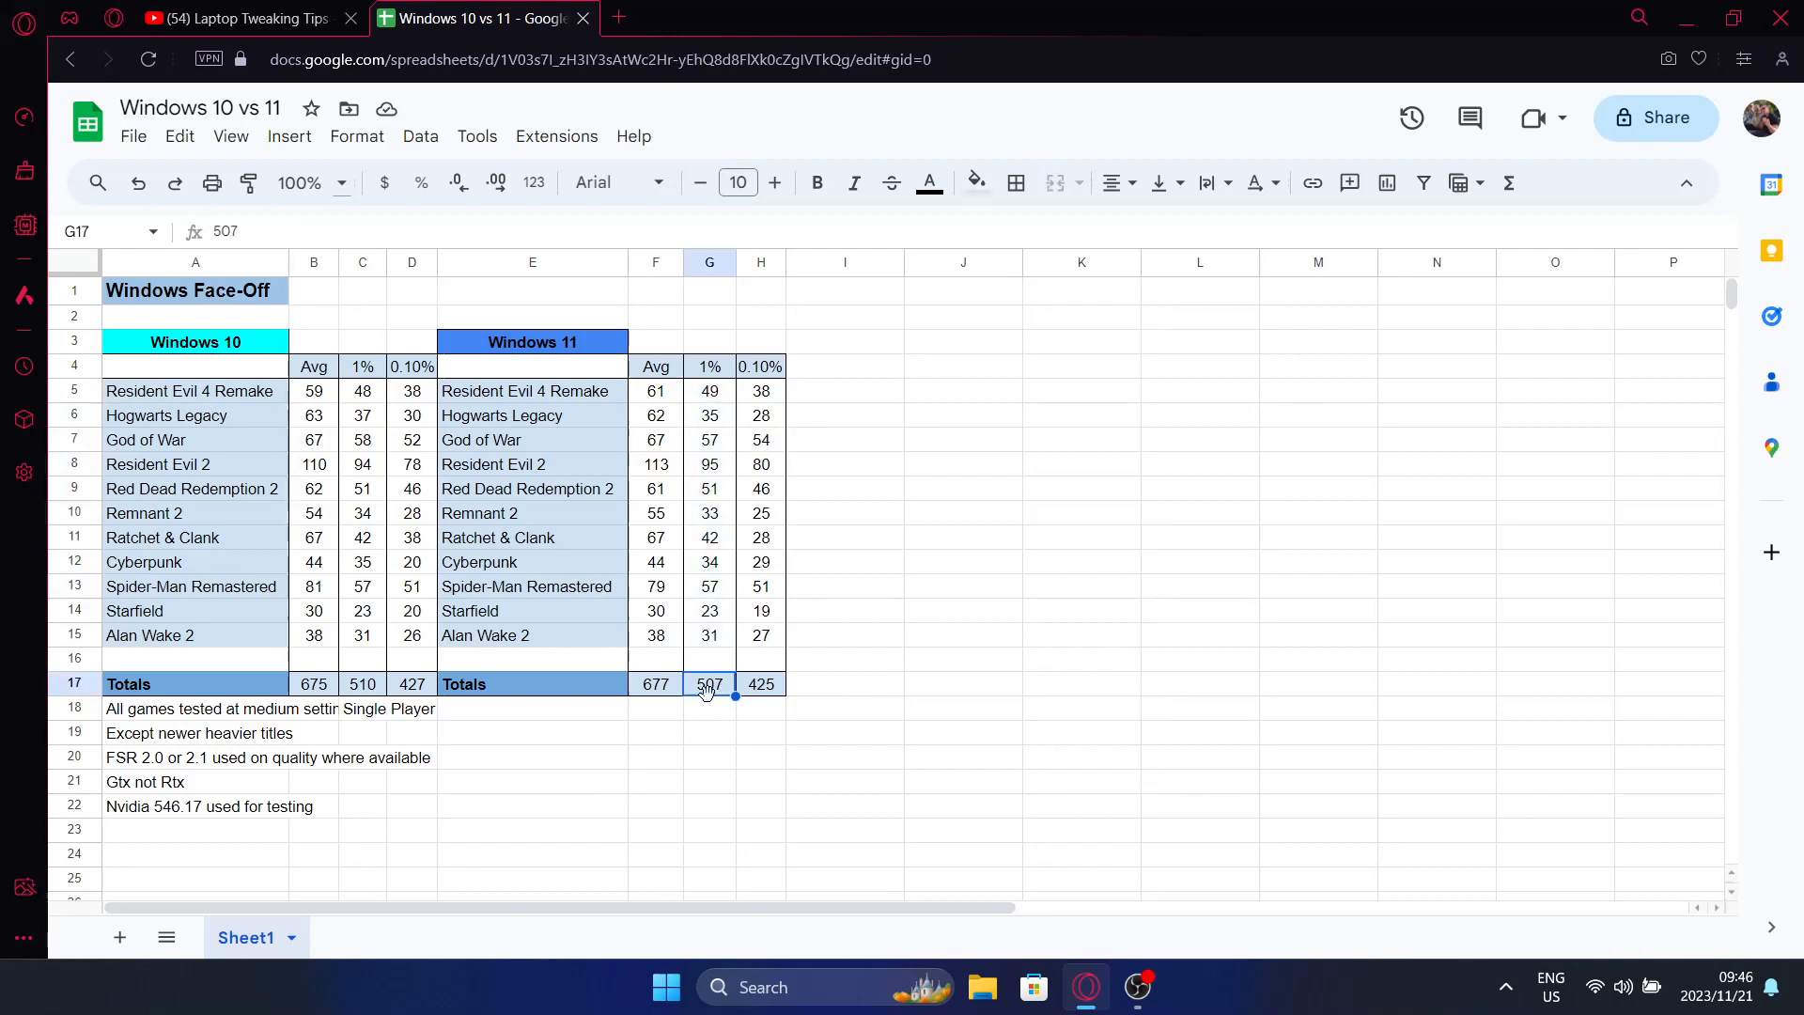
mouse_move(712, 716)
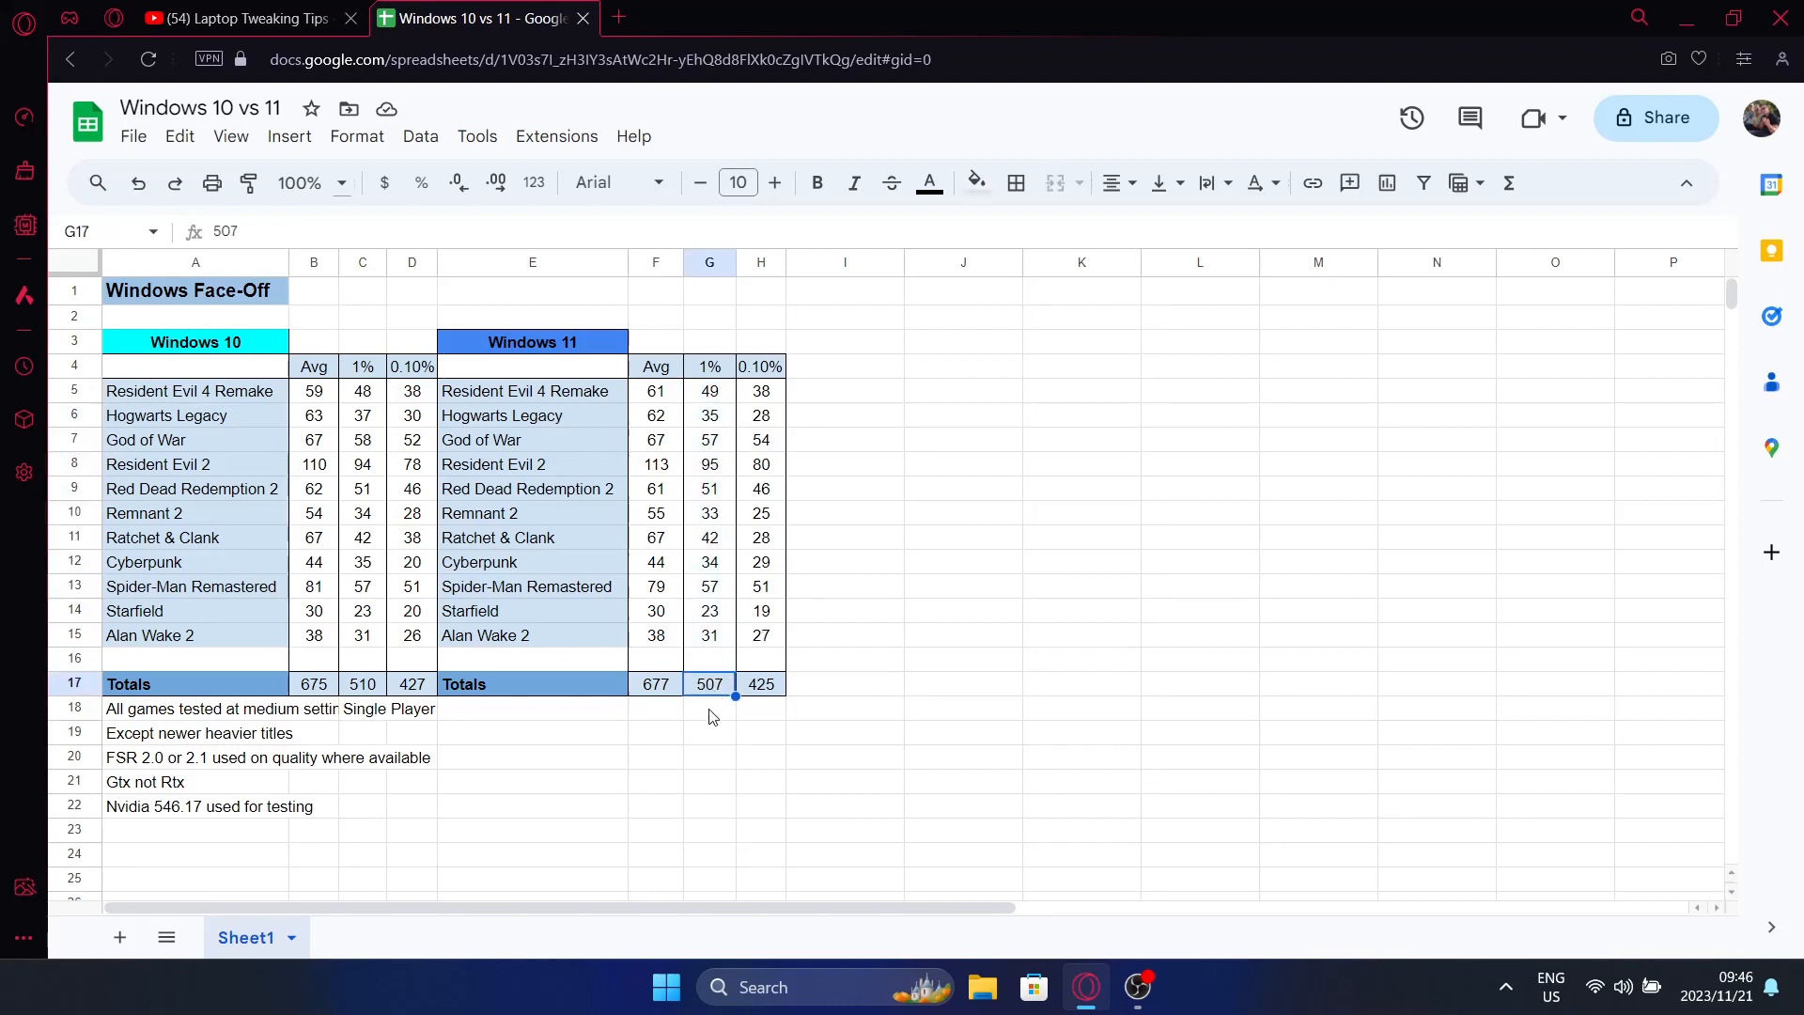
mouse_move(734, 644)
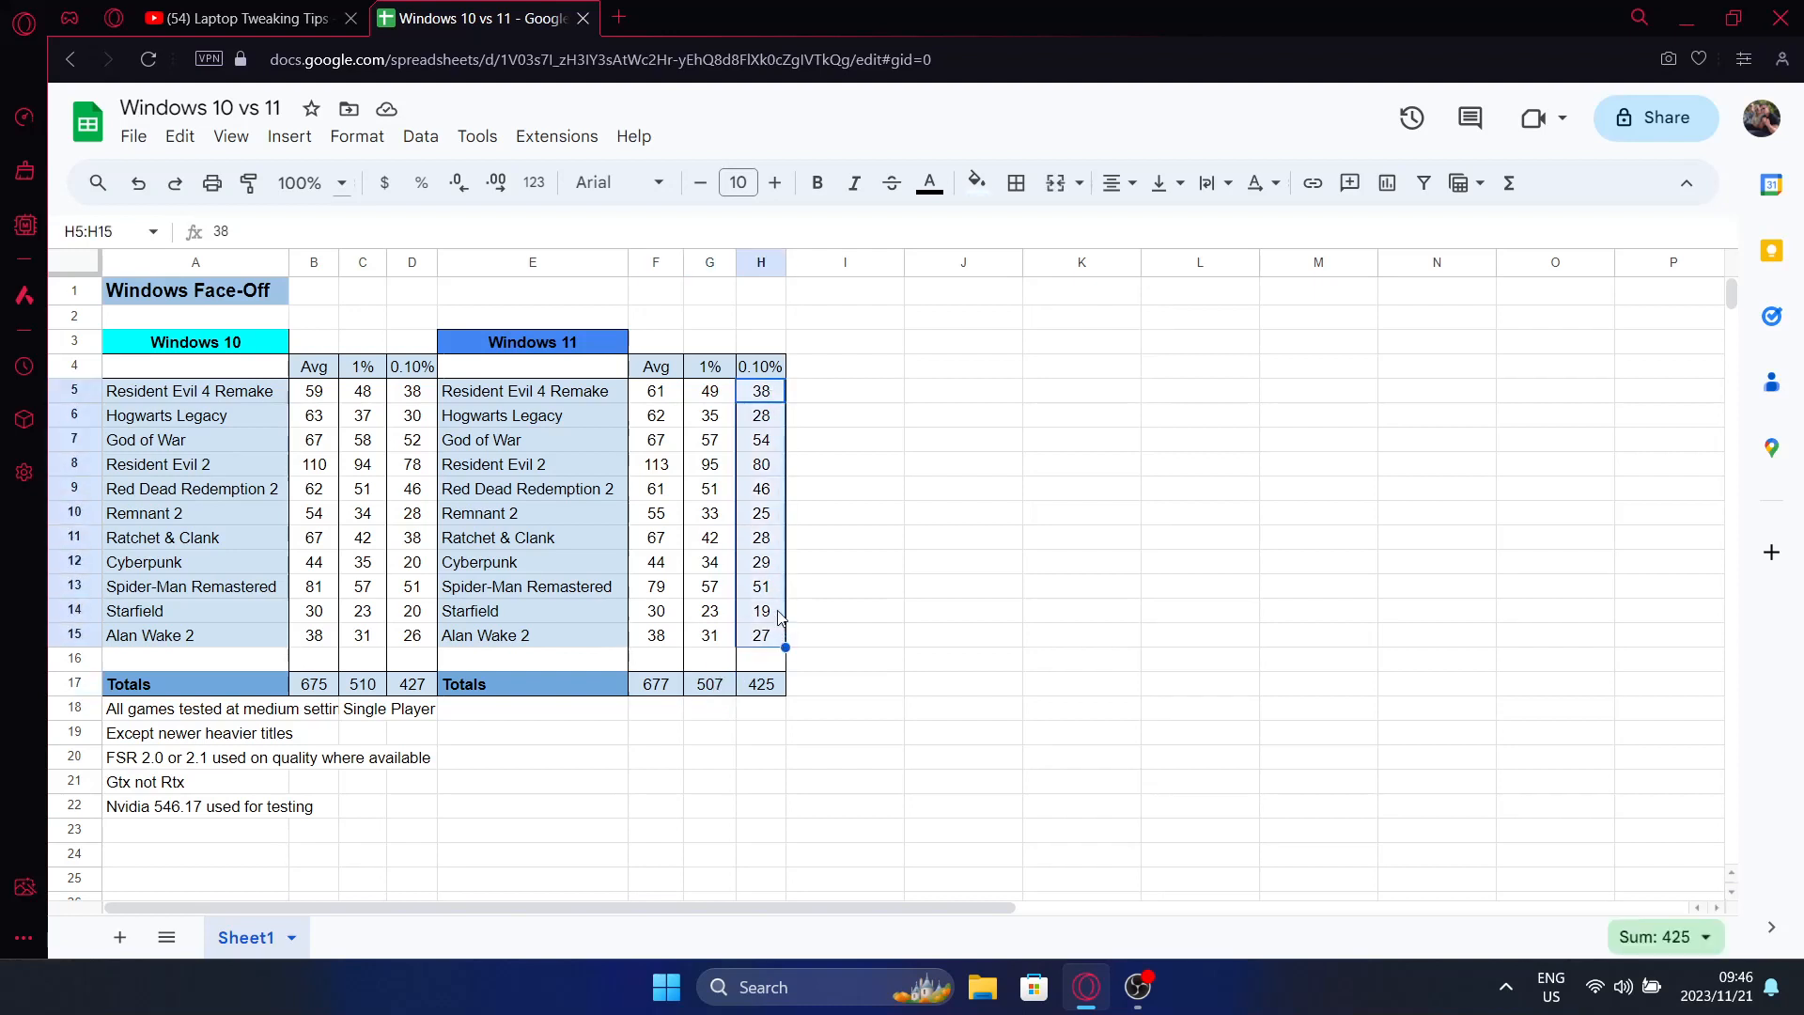
mouse_move(586, 579)
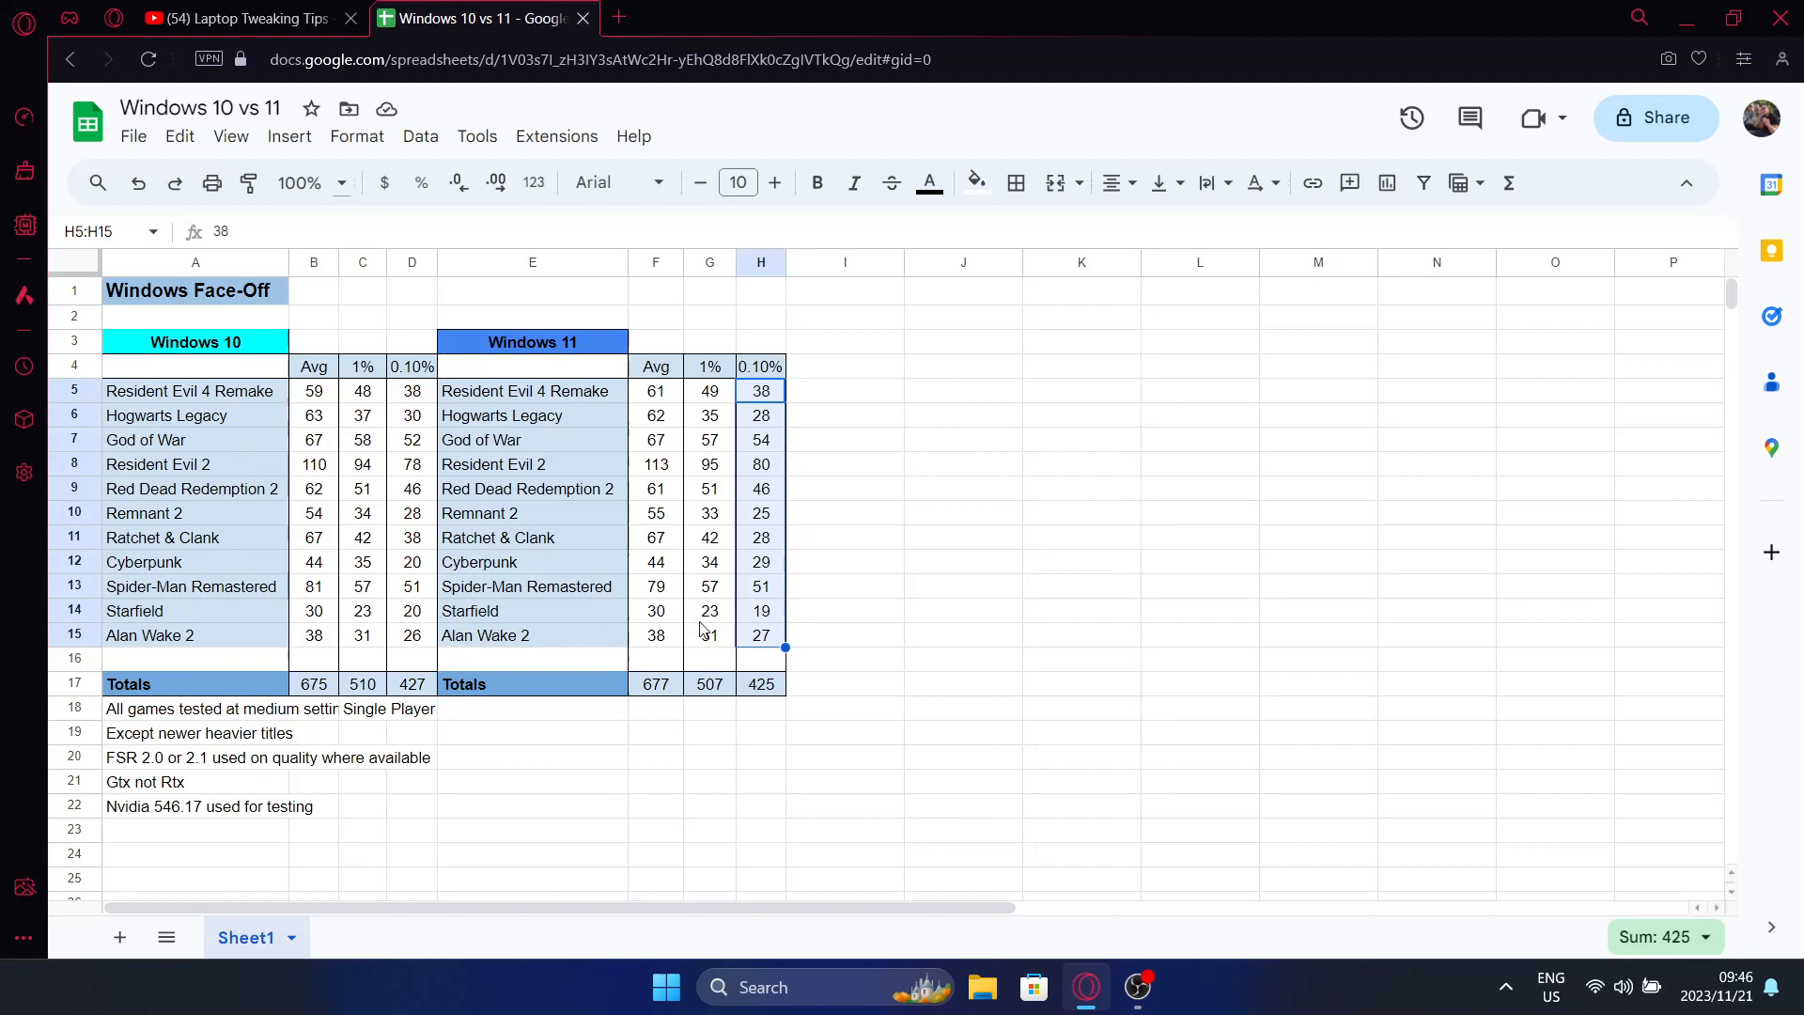
mouse_move(708, 626)
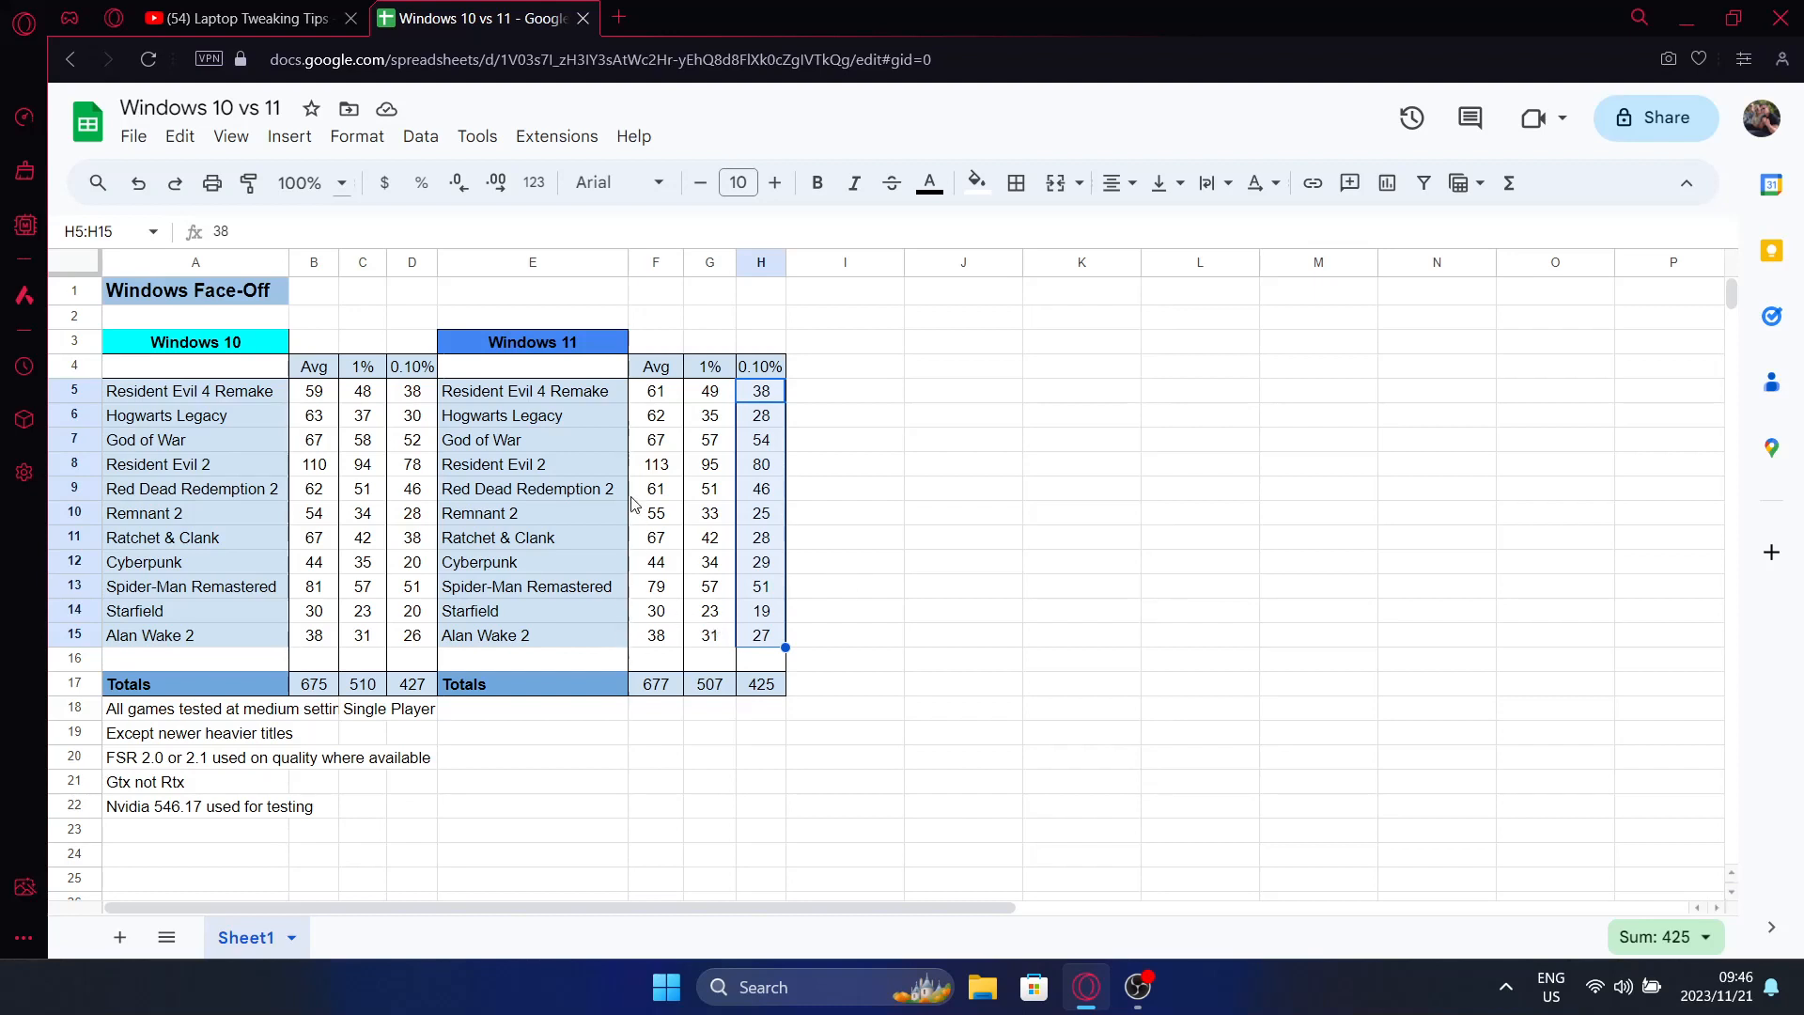
mouse_move(596, 397)
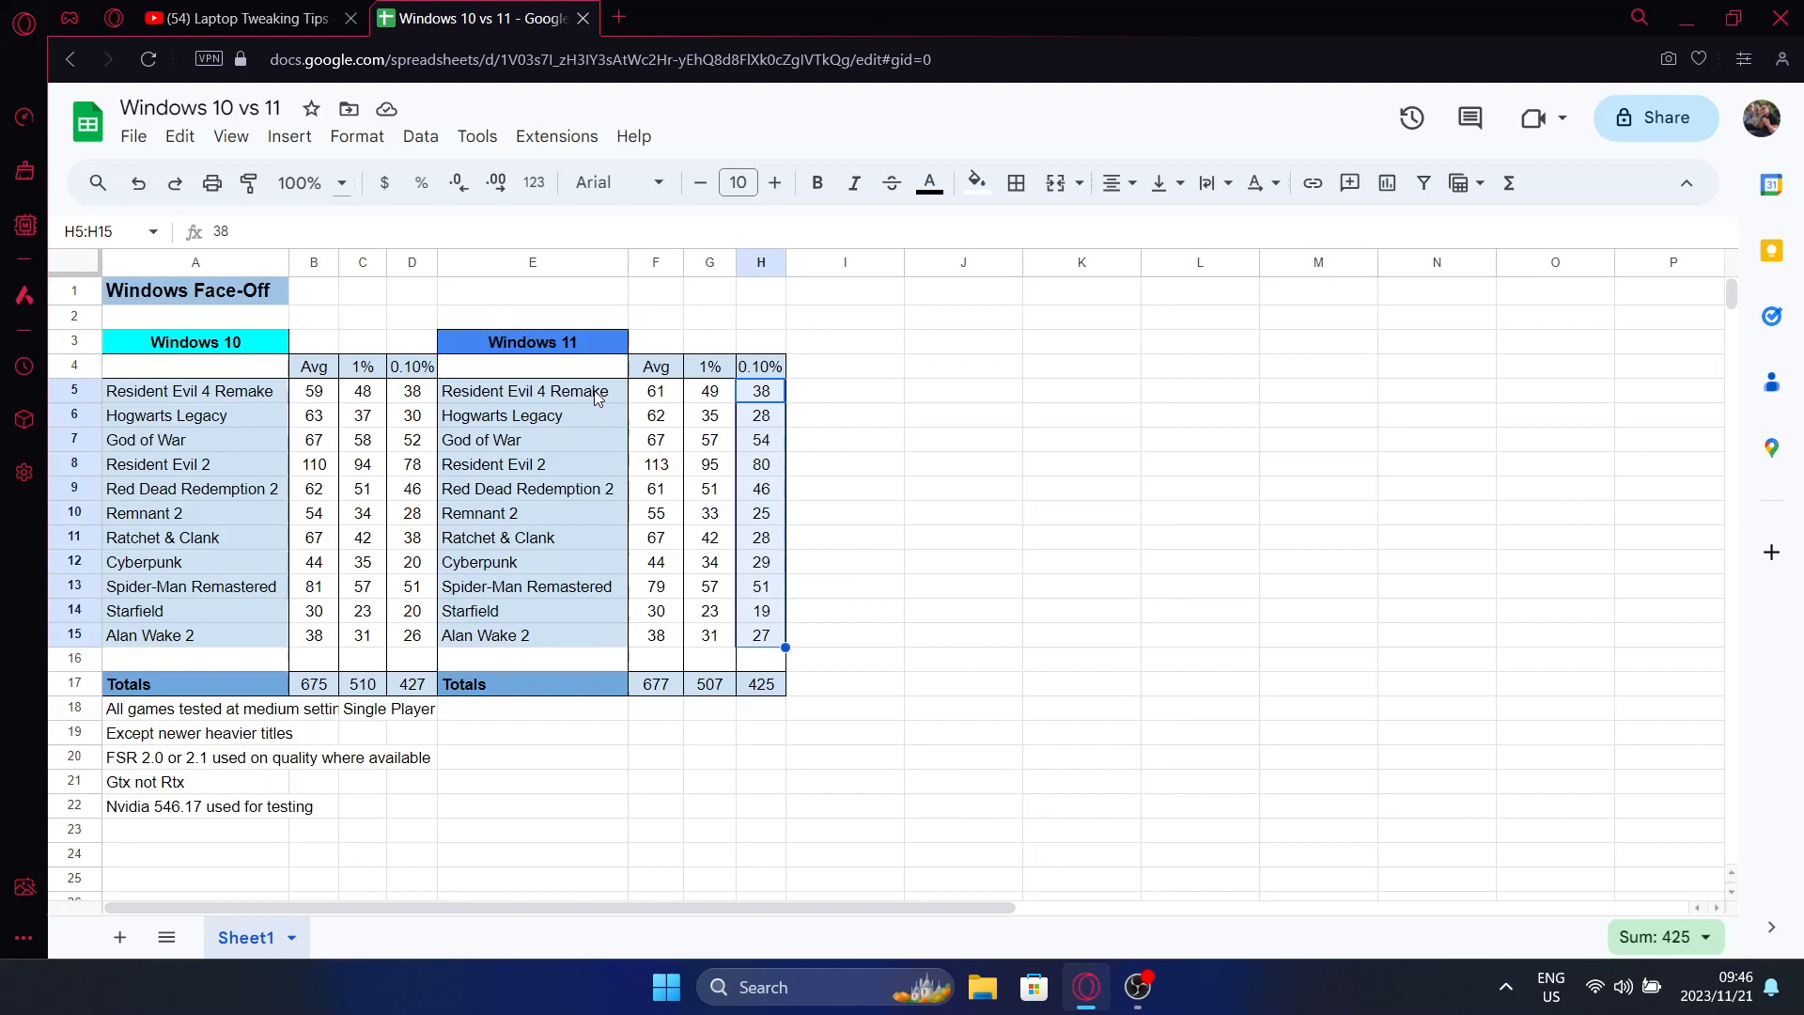
mouse_move(710, 416)
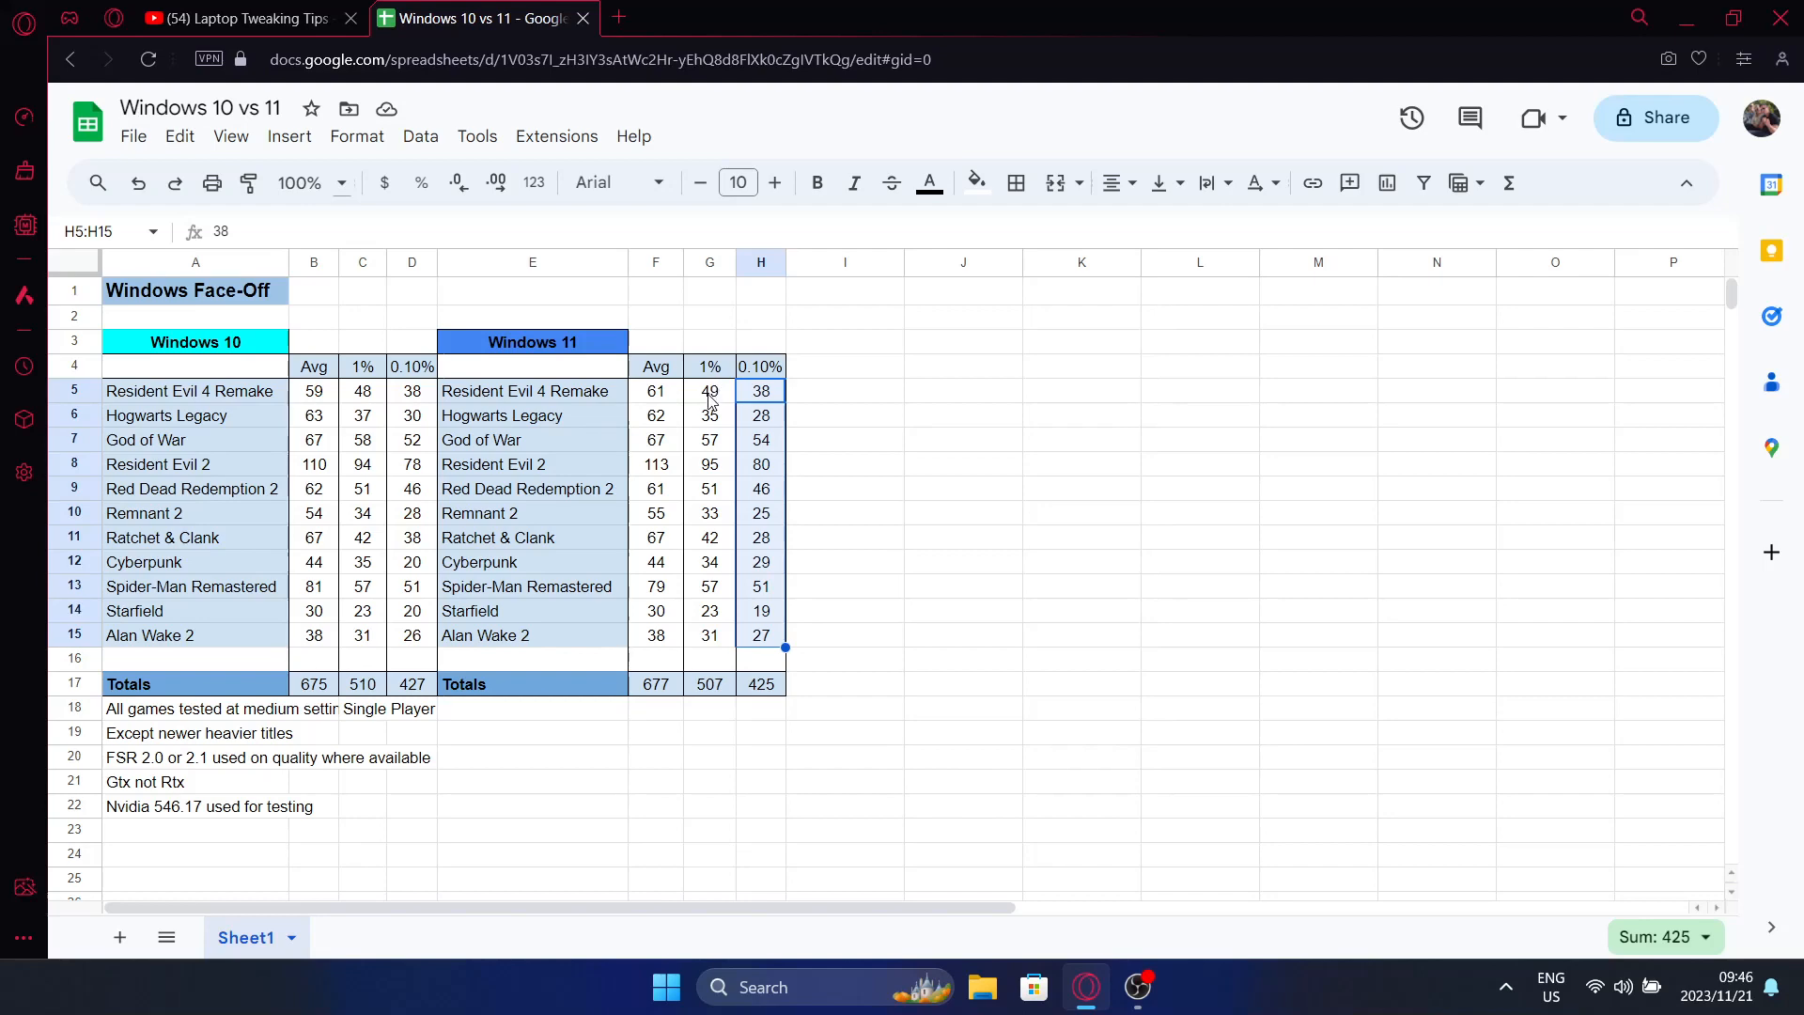
mouse_move(713, 400)
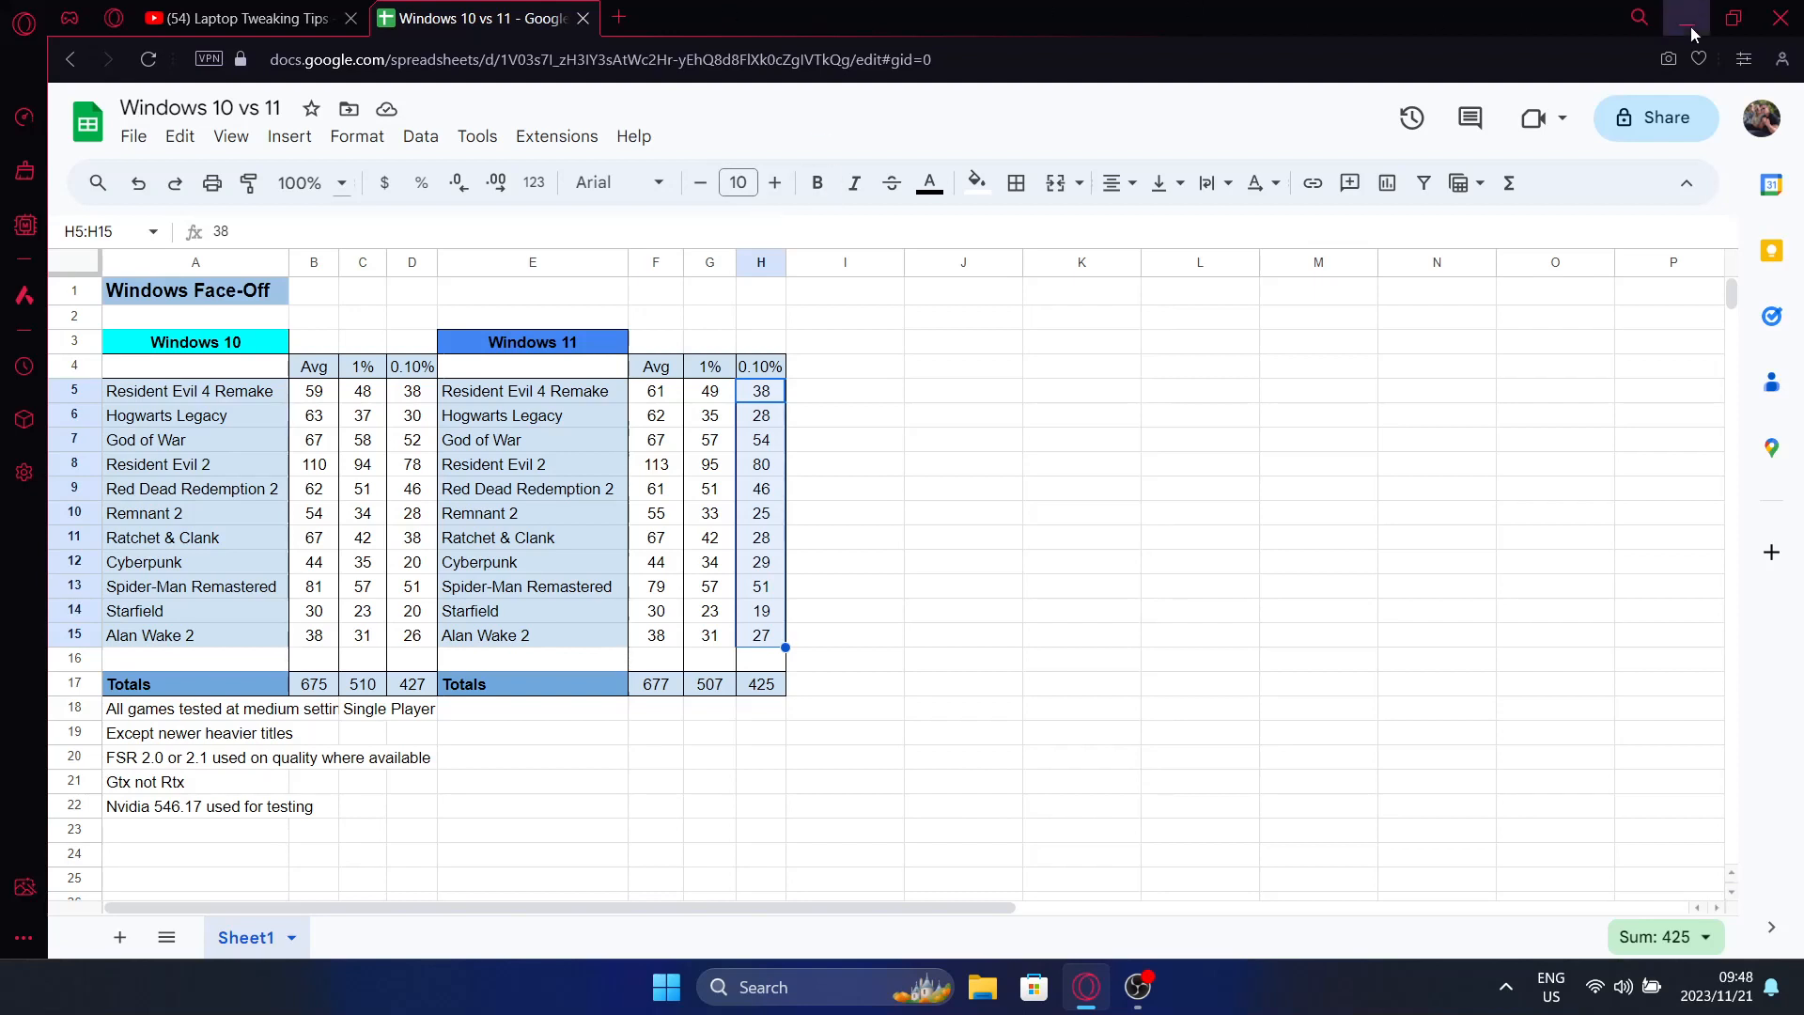
mouse_move(1690, 17)
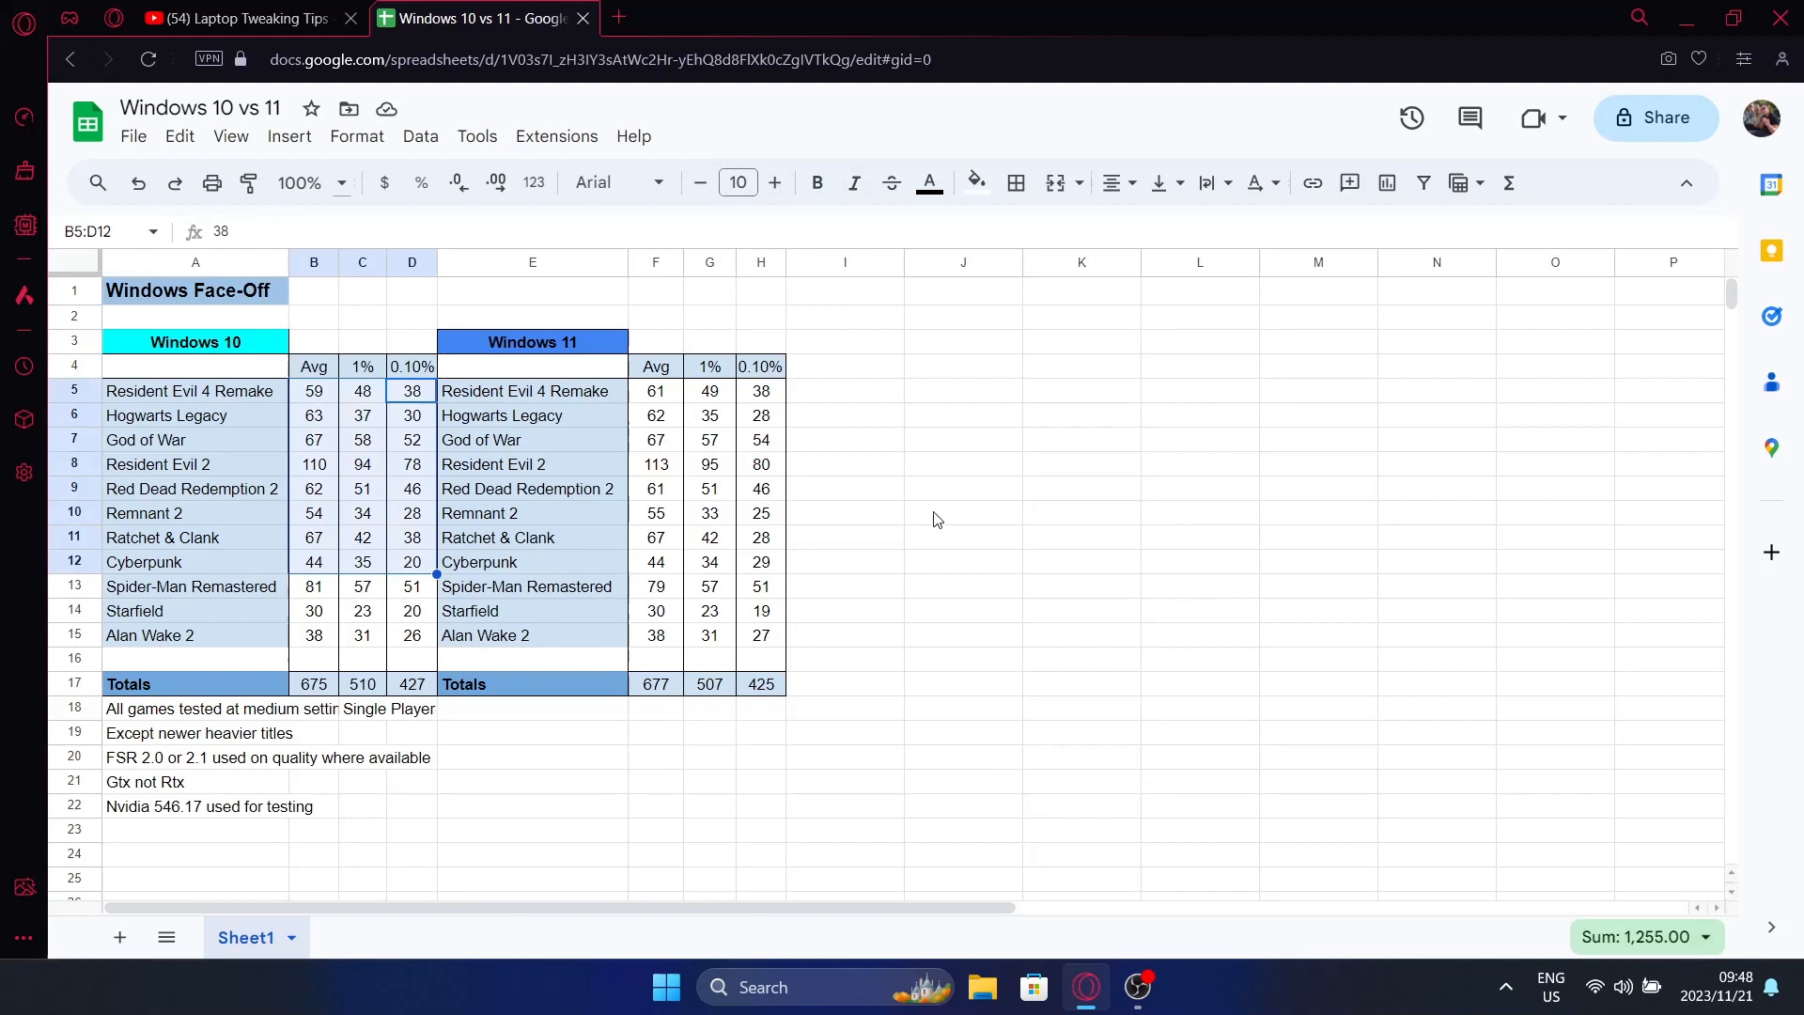
mouse_move(977, 437)
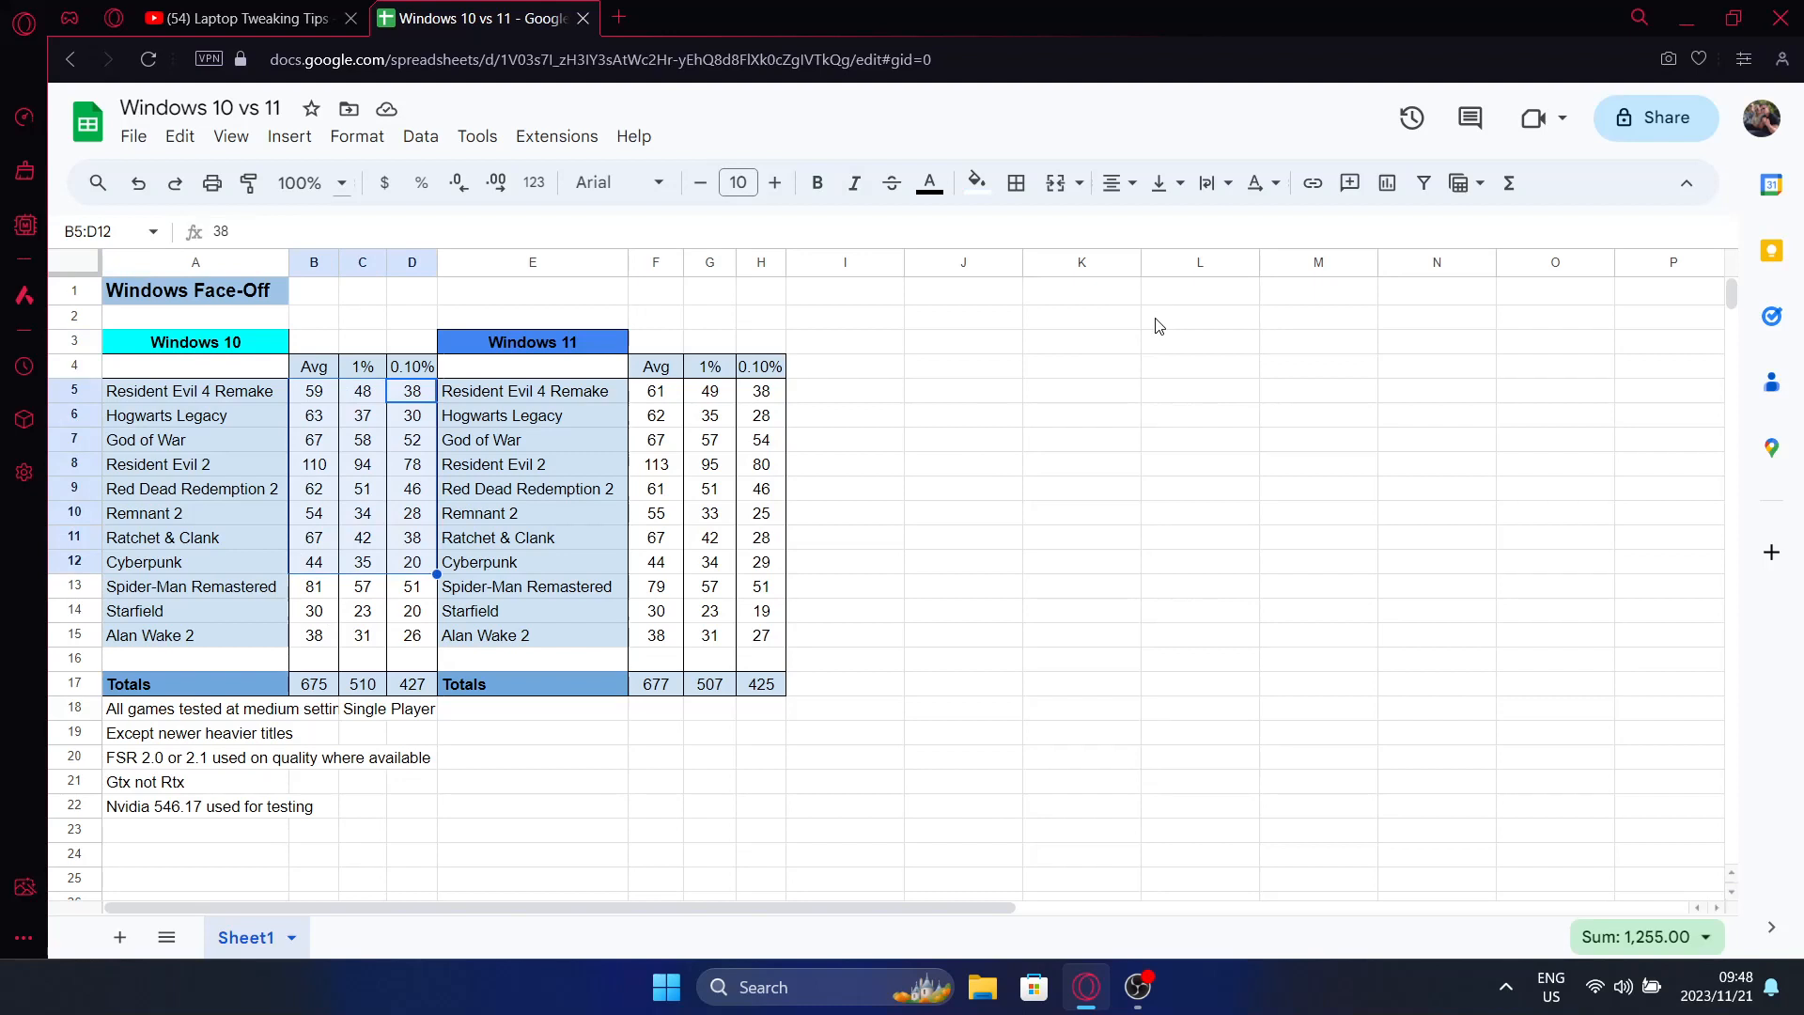
mouse_move(1687, 20)
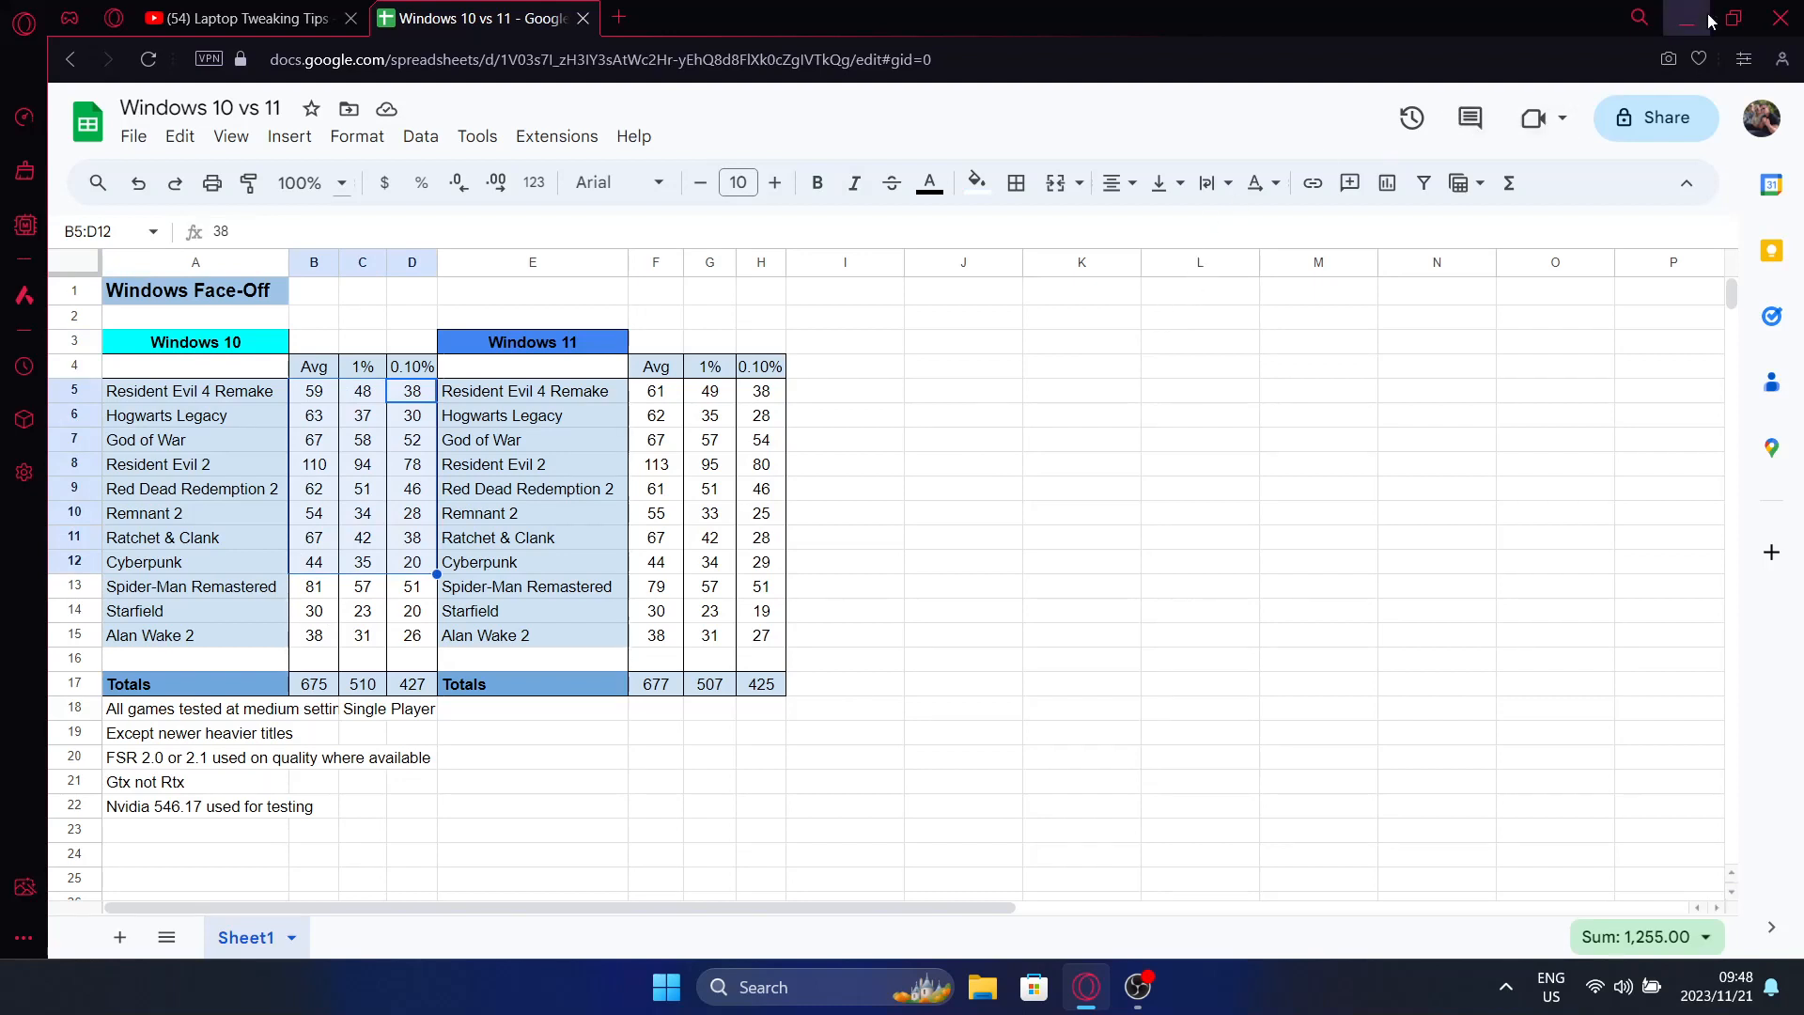